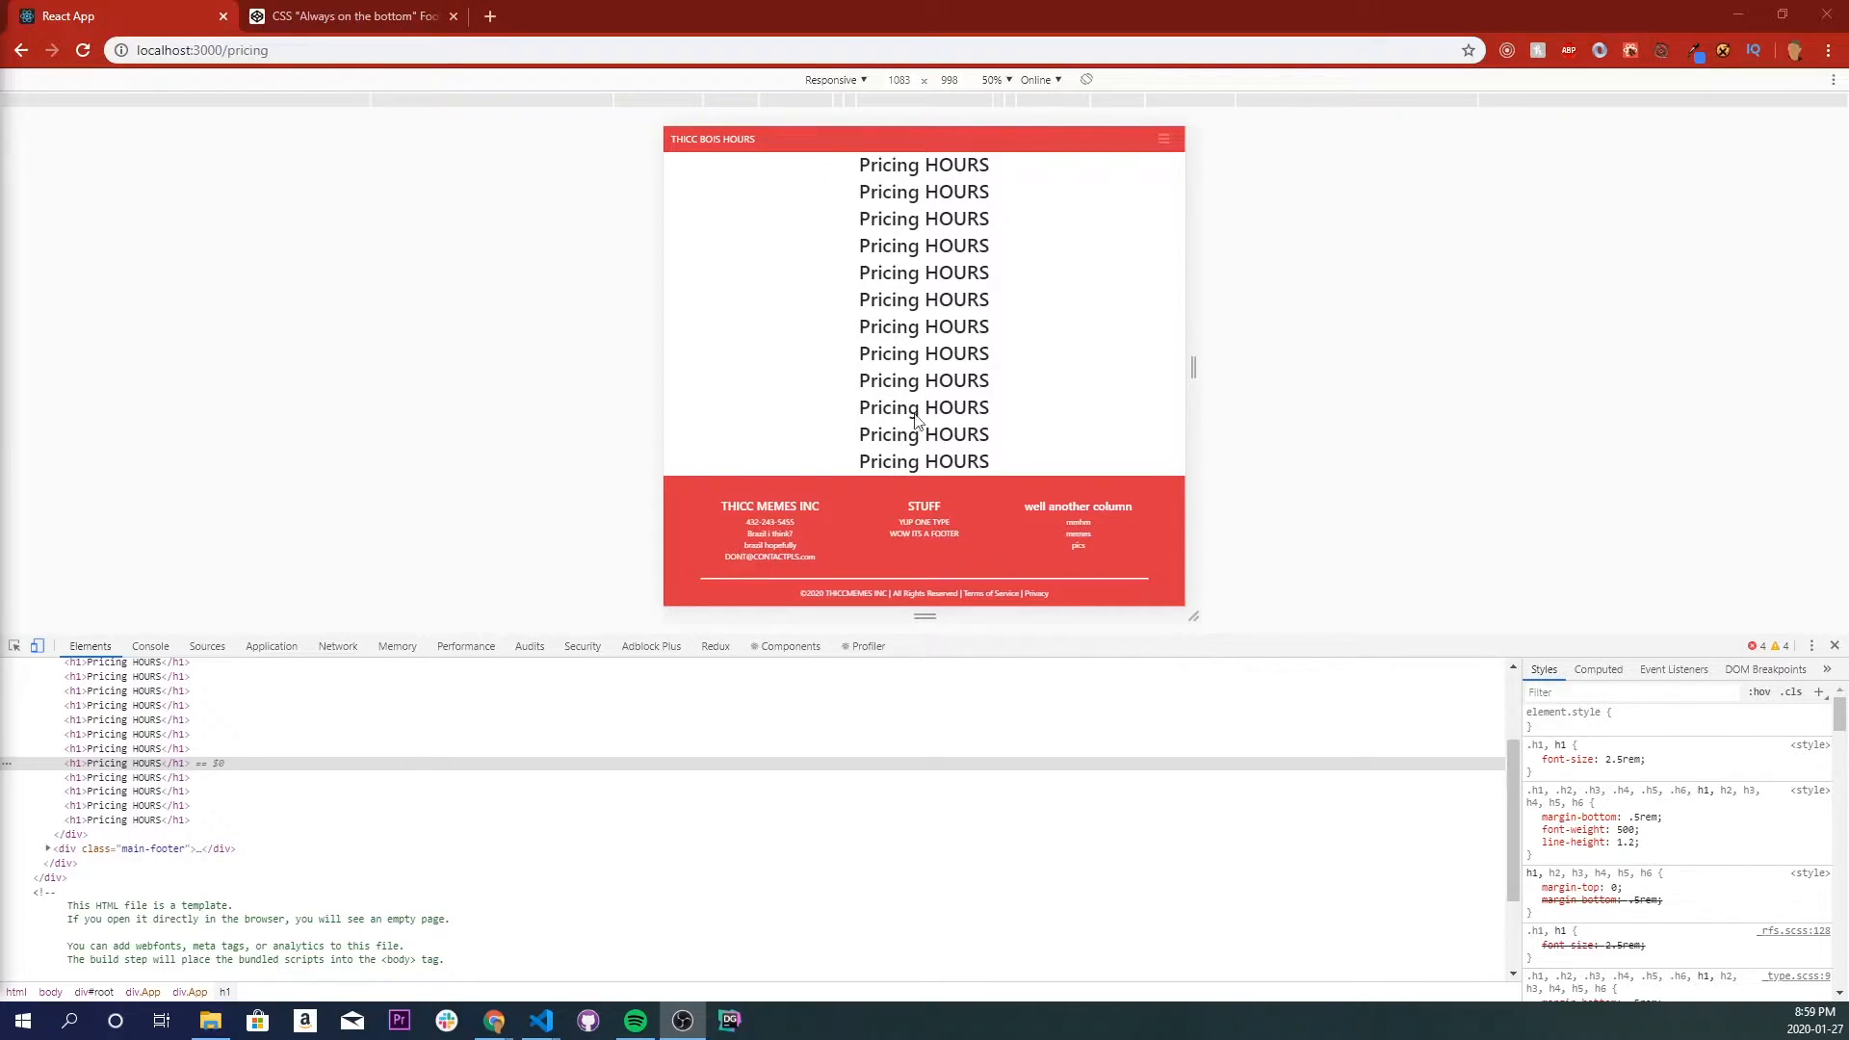
pyautogui.moveTo(1017, 478)
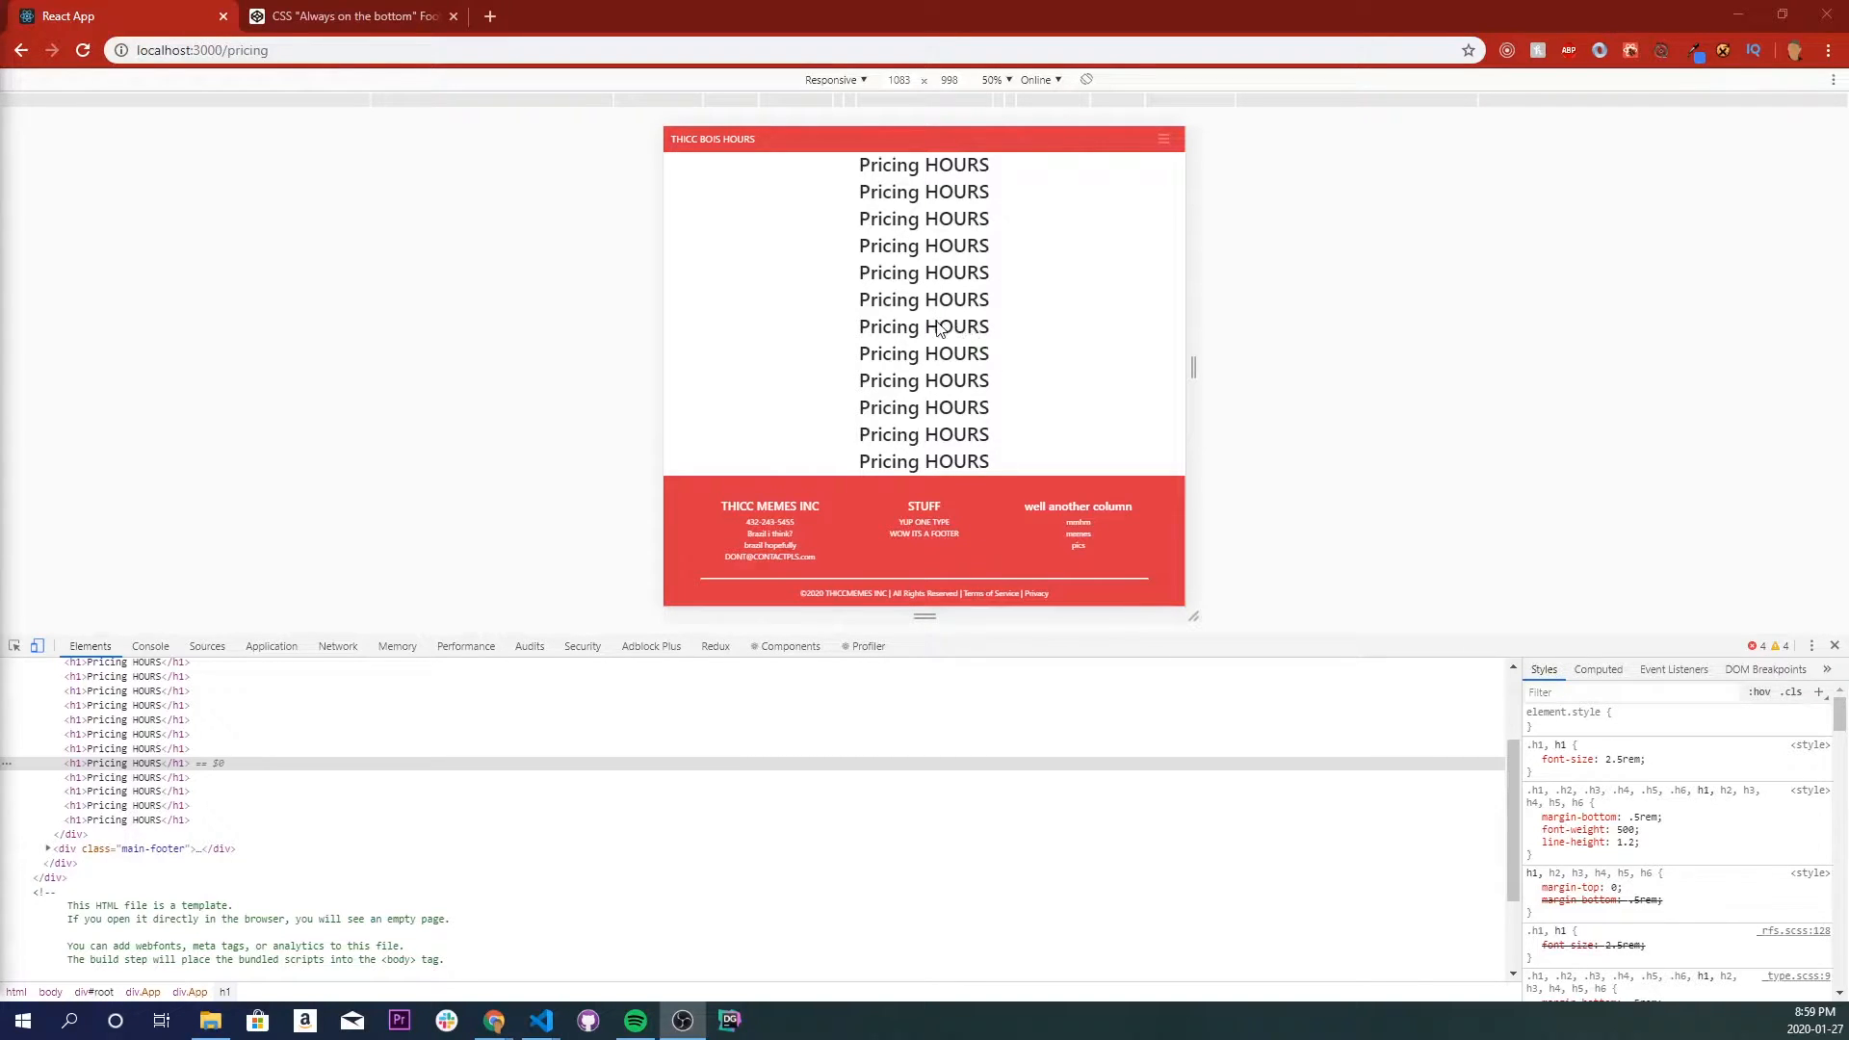
pyautogui.moveTo(940, 341)
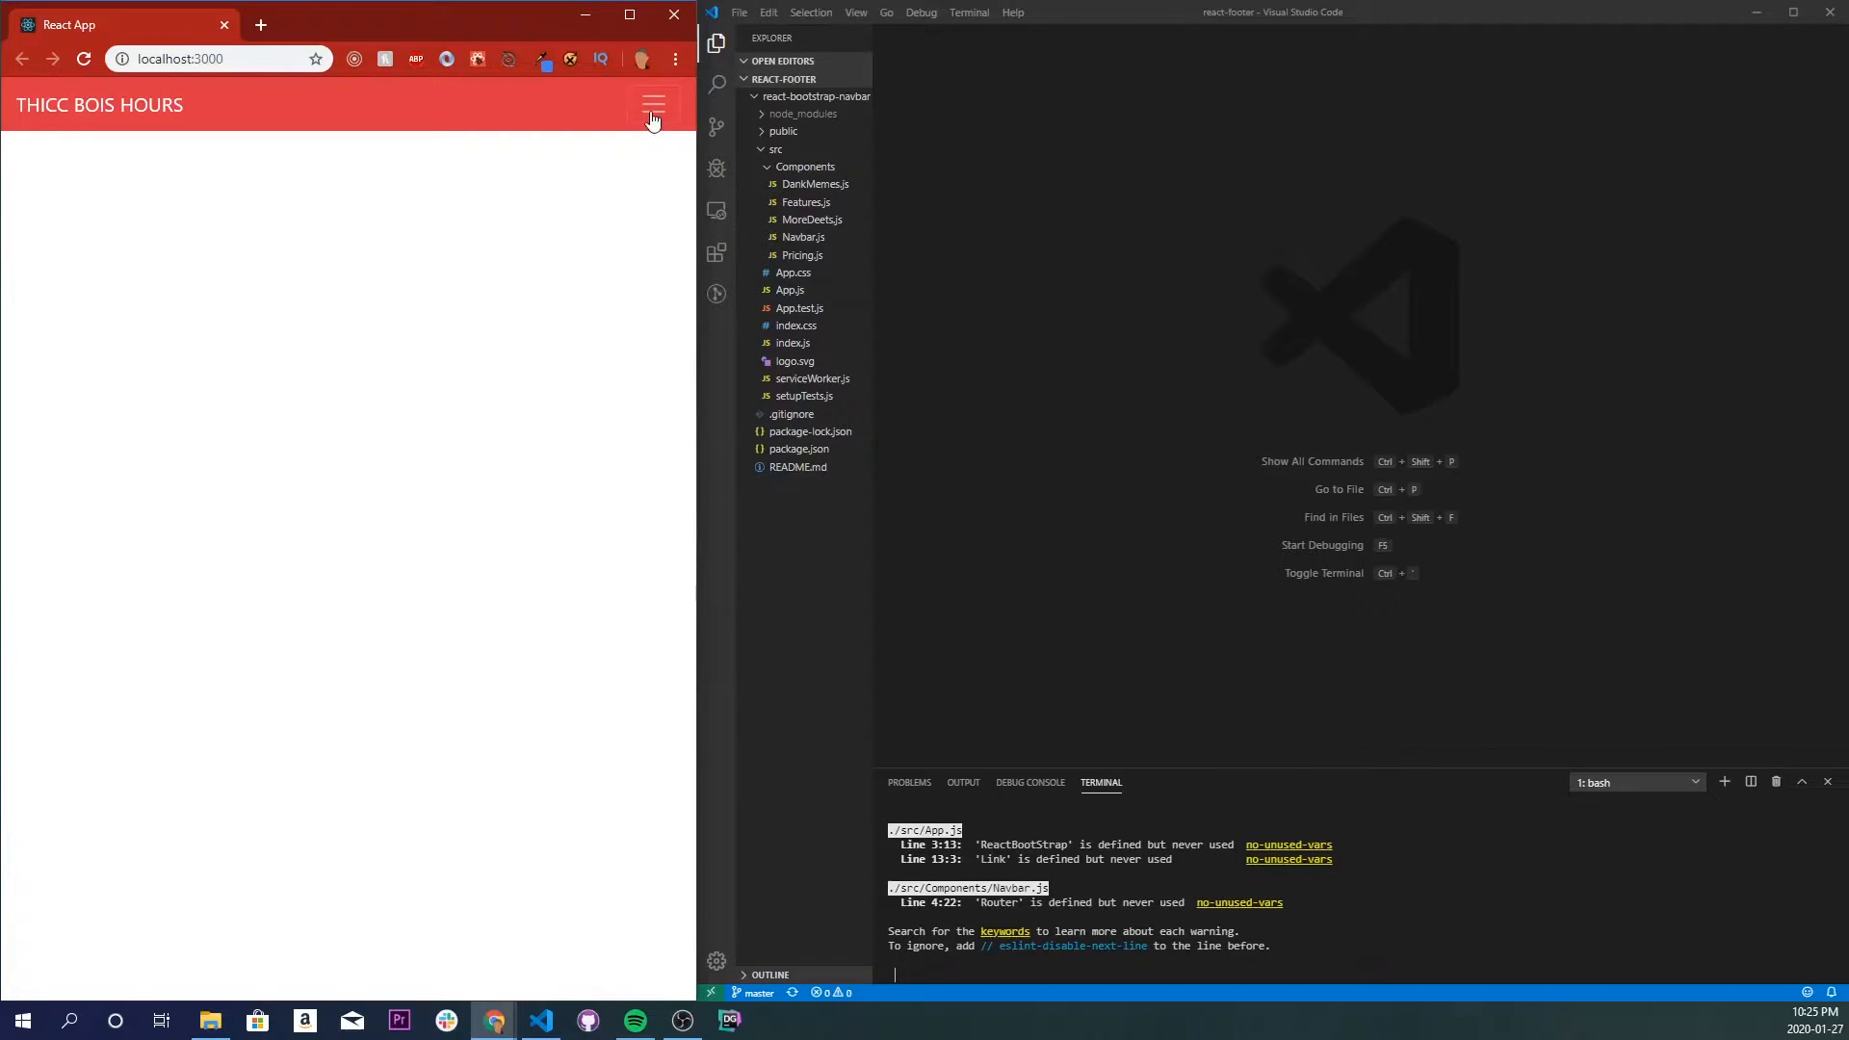
# Create an empty Footer.js file in the Components folder.
pyautogui.click(652, 104)
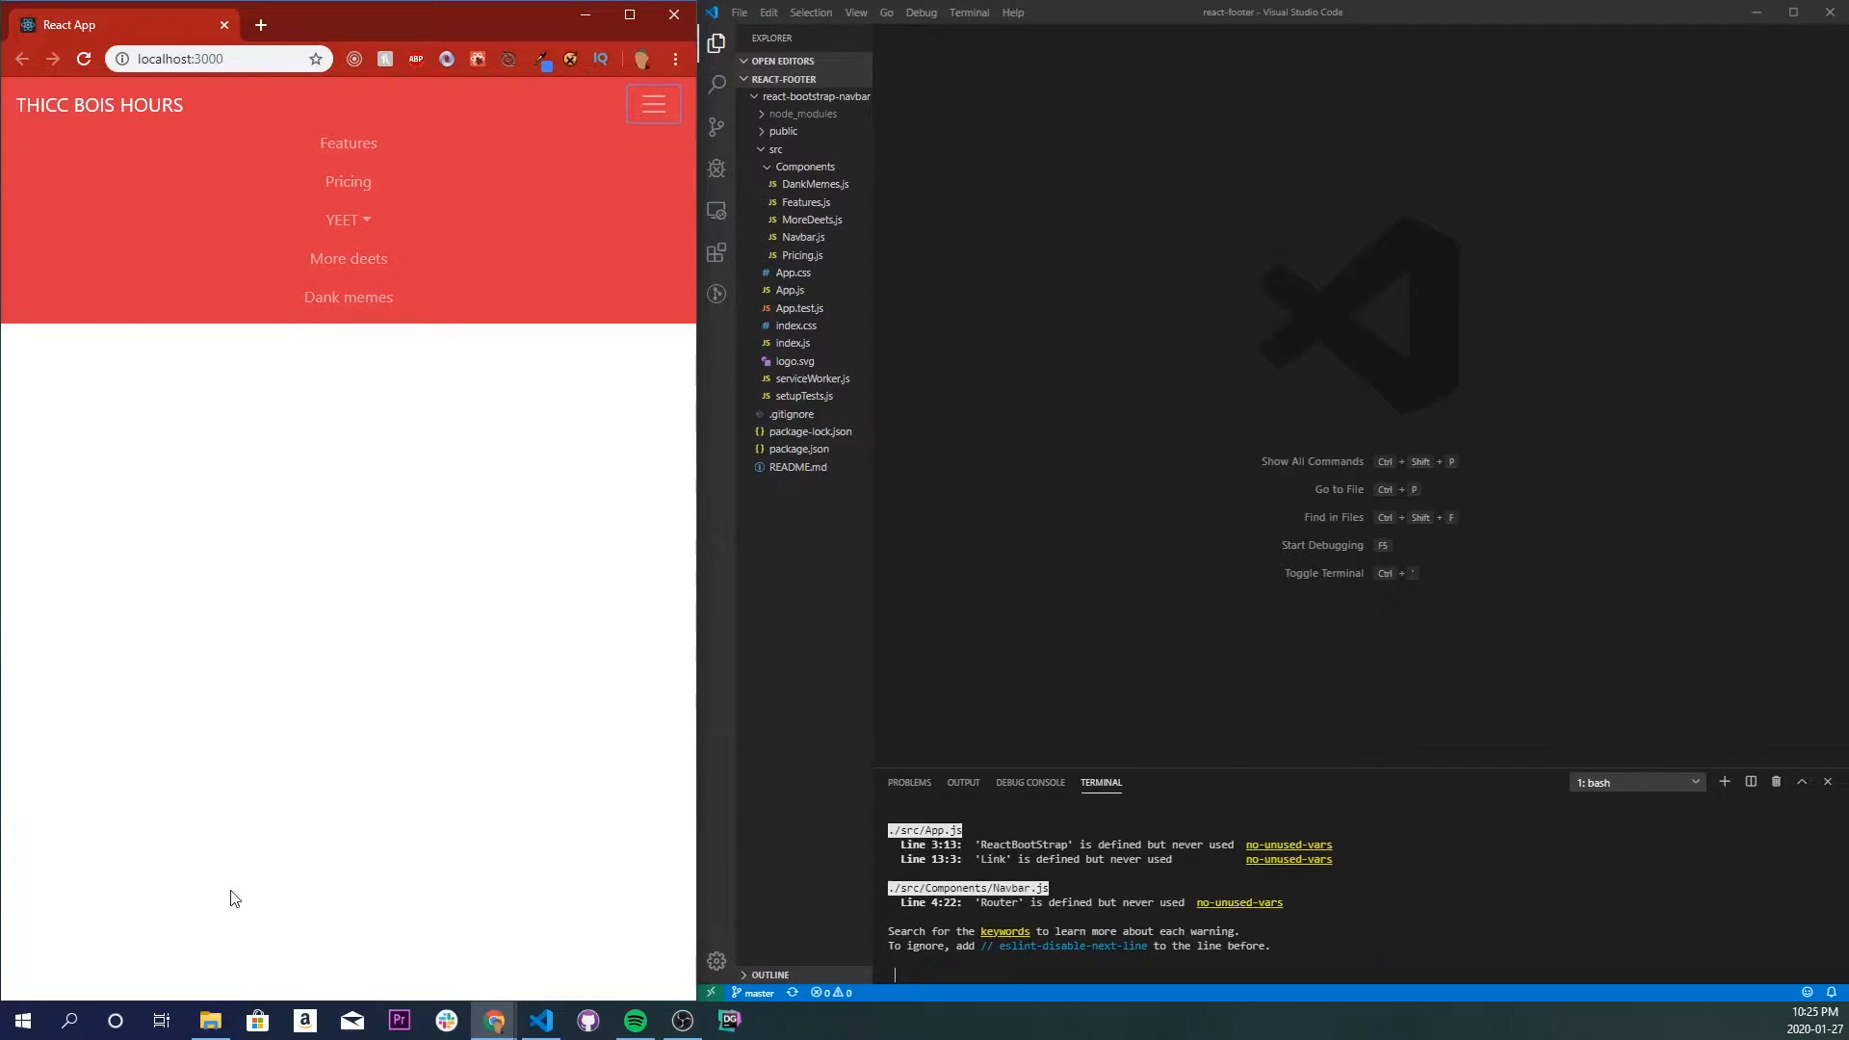
pyautogui.moveTo(147, 787)
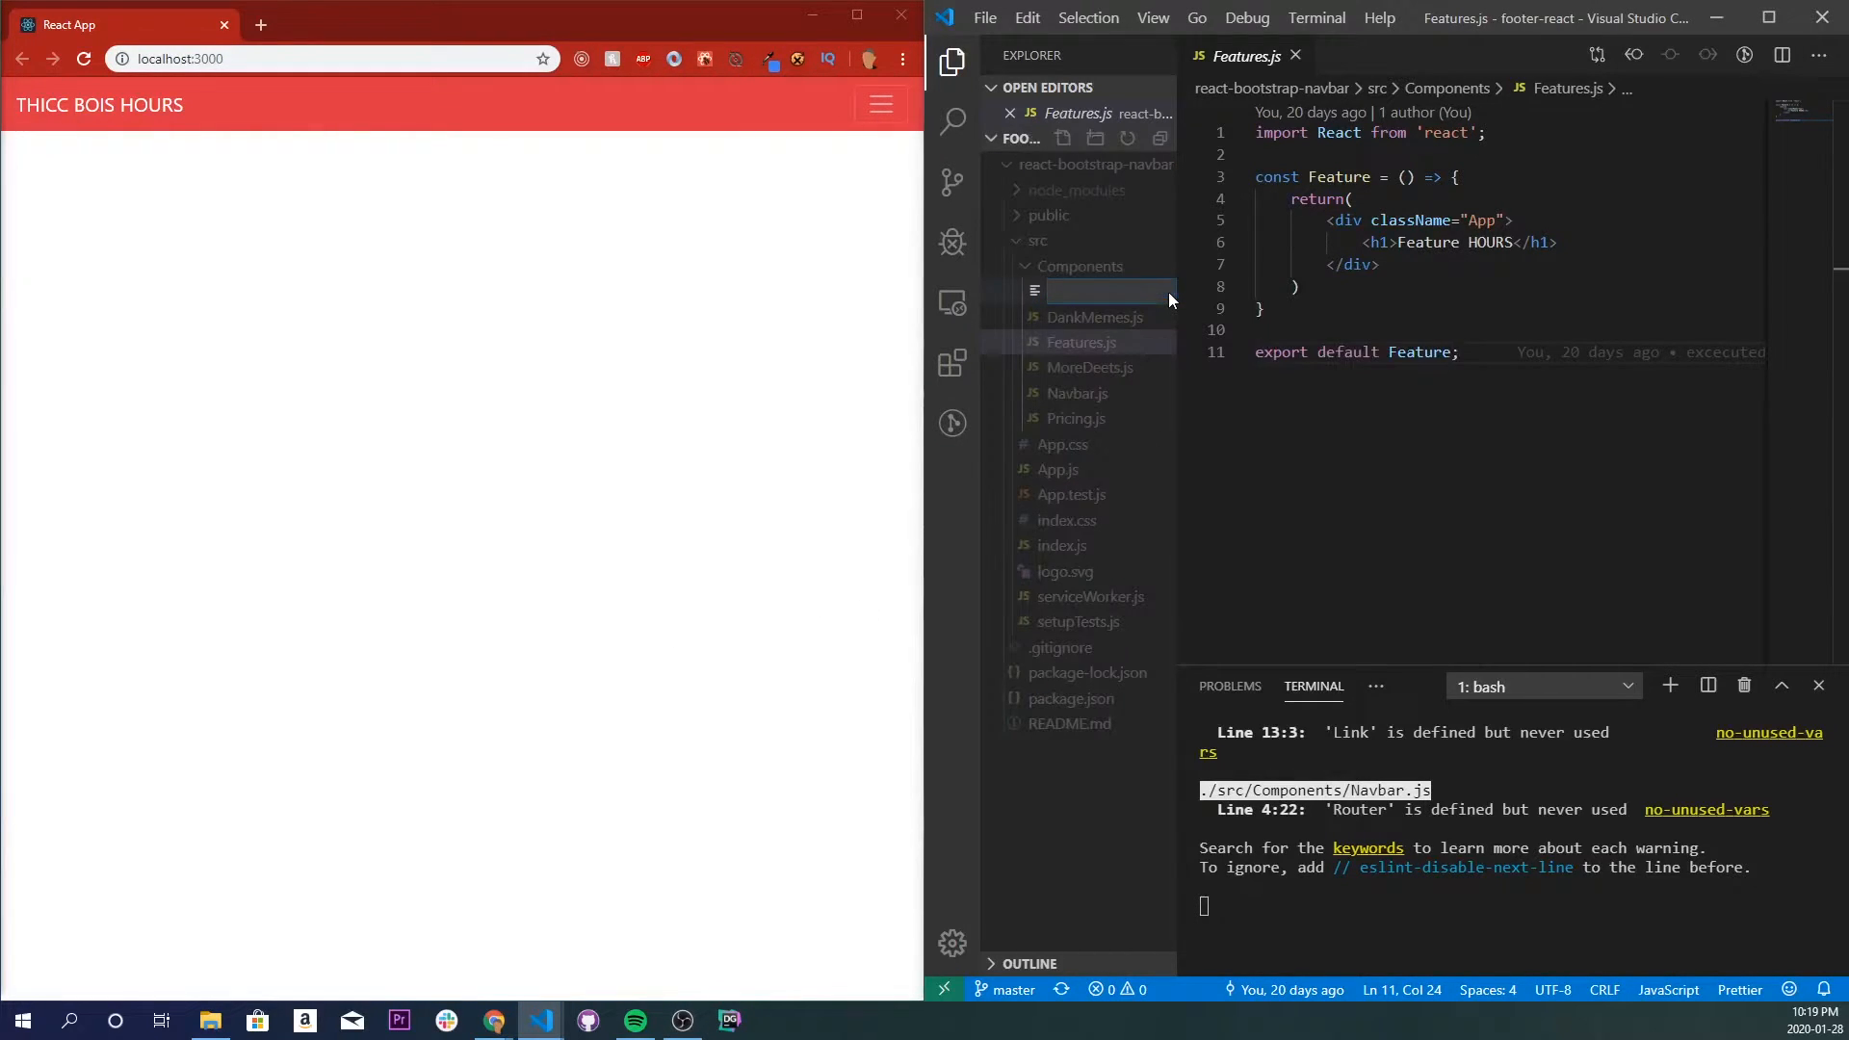
pyautogui.write('Fotte')
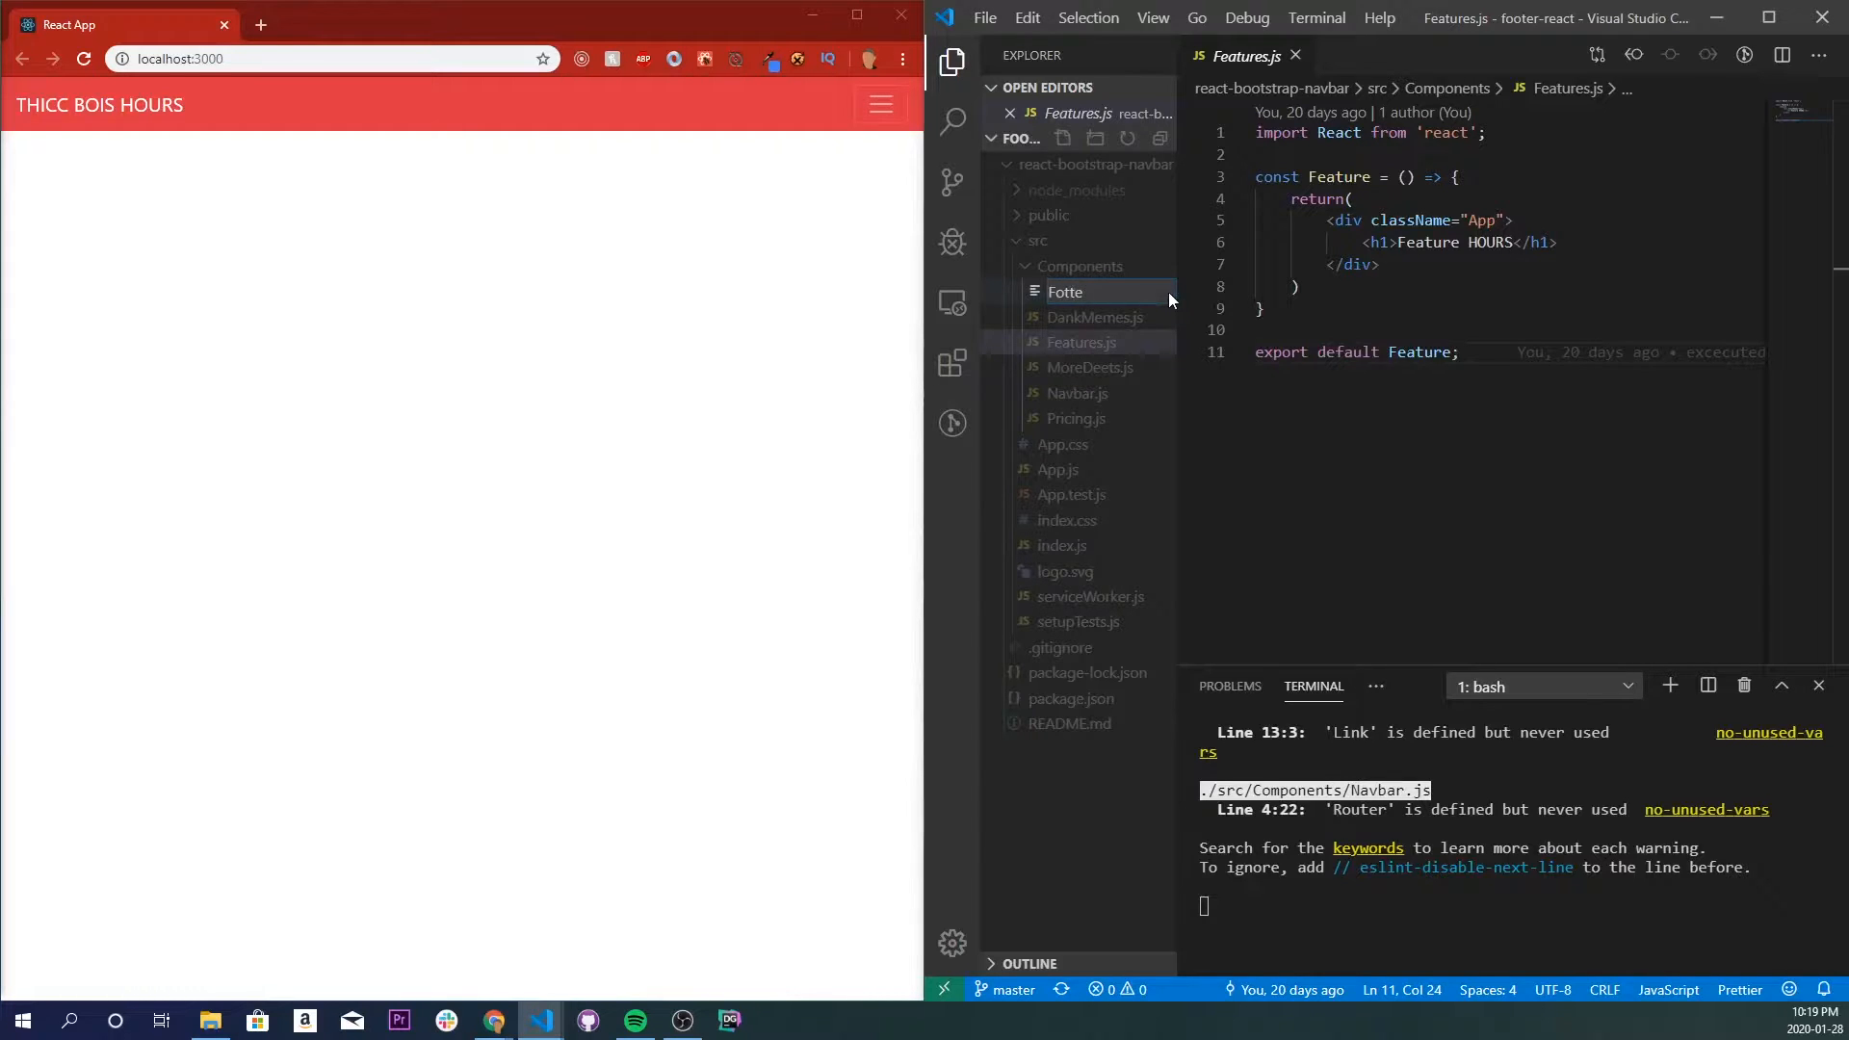
pyautogui.write('Footer.js')
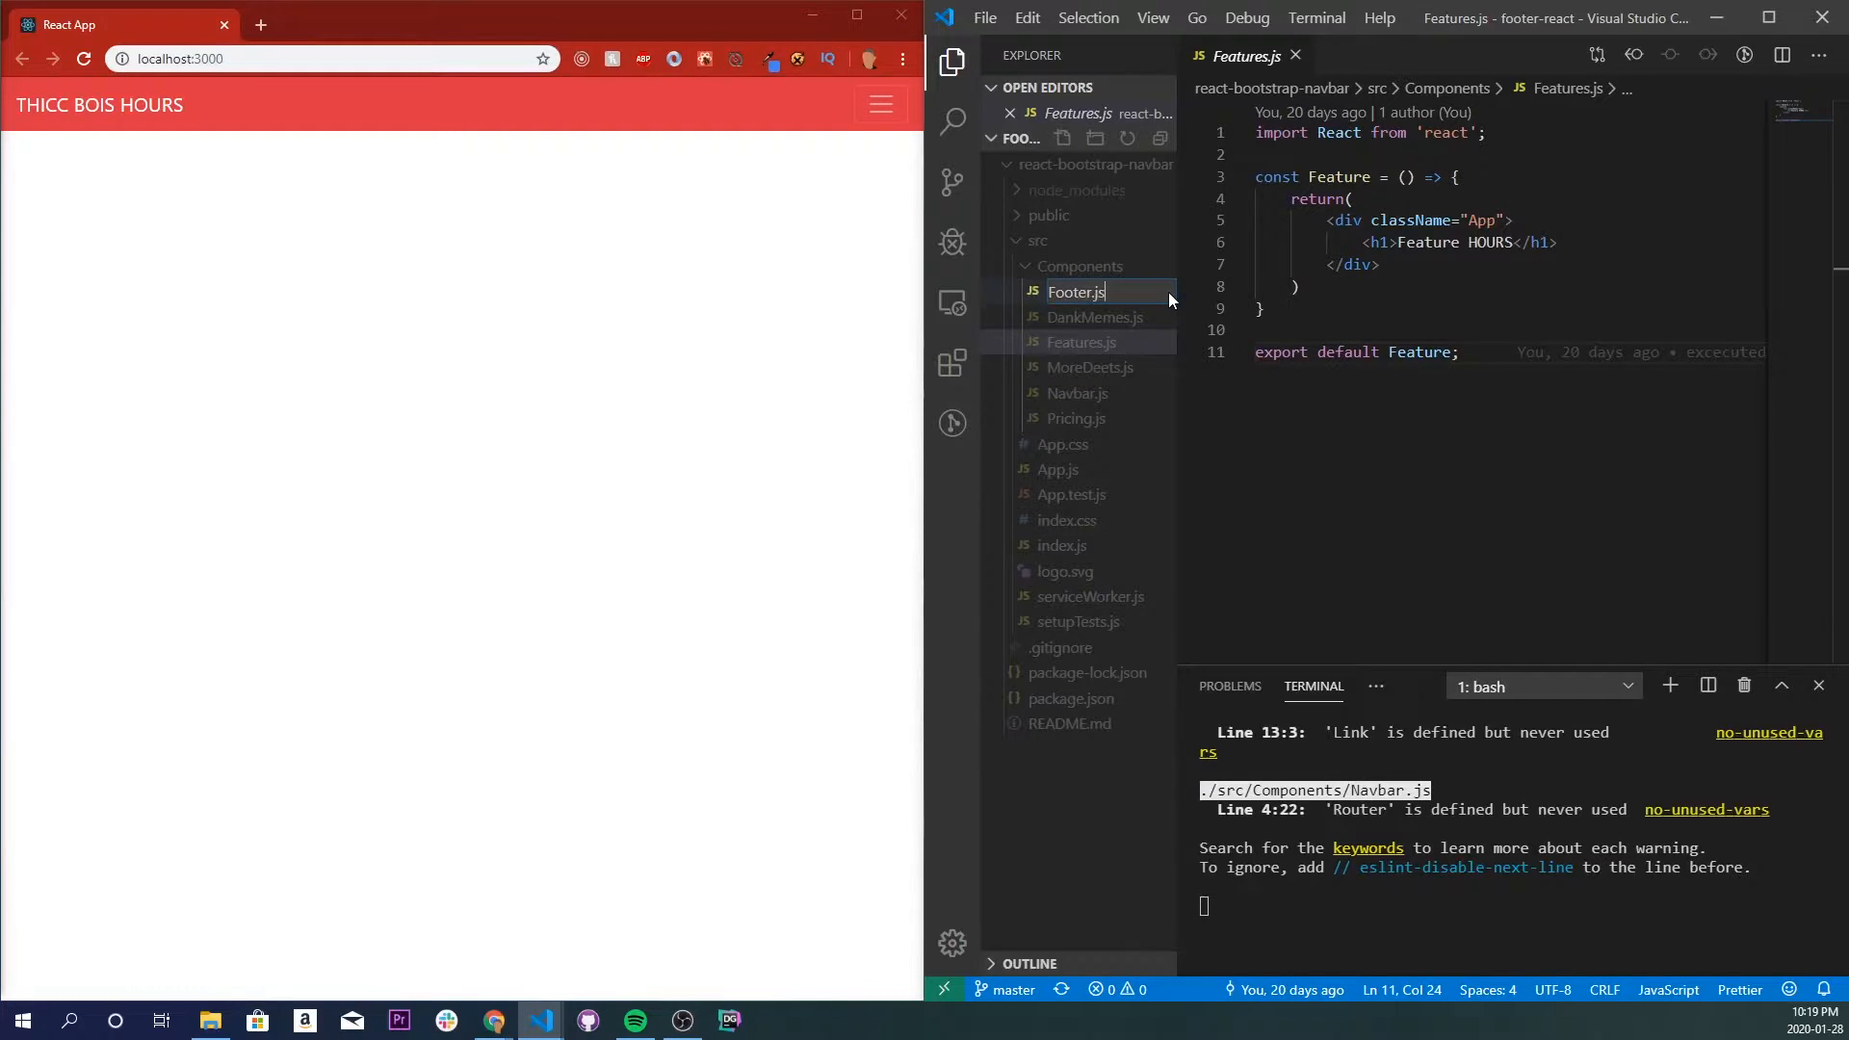
# Add a second new file, Footer.css, to the Components folder.
pyautogui.rightClick(1075, 367)
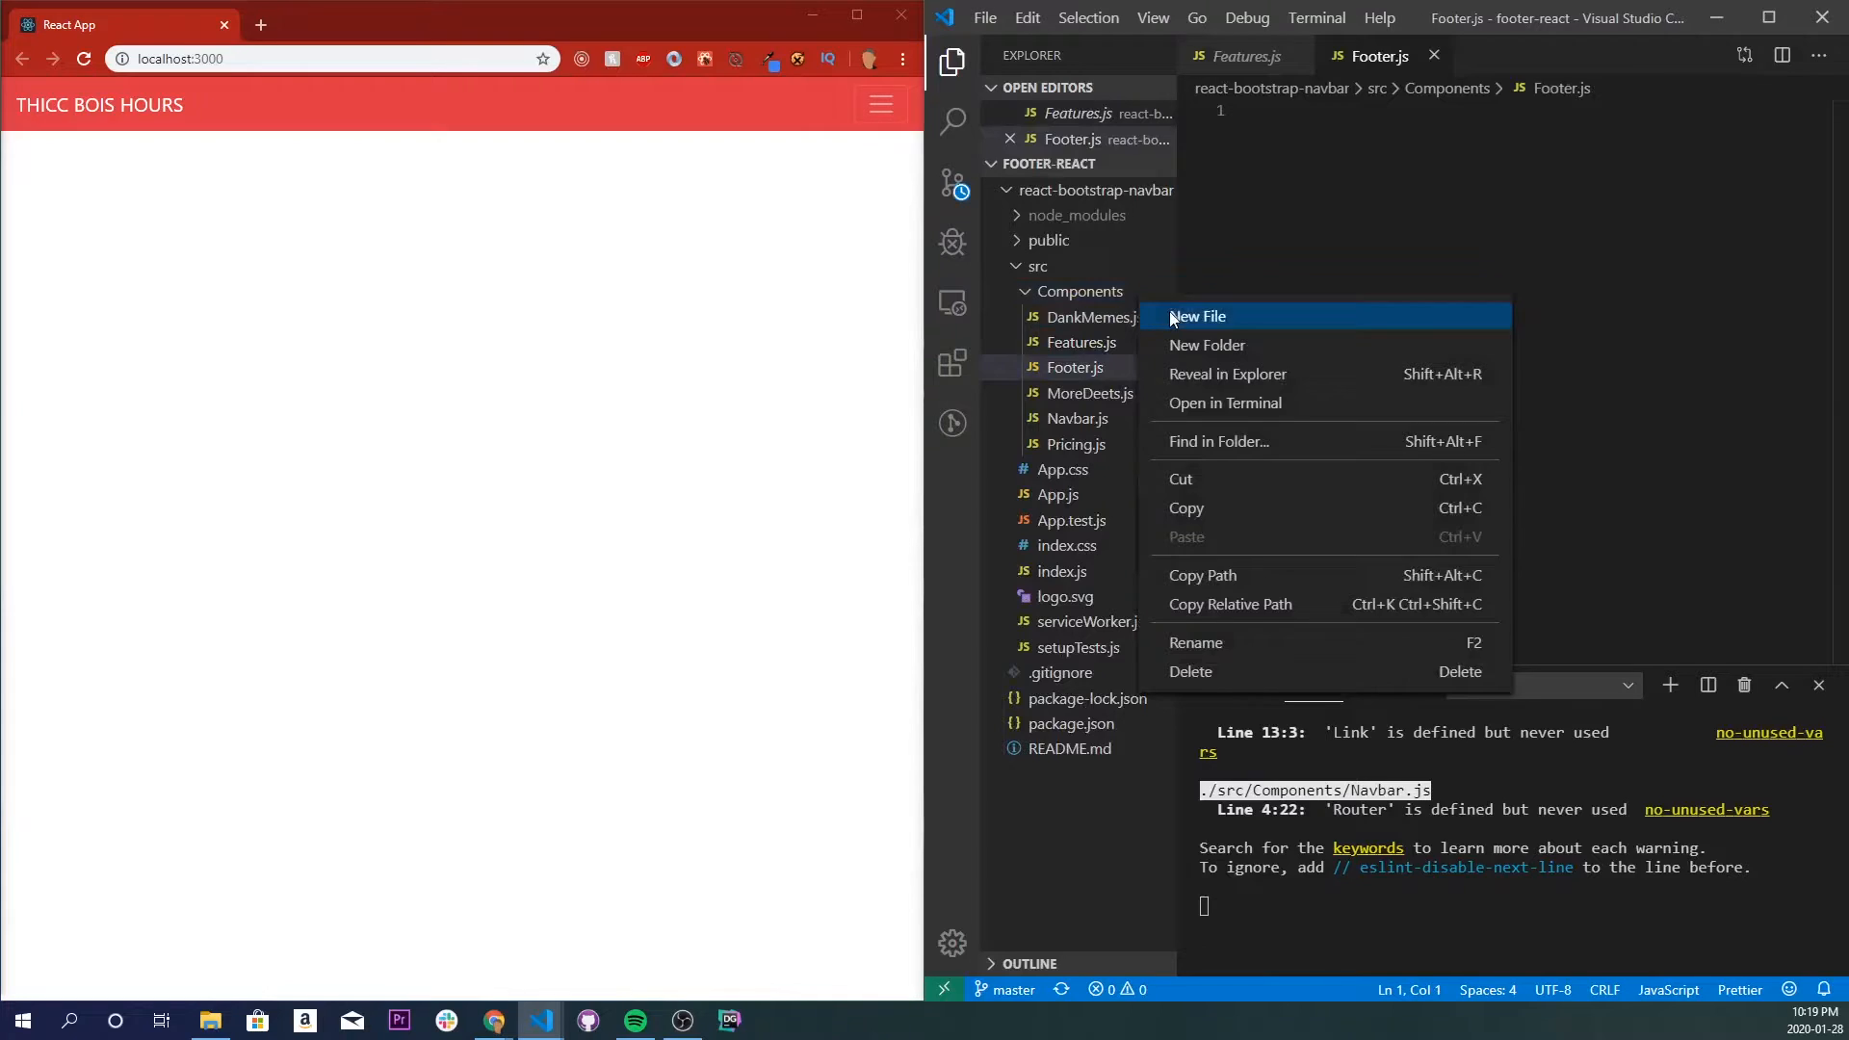
pyautogui.click(1196, 316)
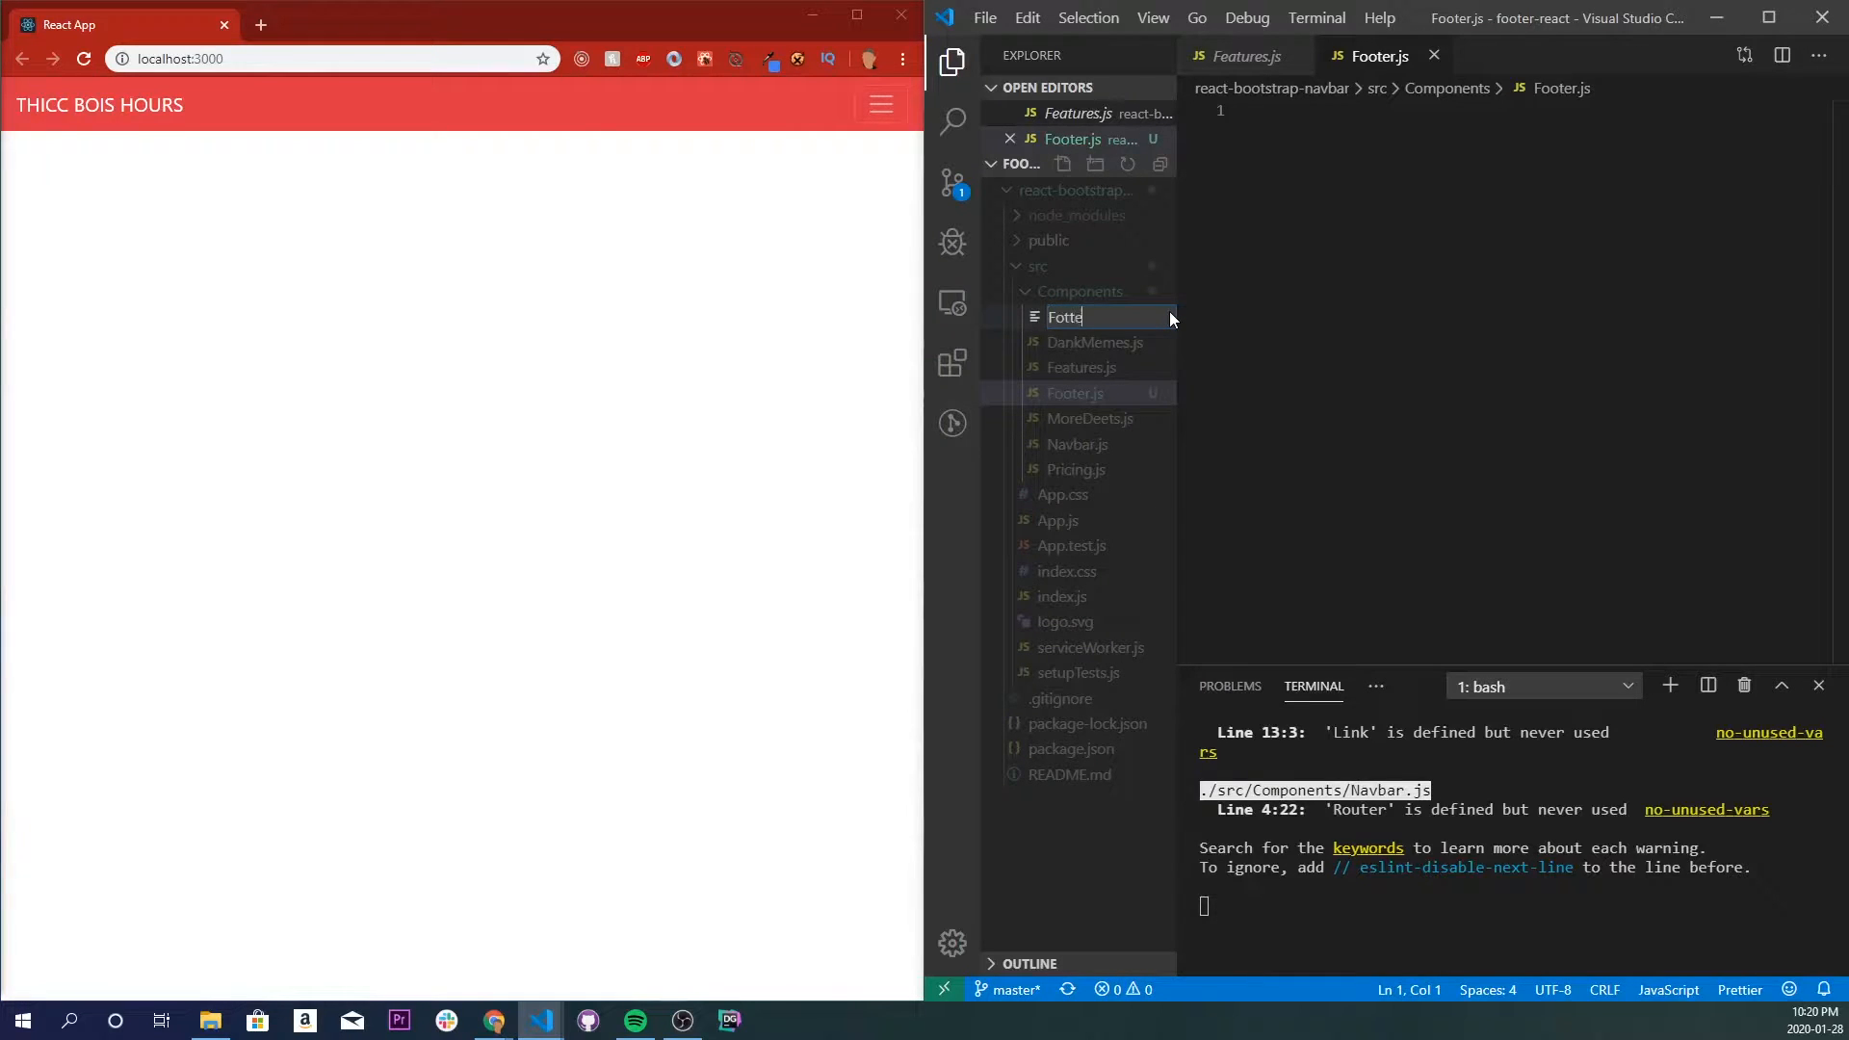
pyautogui.write('Footer.cs')
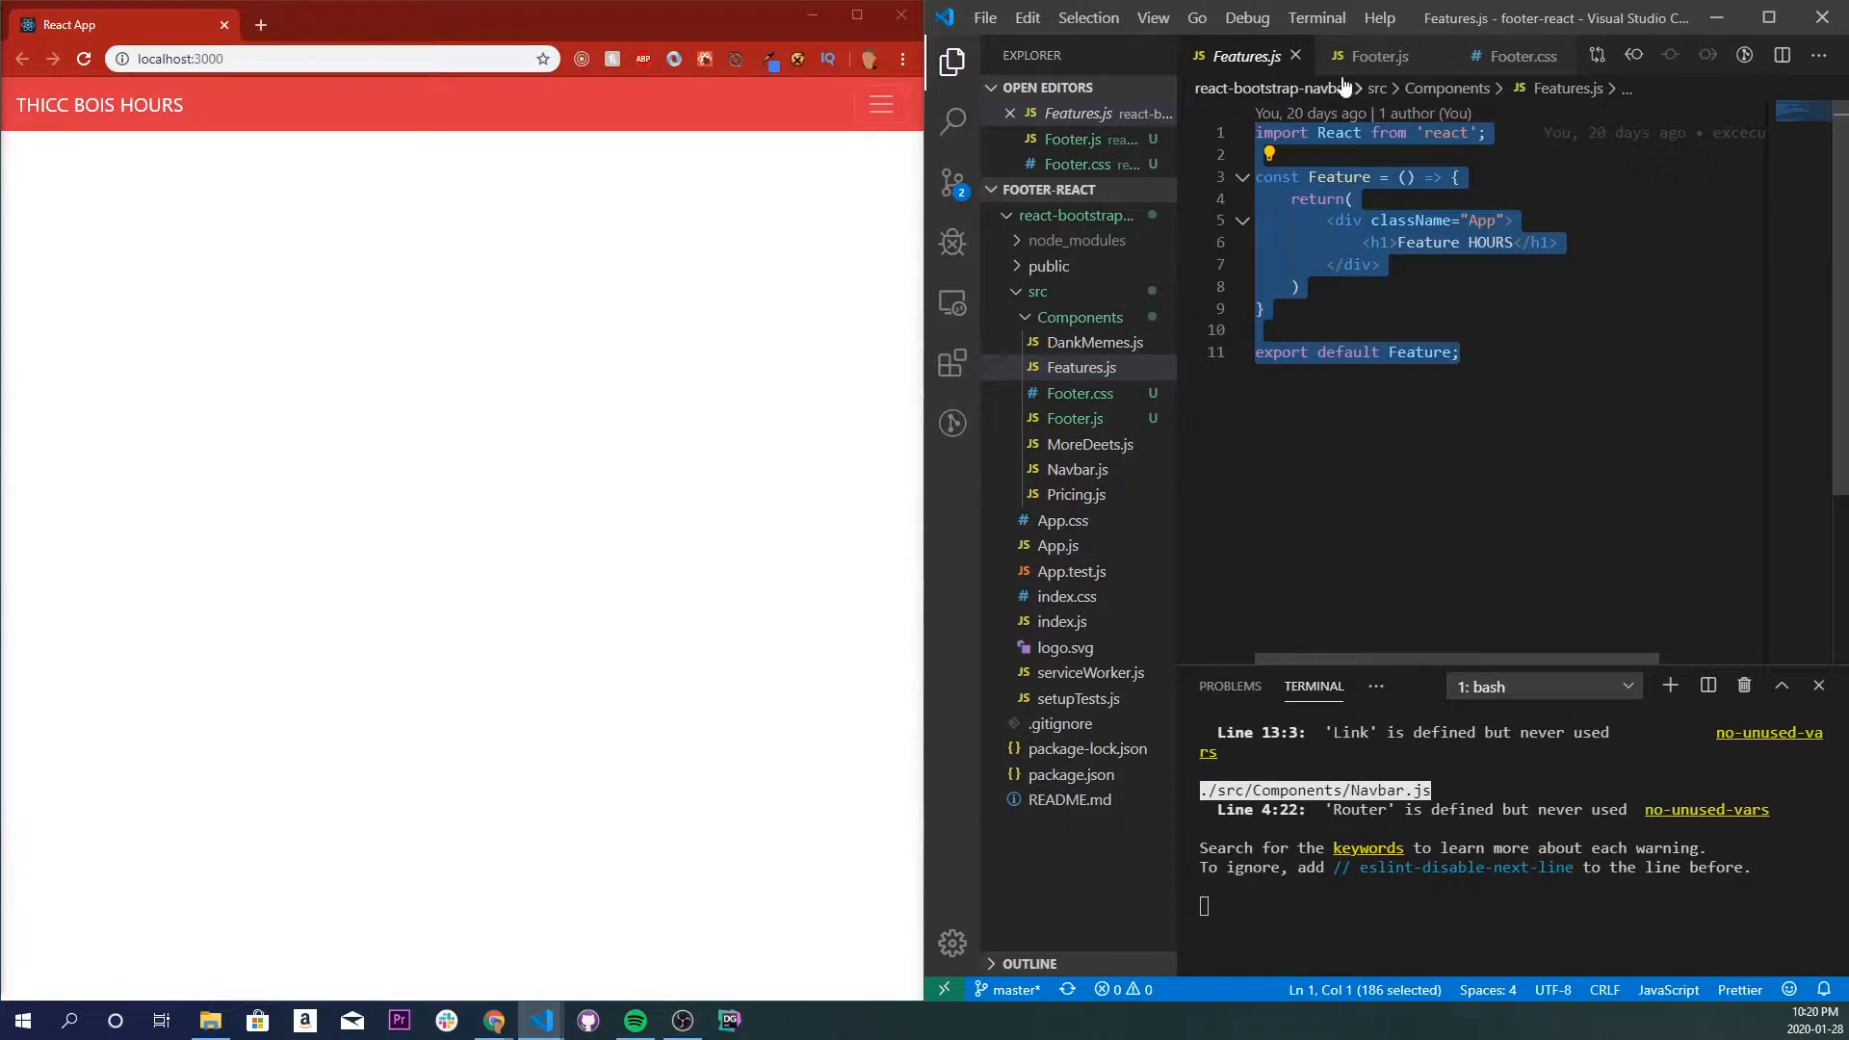
# Rename the pasted component in Footer.js to Footer and render <Footer /> in App.js.
pyautogui.click(1377, 56)
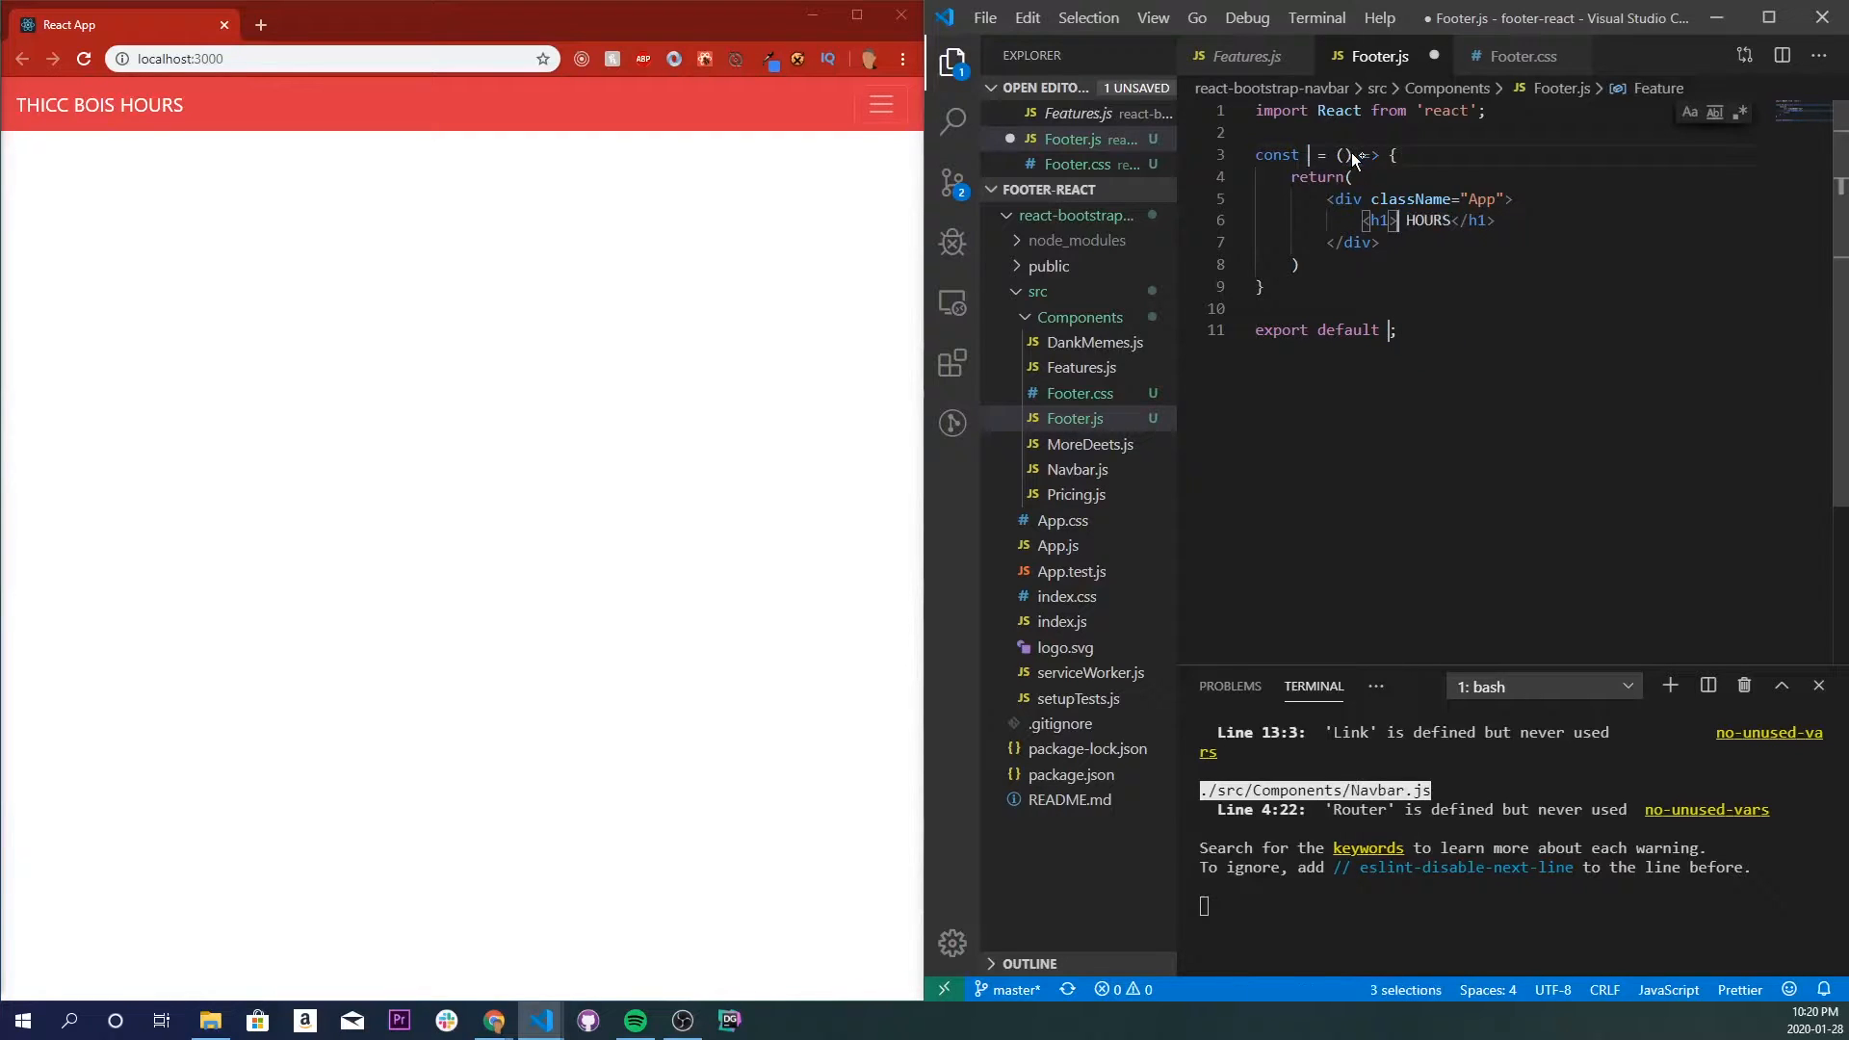
pyautogui.write('Footer')
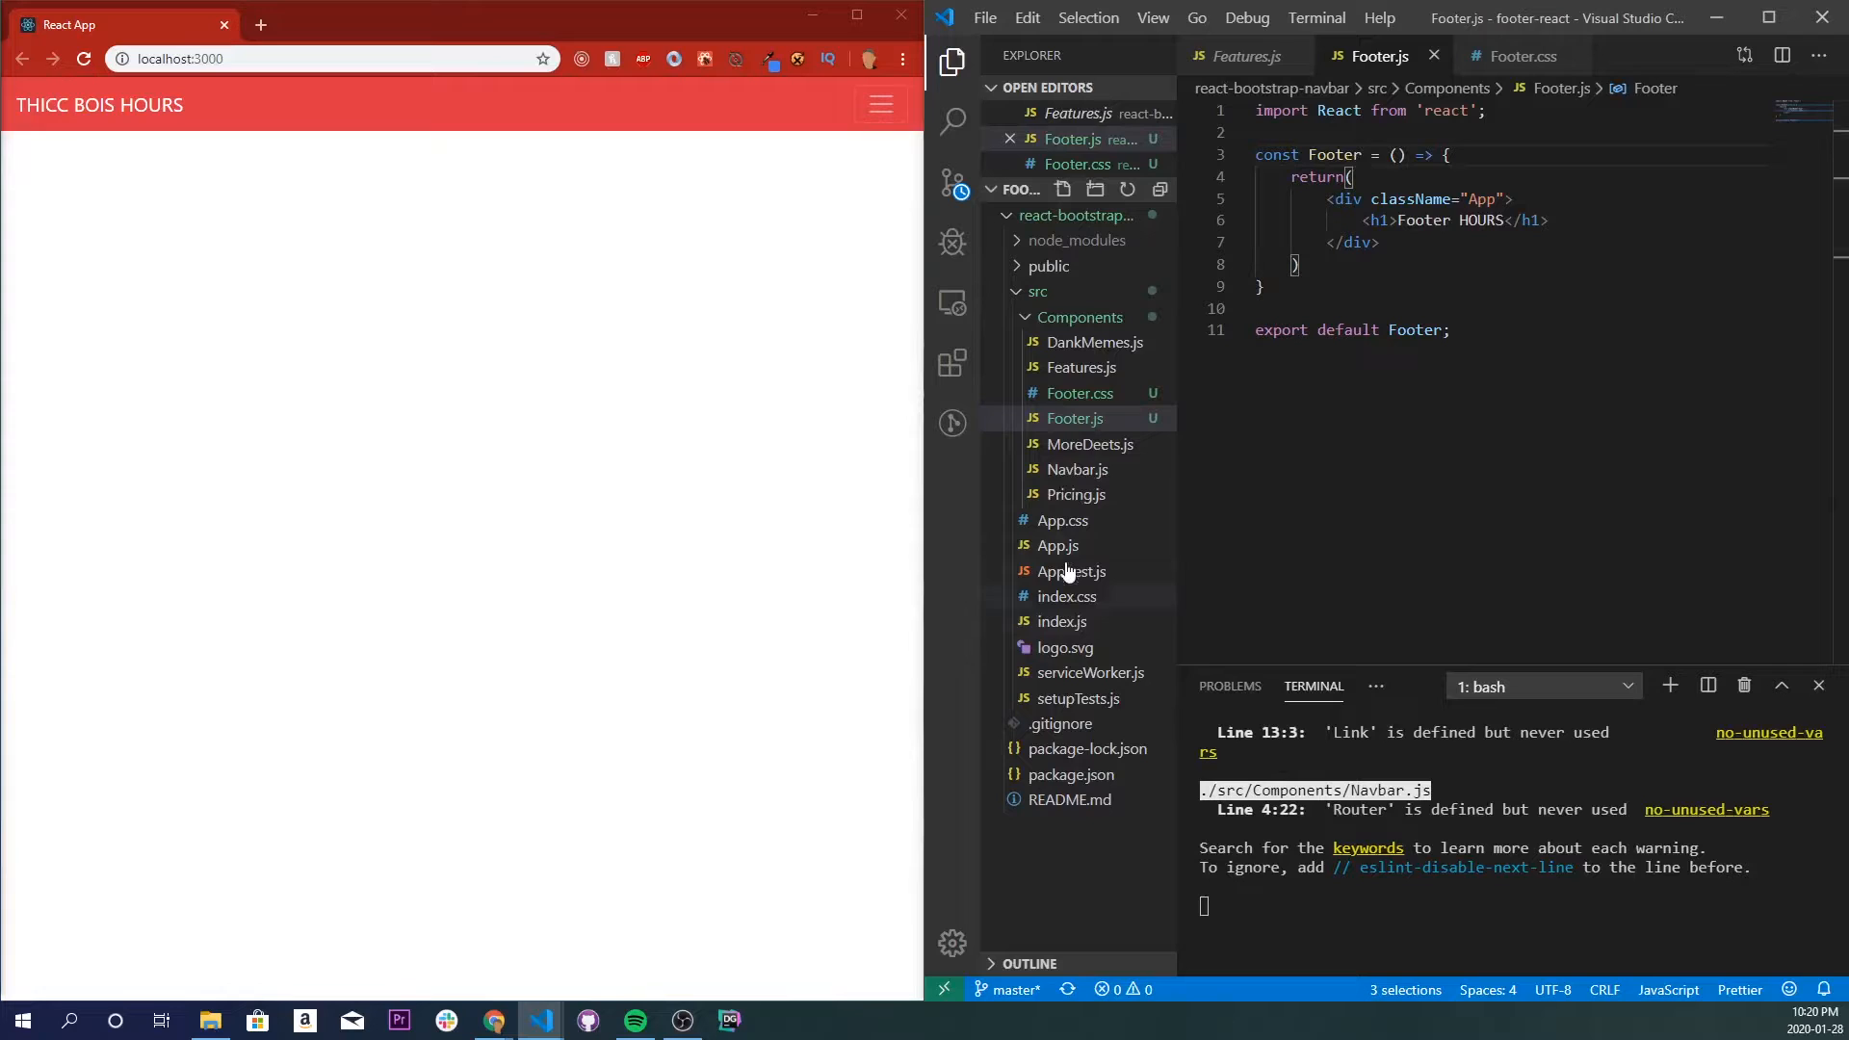
pyautogui.click(1057, 545)
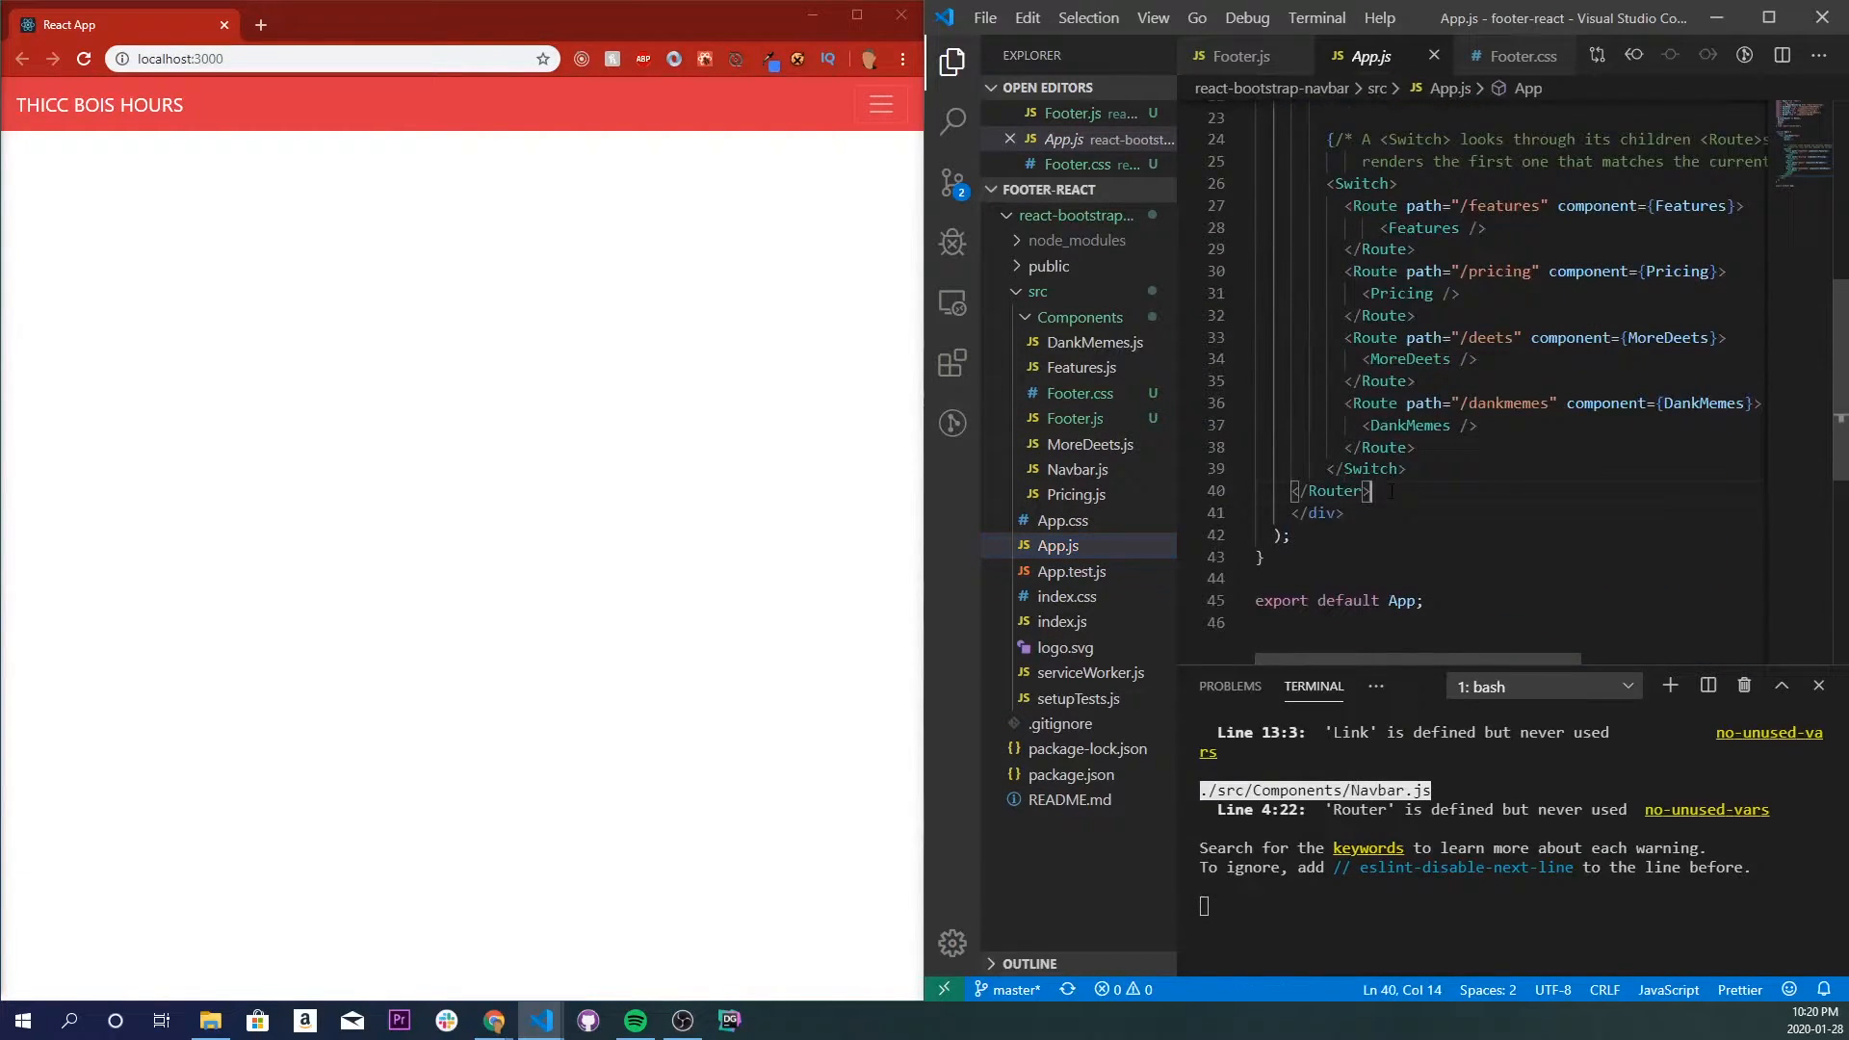
pyautogui.write('<Fo')
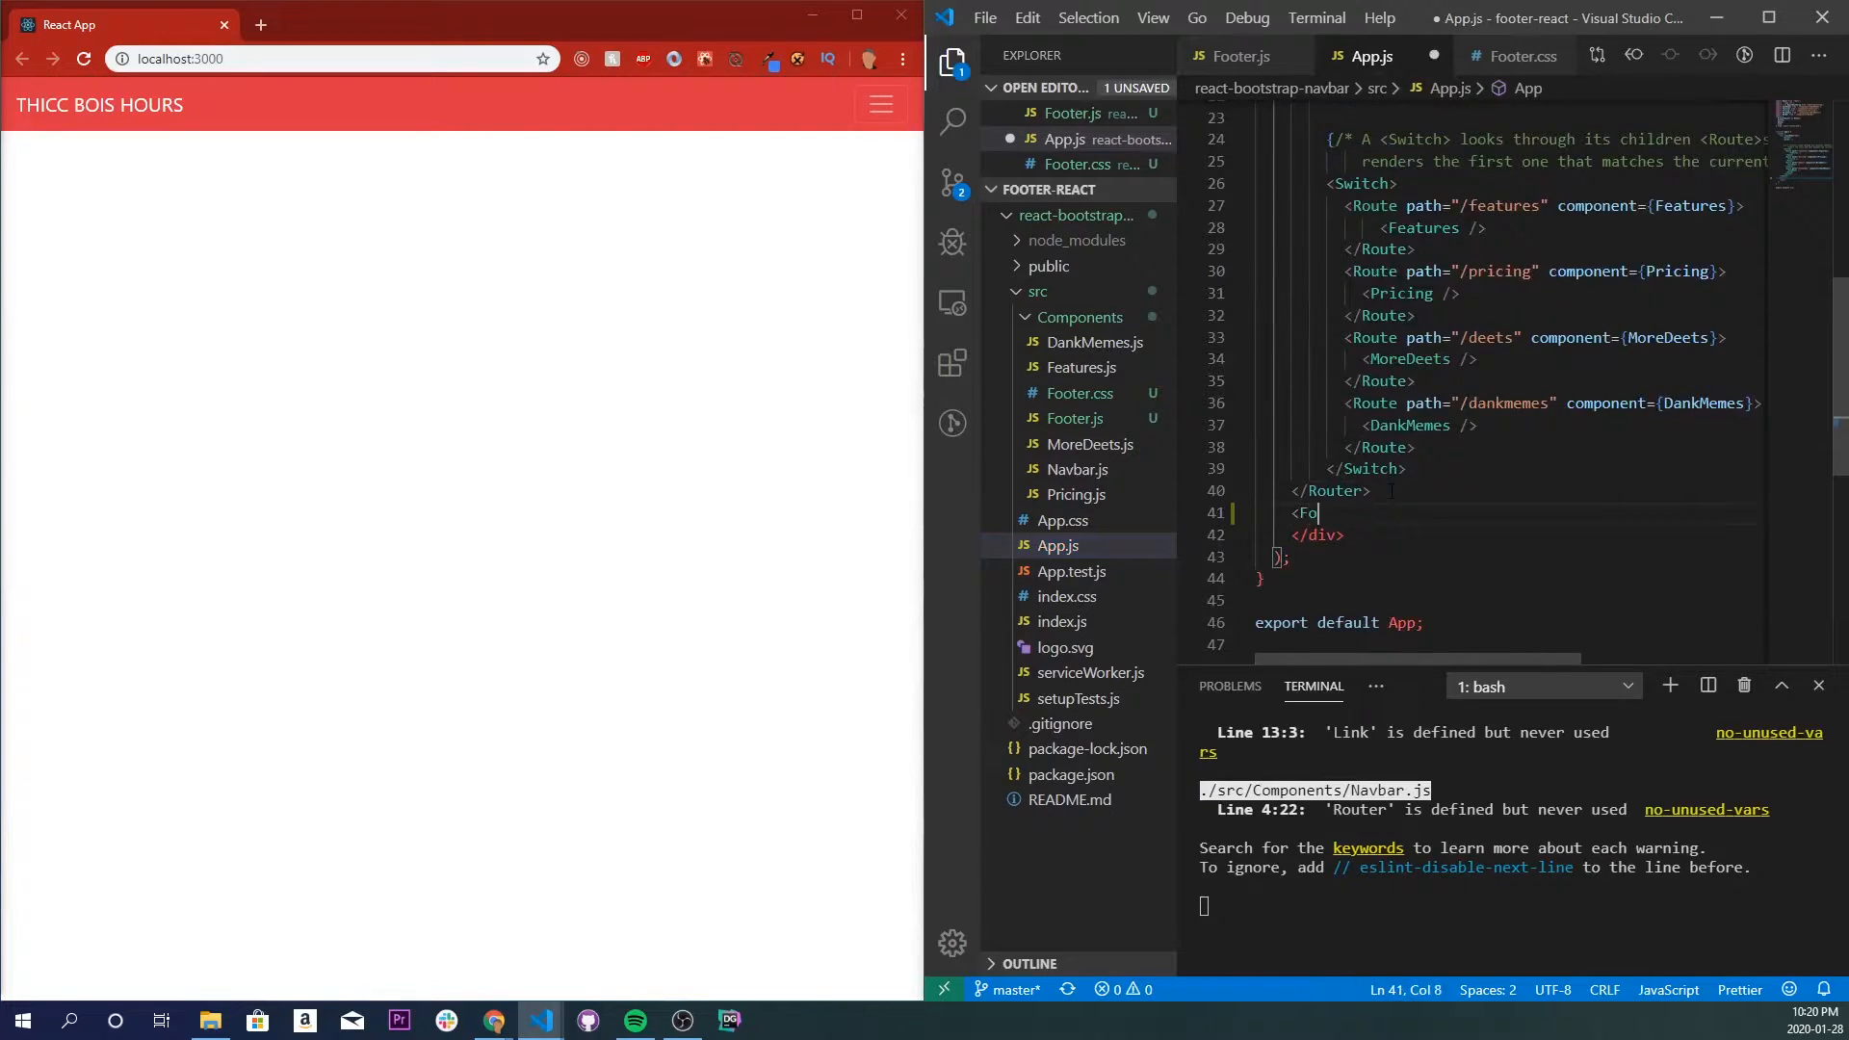
pyautogui.write('oter /')
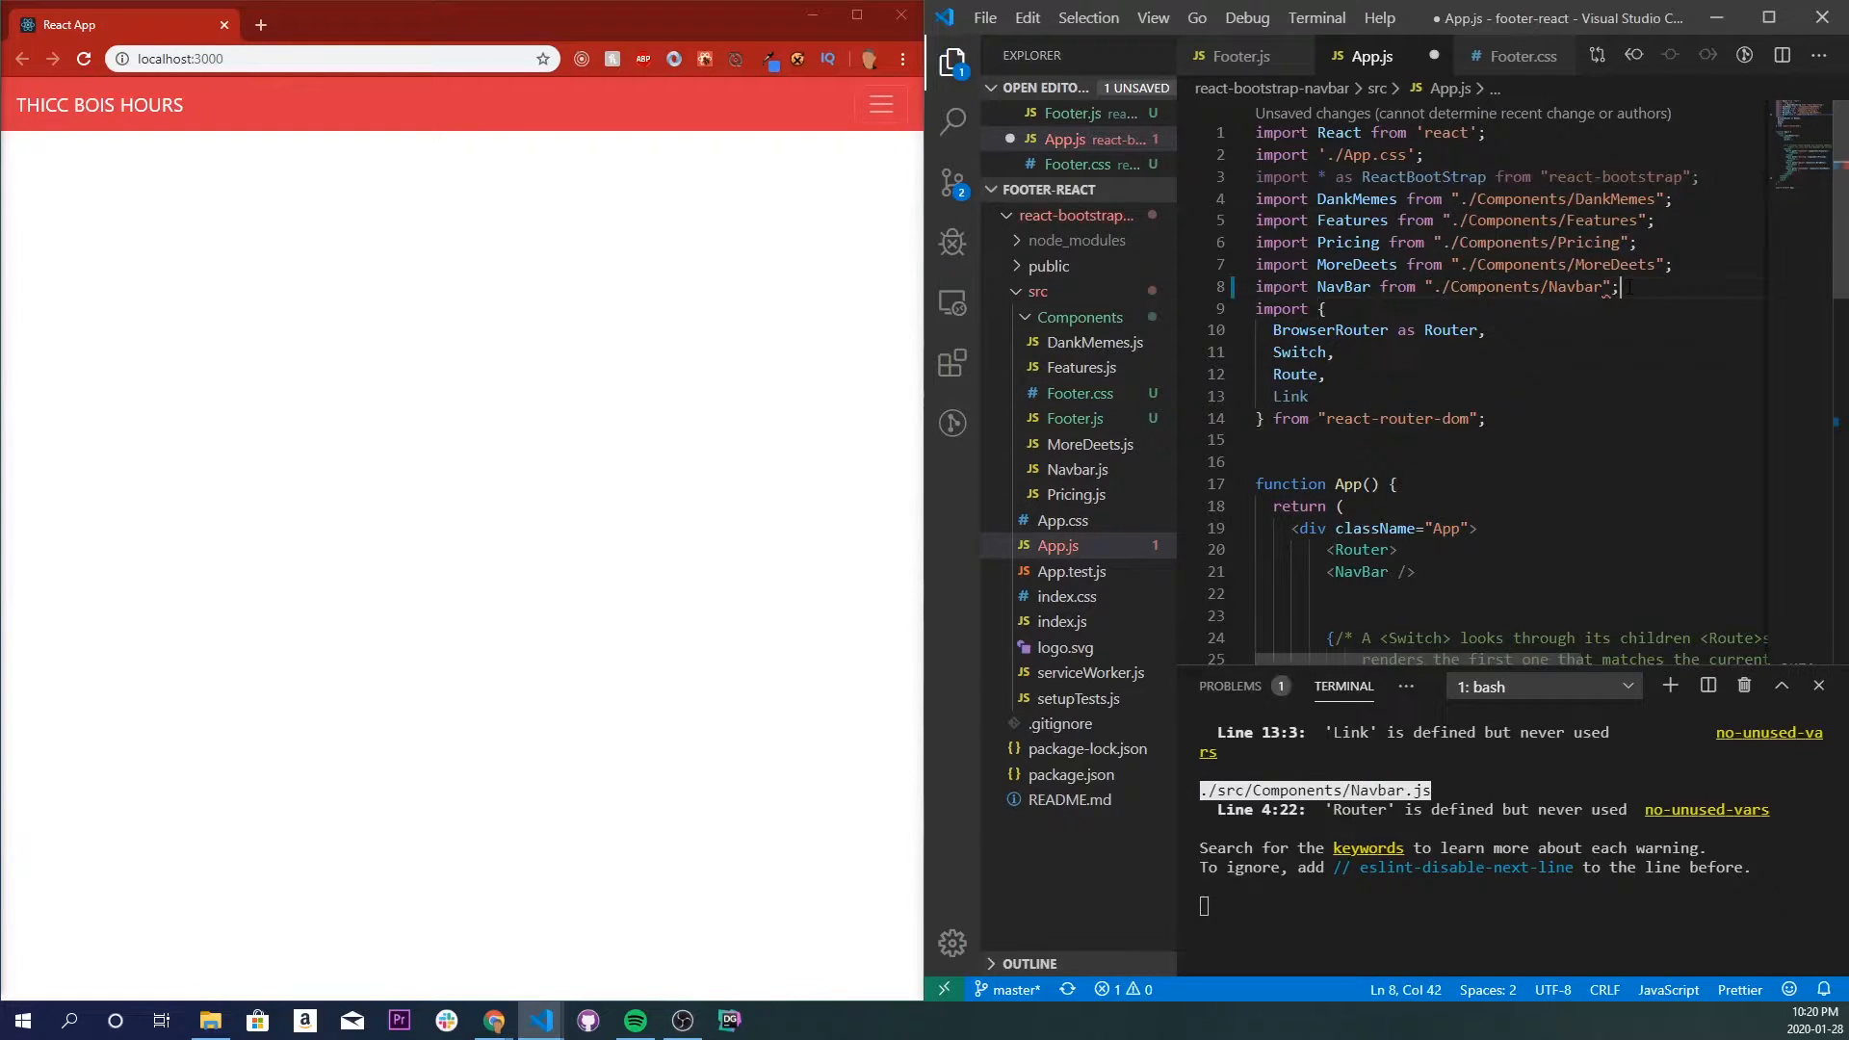
# Import Footer from "./Components/Footer" in App.js and save.
pyautogui.write('import')
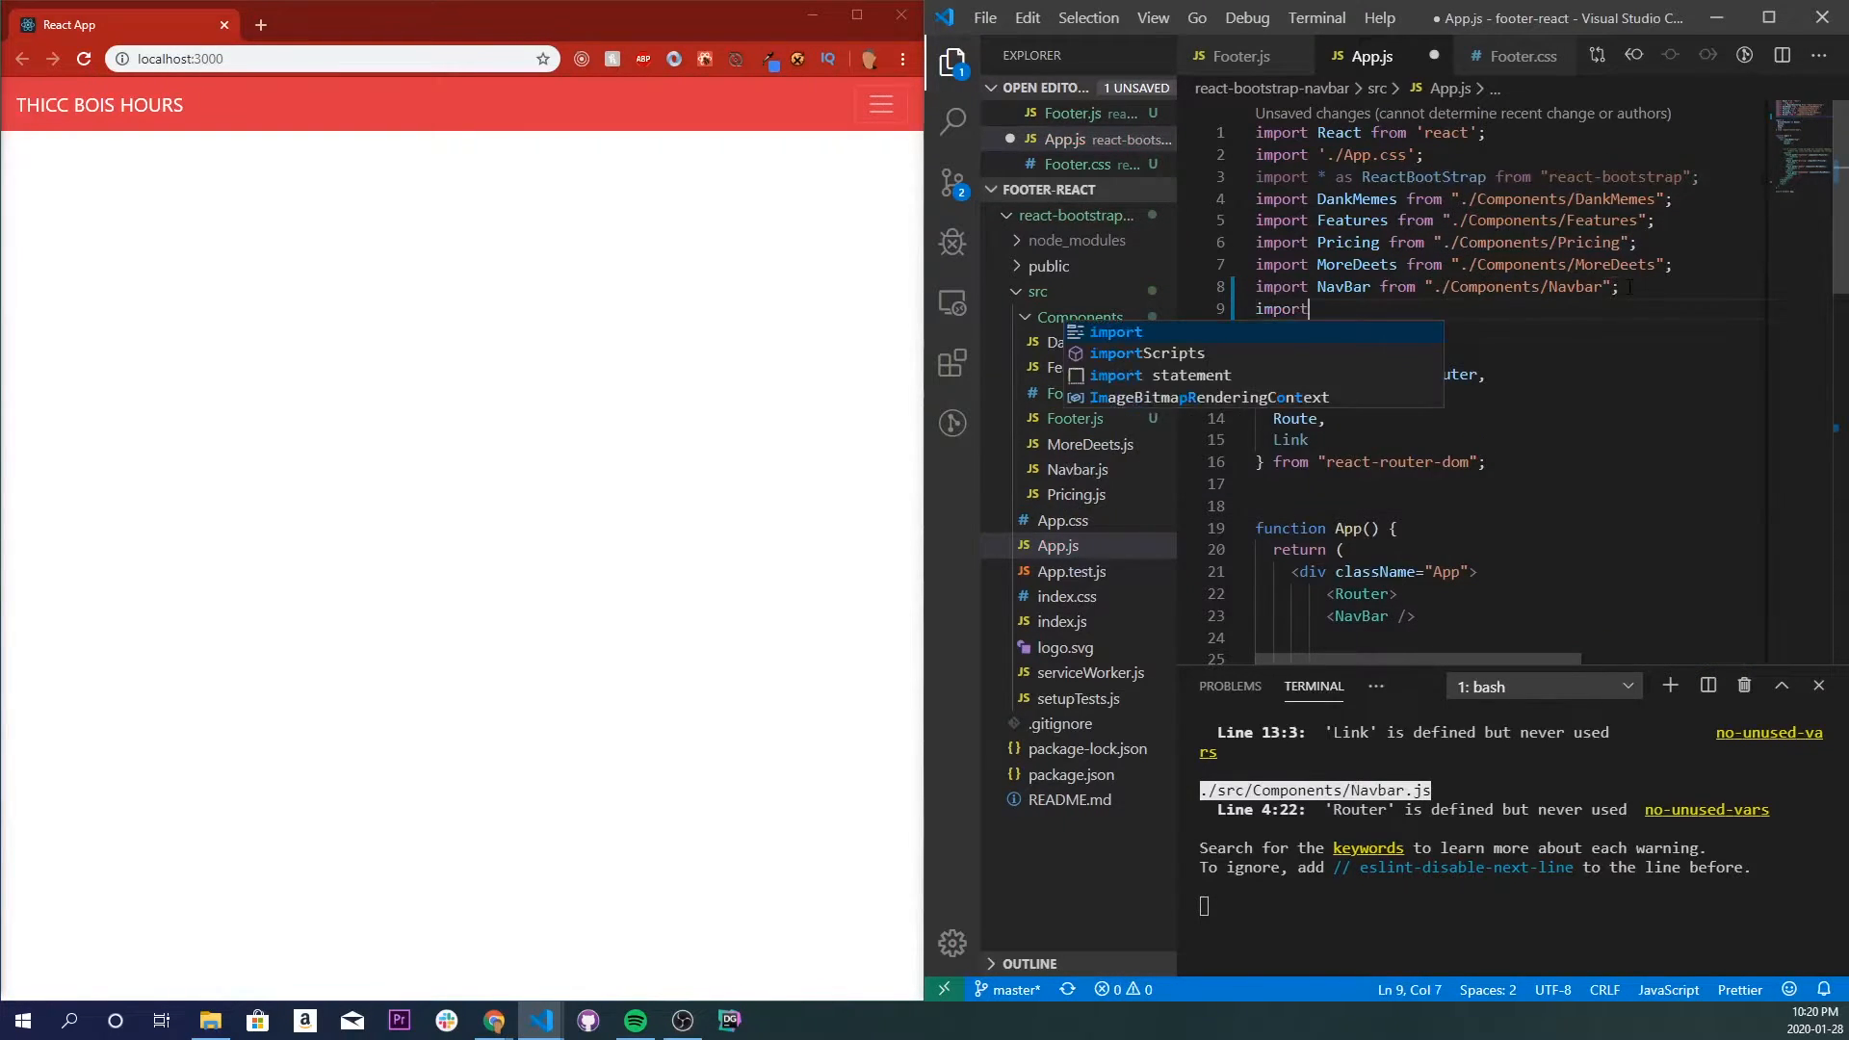
pyautogui.write('Footer from "."')
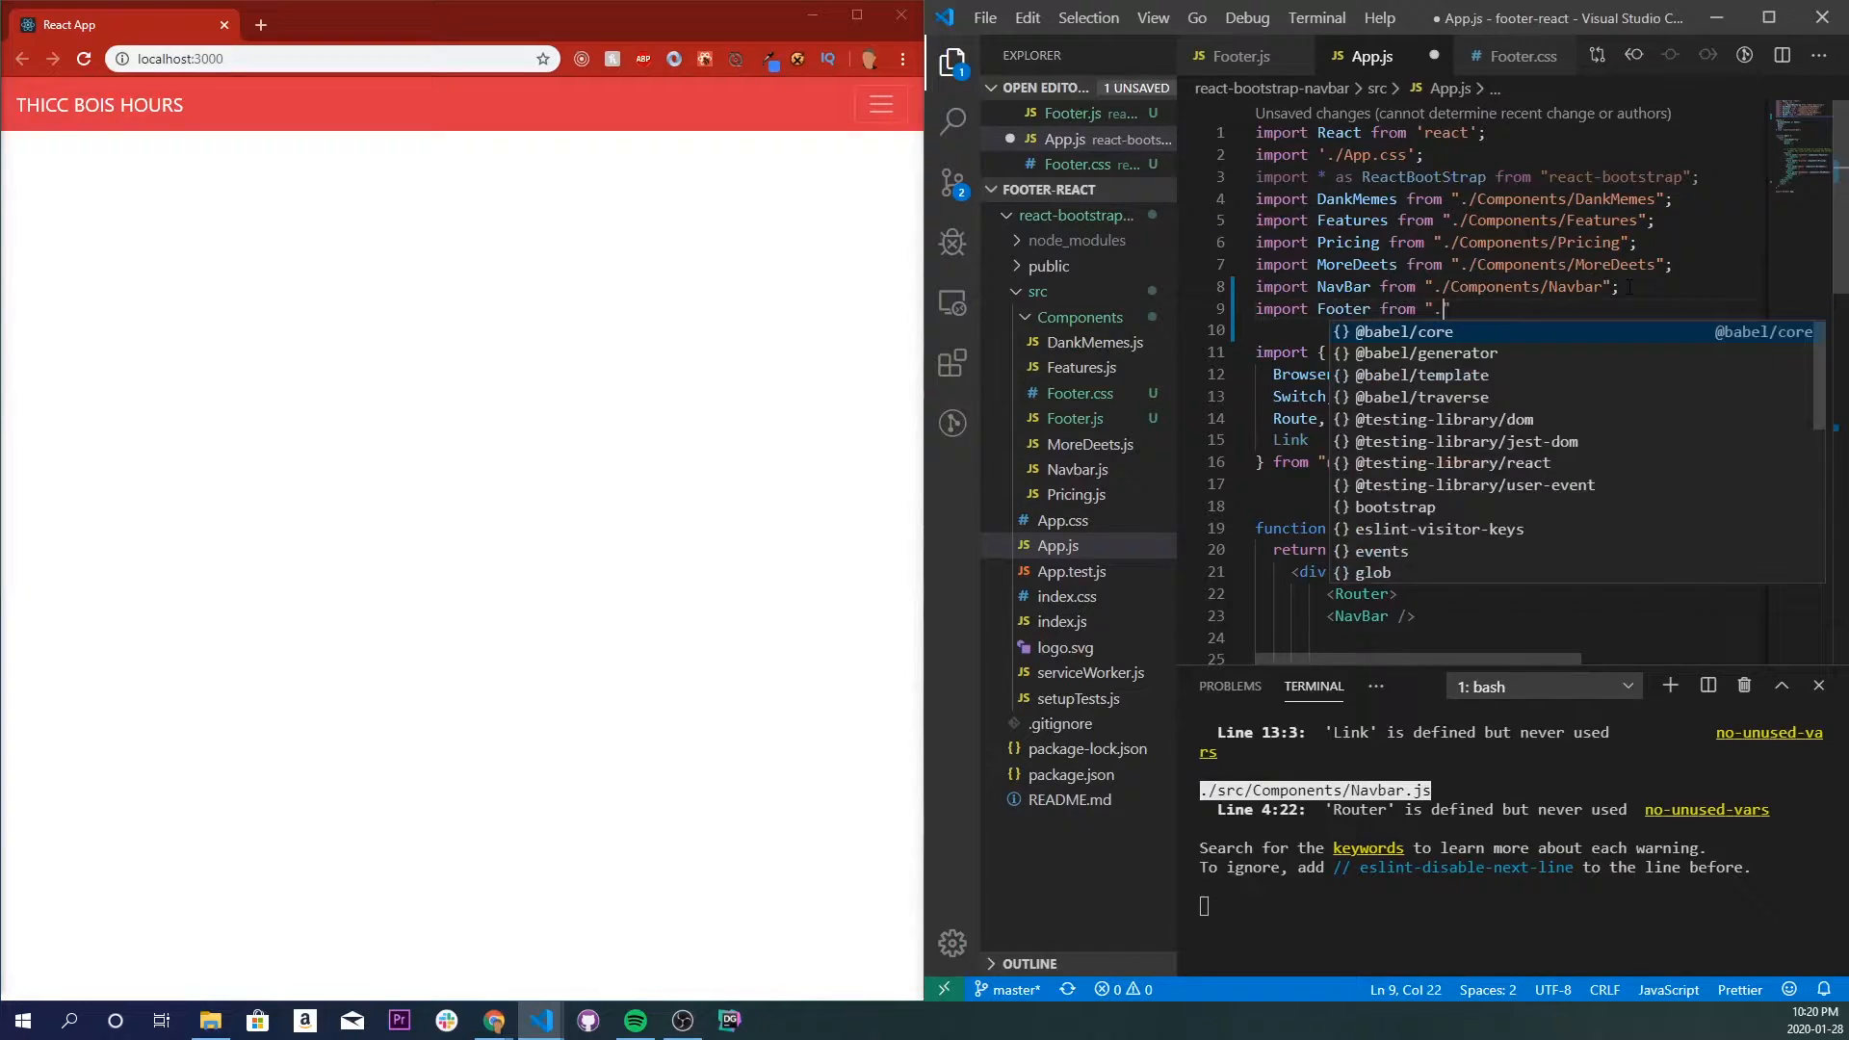
pyautogui.write('Components/')
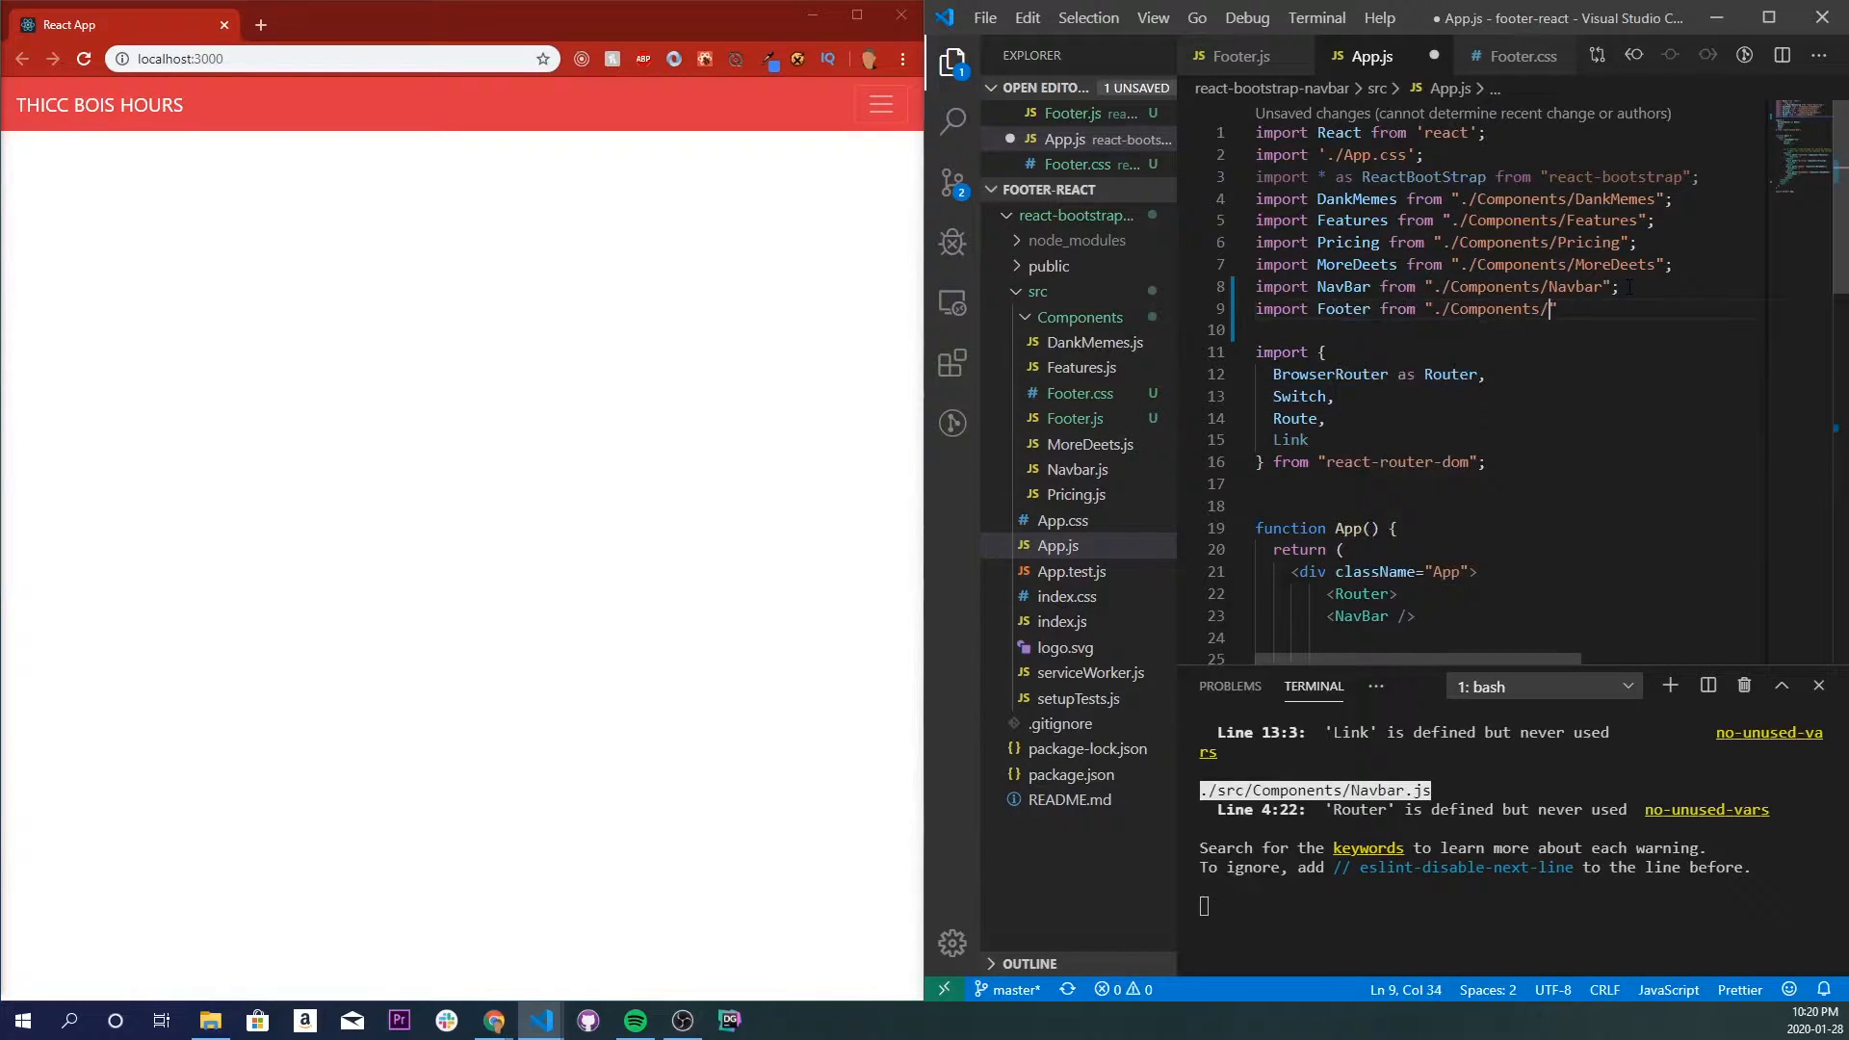
pyautogui.write('Footer"')
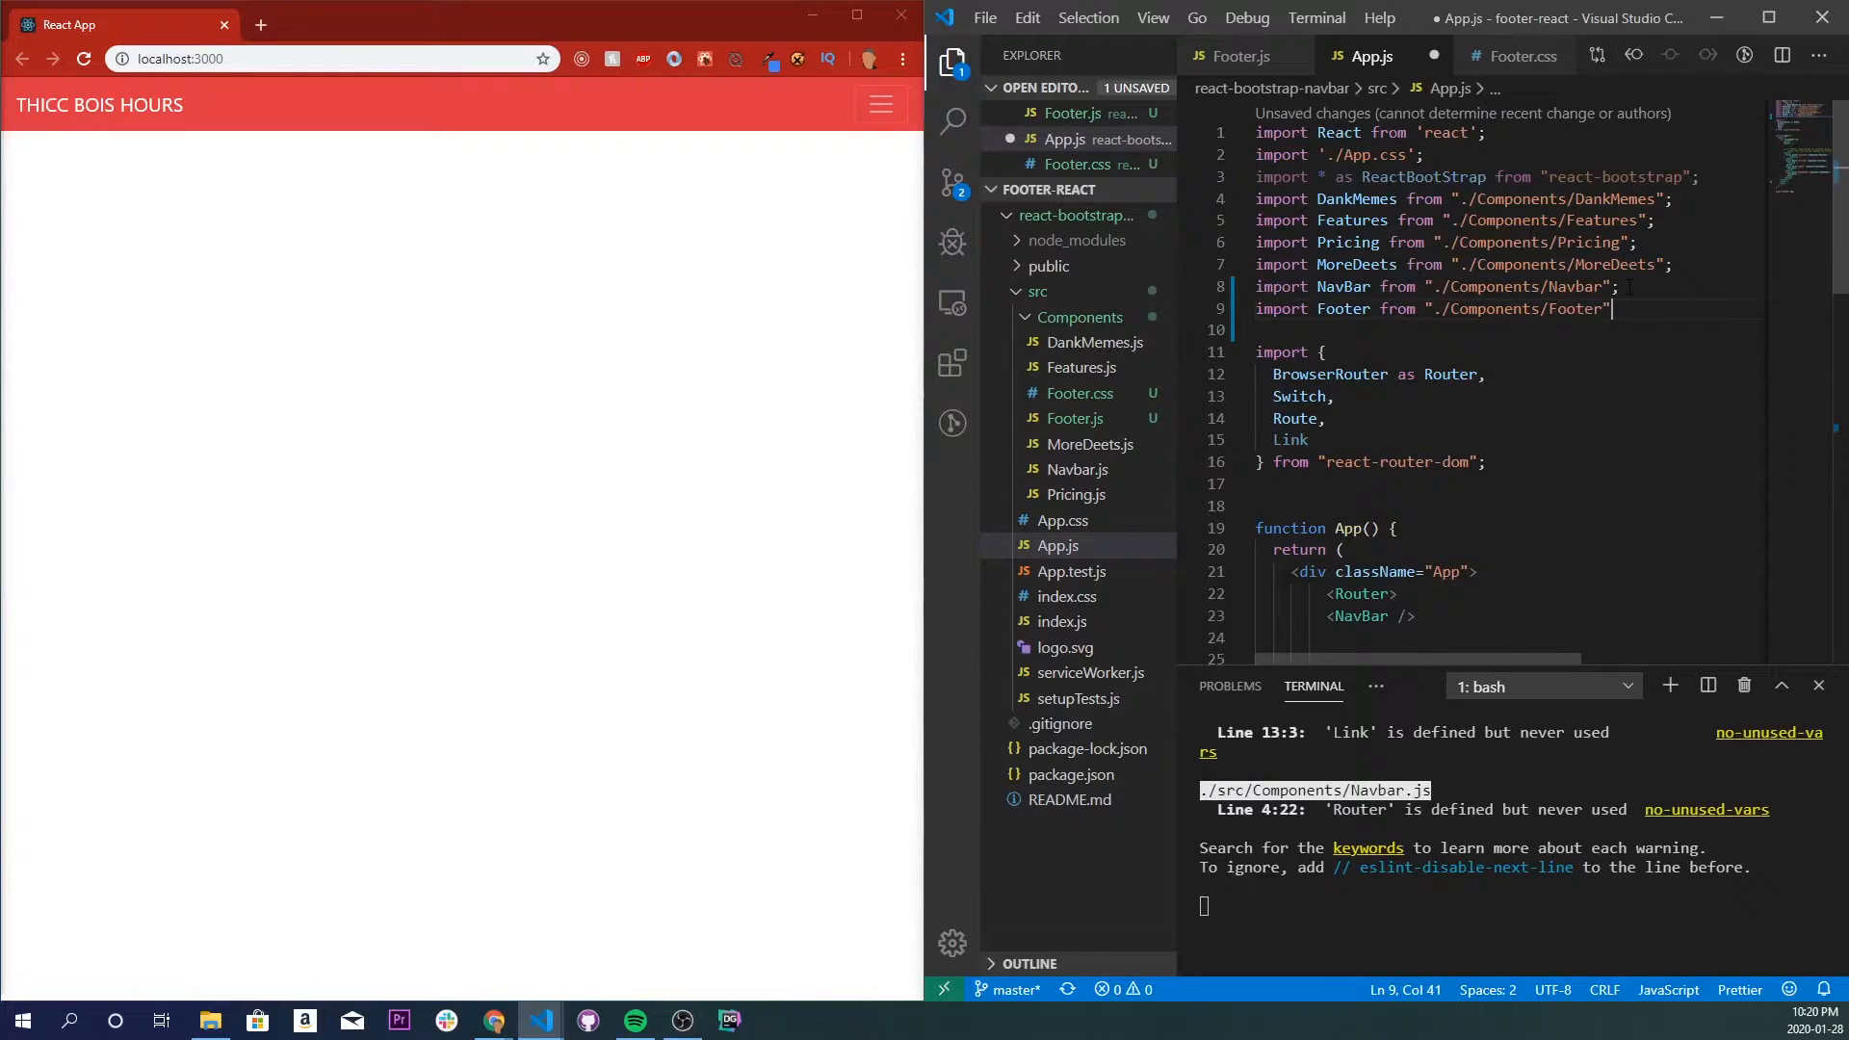
pyautogui.press('ctrl+s')
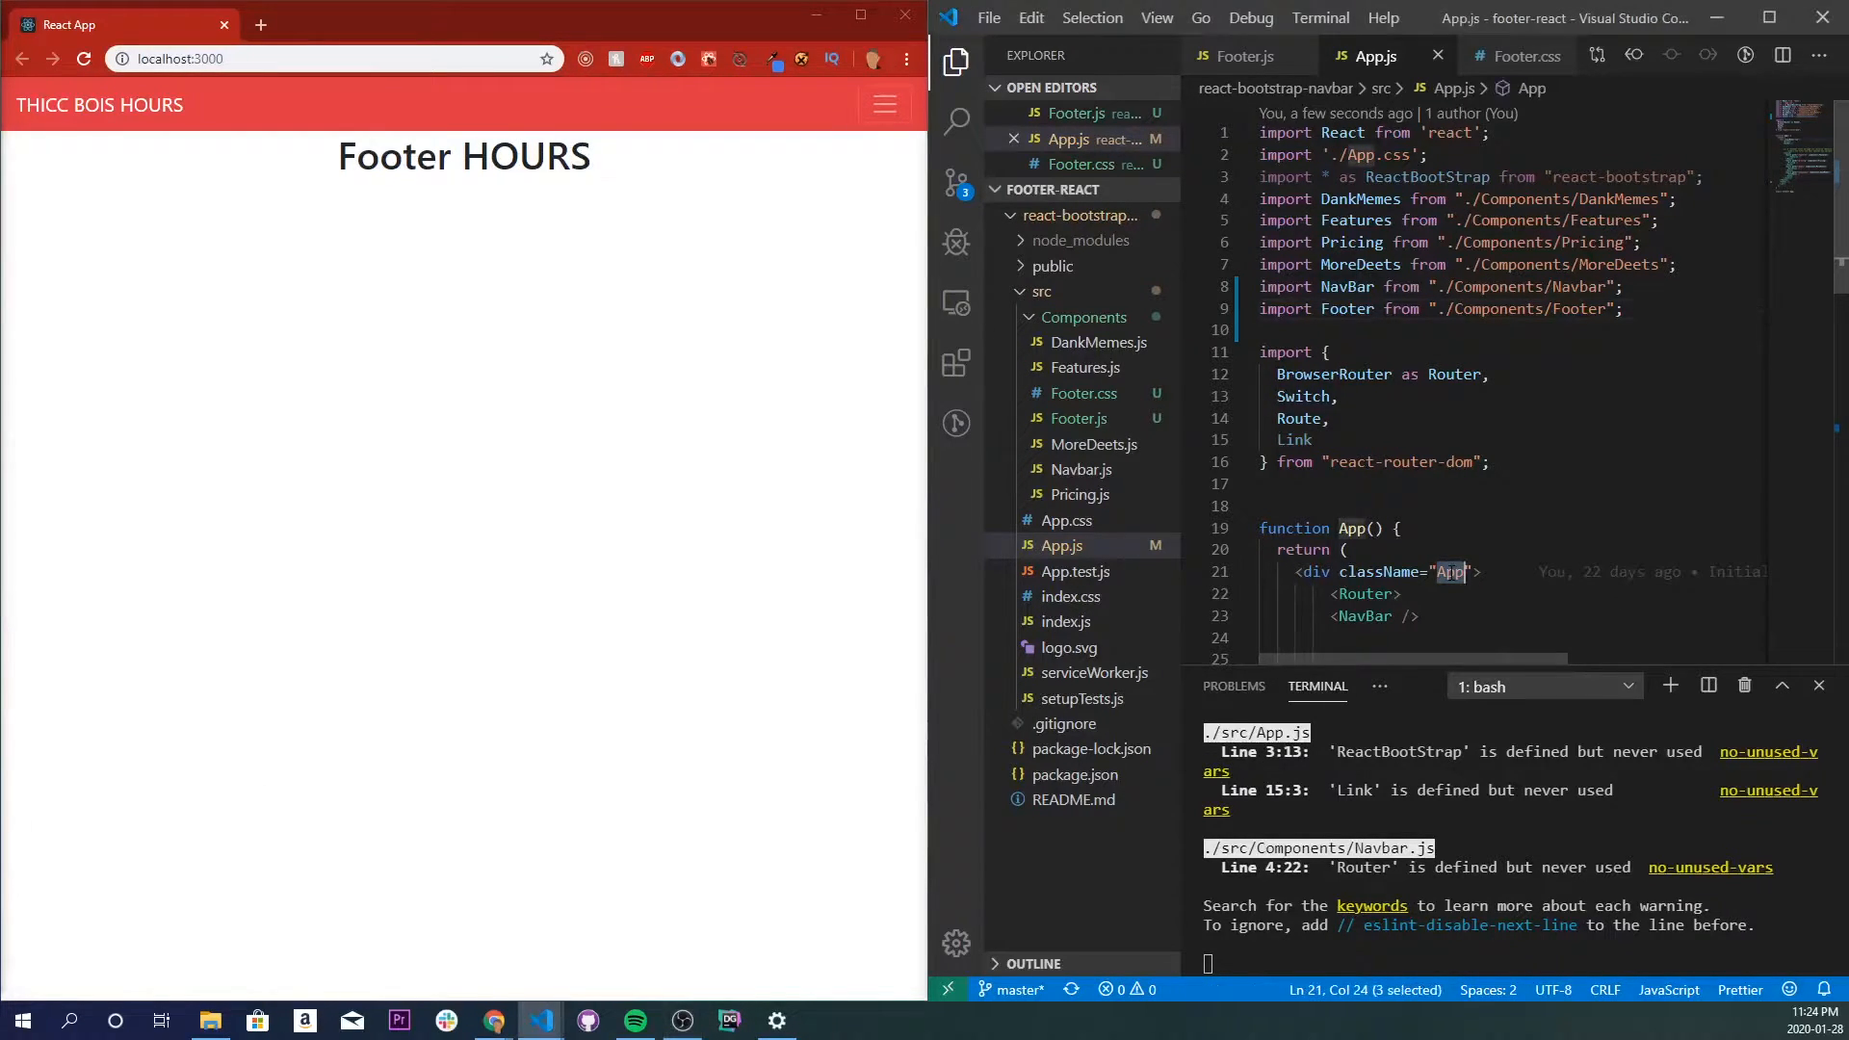
# Set App's outer div className to "page-container" and wrap the Router in a "content-wrap" div.
pyautogui.write('page-container')
pyautogui.write('<div></div>')
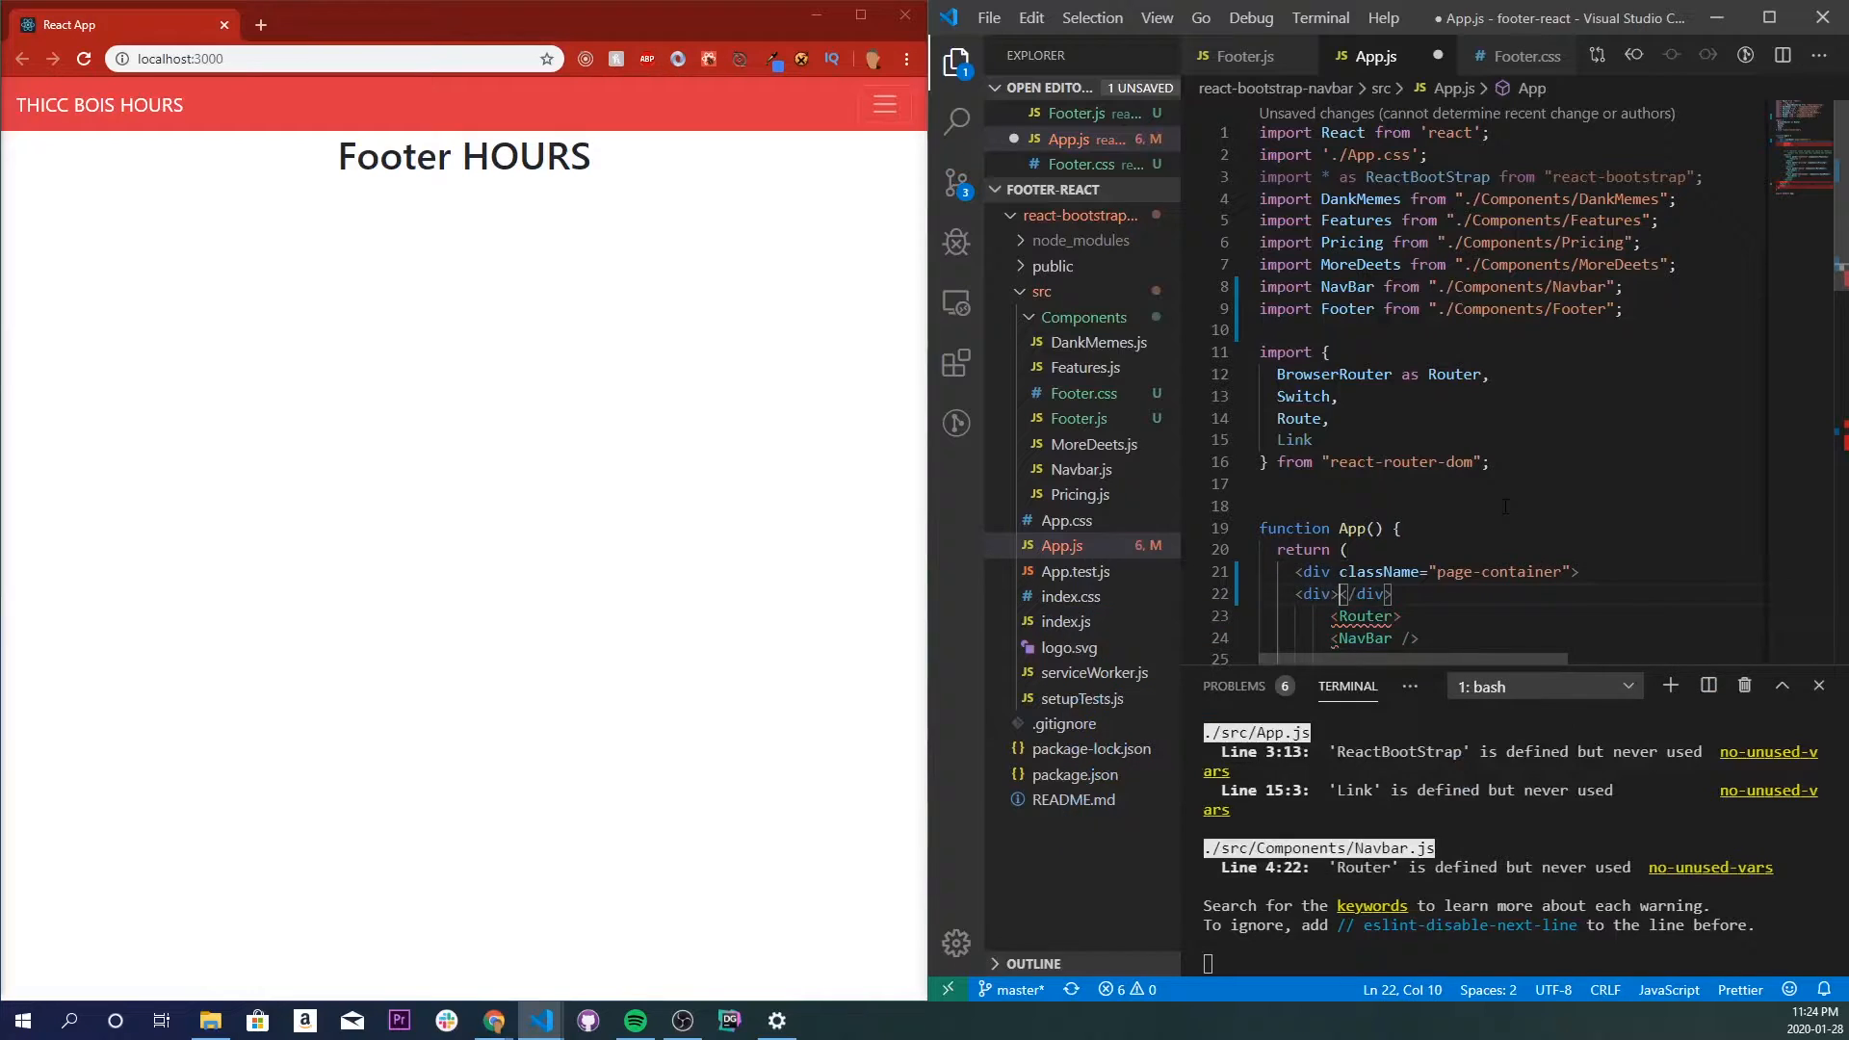
pyautogui.write('class')
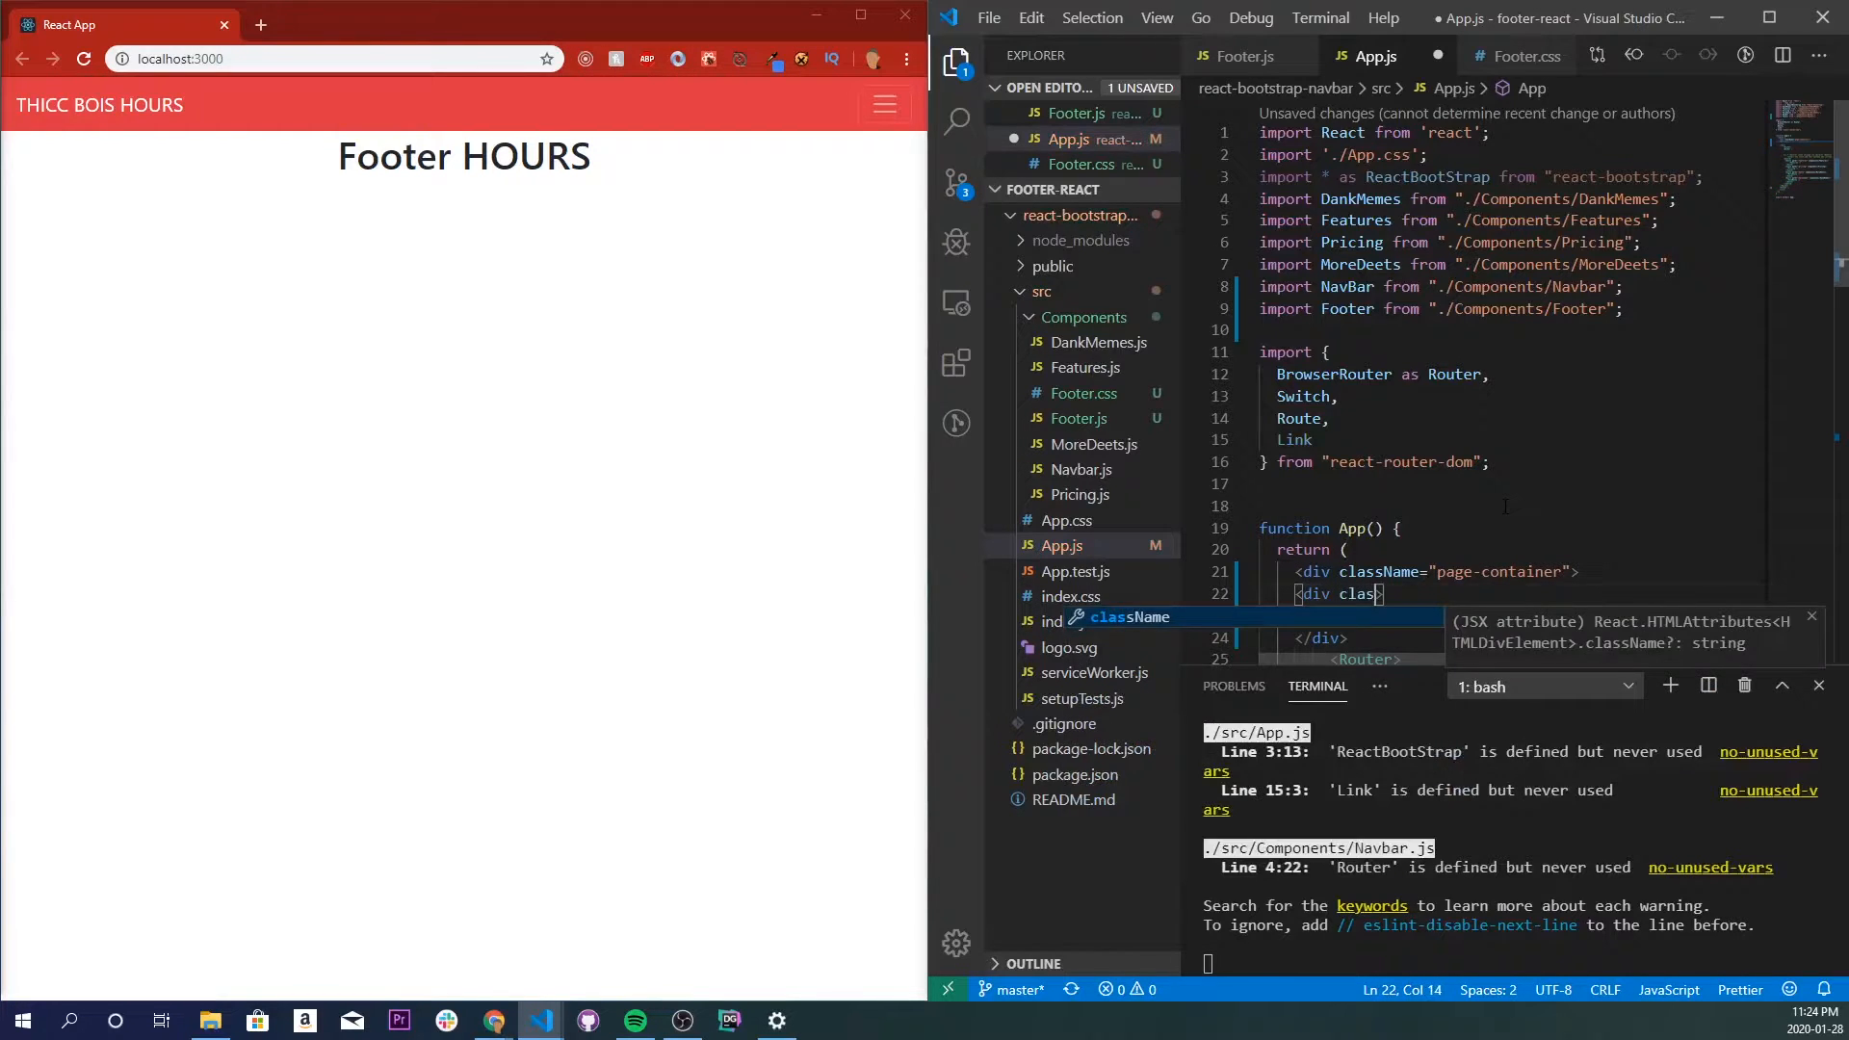
pyautogui.write('contn')
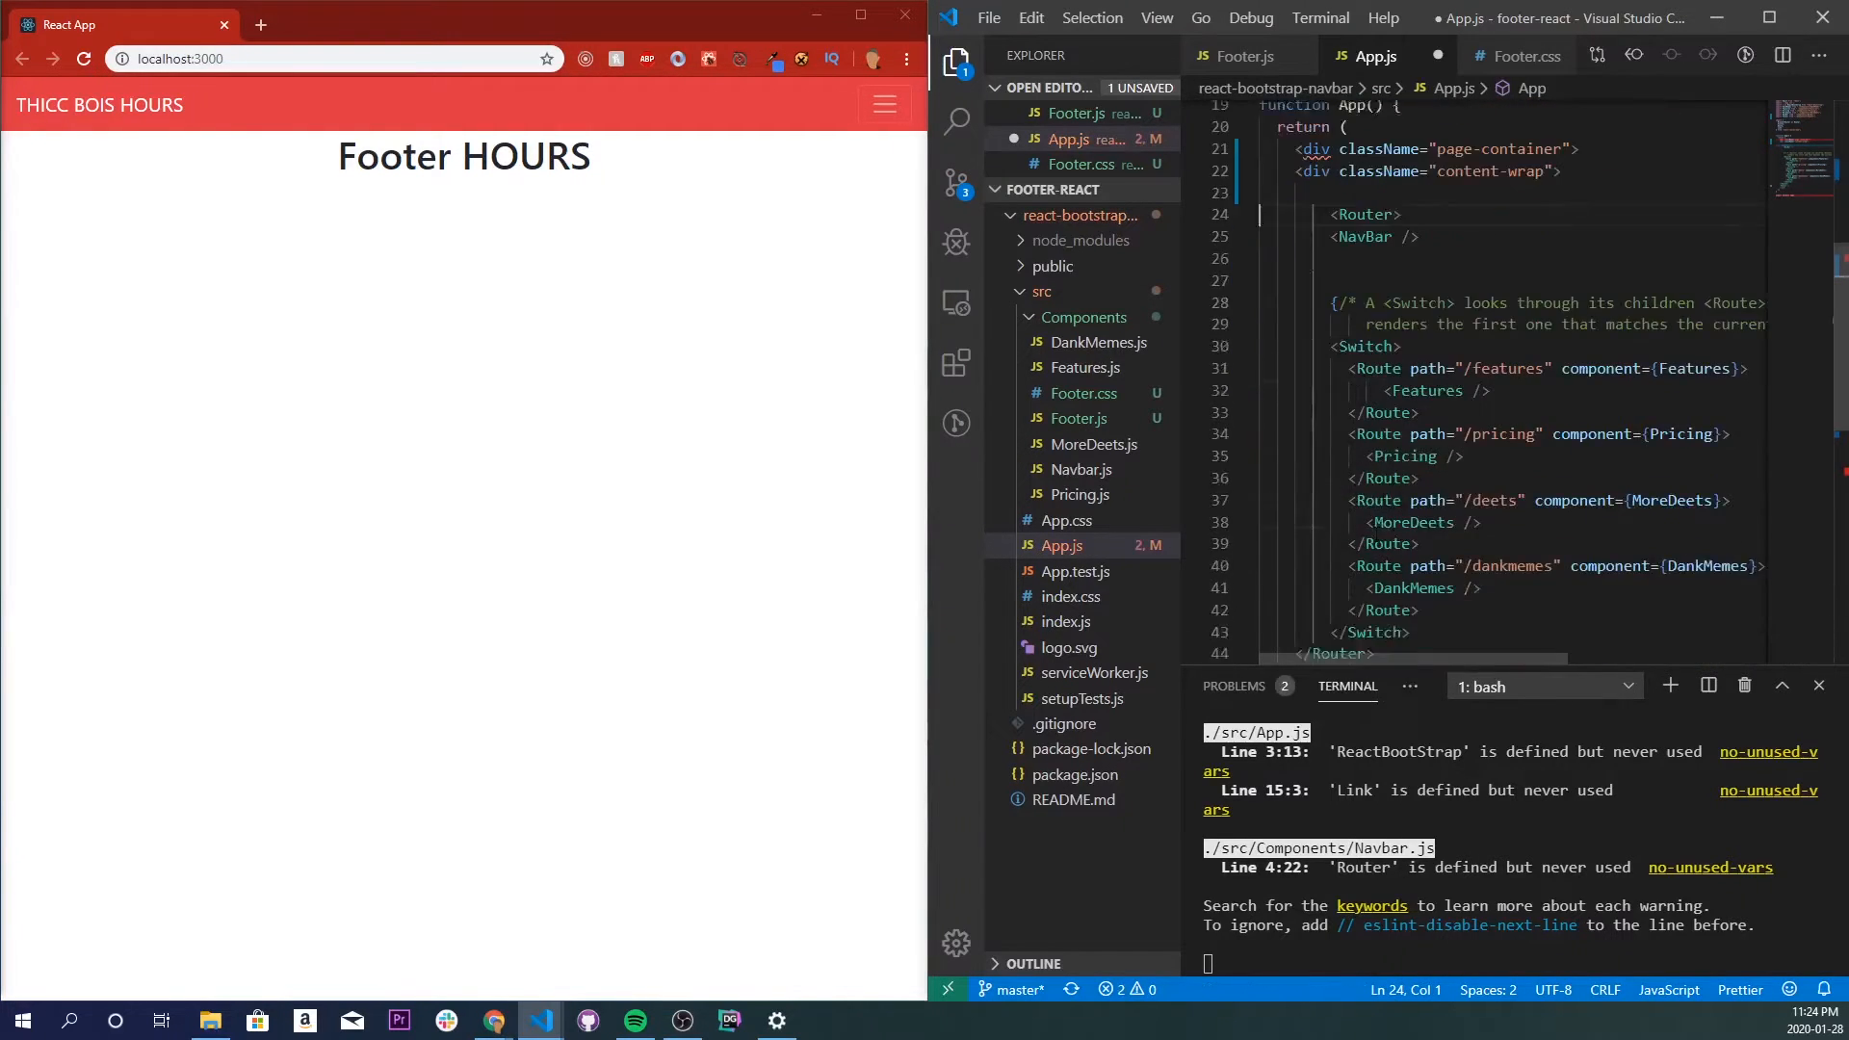
pyautogui.scroll(-3)
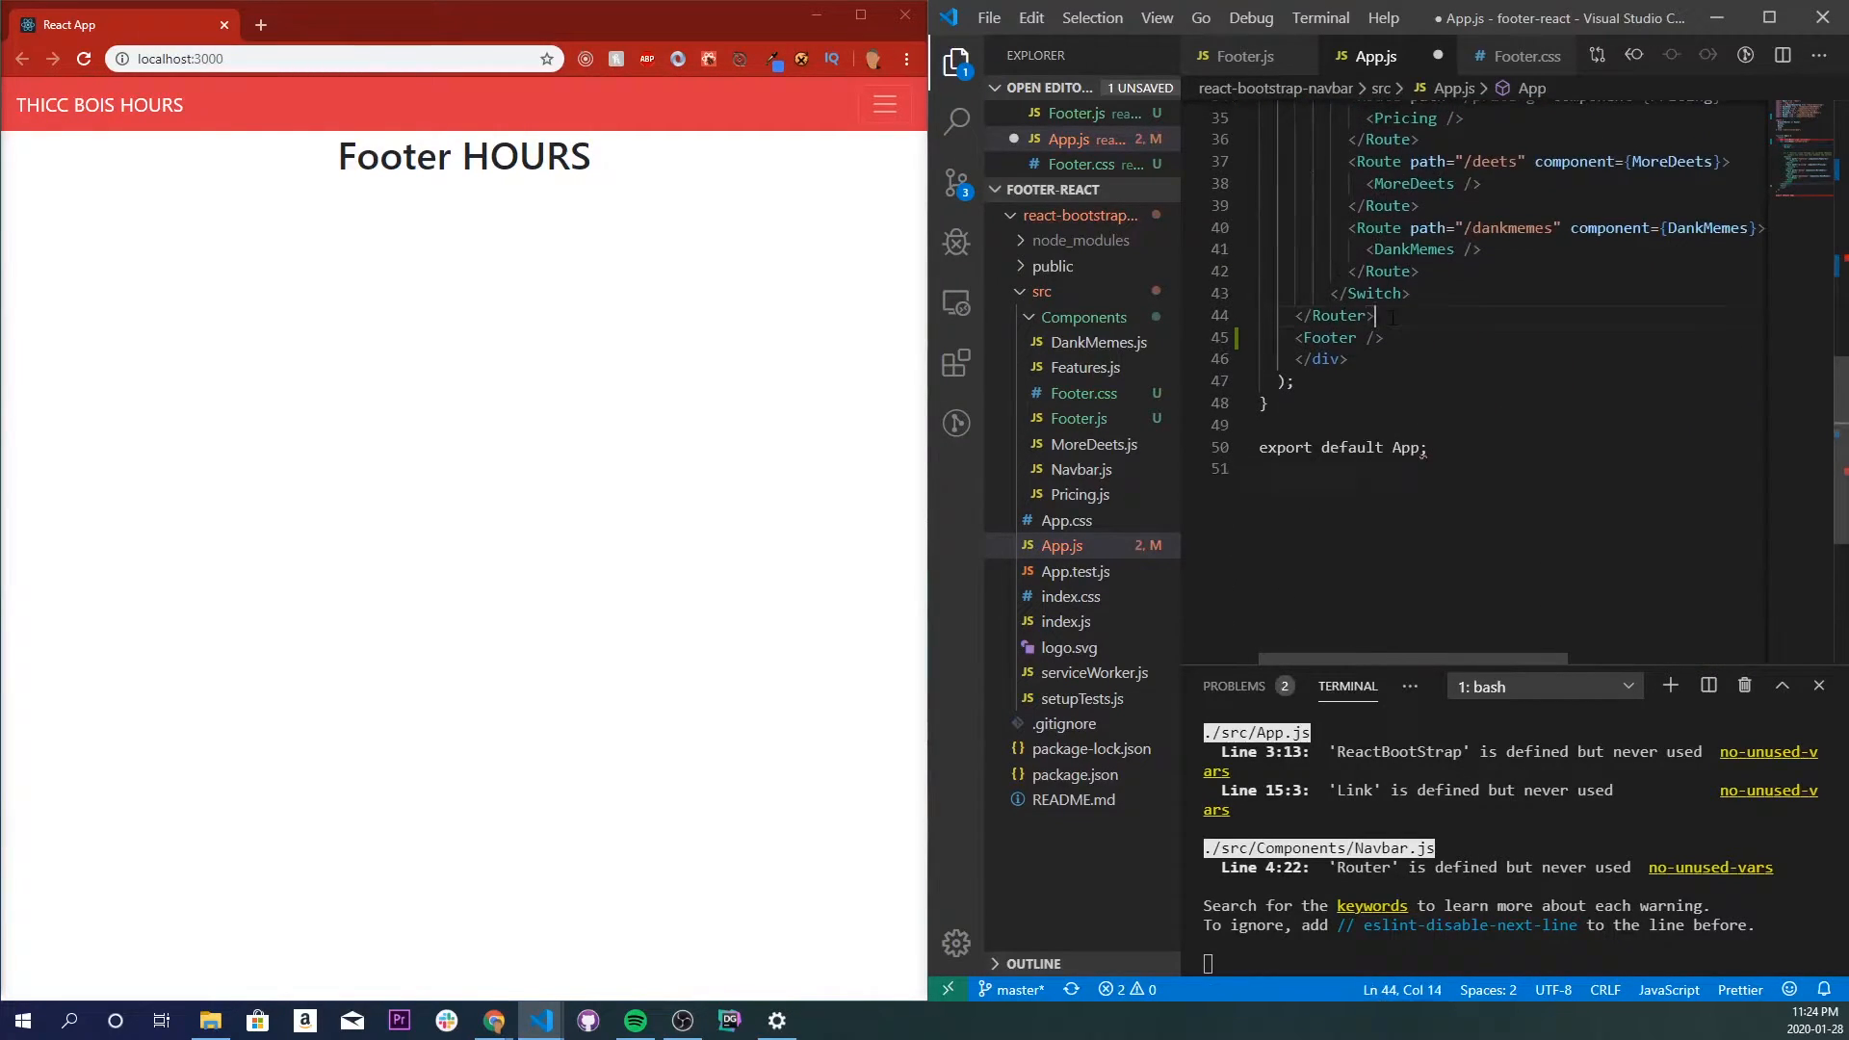
pyautogui.press('Enter')
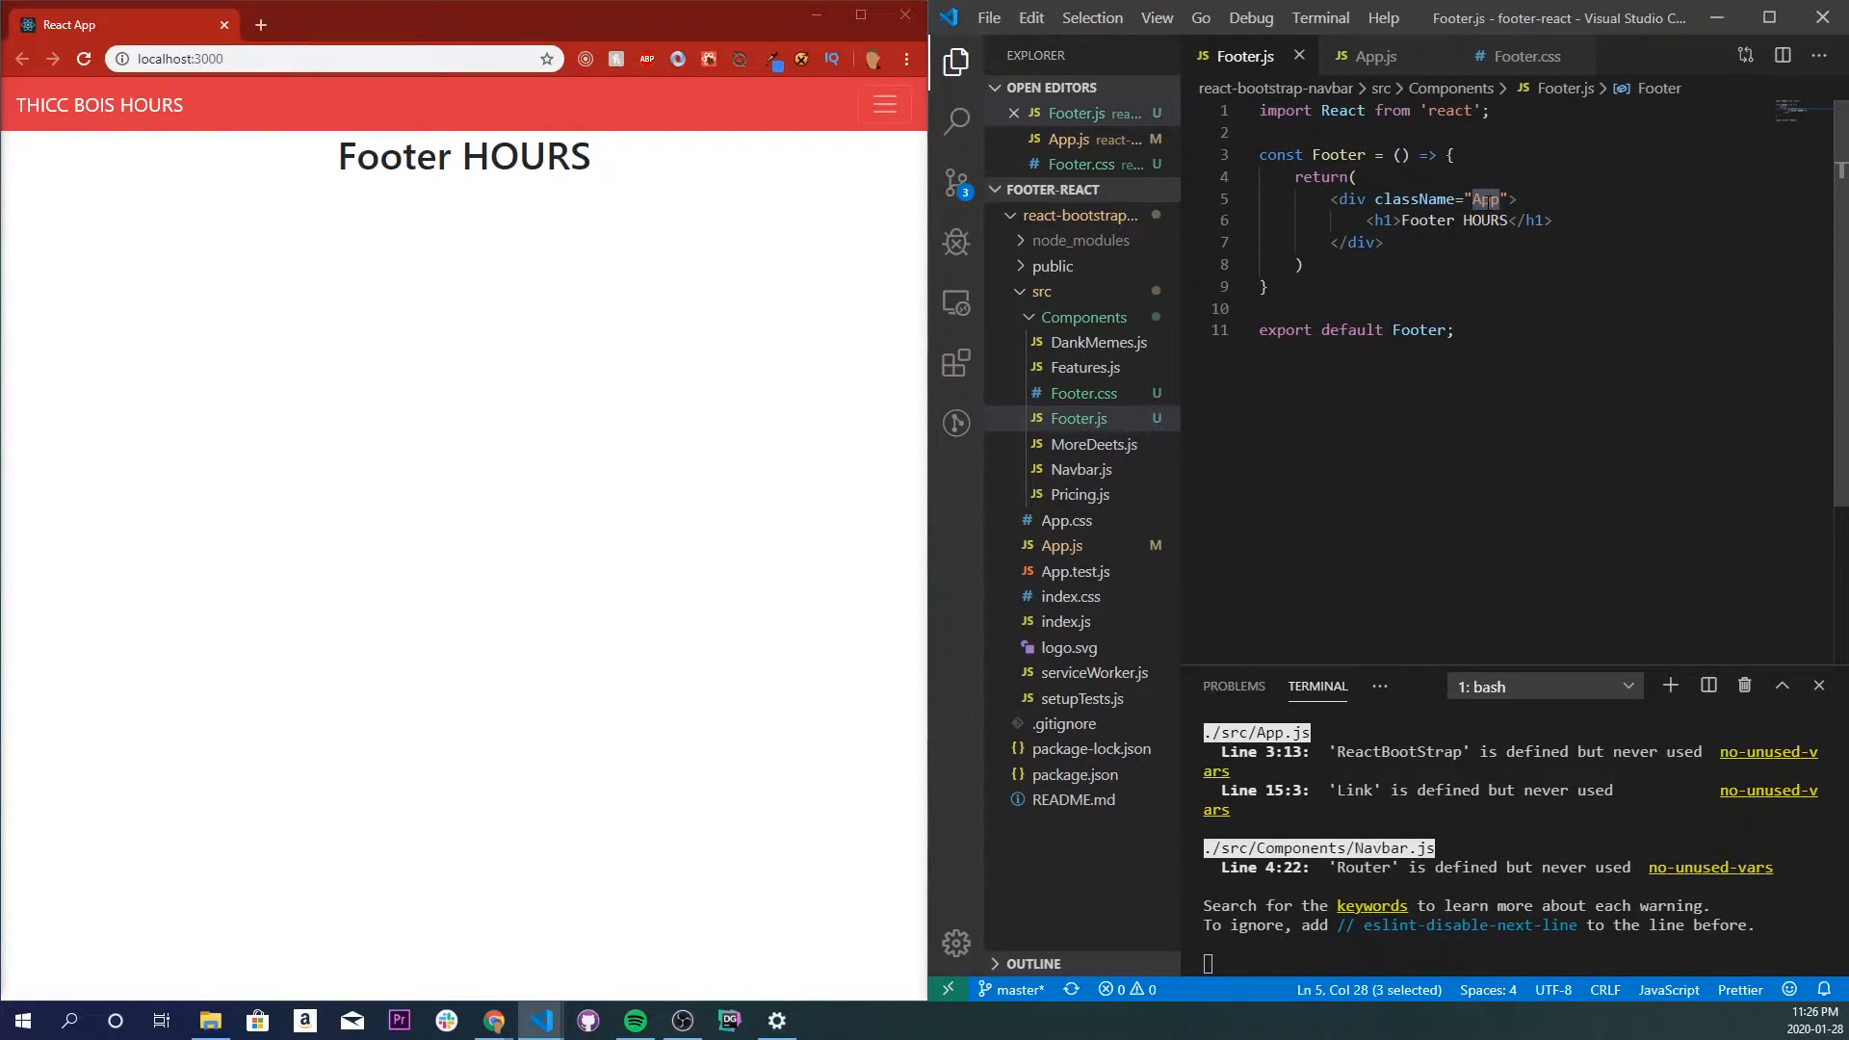
# Set Footer's outer div to "main-footer" and nest a "container" div with another div inside.
pyautogui.write('main')
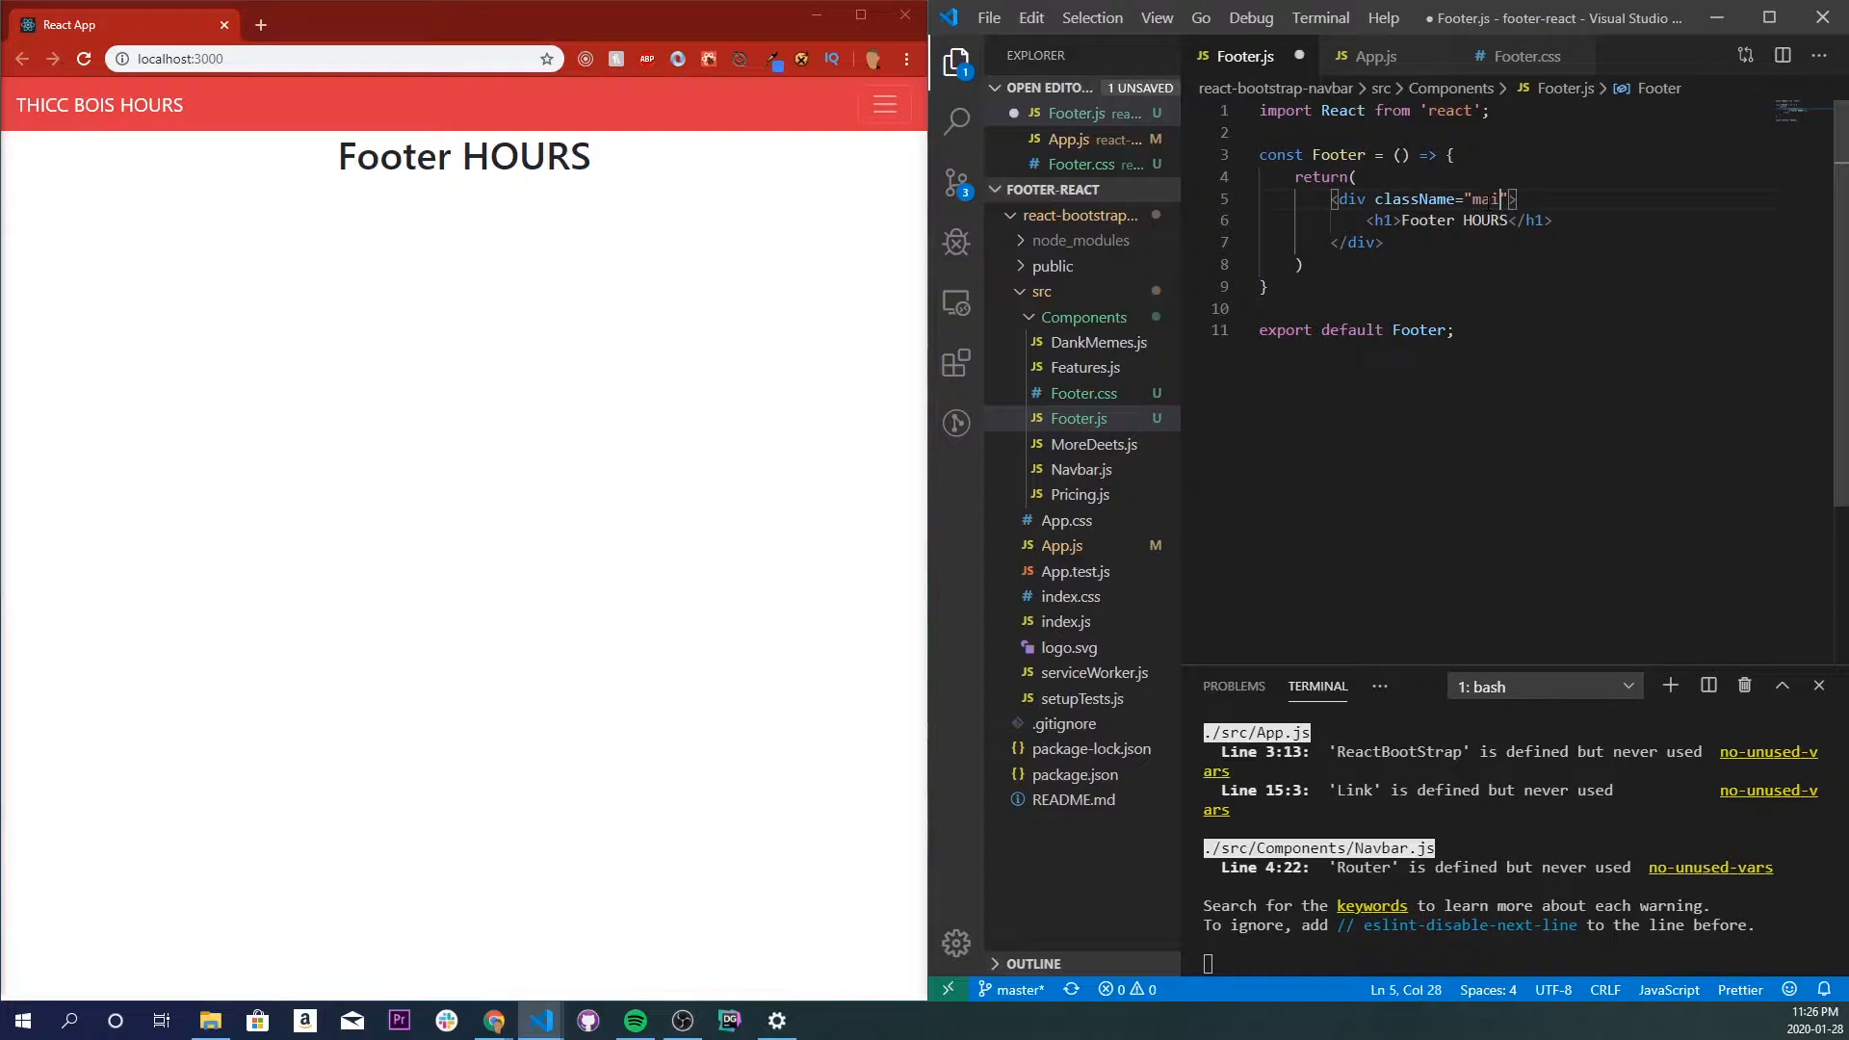
pyautogui.write('n-footer')
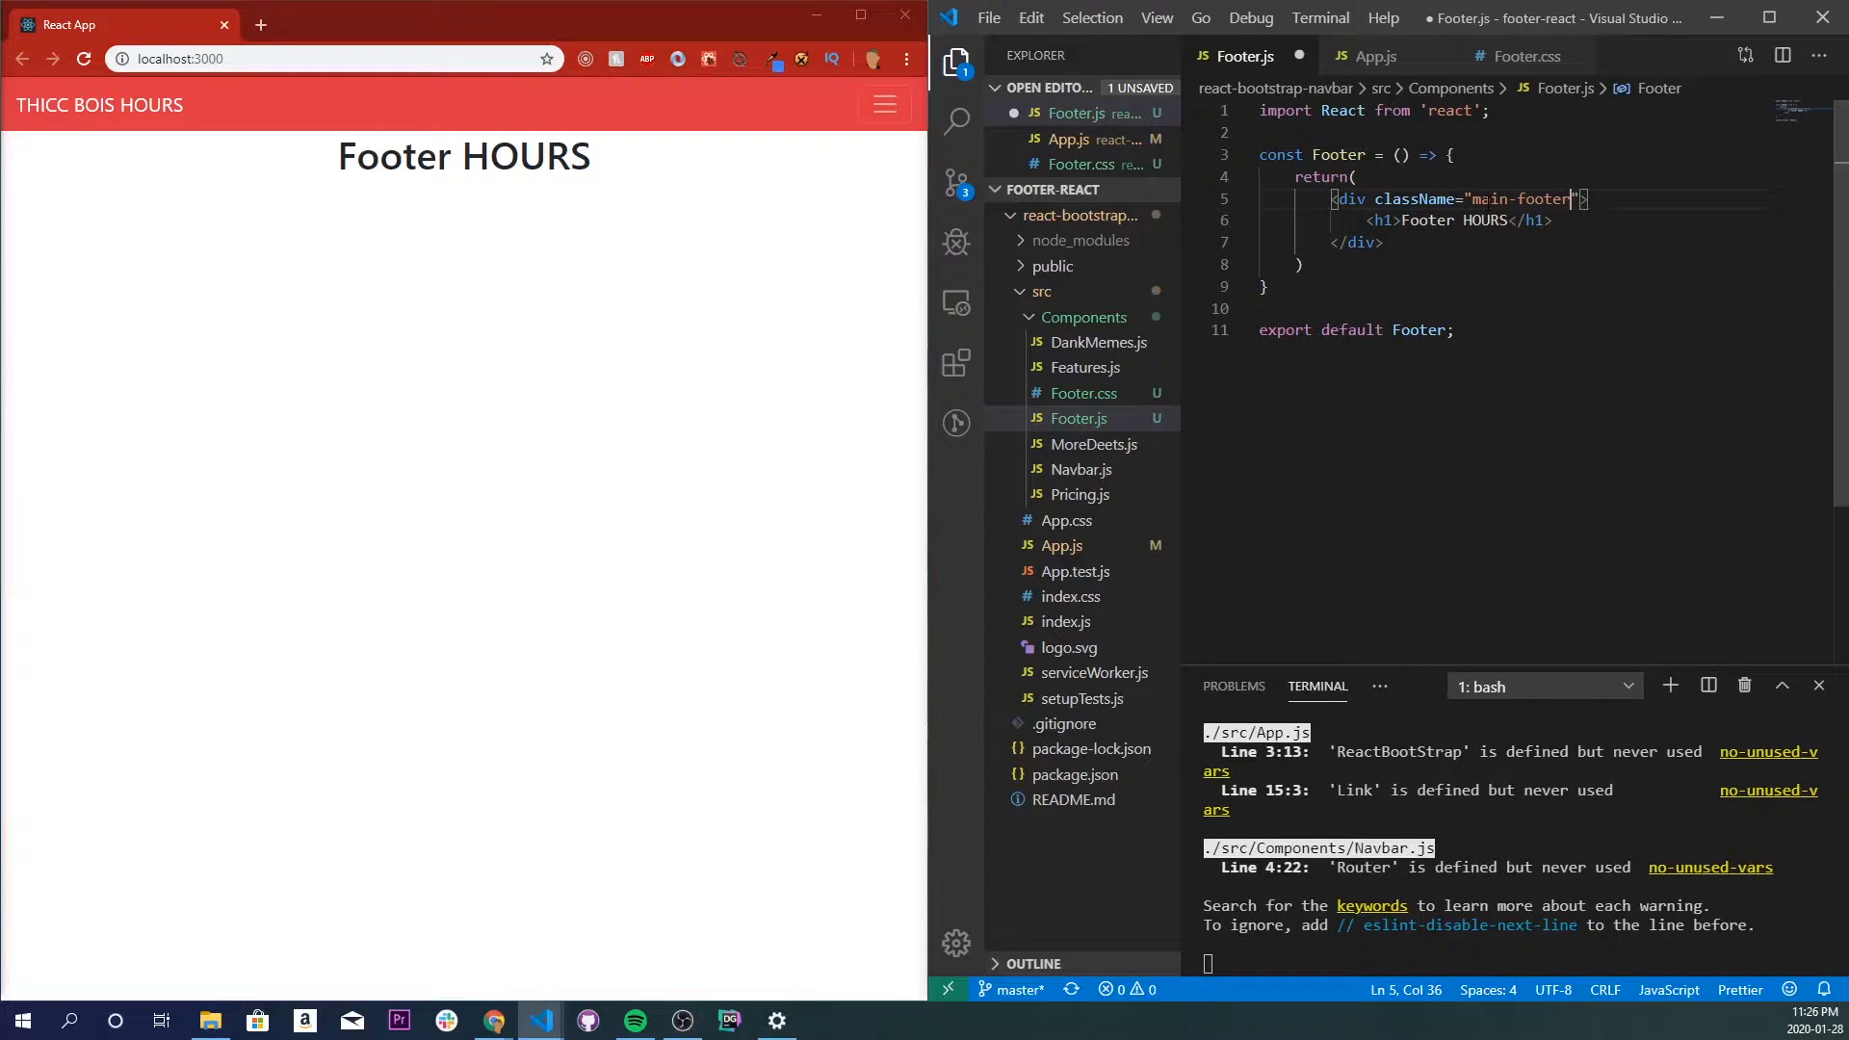
pyautogui.press('enter')
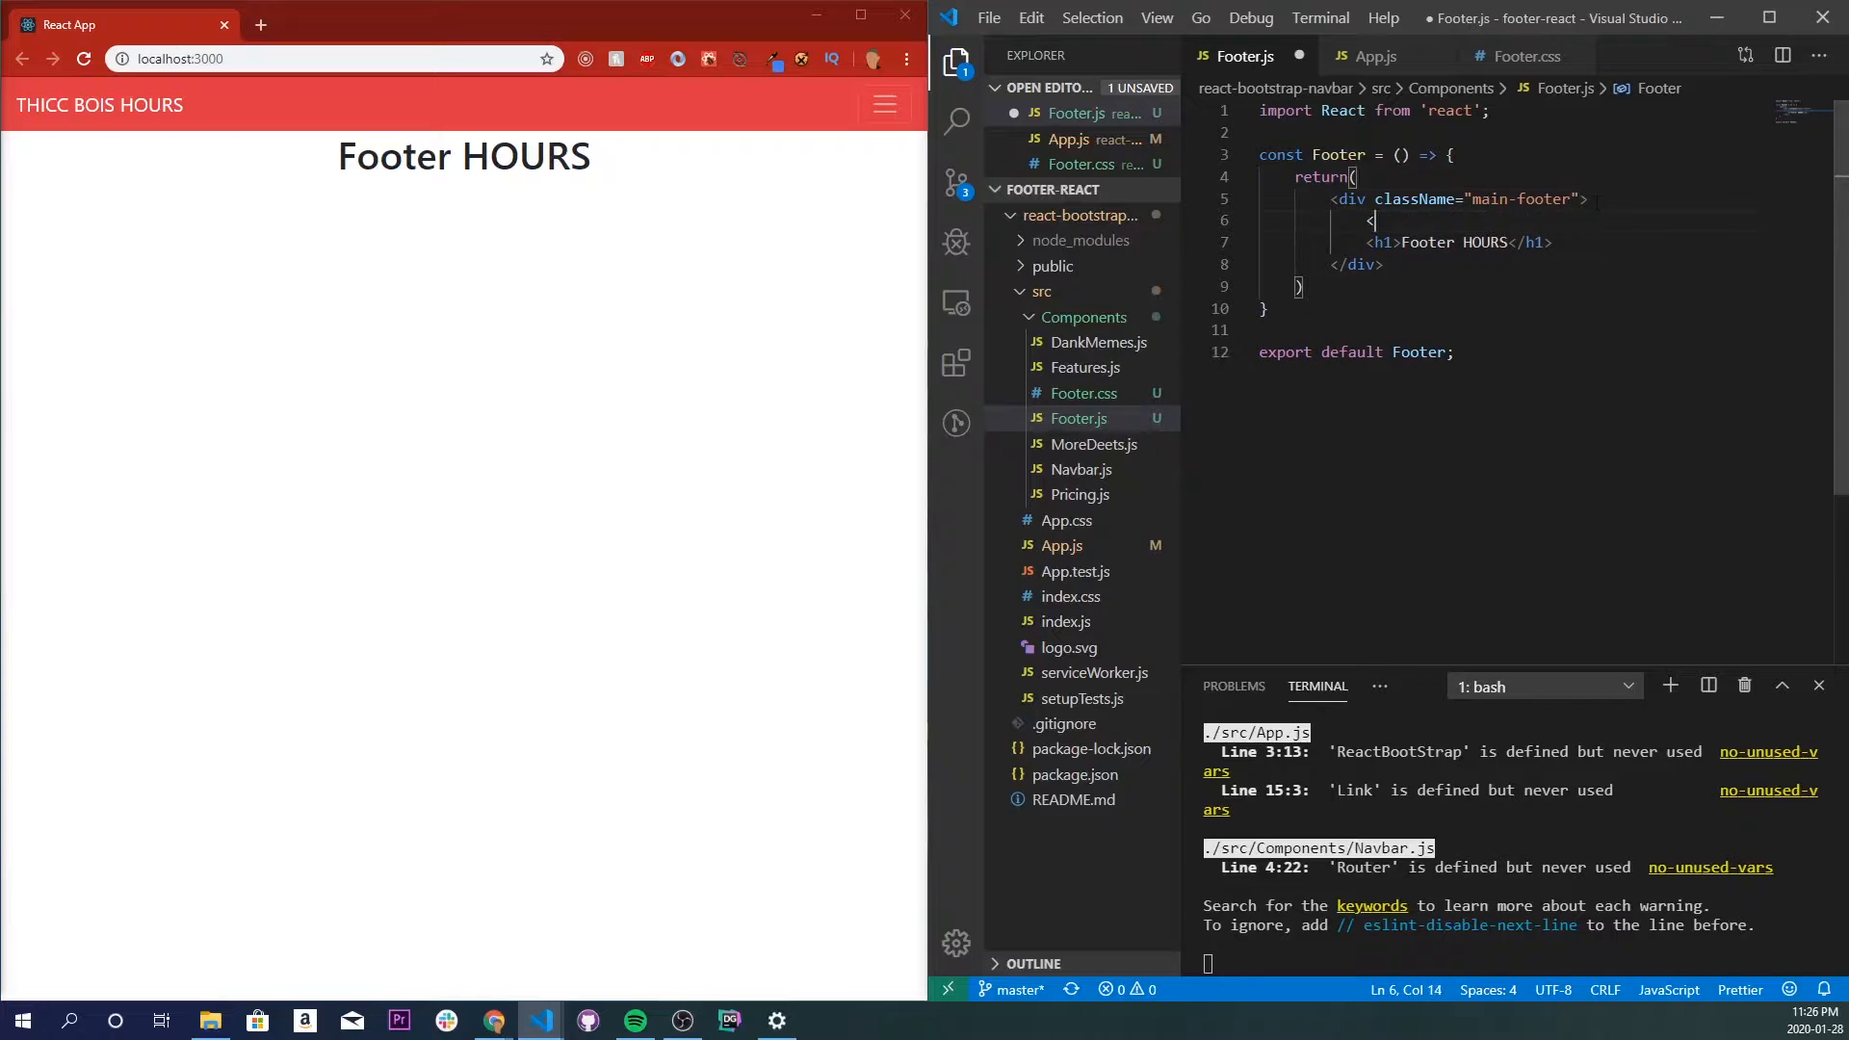
pyautogui.write('div>')
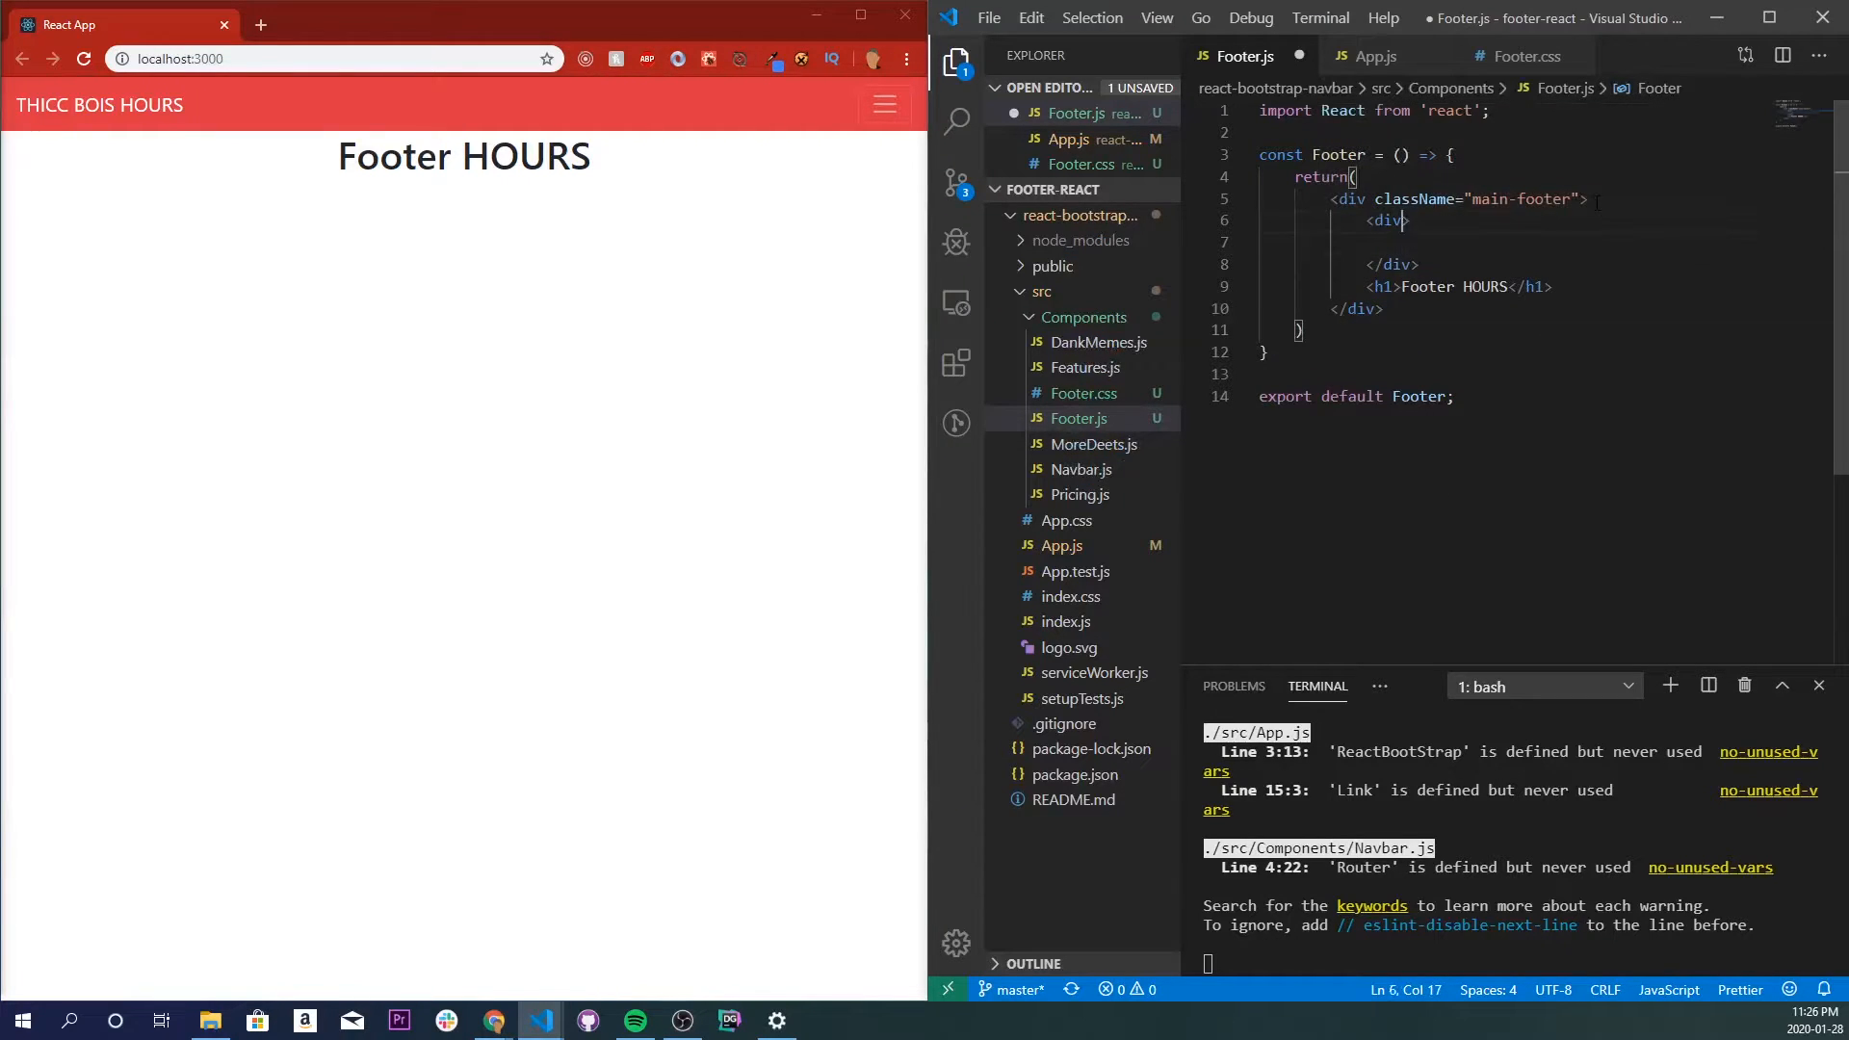
pyautogui.write('className="container')
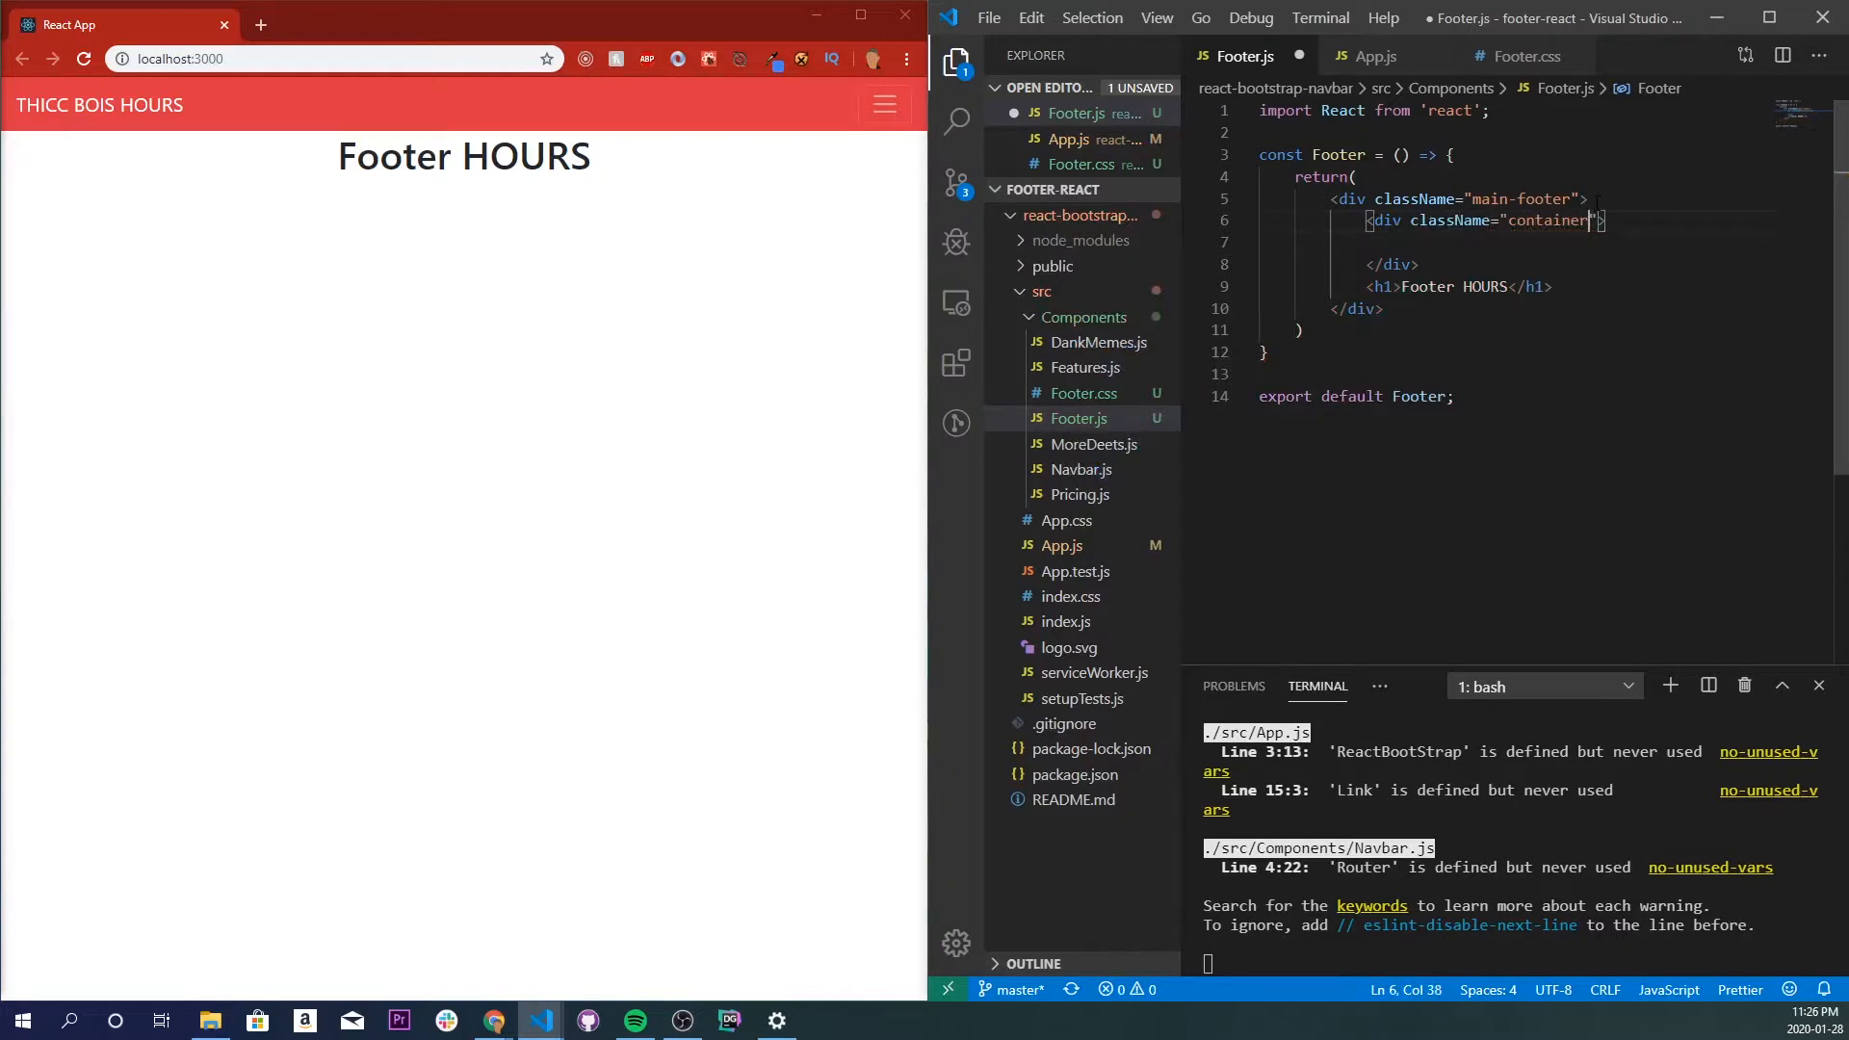
pyautogui.write('<div >')
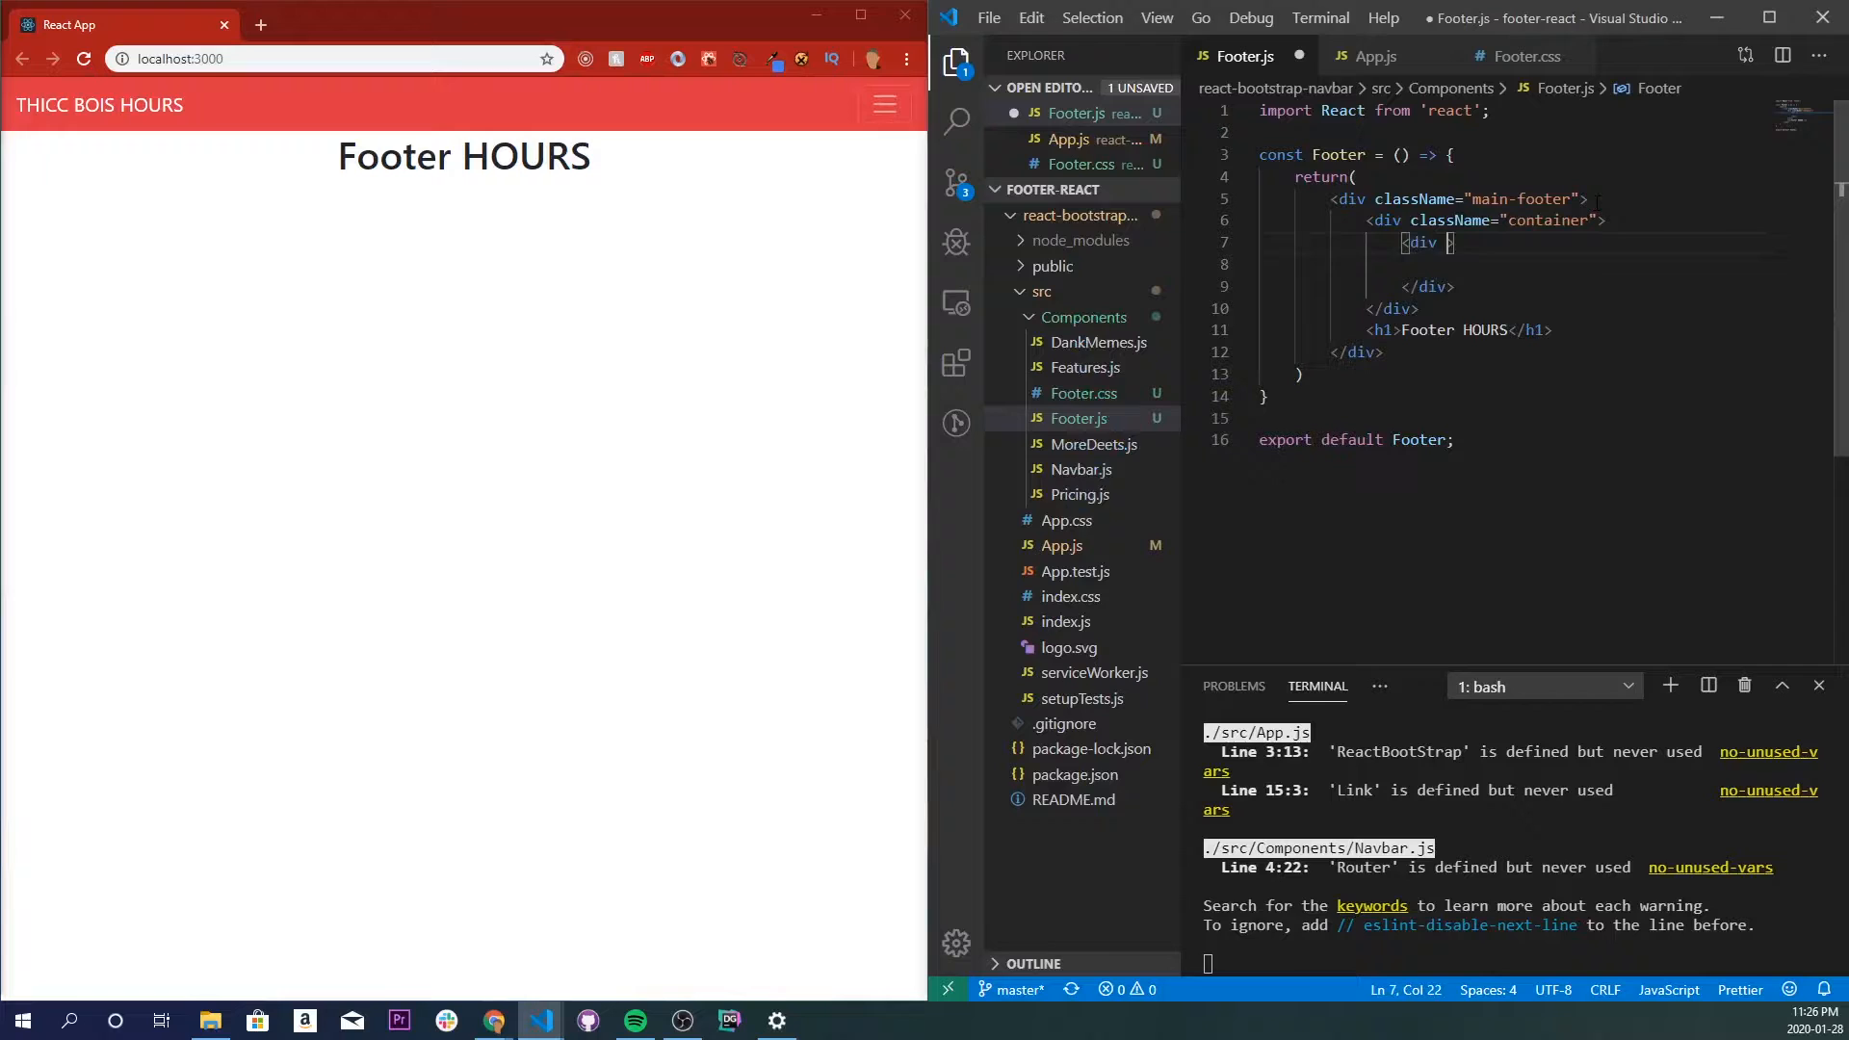
pyautogui.write("className'")
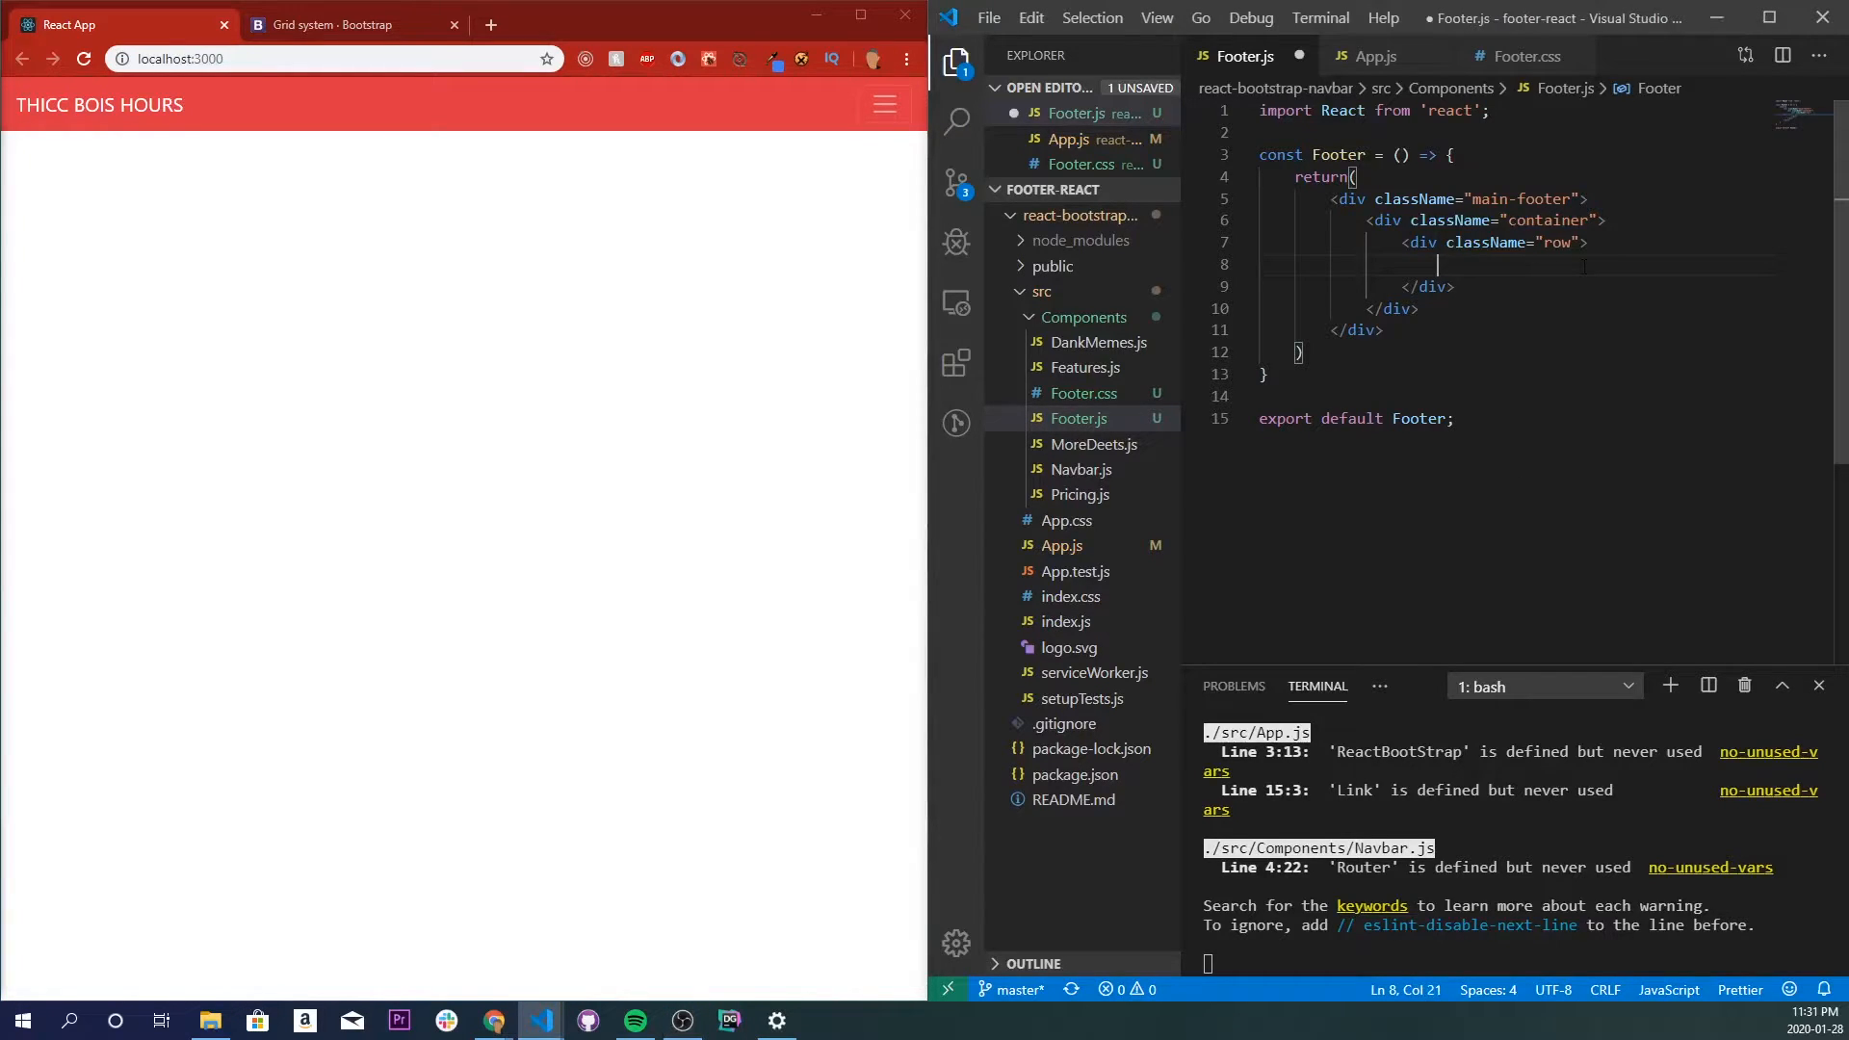
# Add column1, column2 and column3 comment placeholders in Footer.js.
pyautogui.write('Column1 */}')
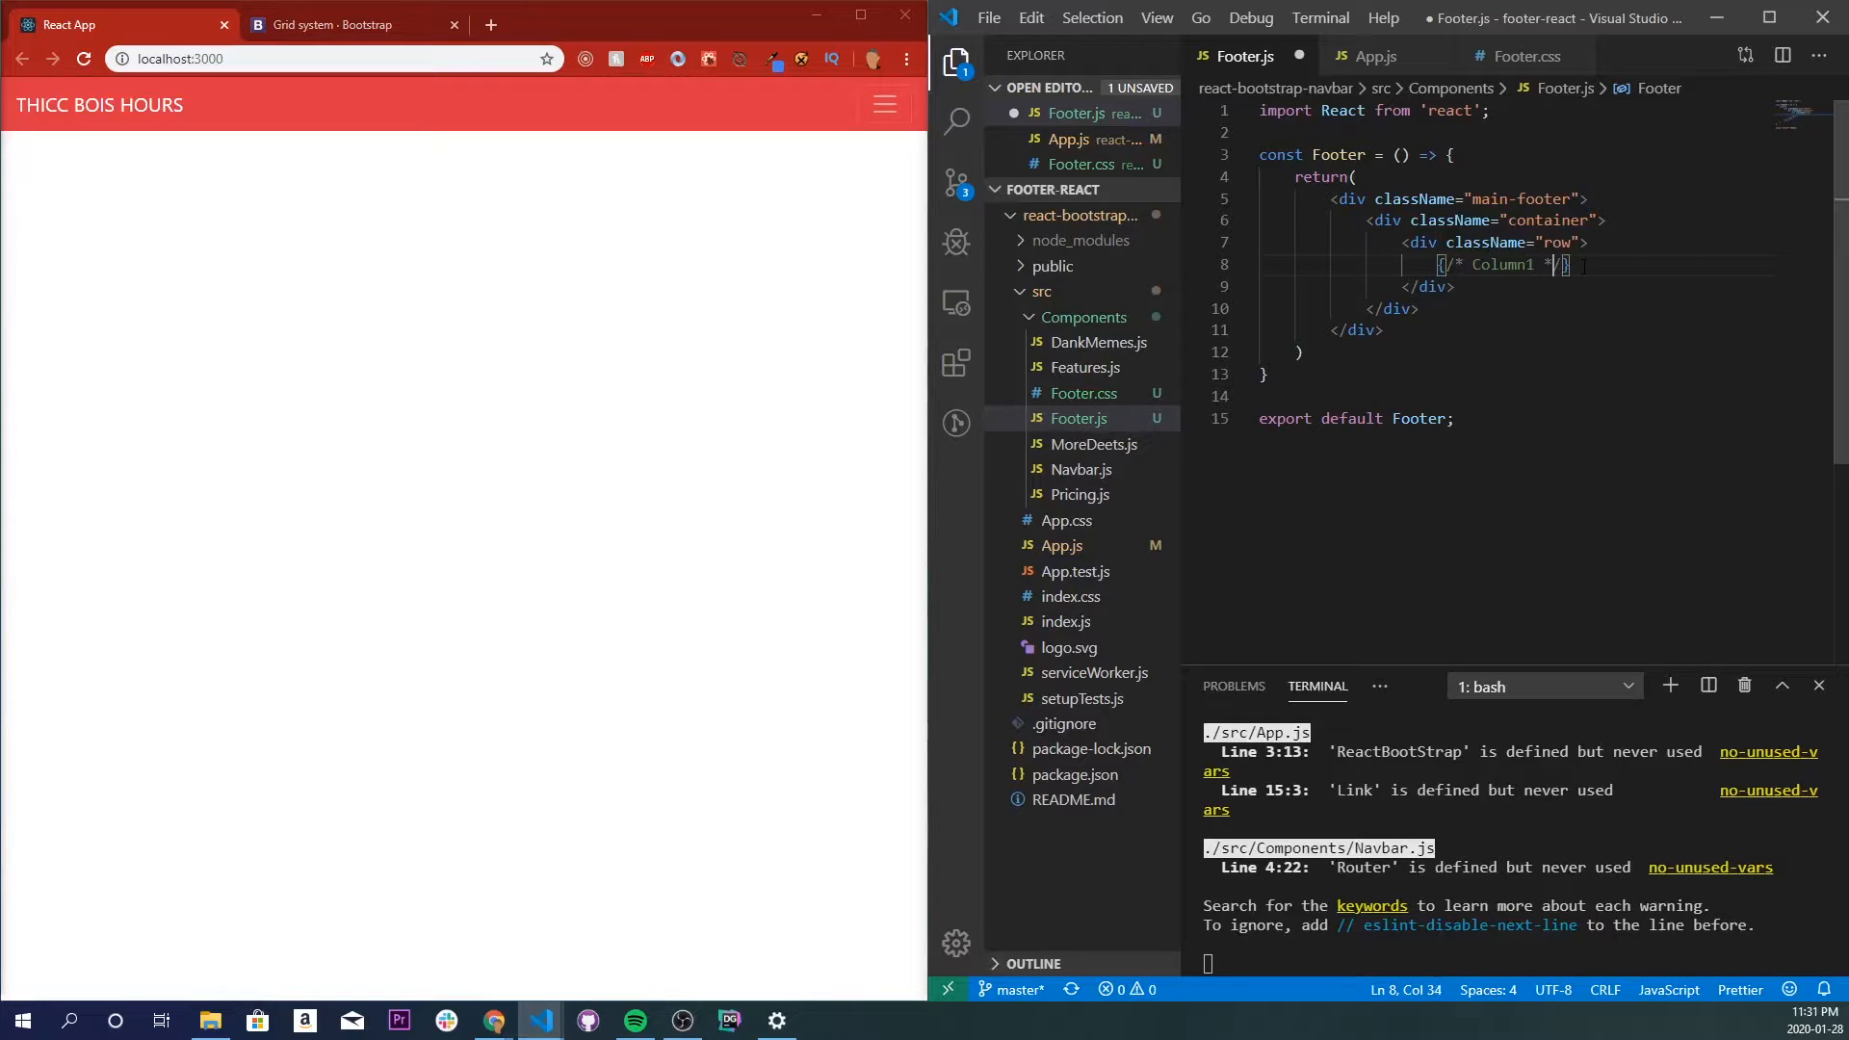
pyautogui.write('column')
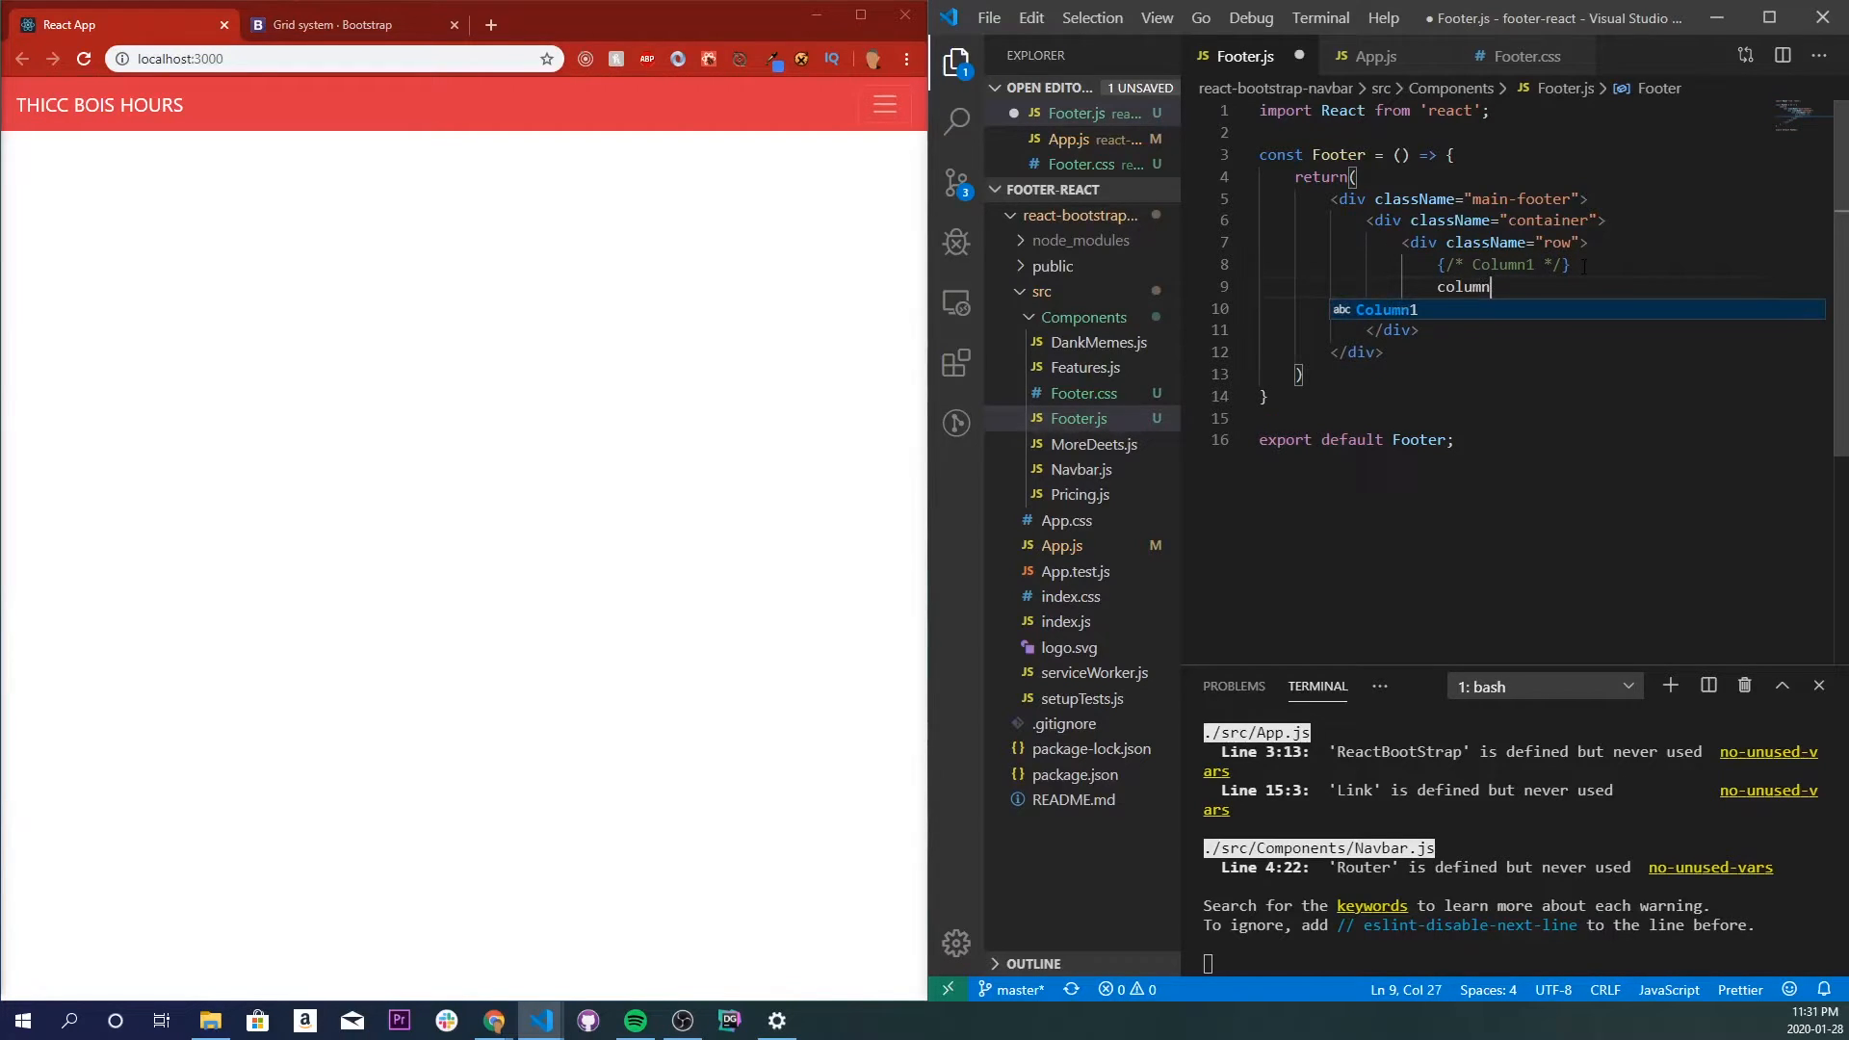
pyautogui.write('{/* column2 */}')
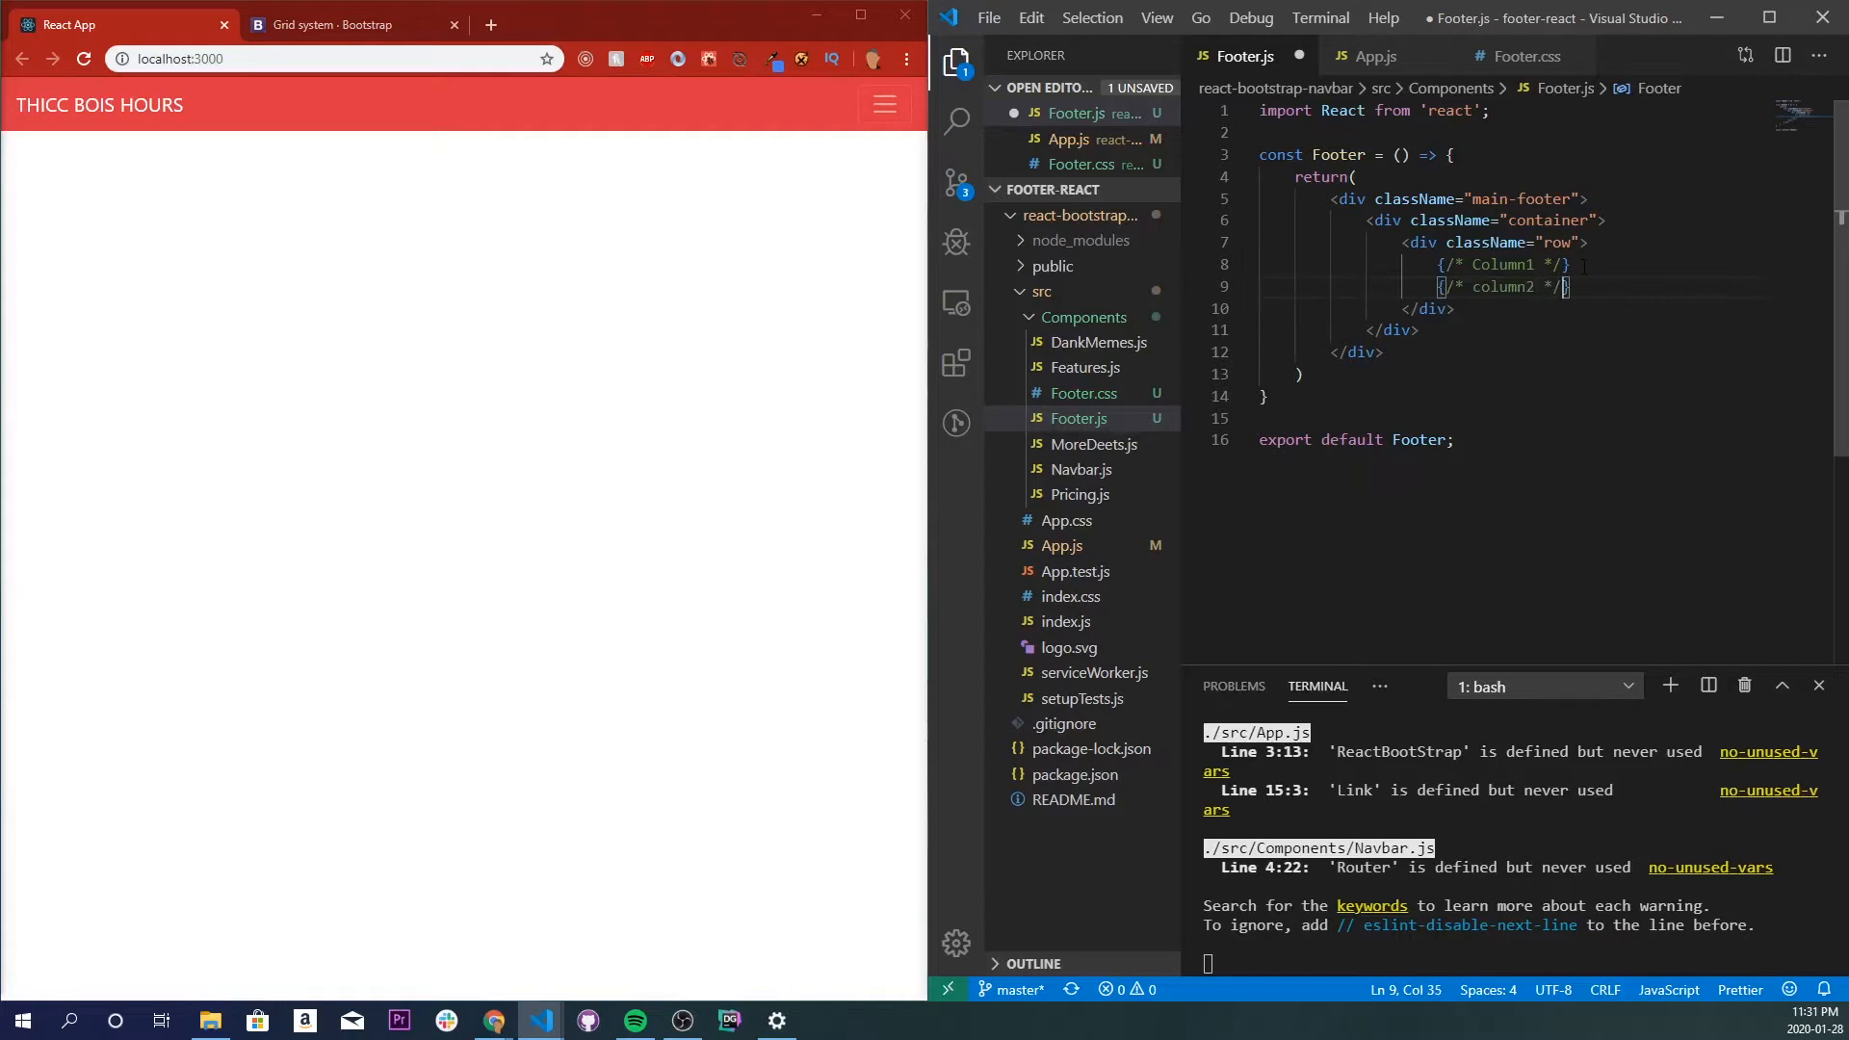
pyautogui.write('colum3')
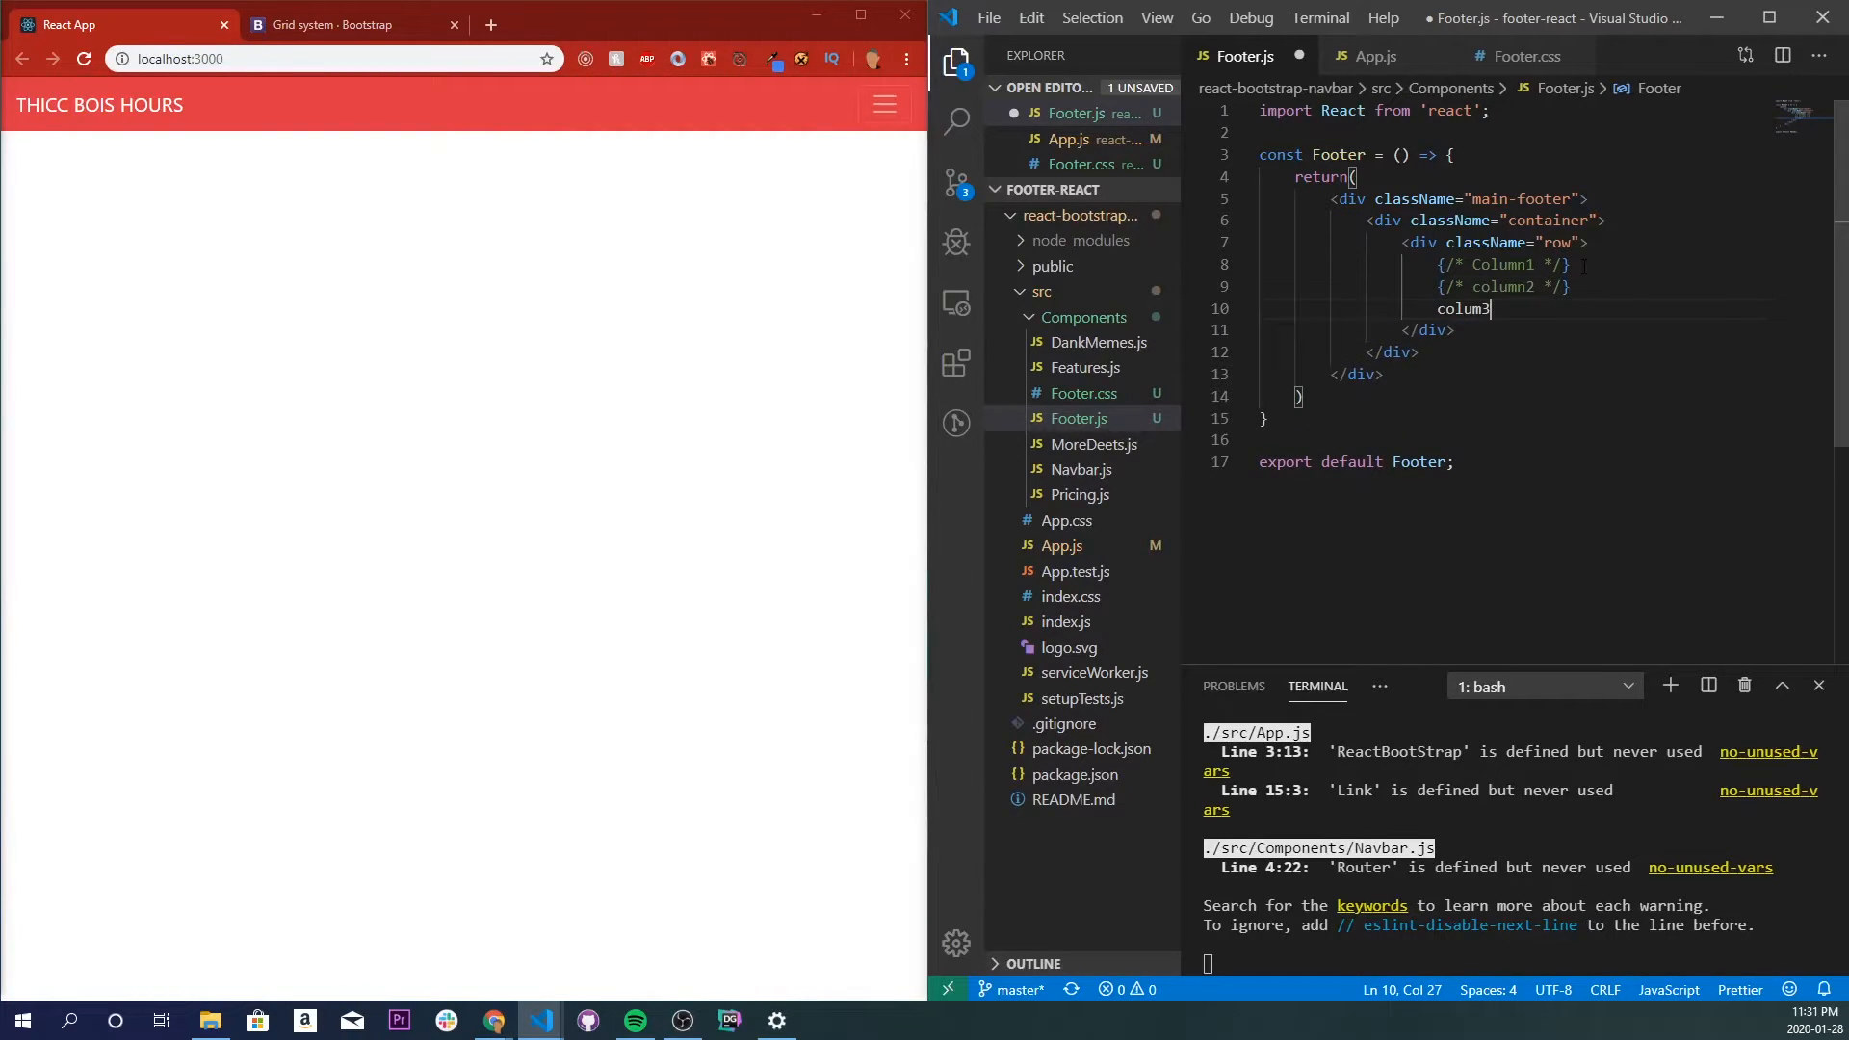
pyautogui.write('column3 */}')
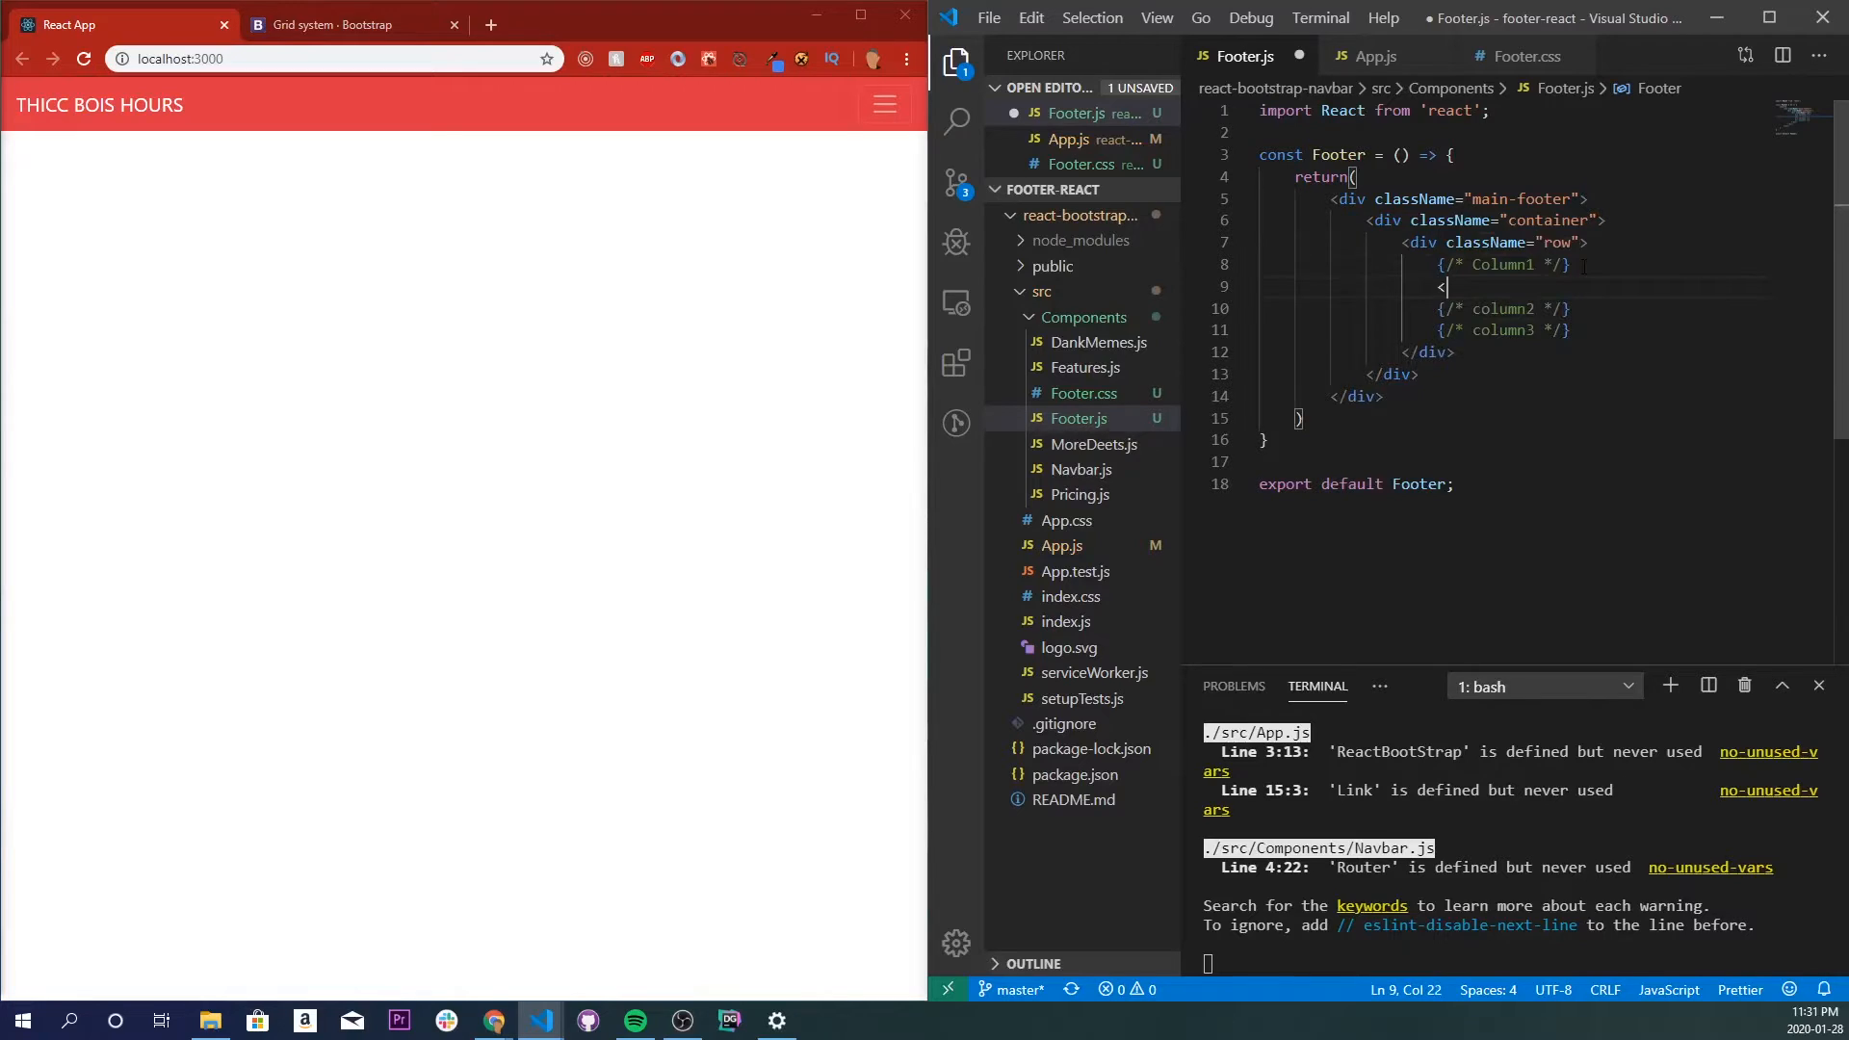
# Add a col div with an h4 heading "THICC MEMES INC".
pyautogui.write('<div >')
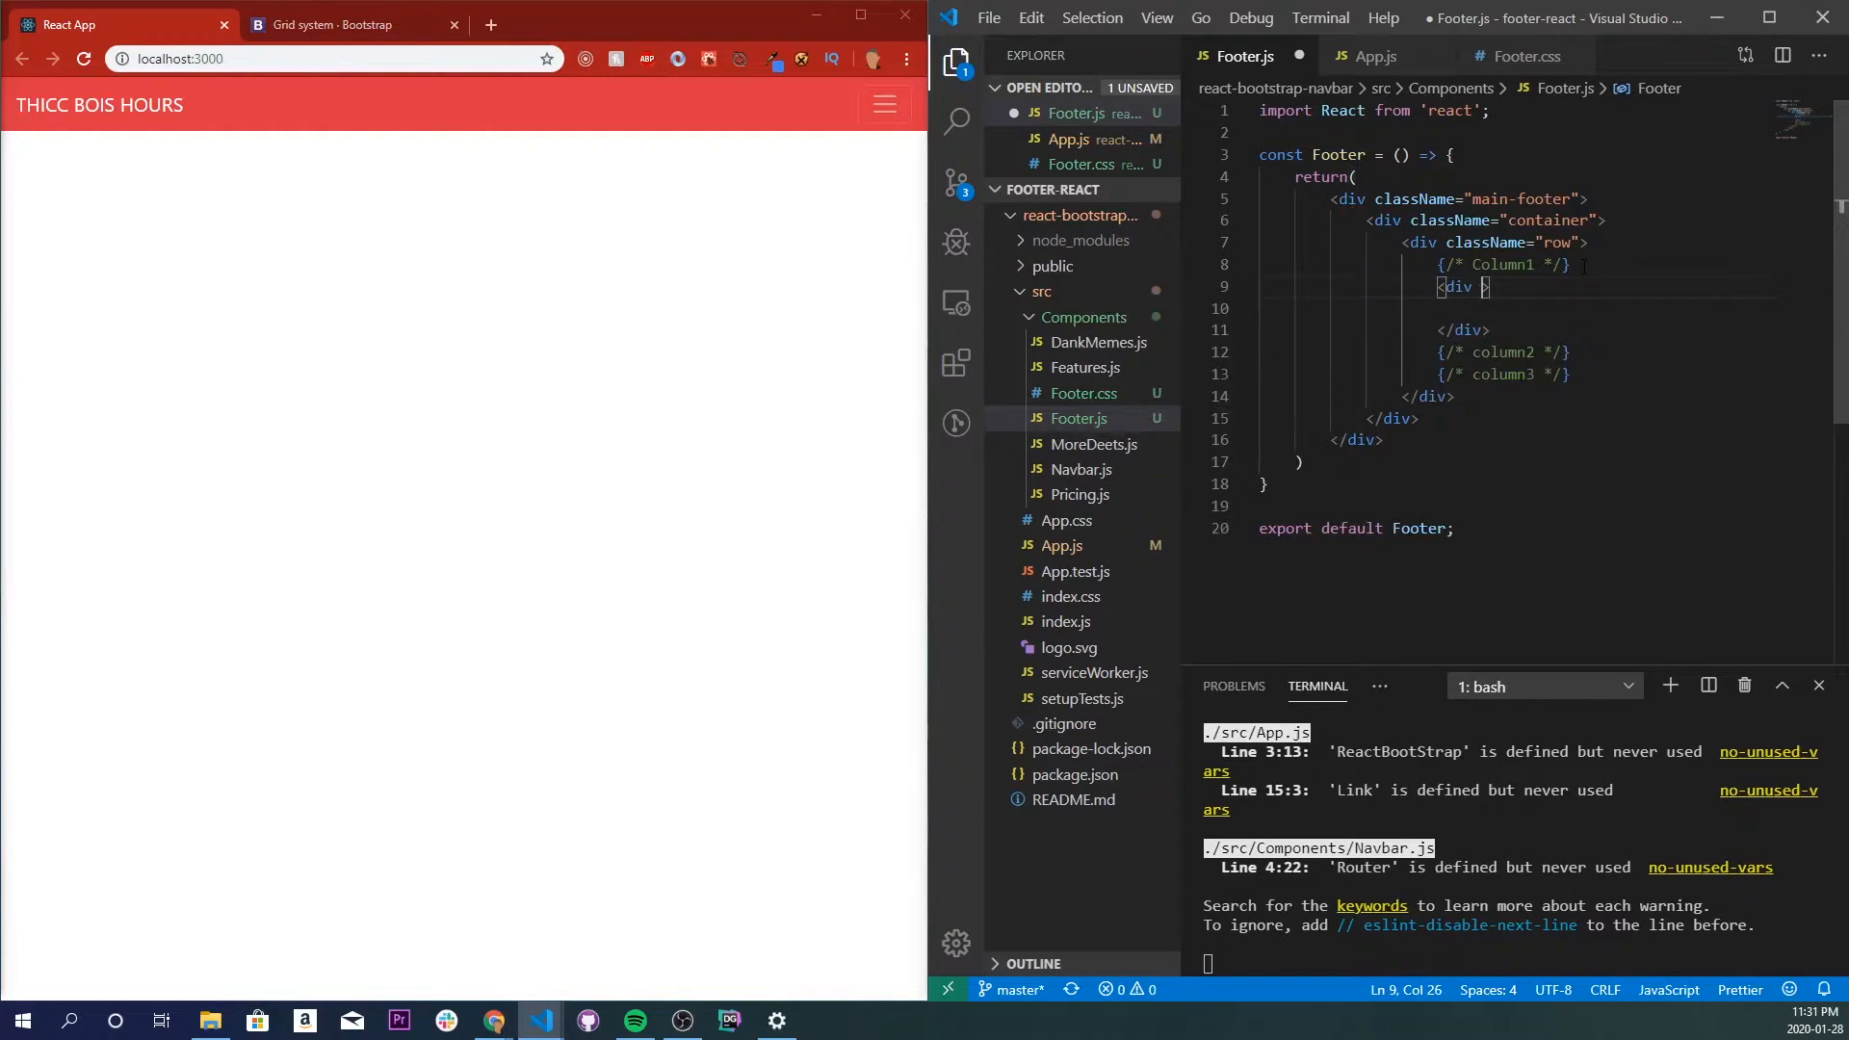
pyautogui.write('className=""')
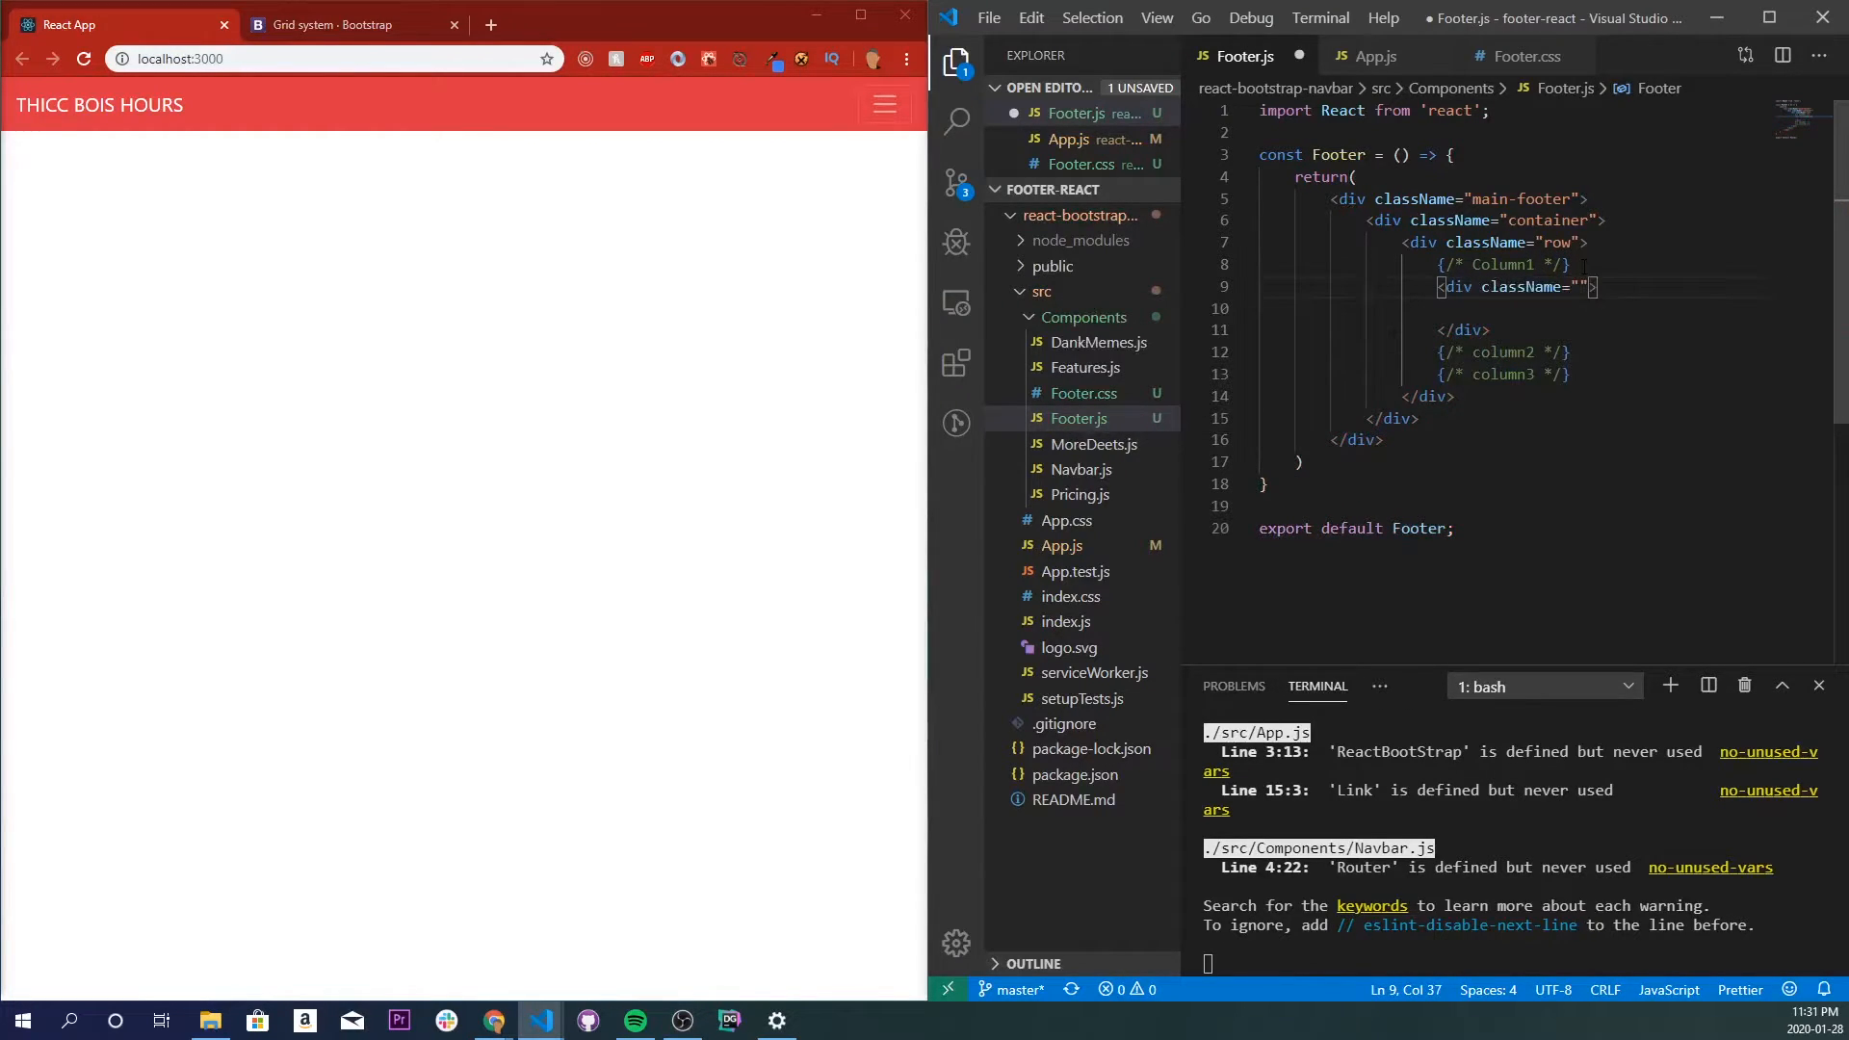
pyautogui.write('col')
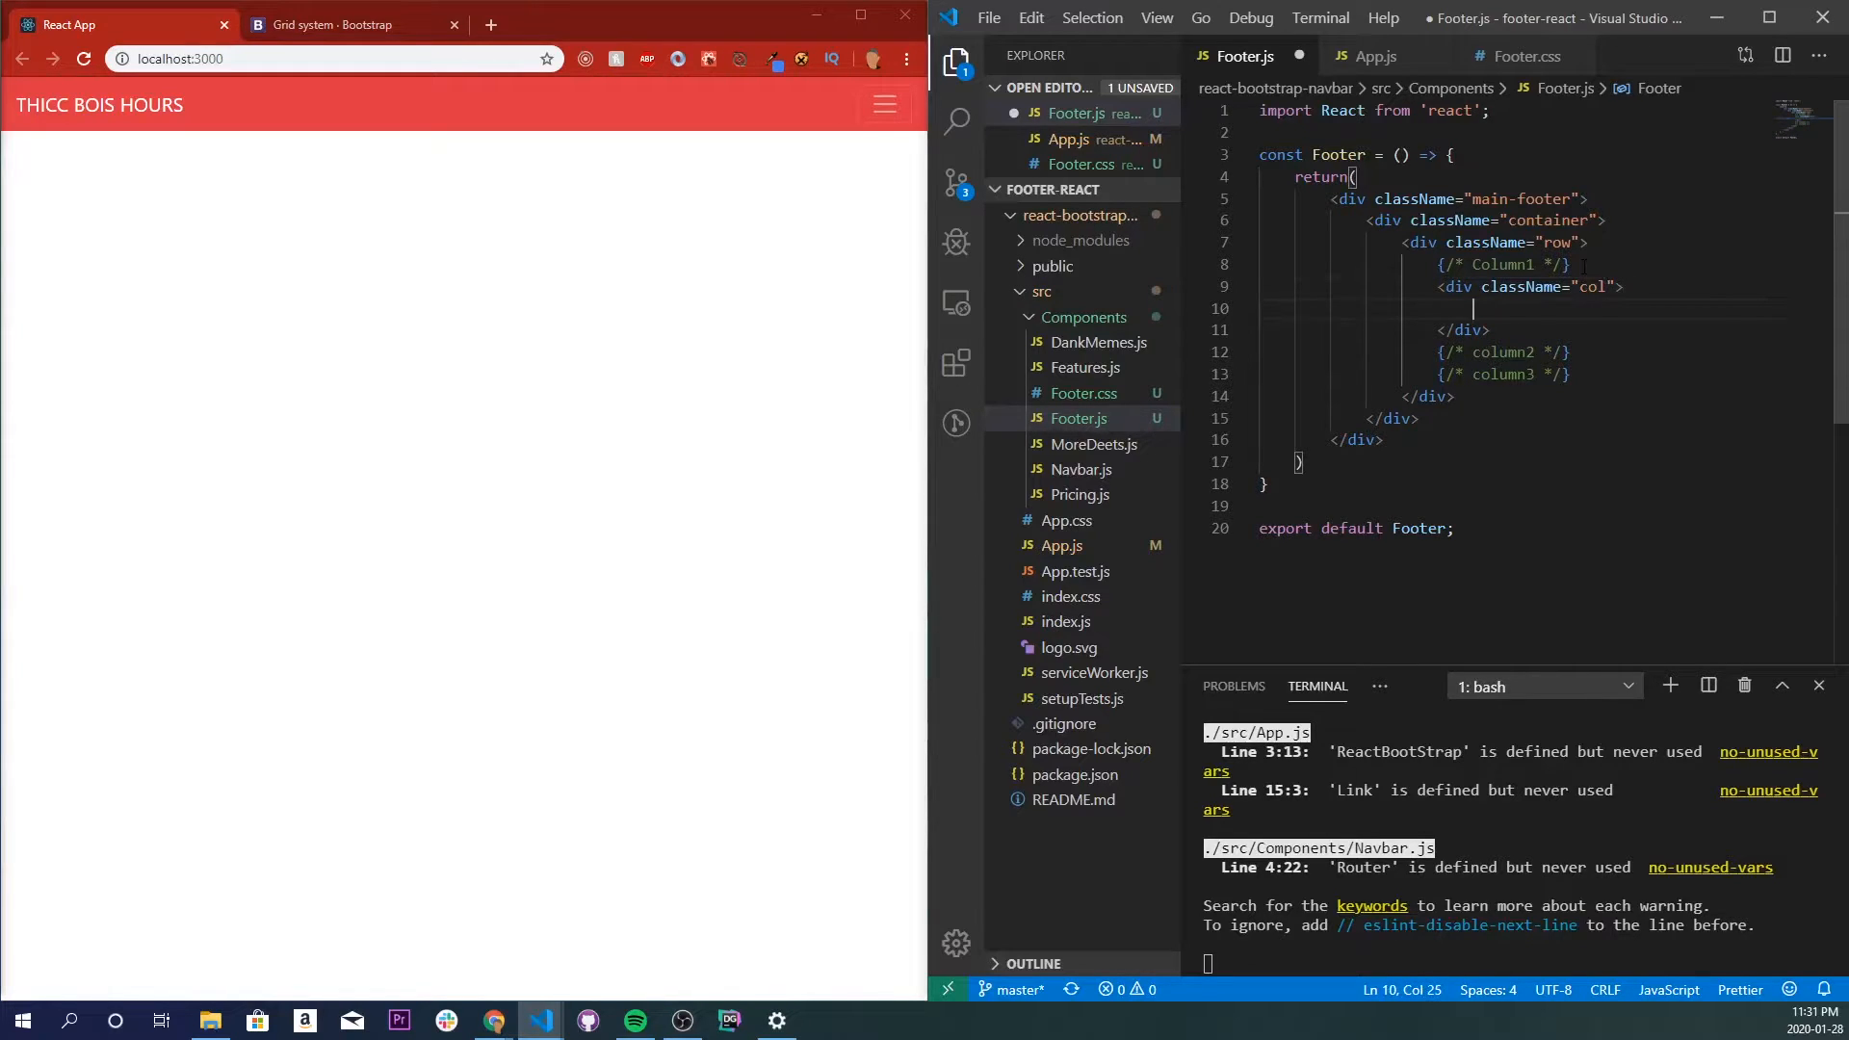
pyautogui.write('<j')
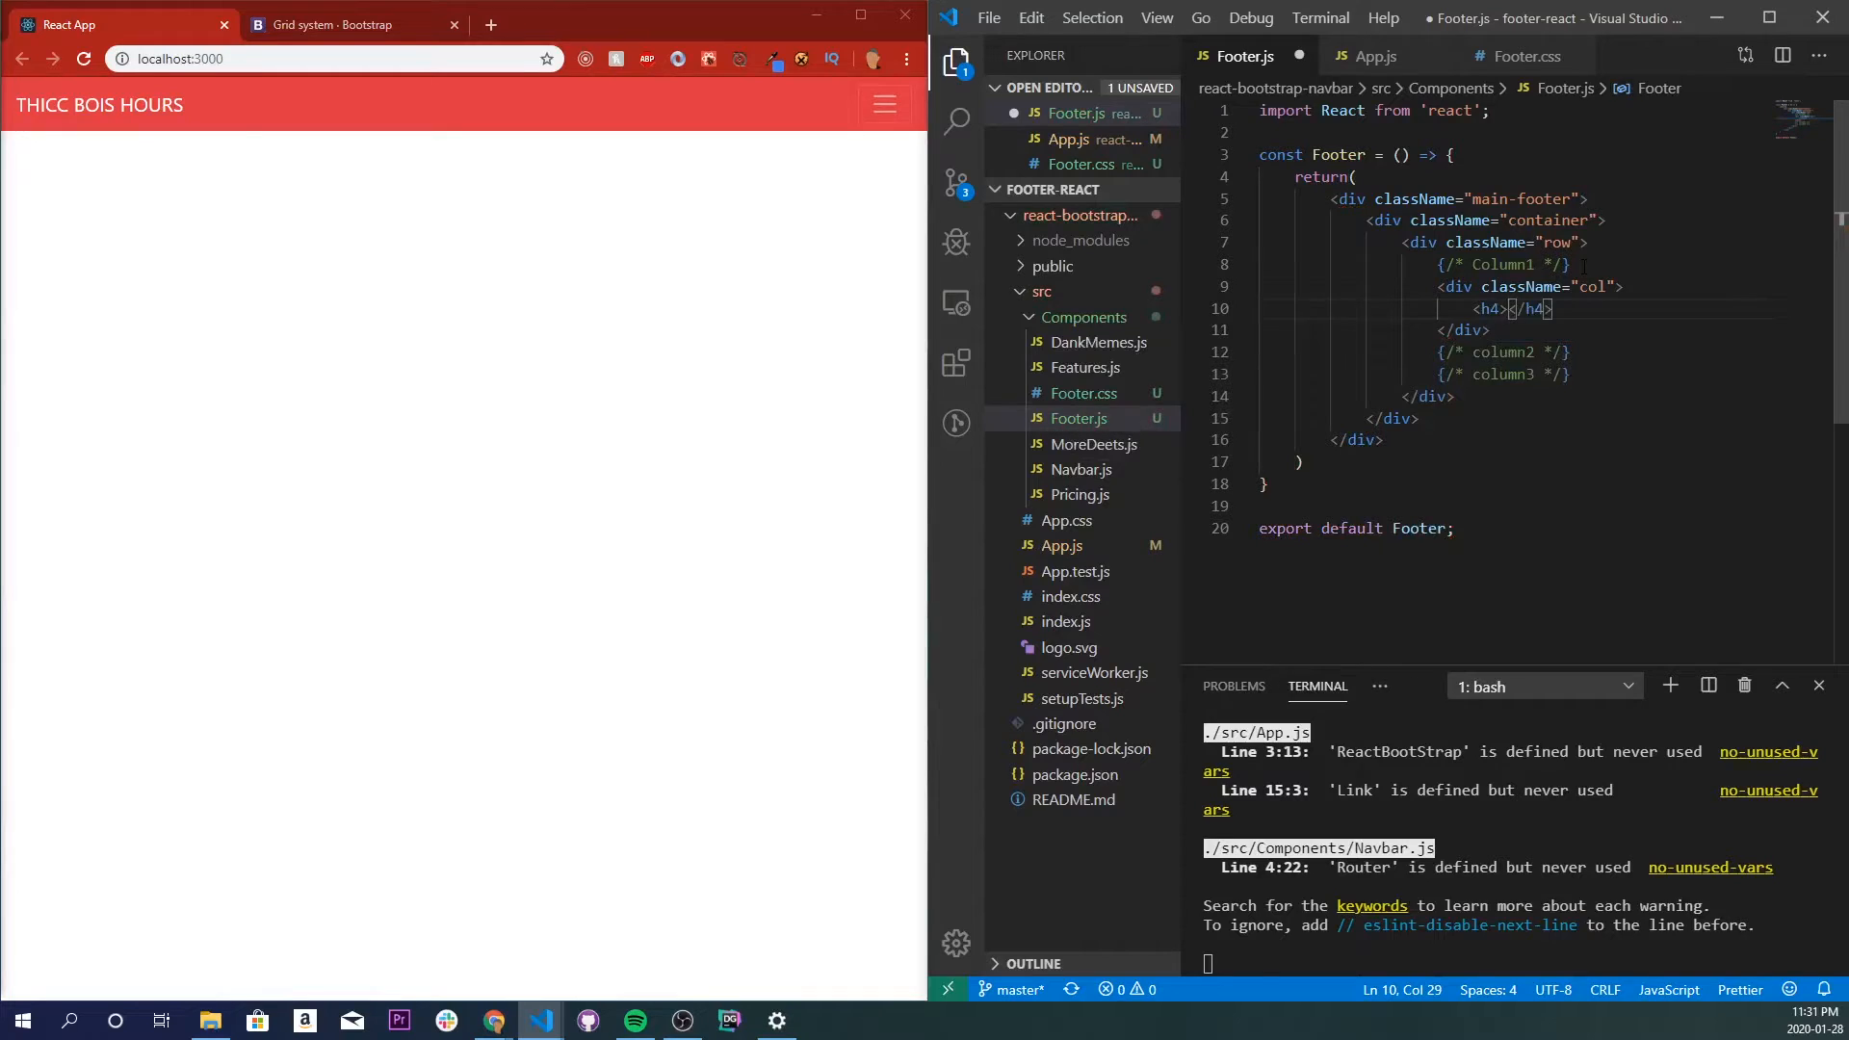
pyautogui.write('THICC MEMES IC')
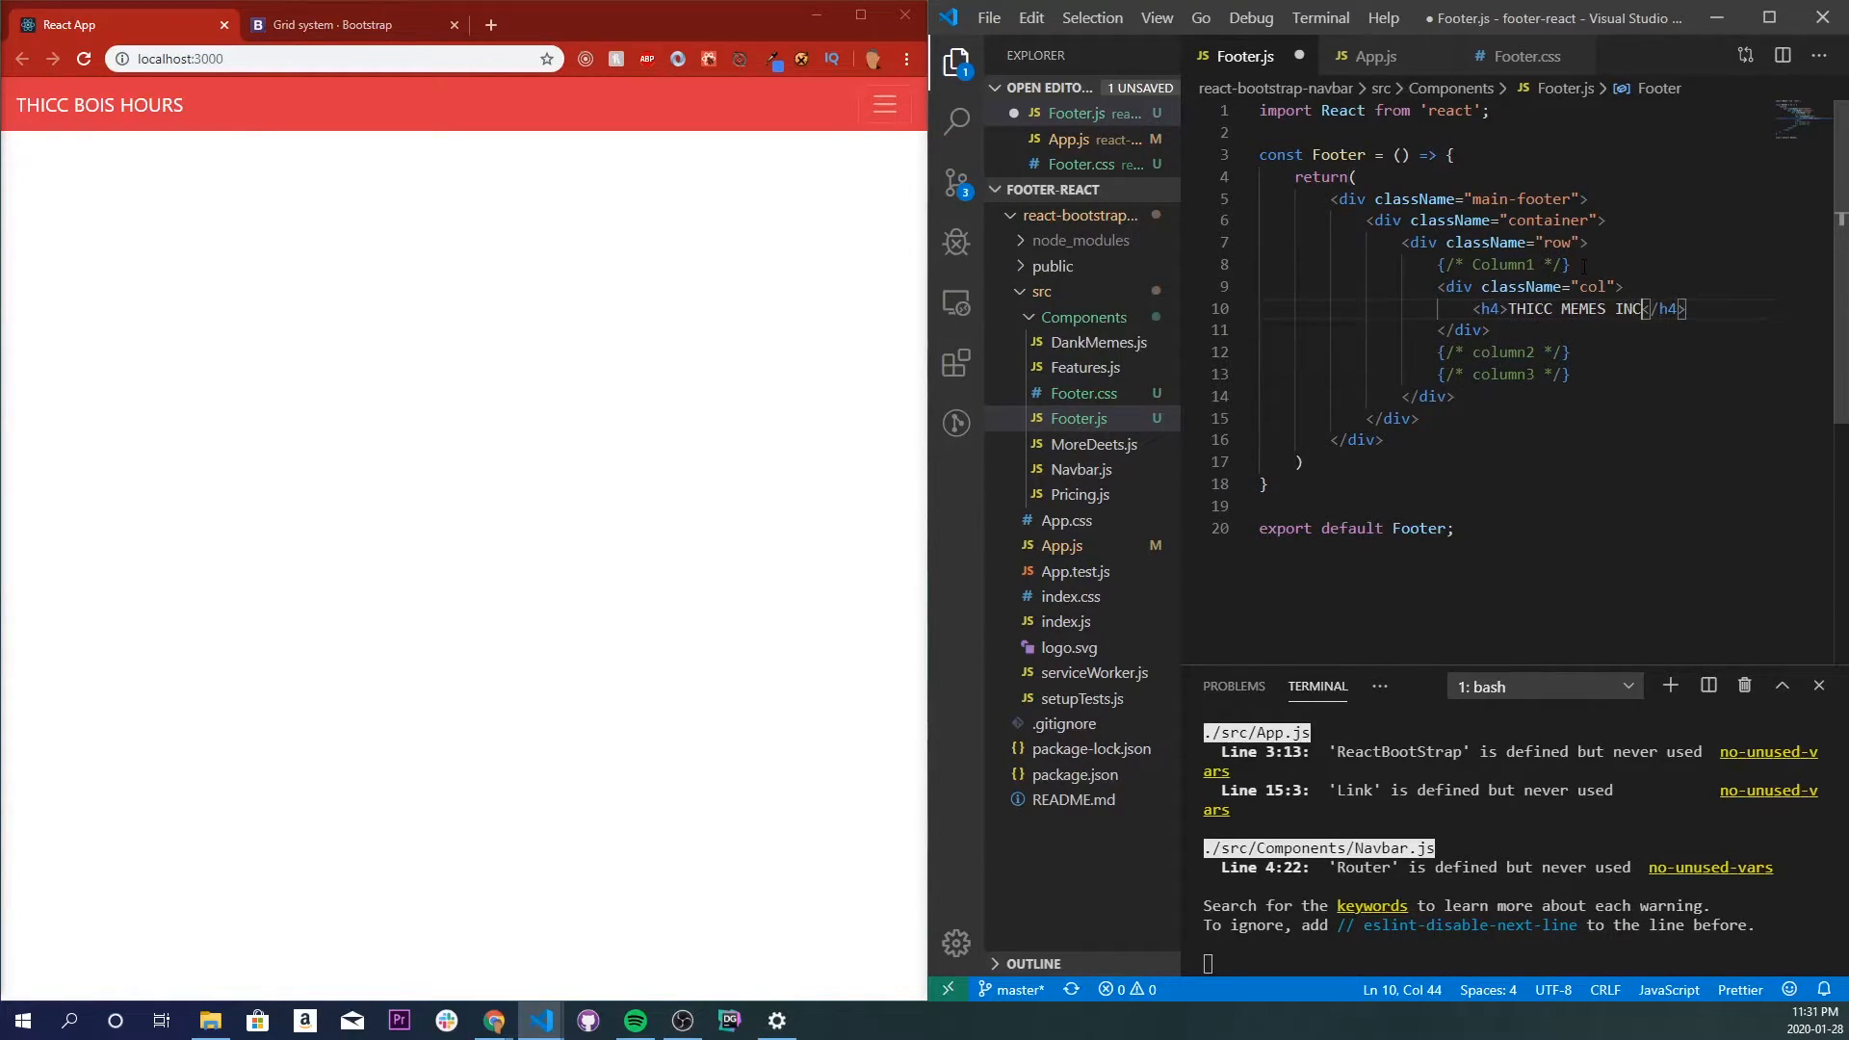
pyautogui.press('Enter')
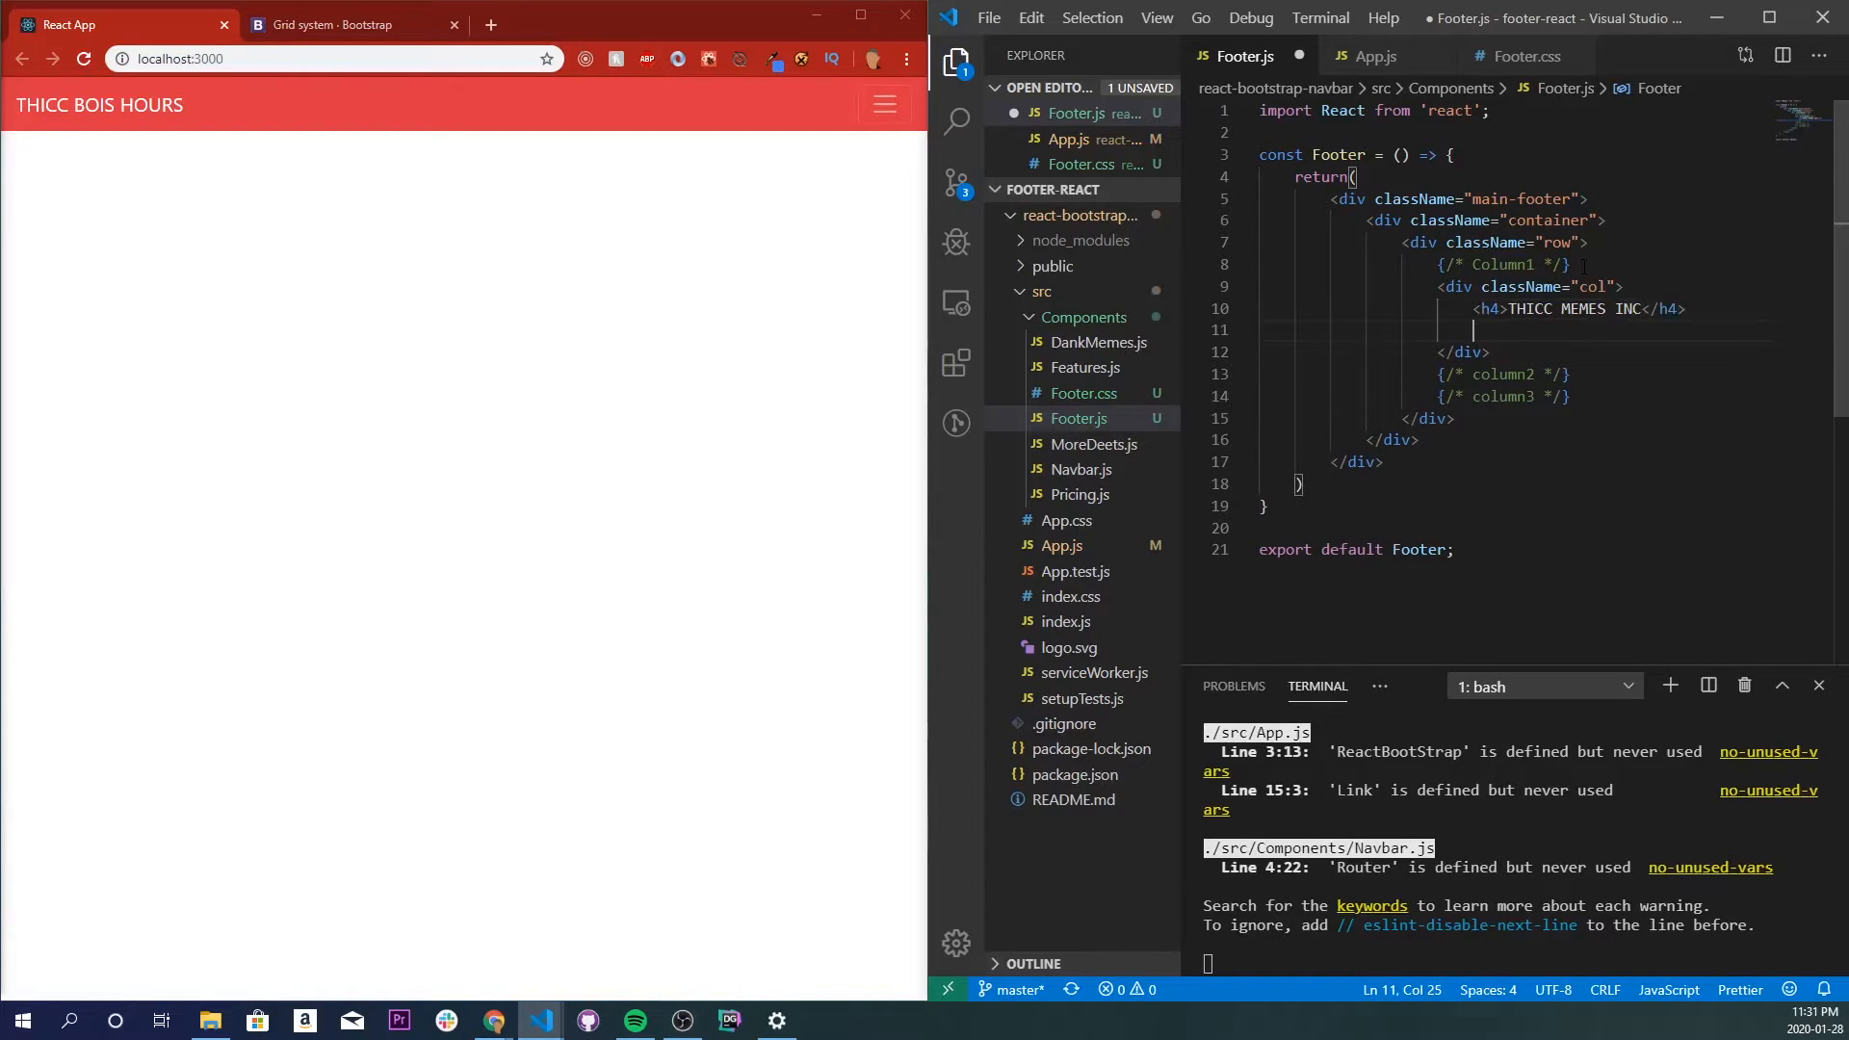
pyautogui.write('<ul c</ul>')
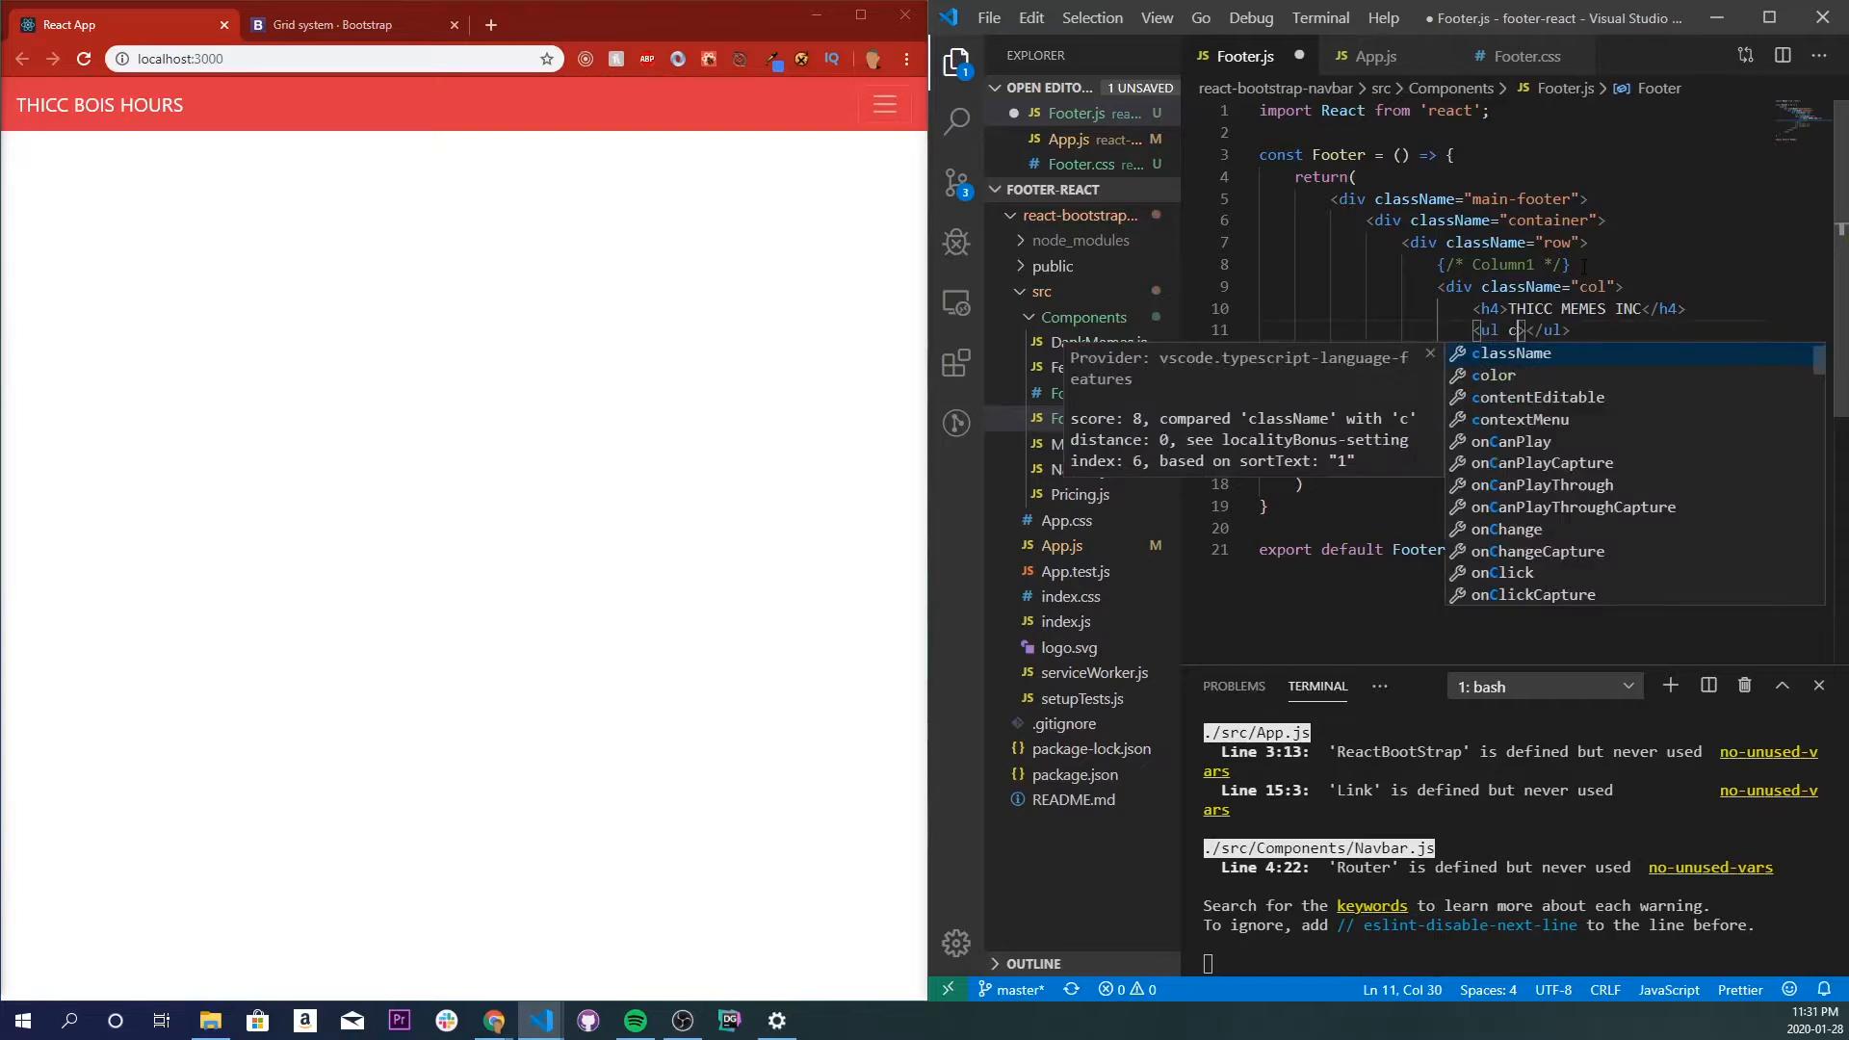
pyautogui.press('Tab')
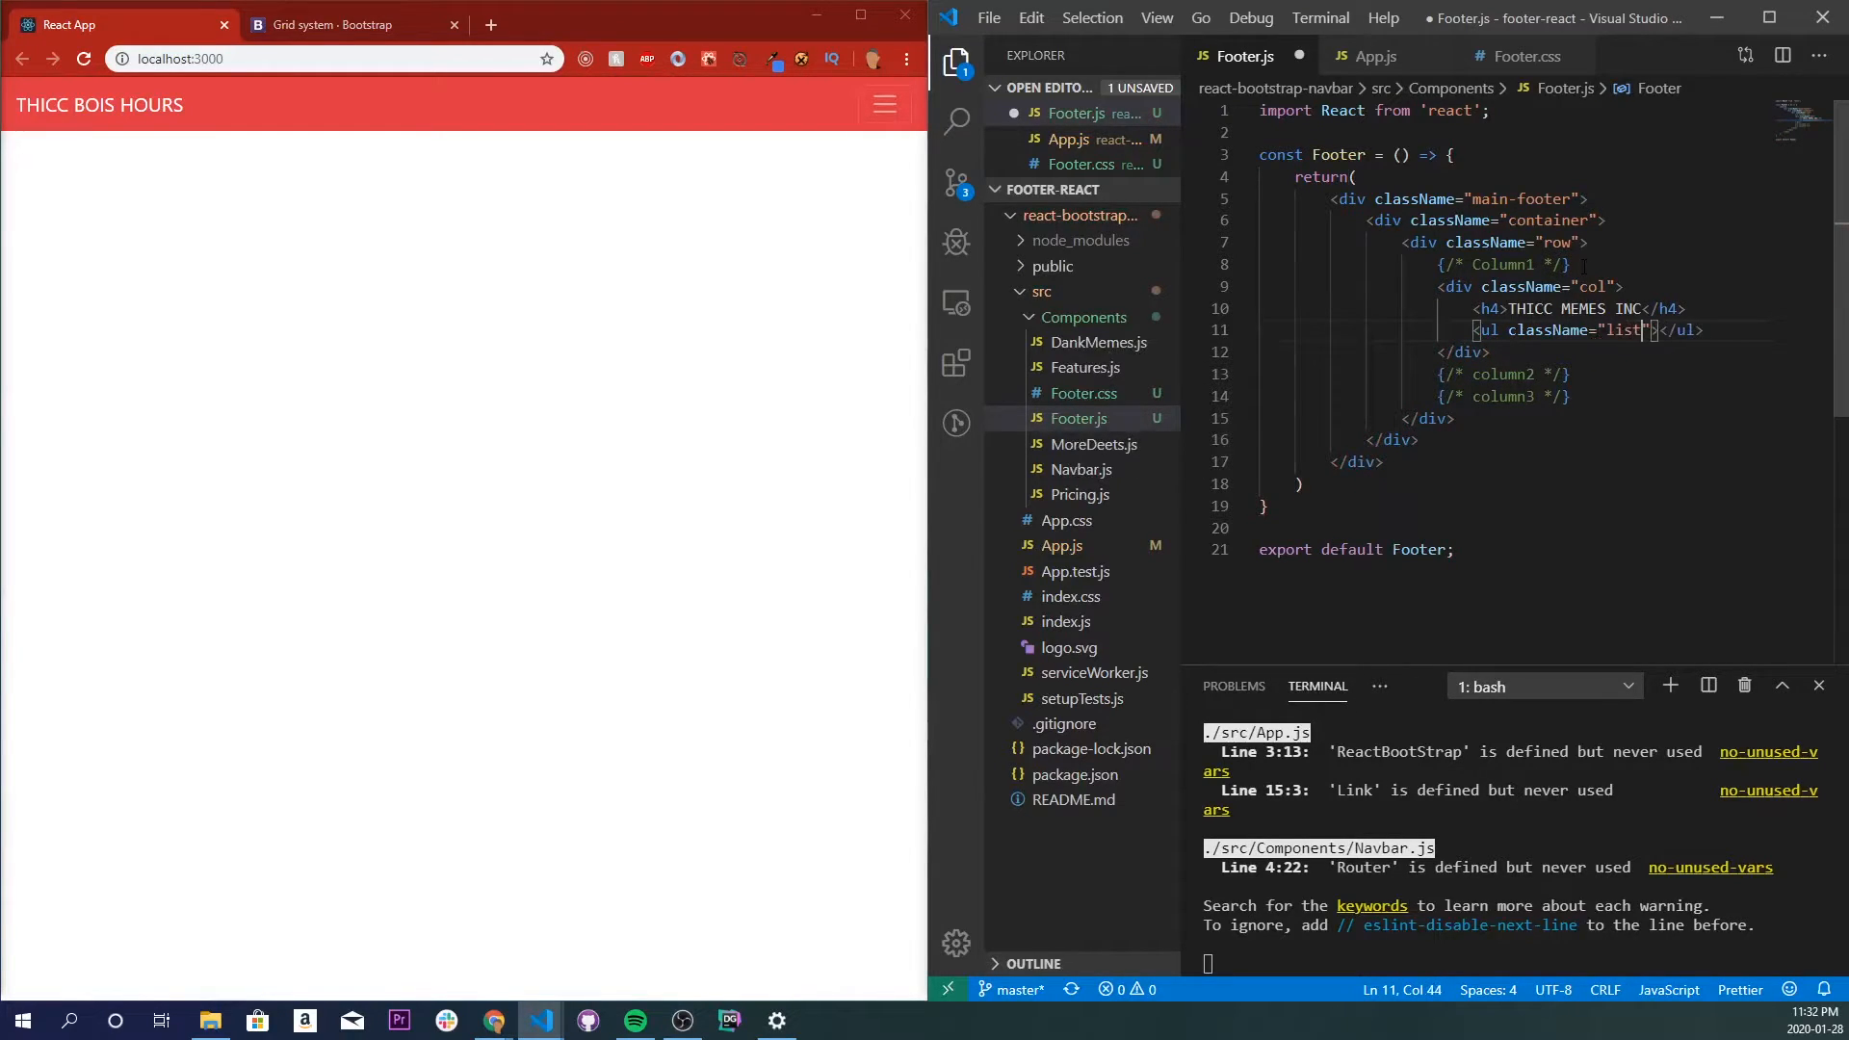
pyautogui.write('-unstyled')
pyautogui.write('<')
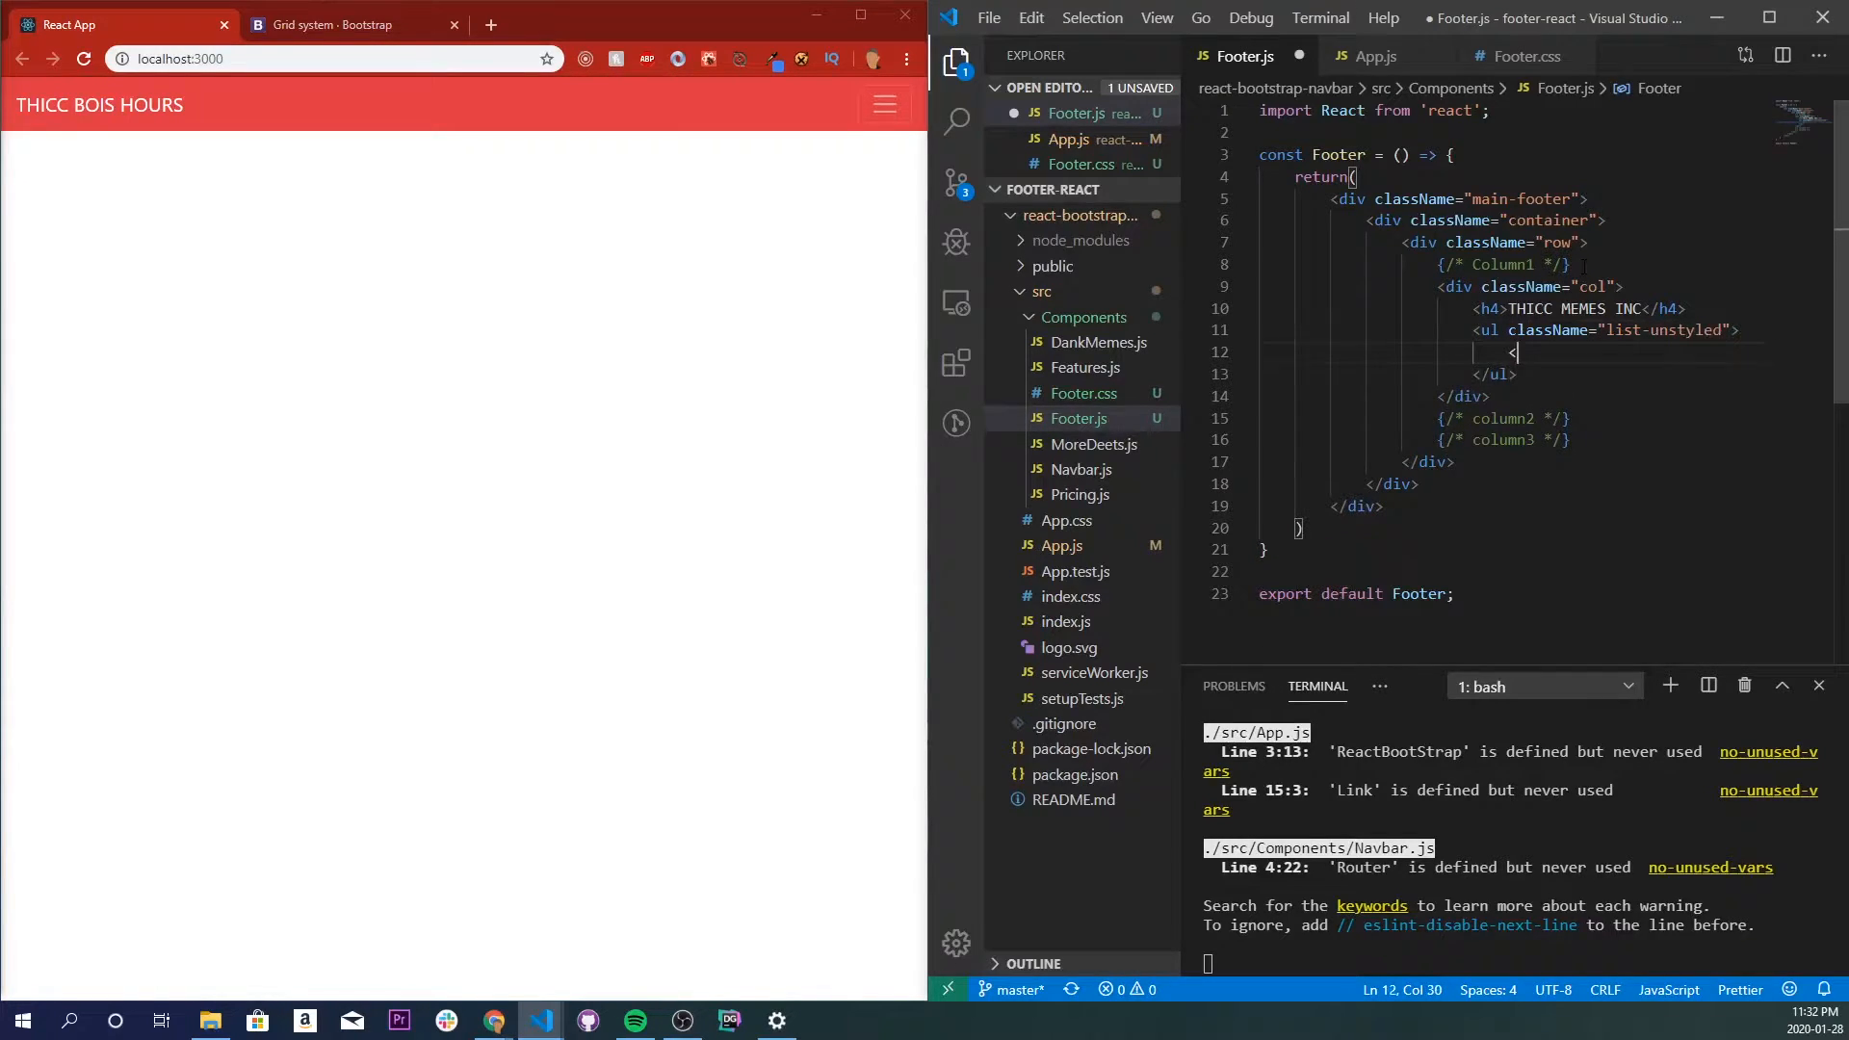
pyautogui.write('li></li>')
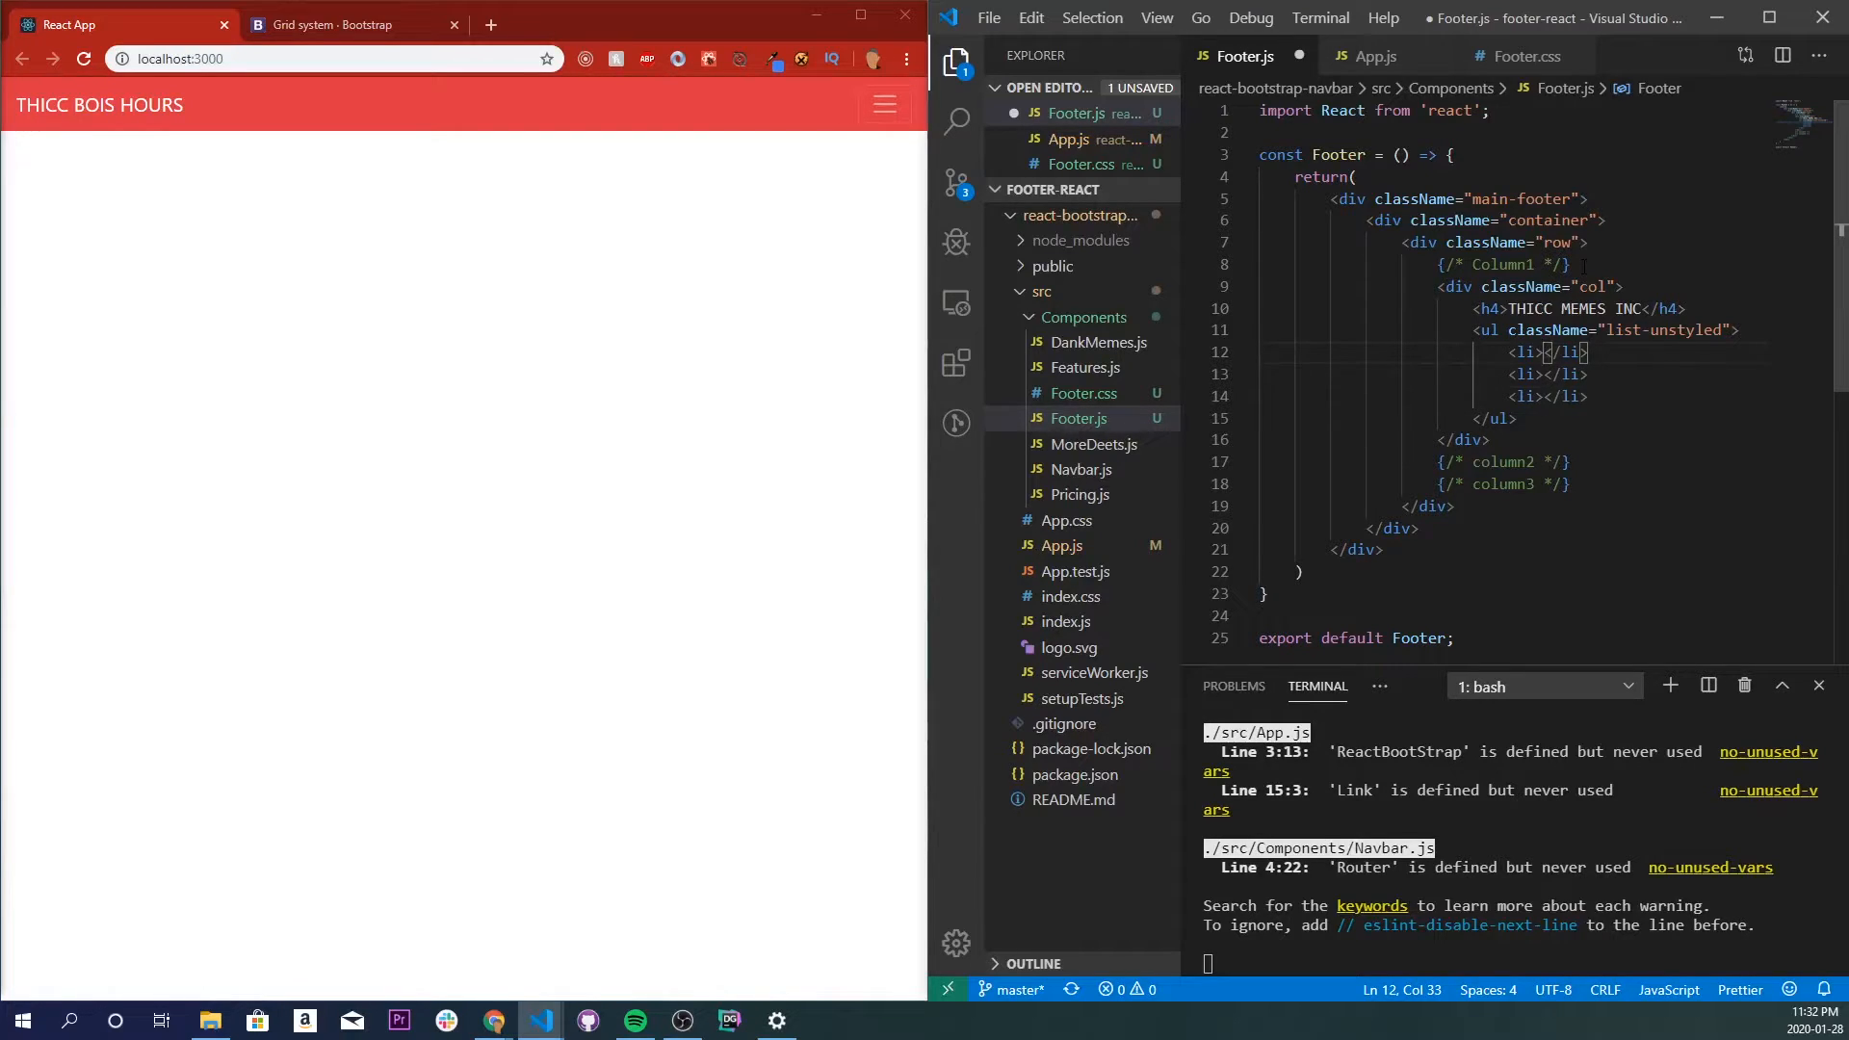
pyautogui.write('342')
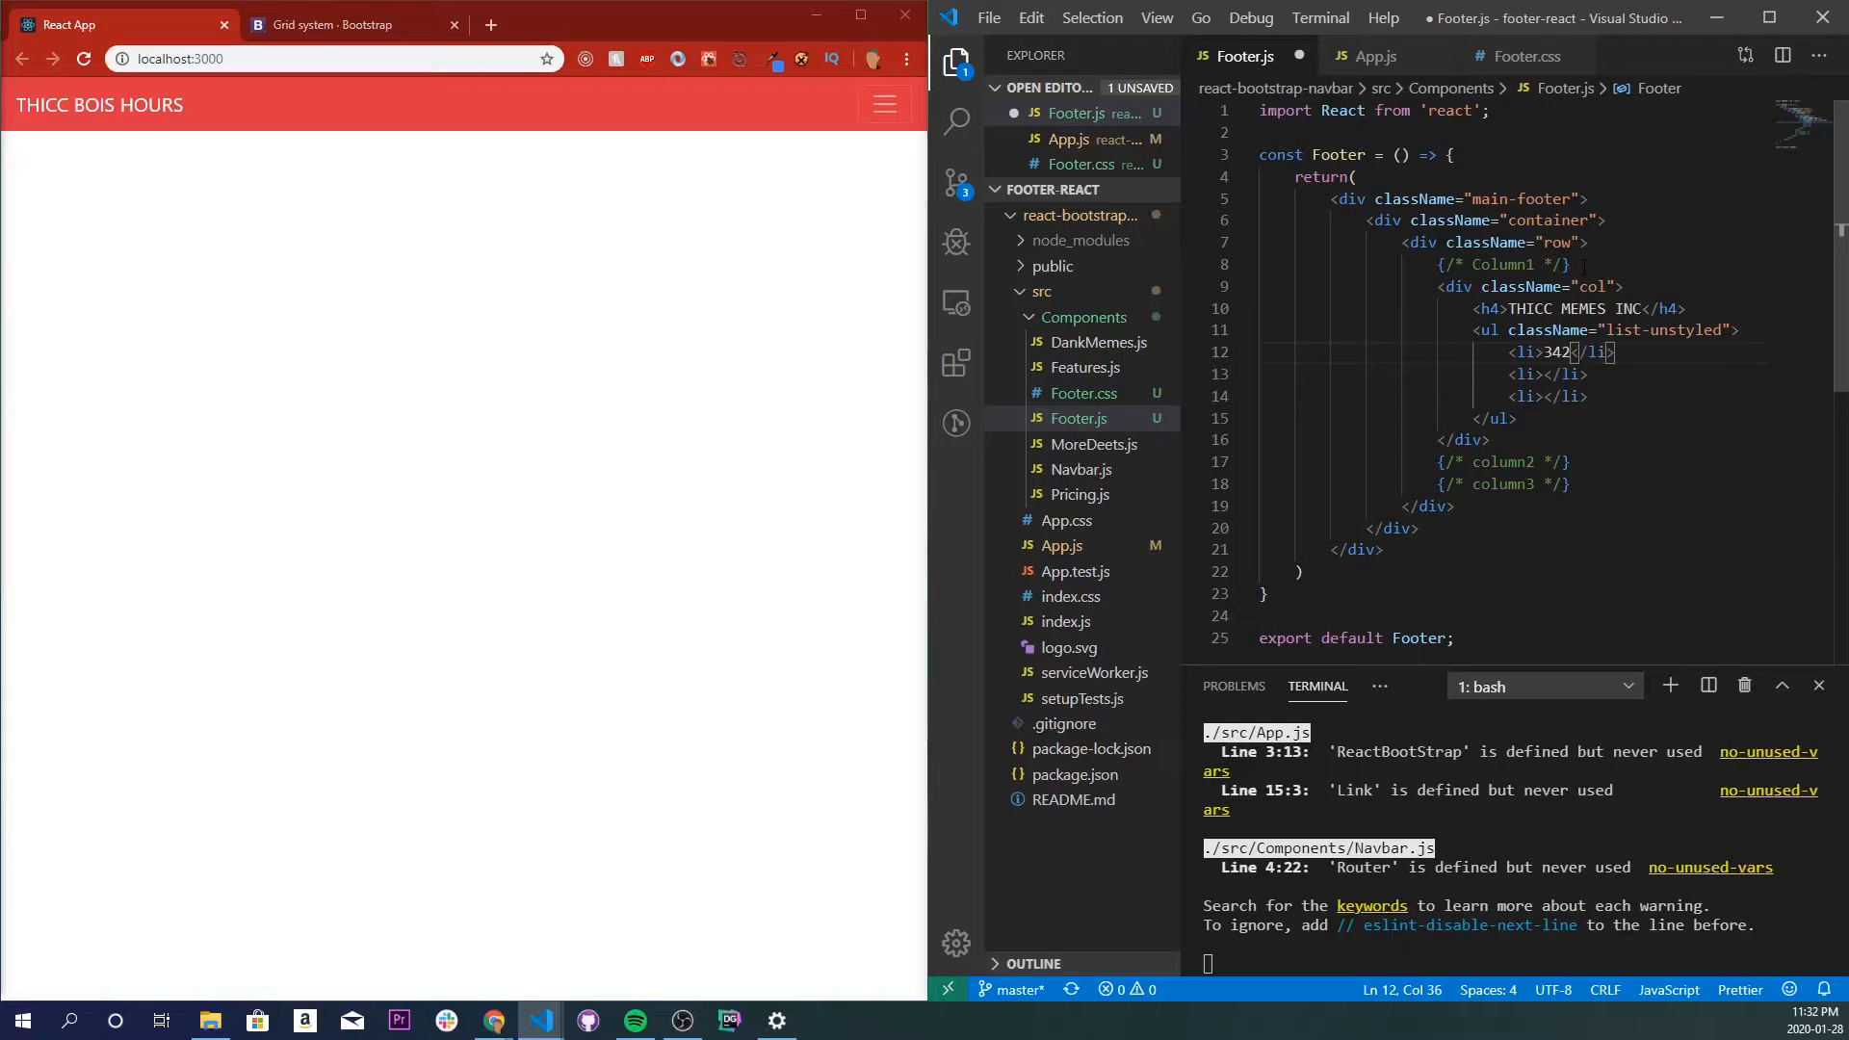
pyautogui.write('-')
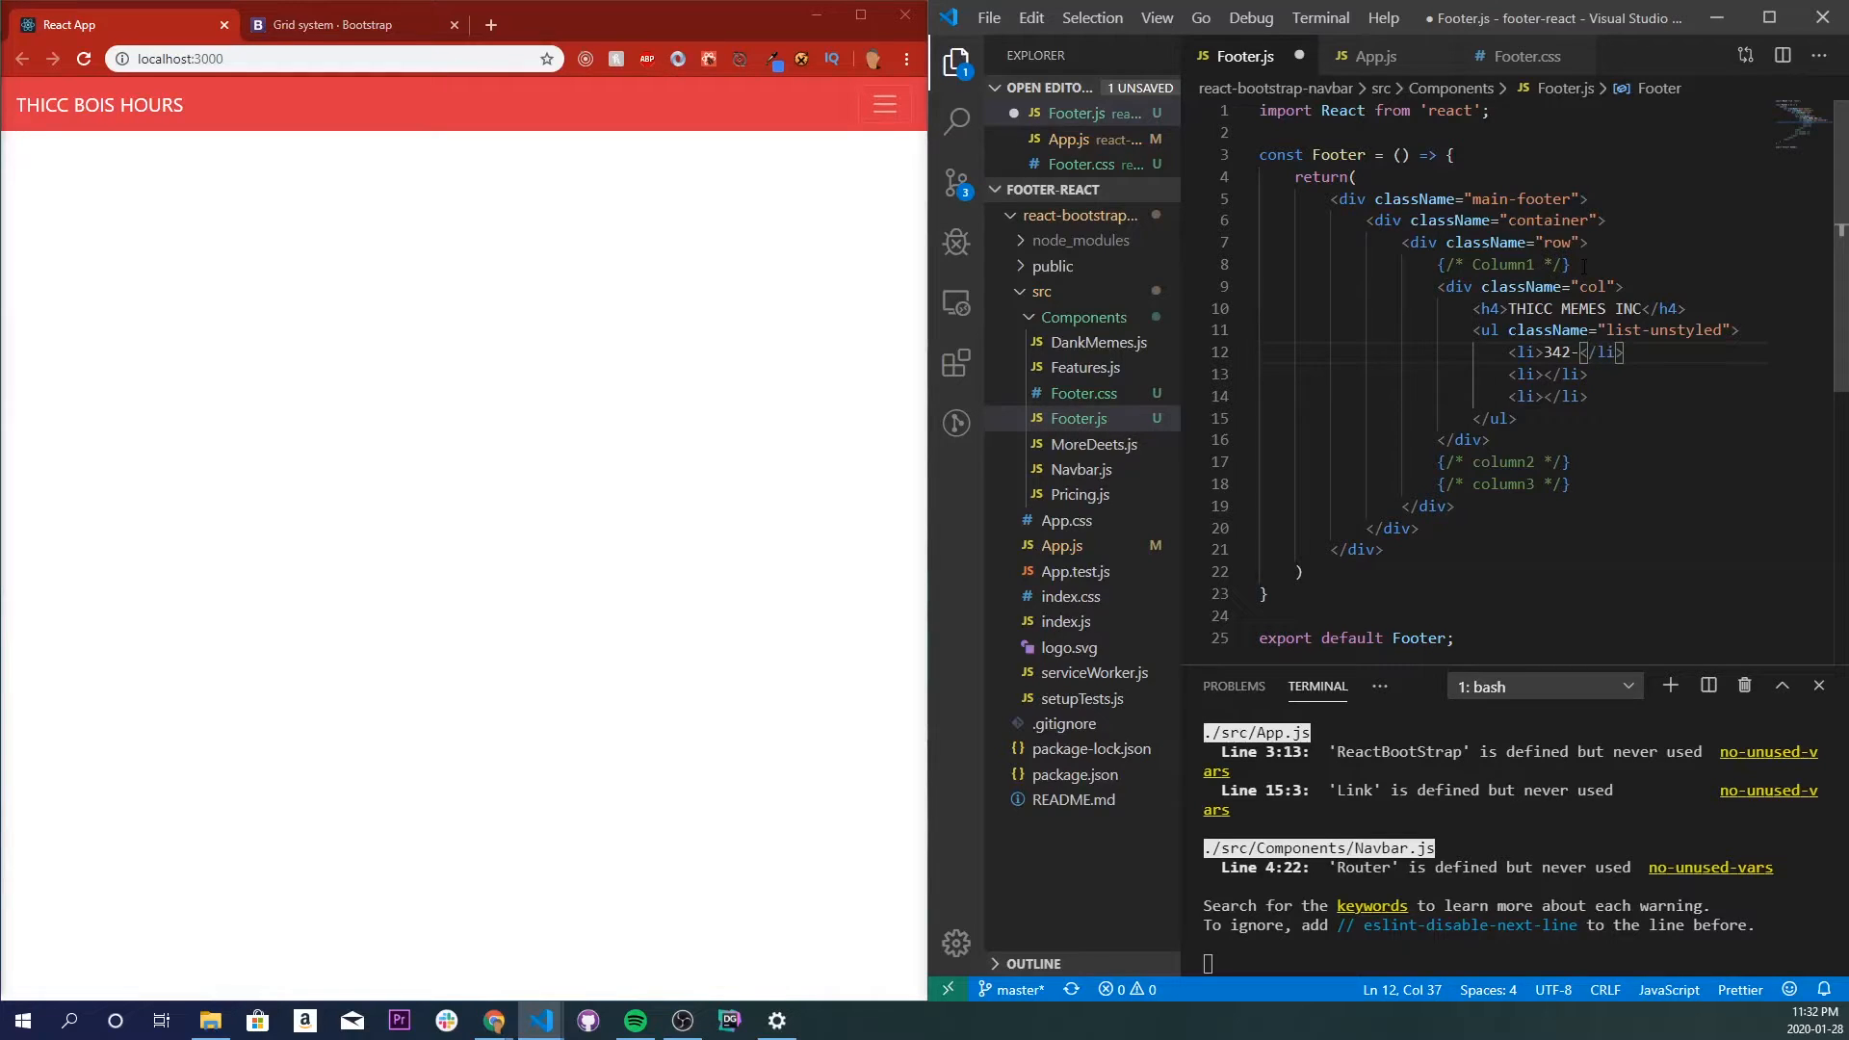
pyautogui.write('-420-6969')
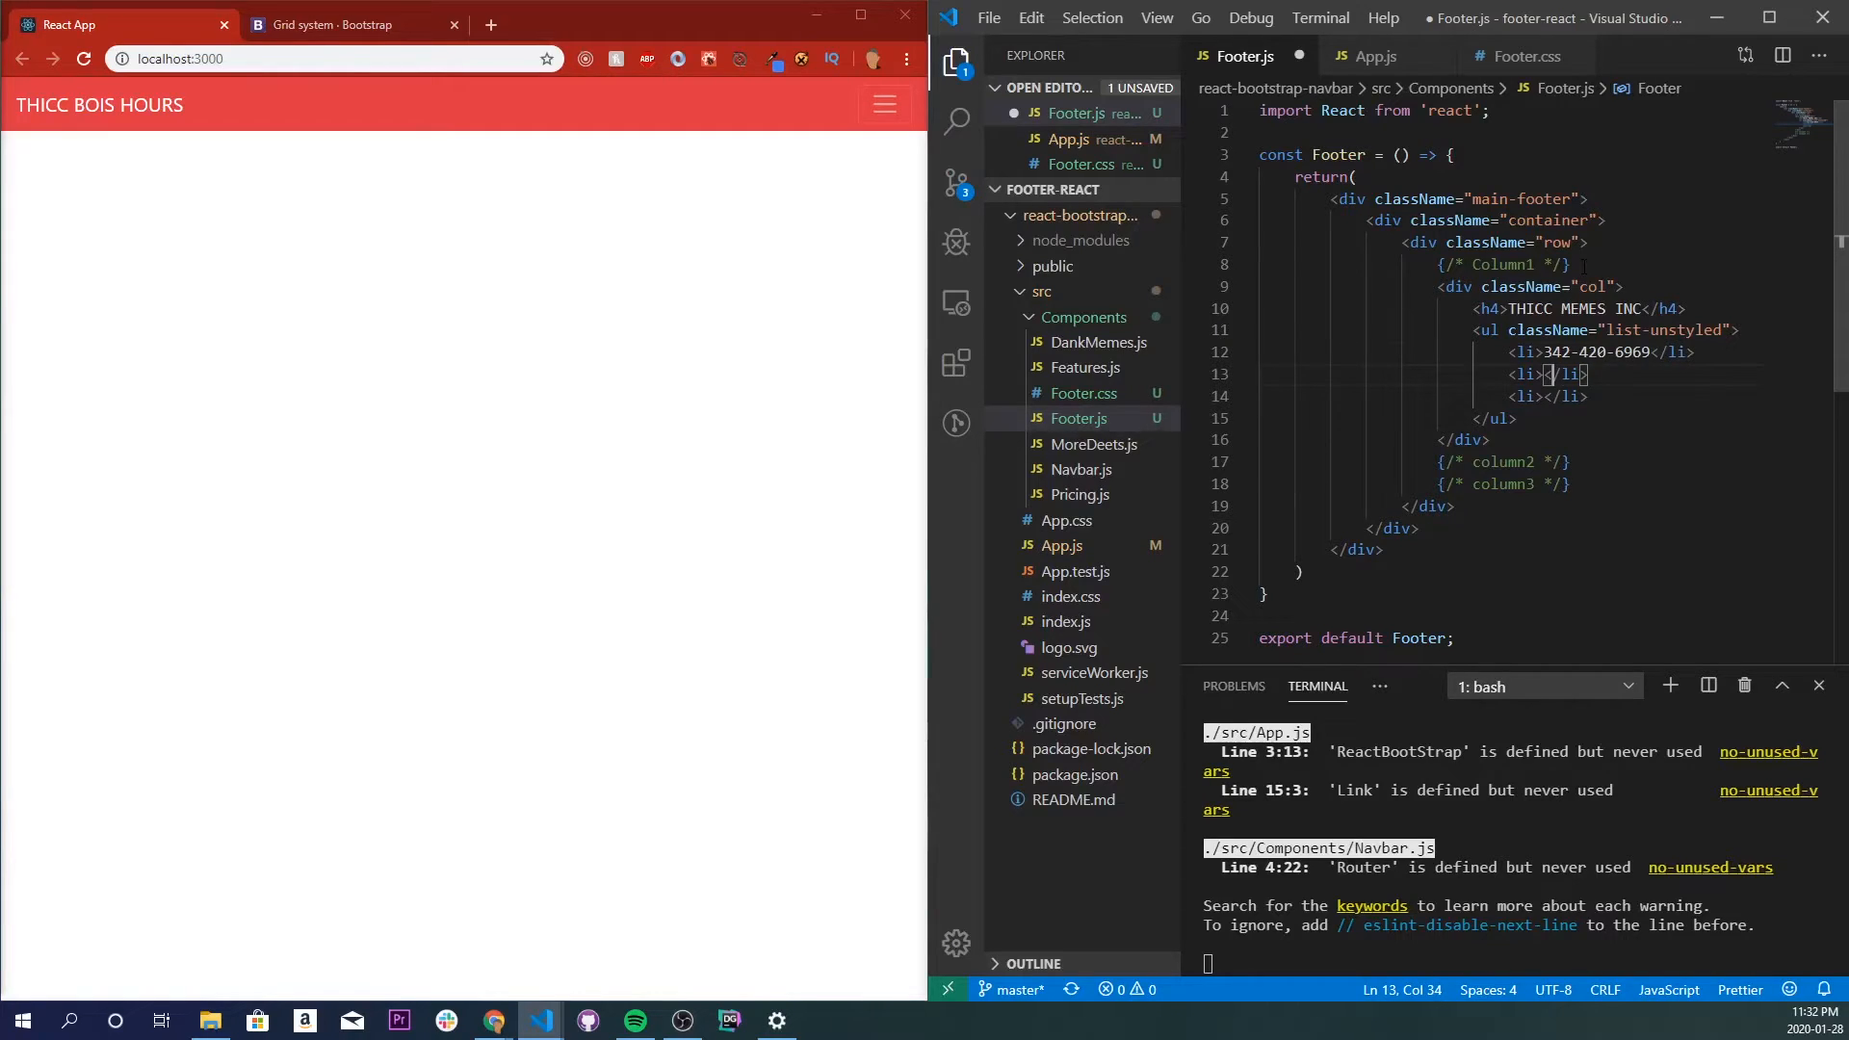
pyautogui.press('Left')
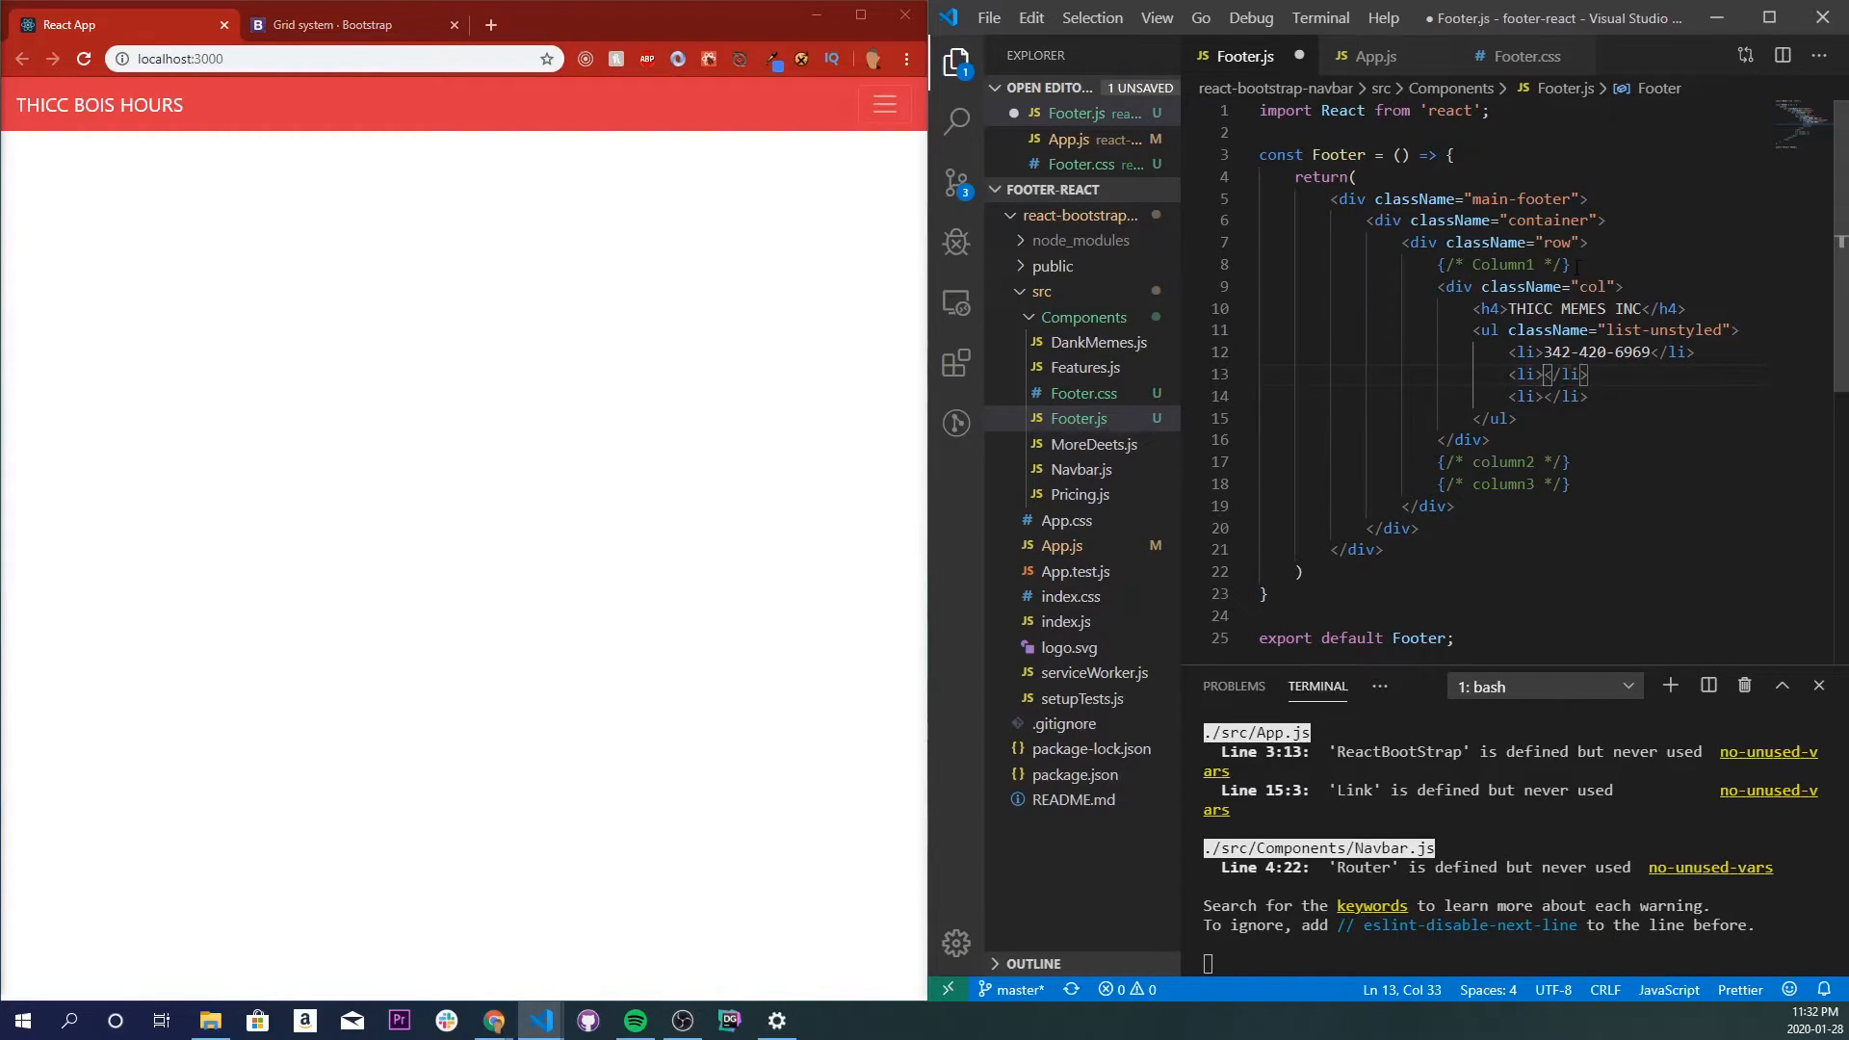
pyautogui.write('Moscow, Russia')
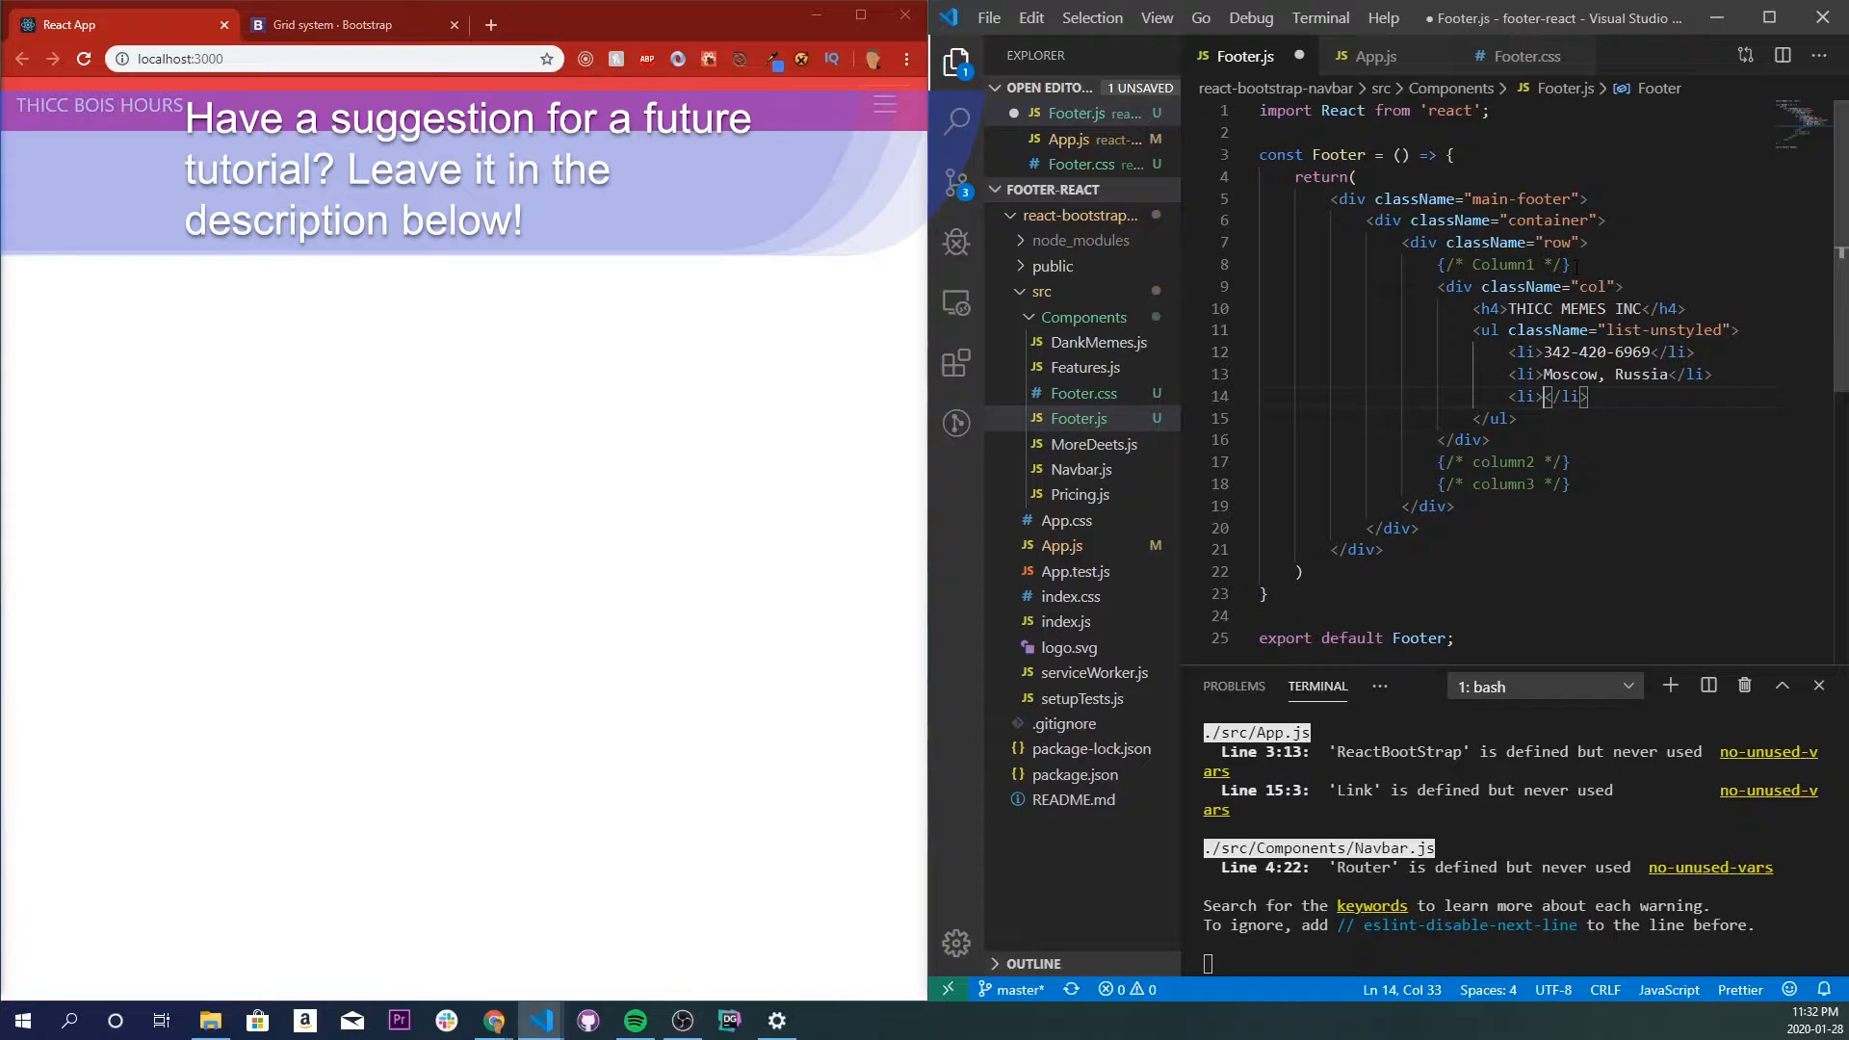
pyautogui.write('123 Streeet S')
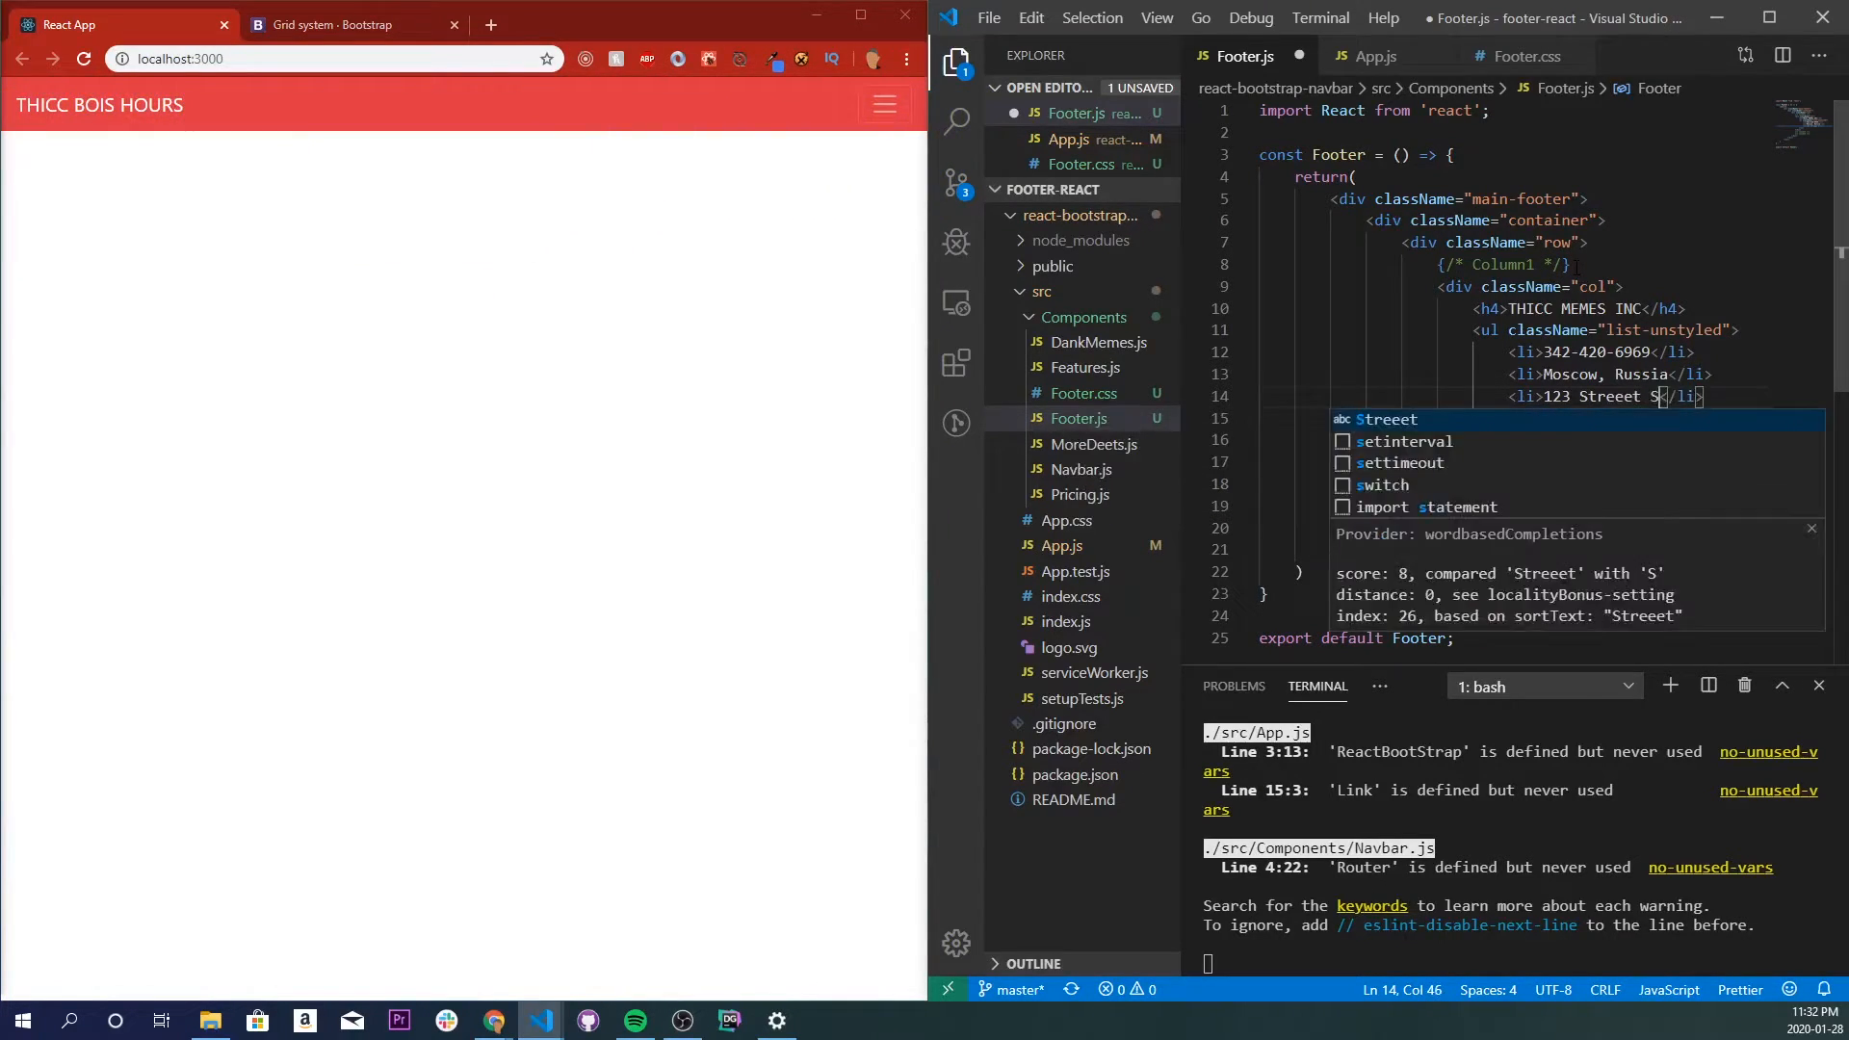
pyautogui.write('outh North')
pyautogui.write('<')
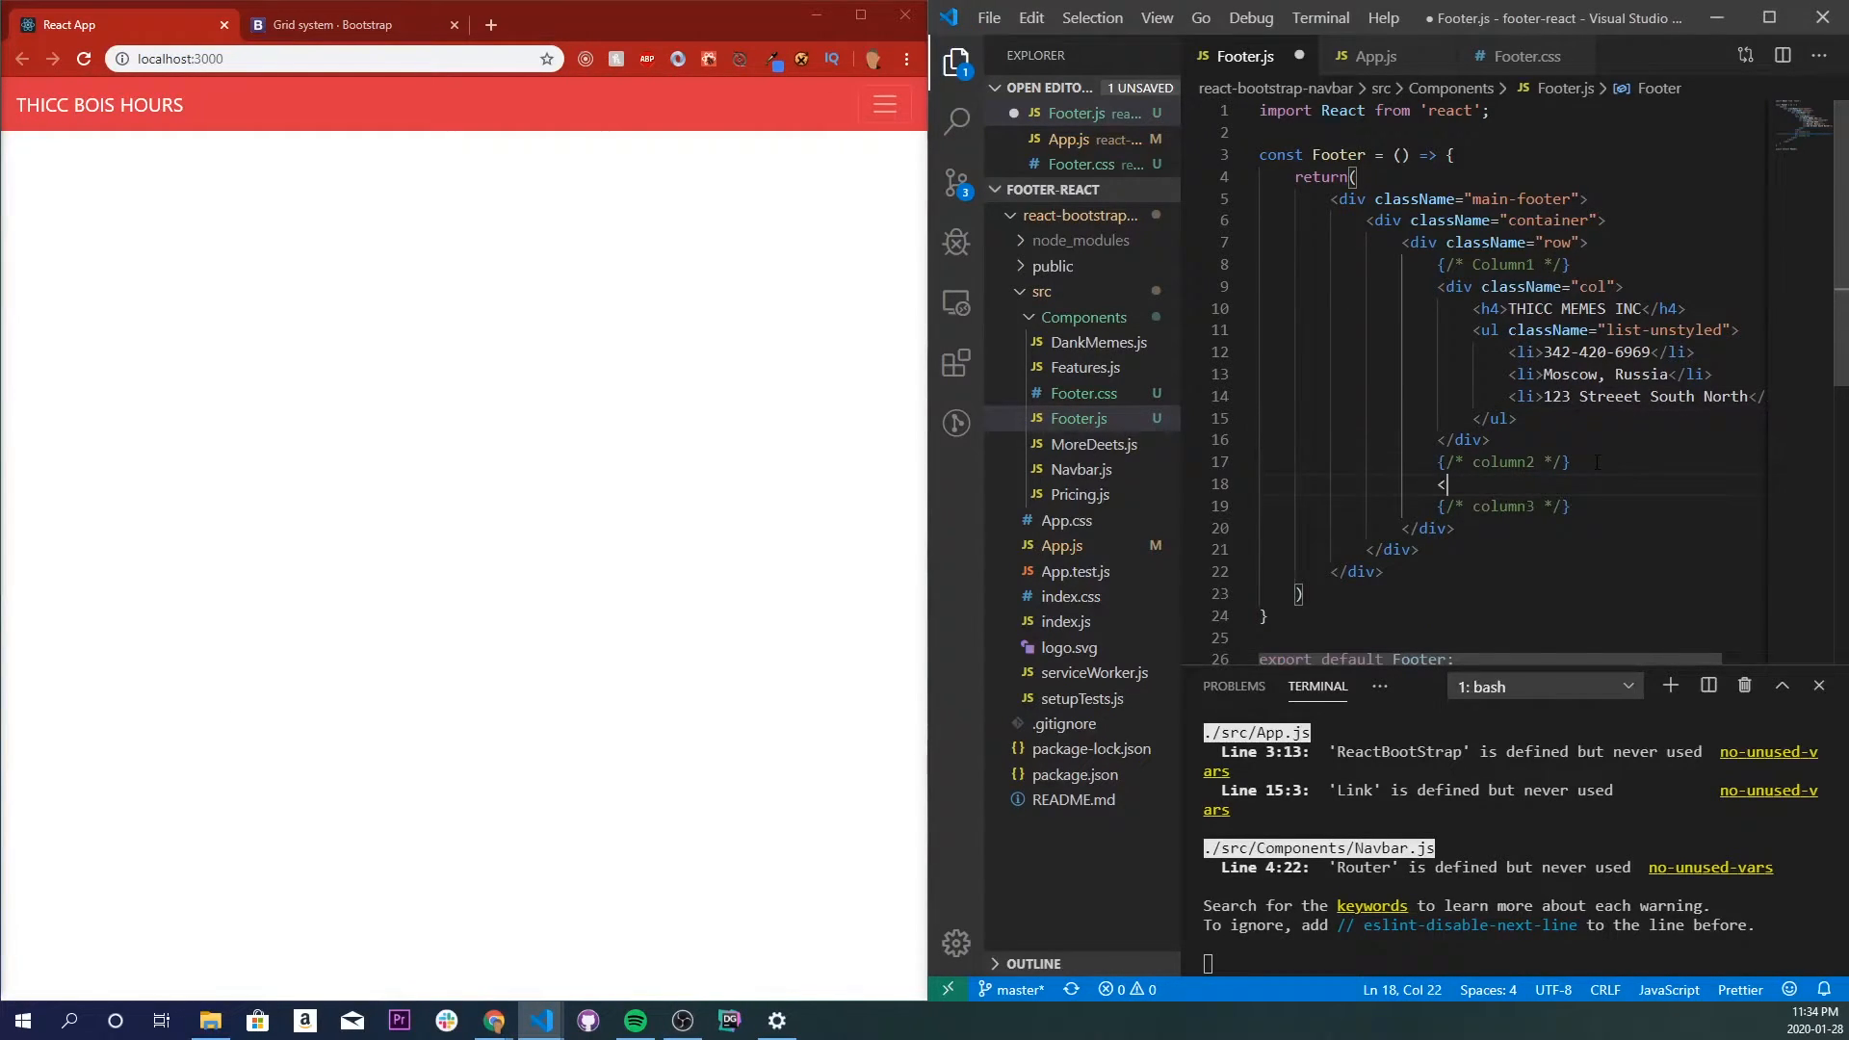
# Add a second column div with the h4 heading STUFF.
pyautogui.write('div c')
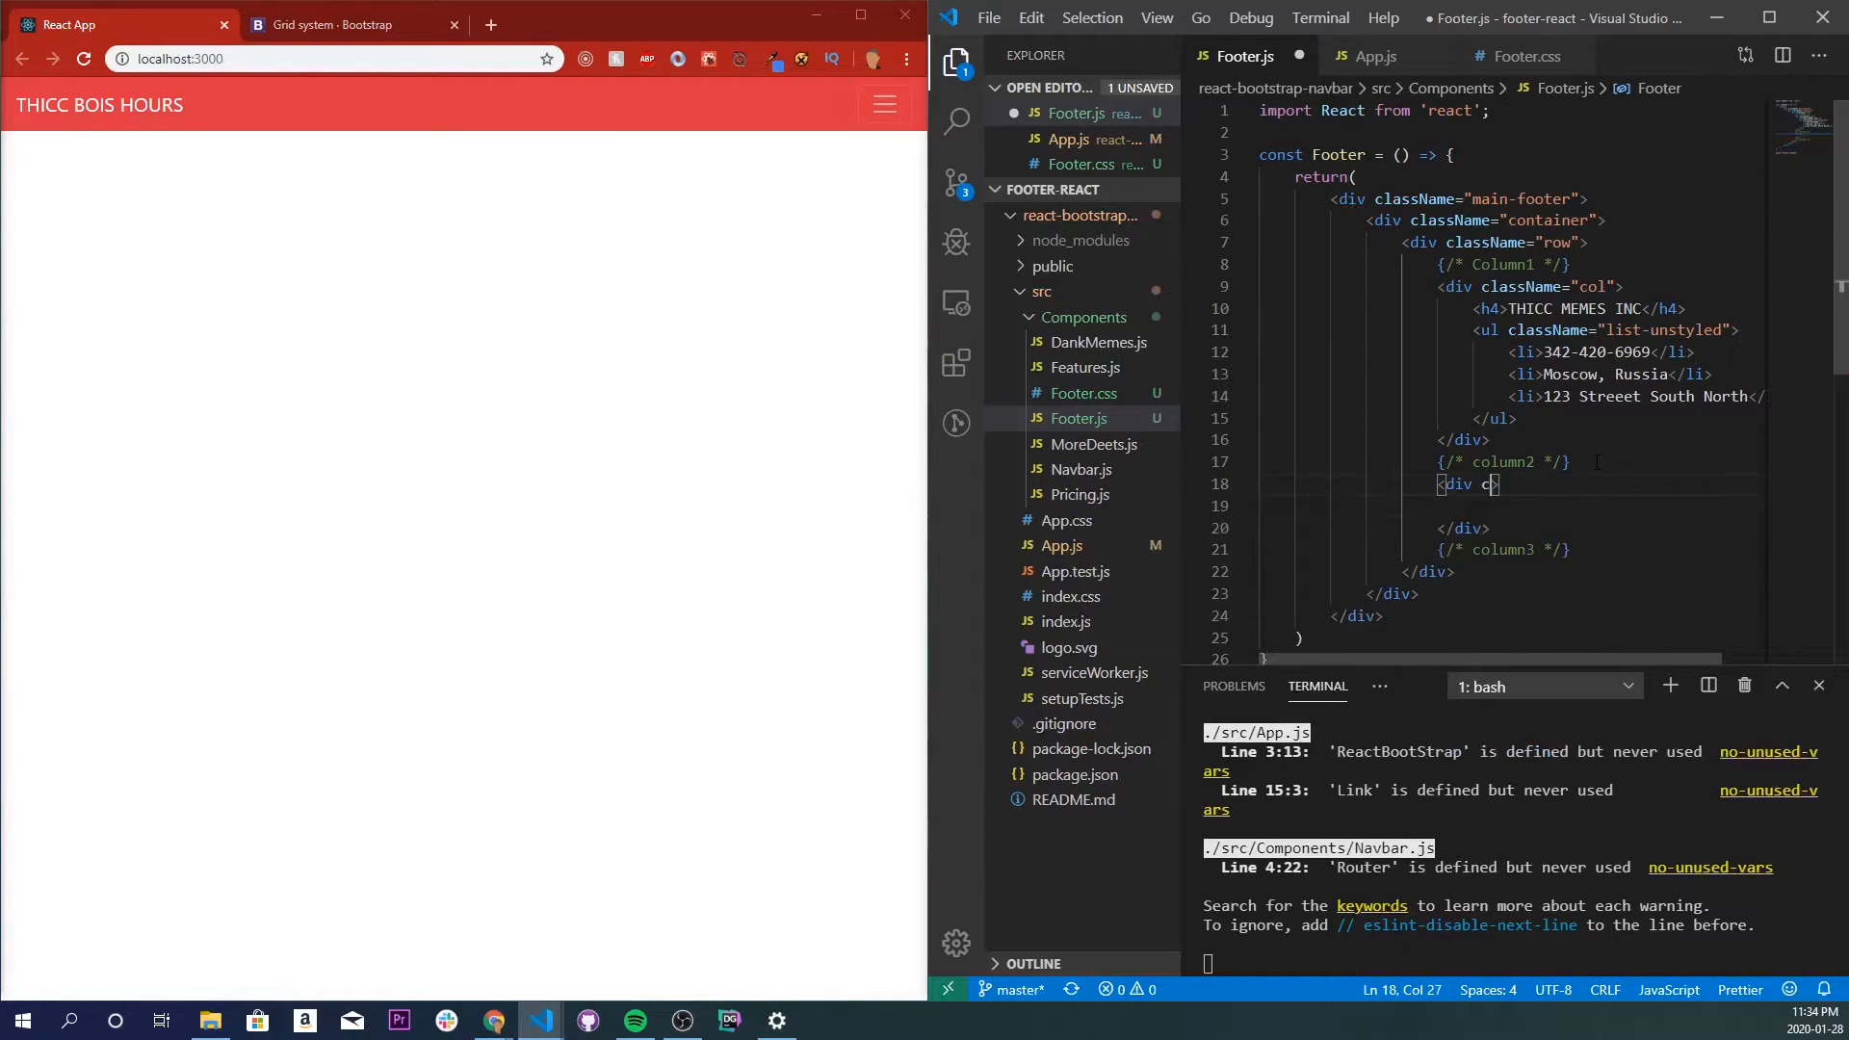
pyautogui.write('className="row"')
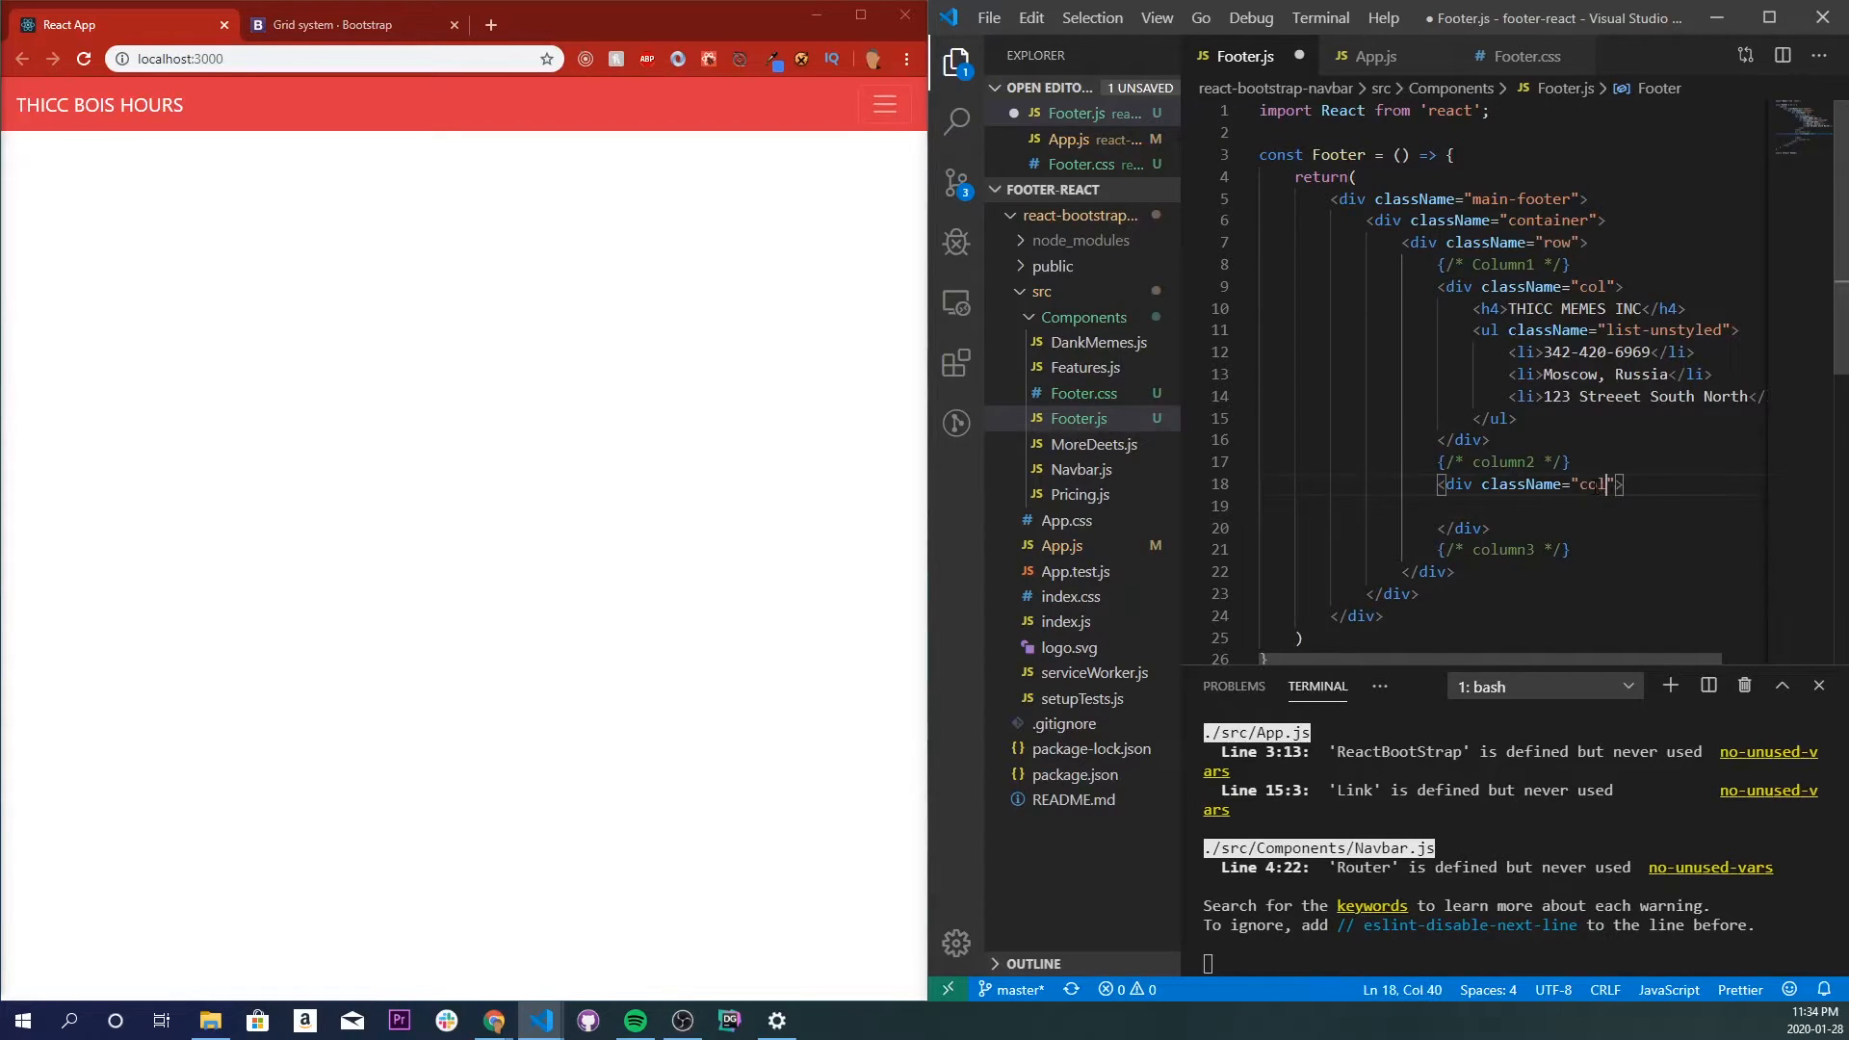
pyautogui.write('<h4></h4>')
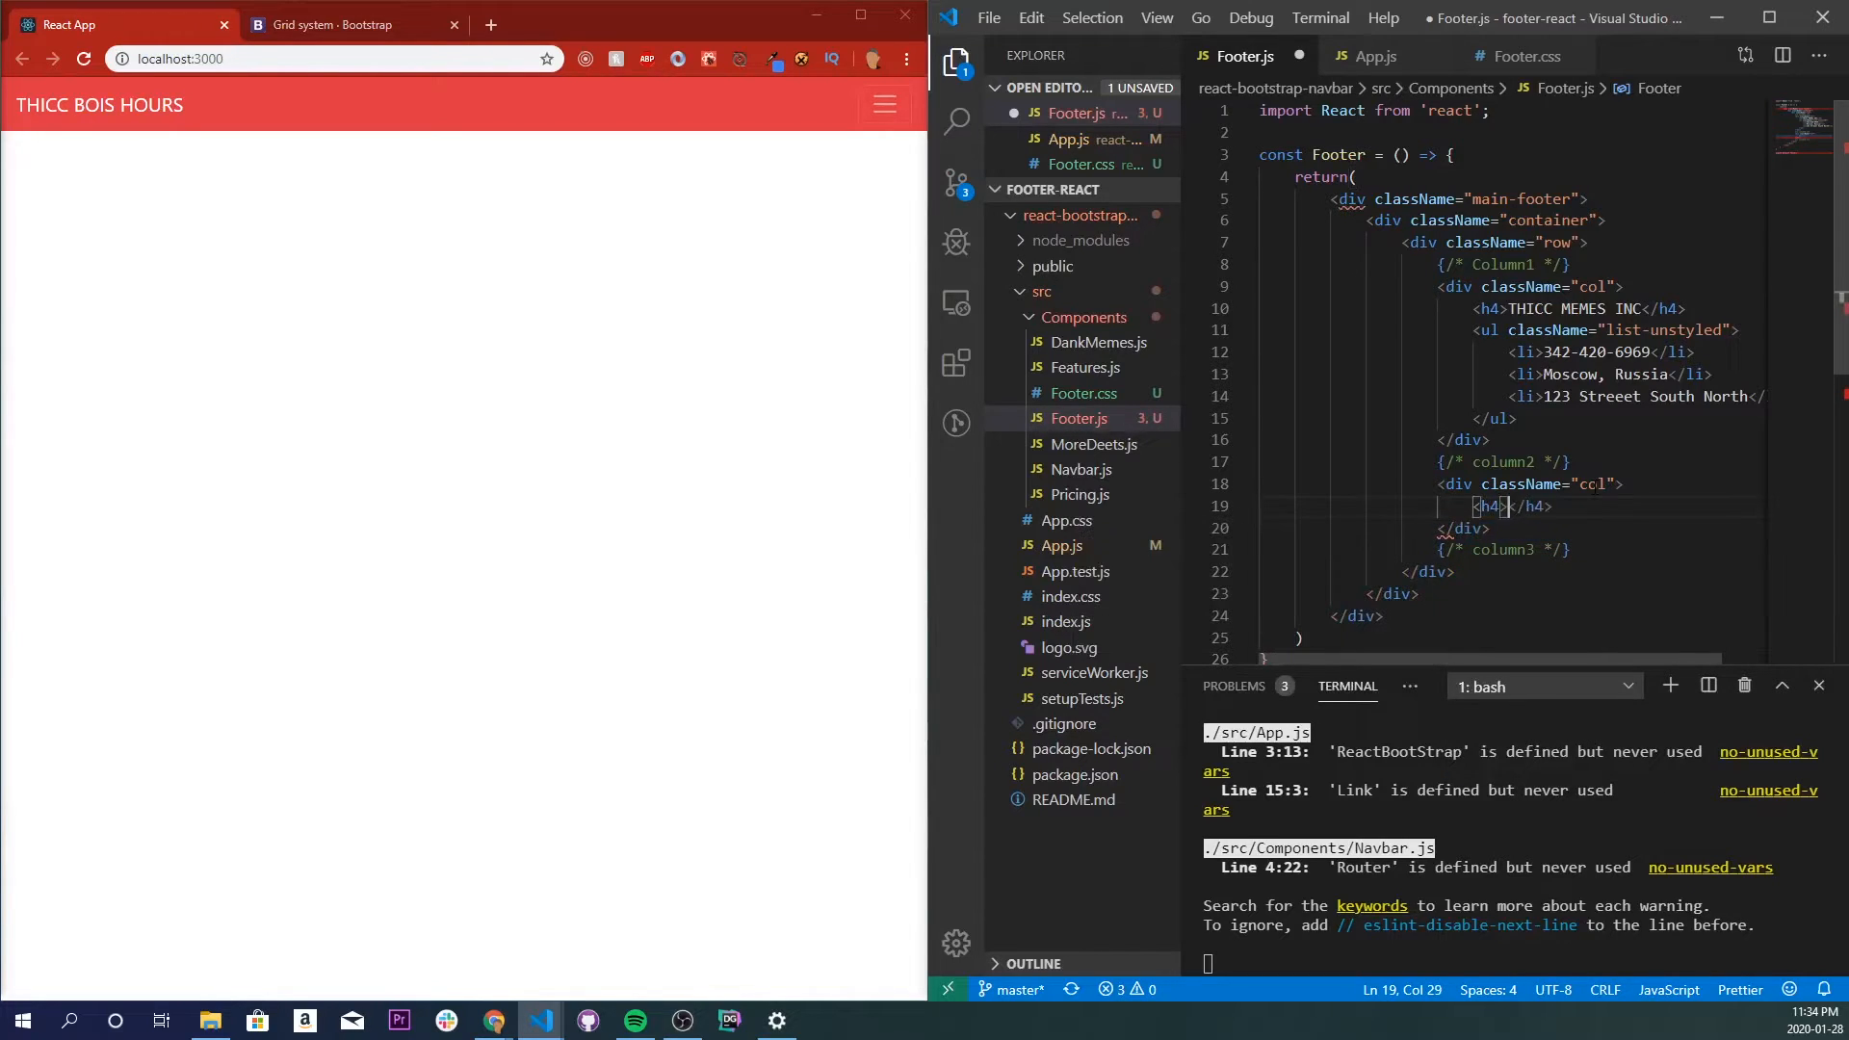
pyautogui.write('STUFF')
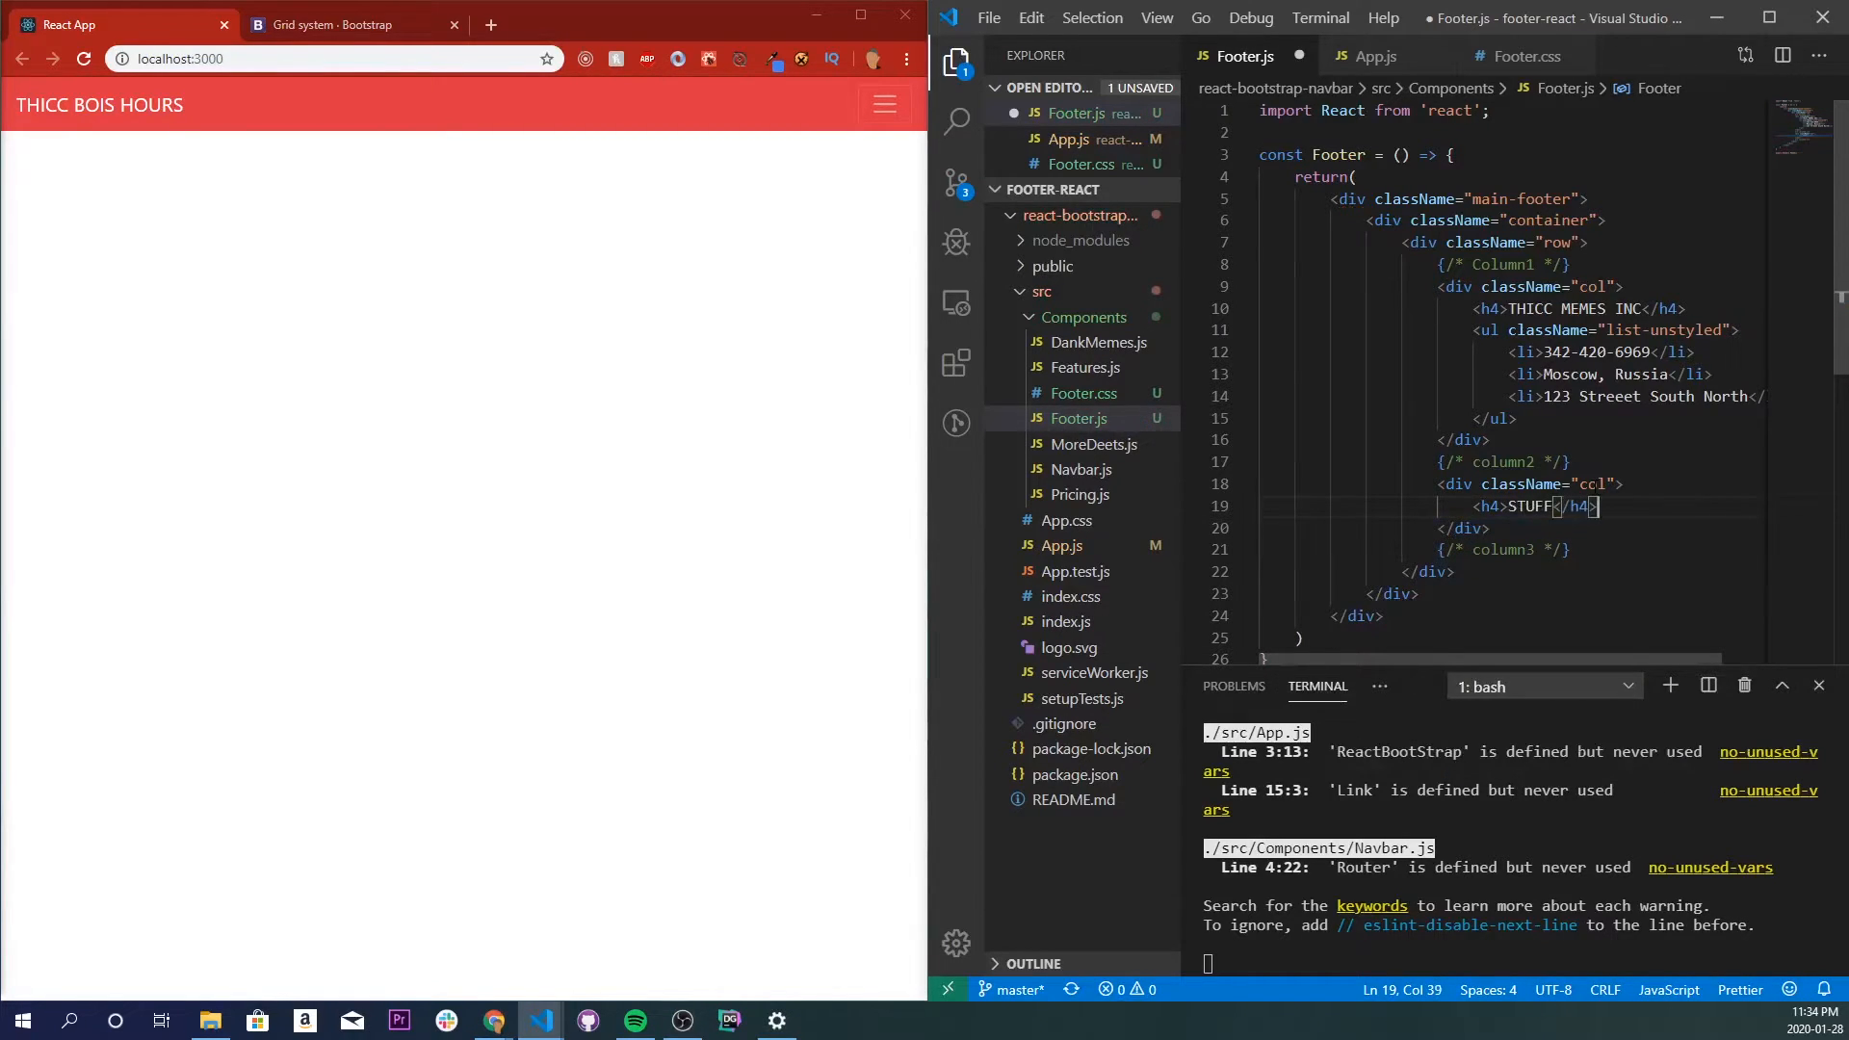
# Give it a list-unstyled ul with DANK MEMEs, OTHER STUFF and GUD STUFF.
pyautogui.write('<ul className="list-unstyled">')
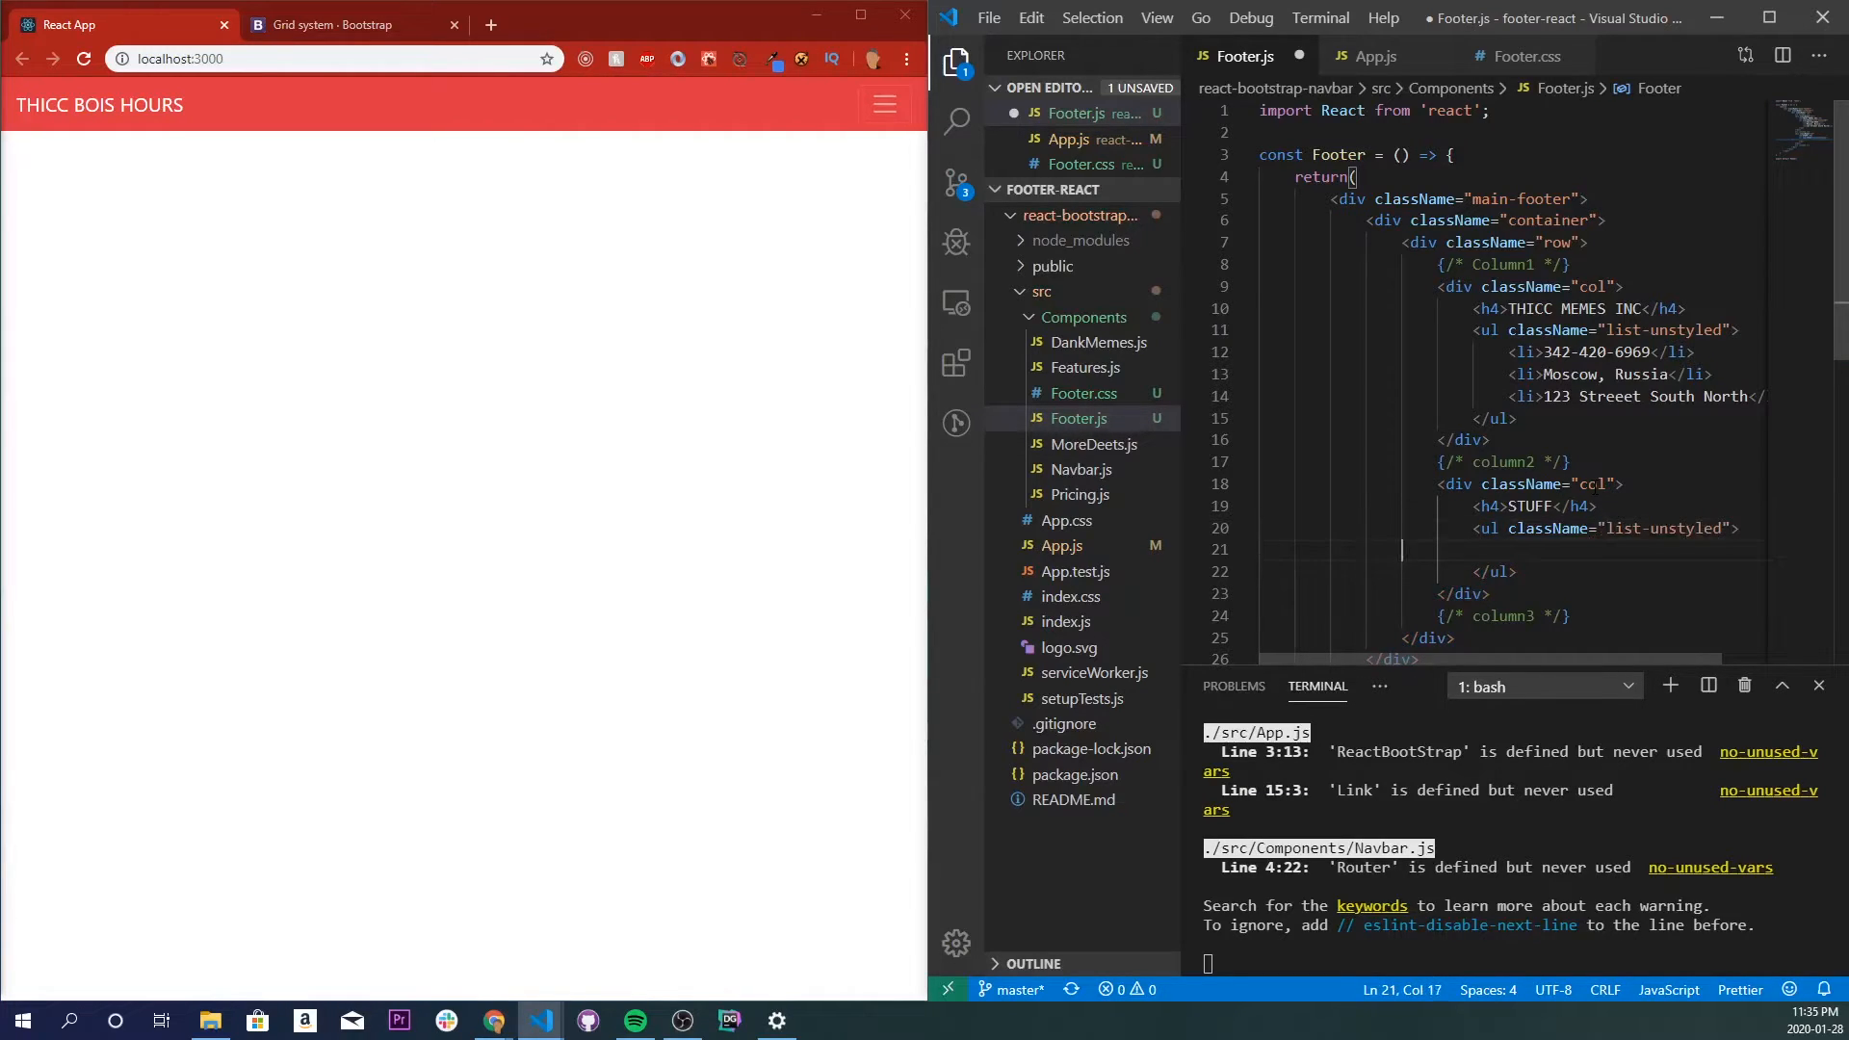
pyautogui.write('<li></li>')
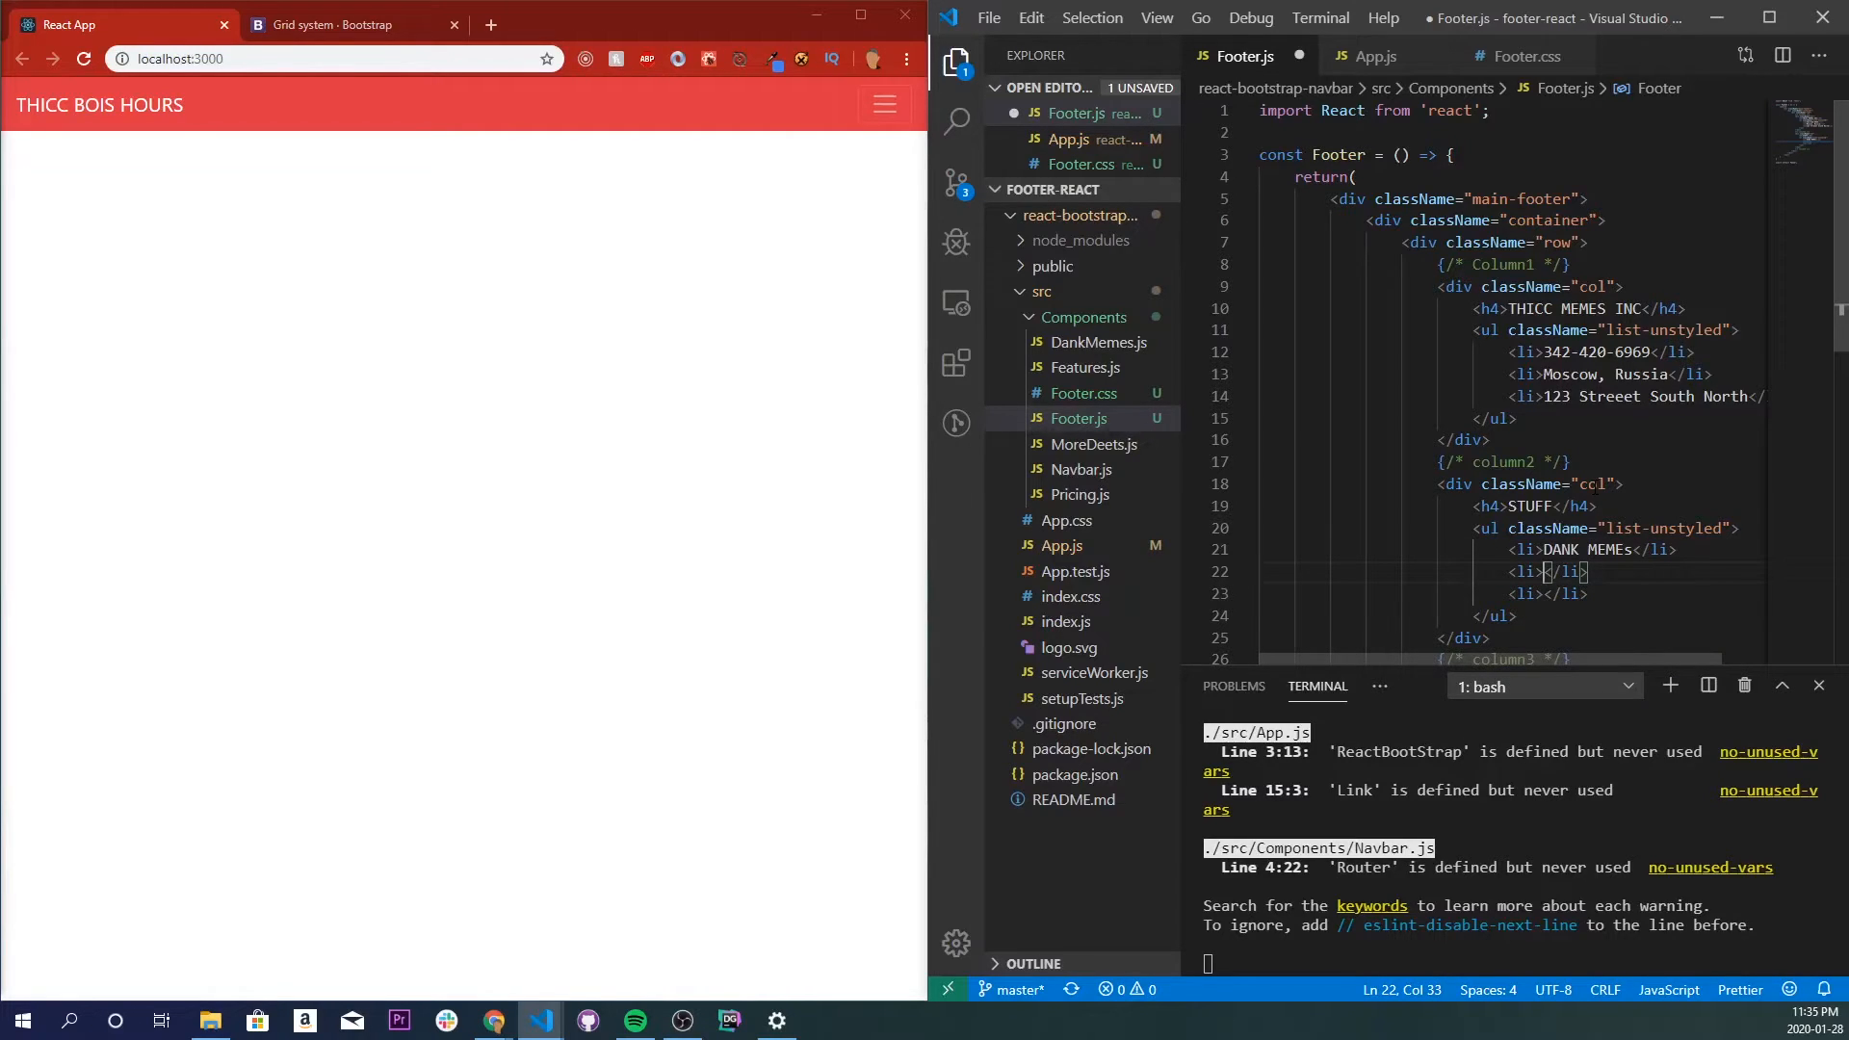
pyautogui.write('OTHER STUFF')
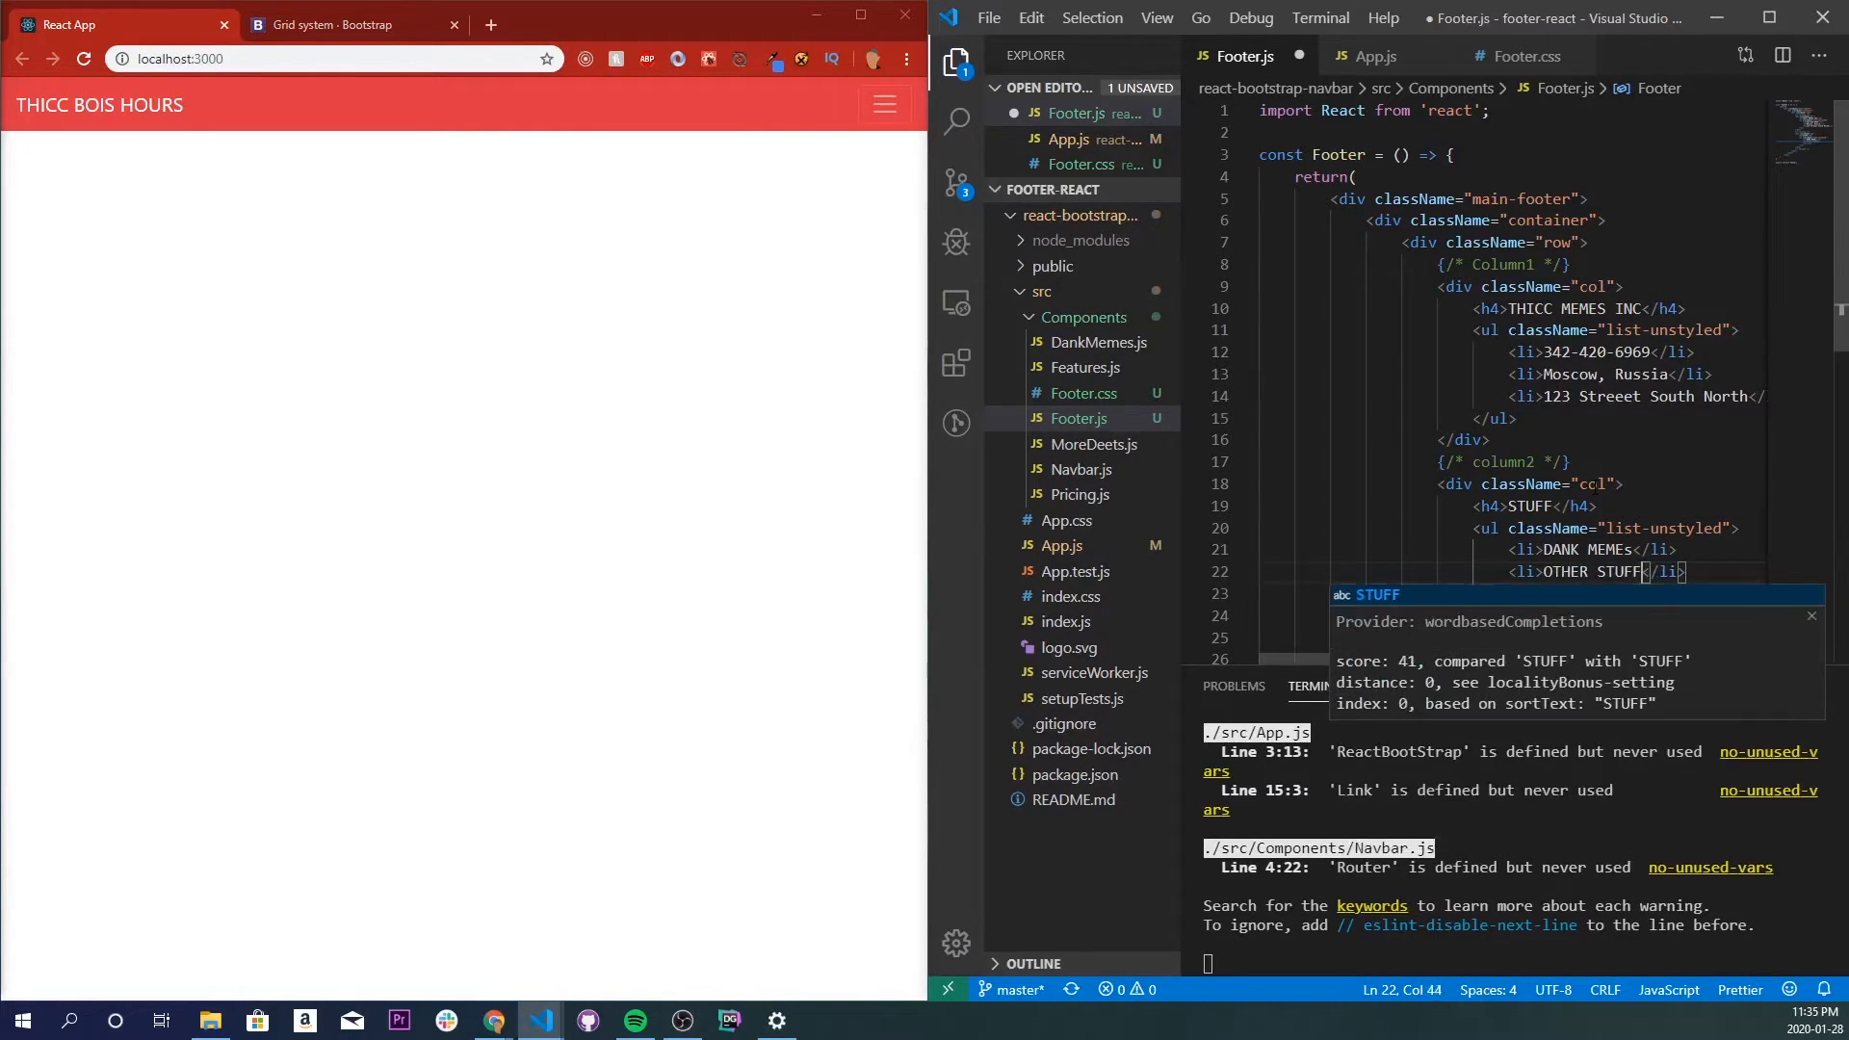
pyautogui.press('enter')
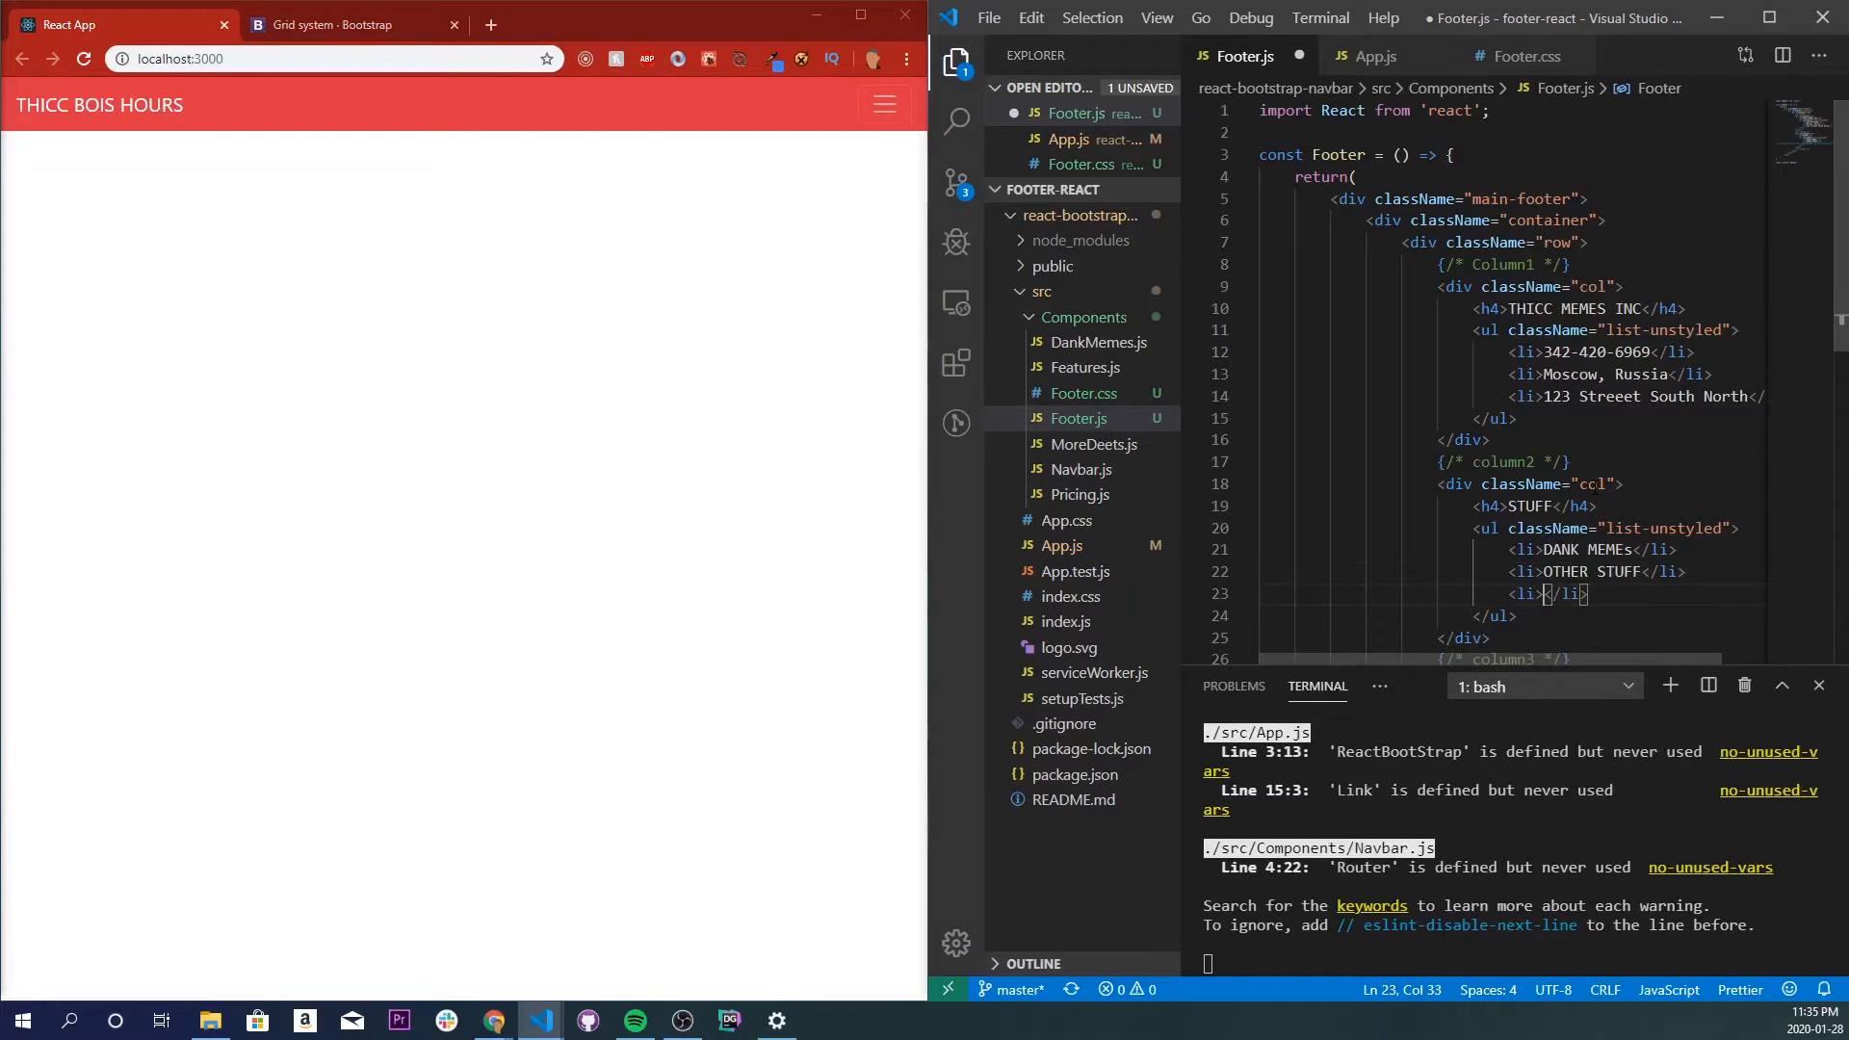
pyautogui.write('GUD STUFF')
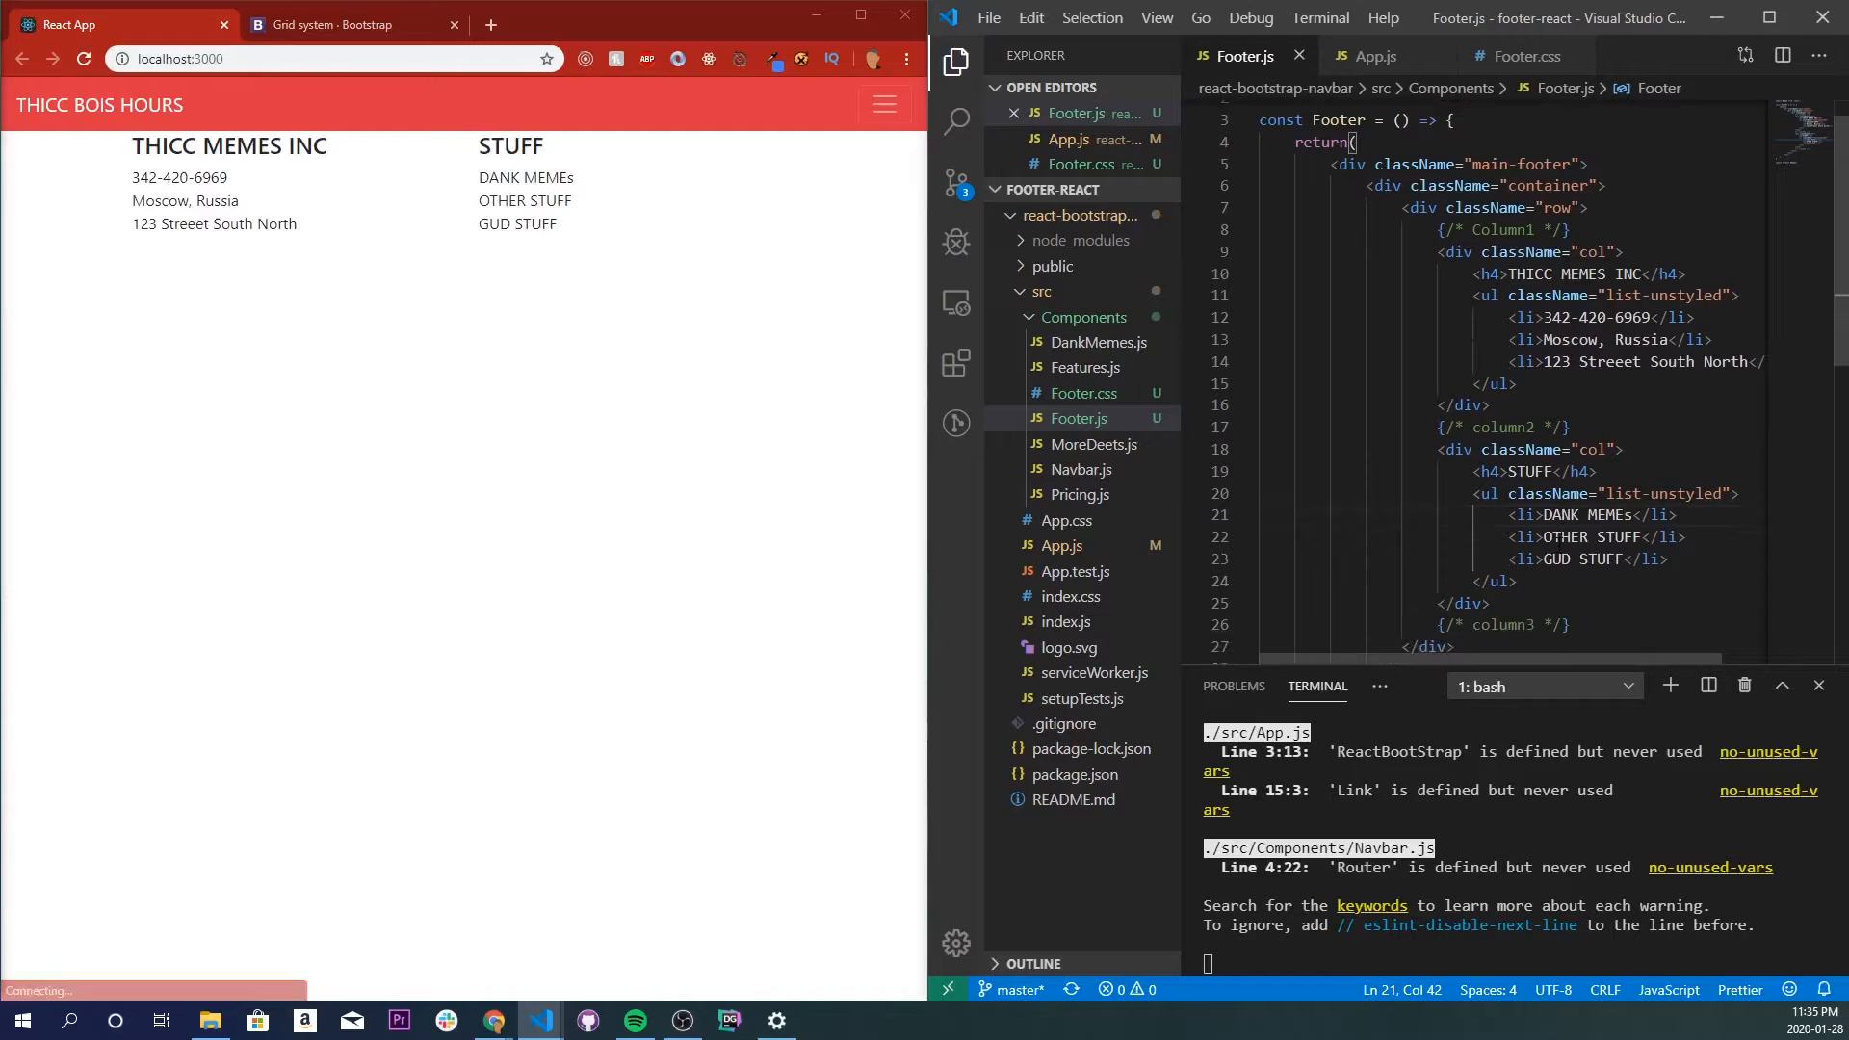
# Retitle the copied third column "WELL ANOTHER COLUMN", replace its last item with placeholder text, and save.
pyautogui.scroll(-3)
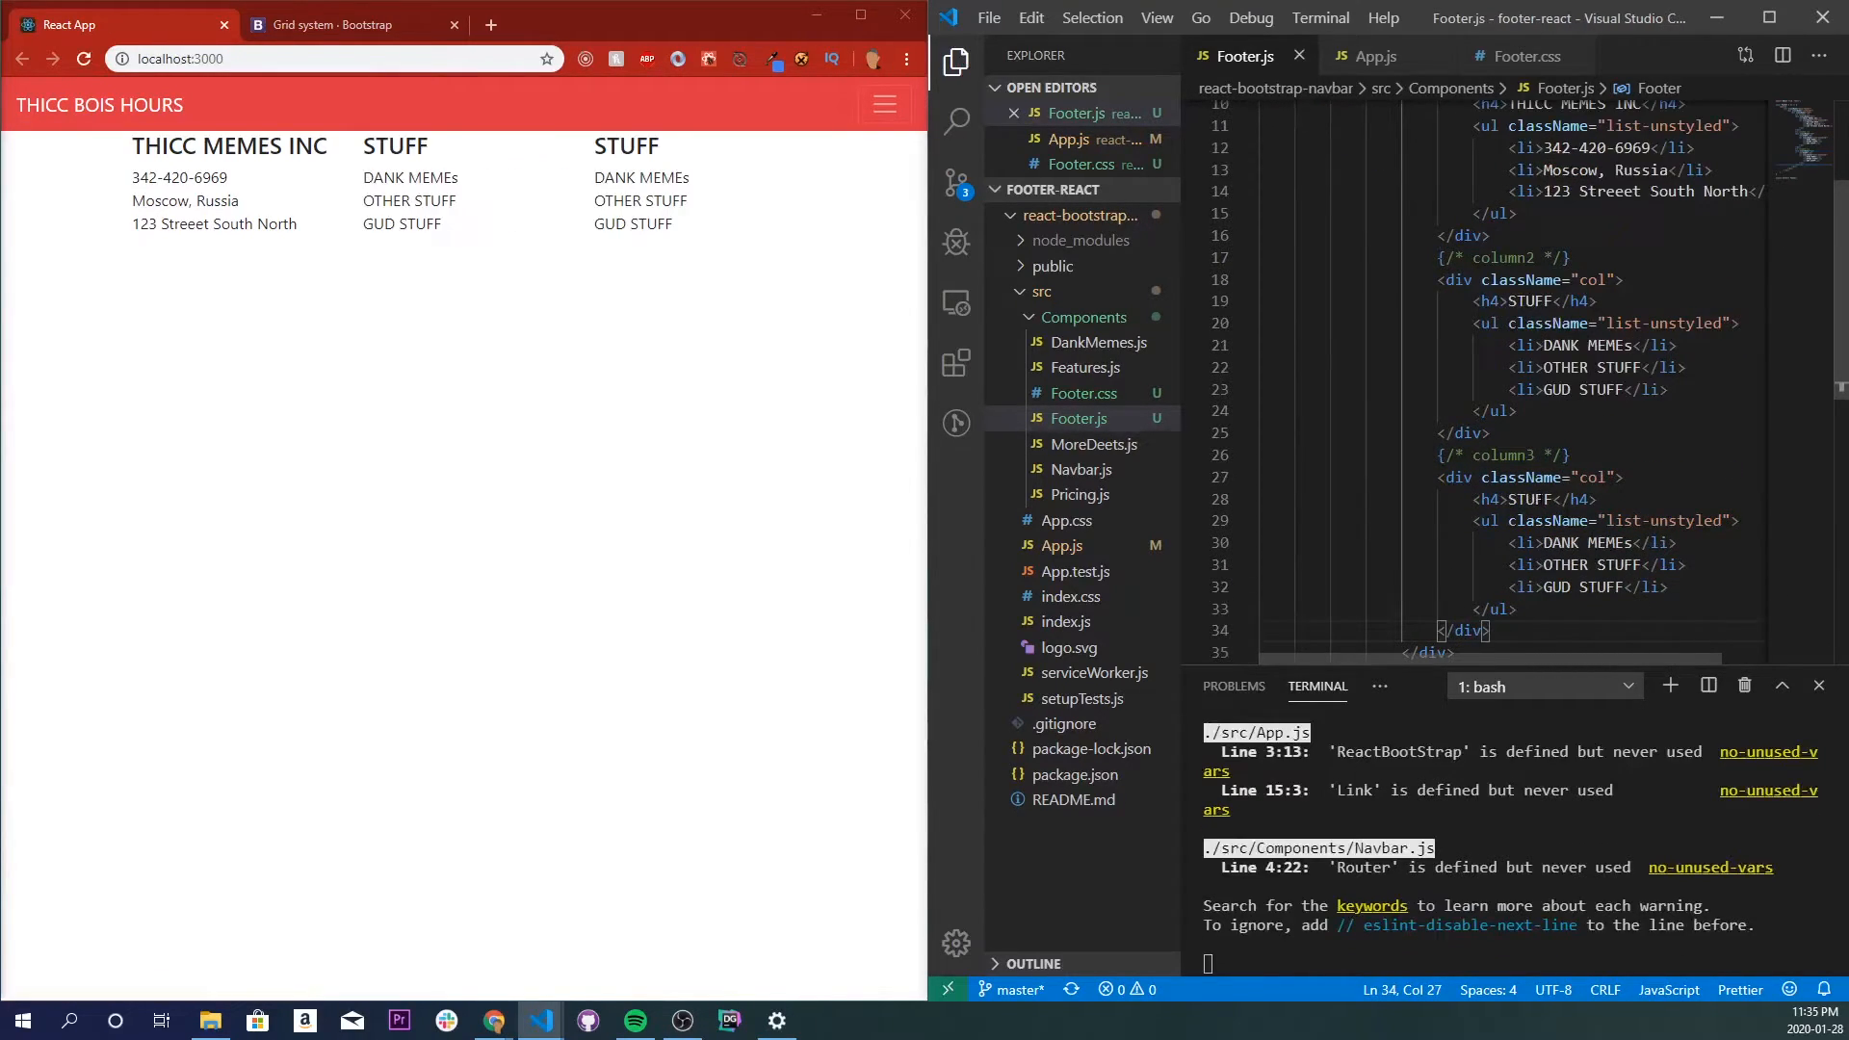
pyautogui.doubleClick(1529, 498)
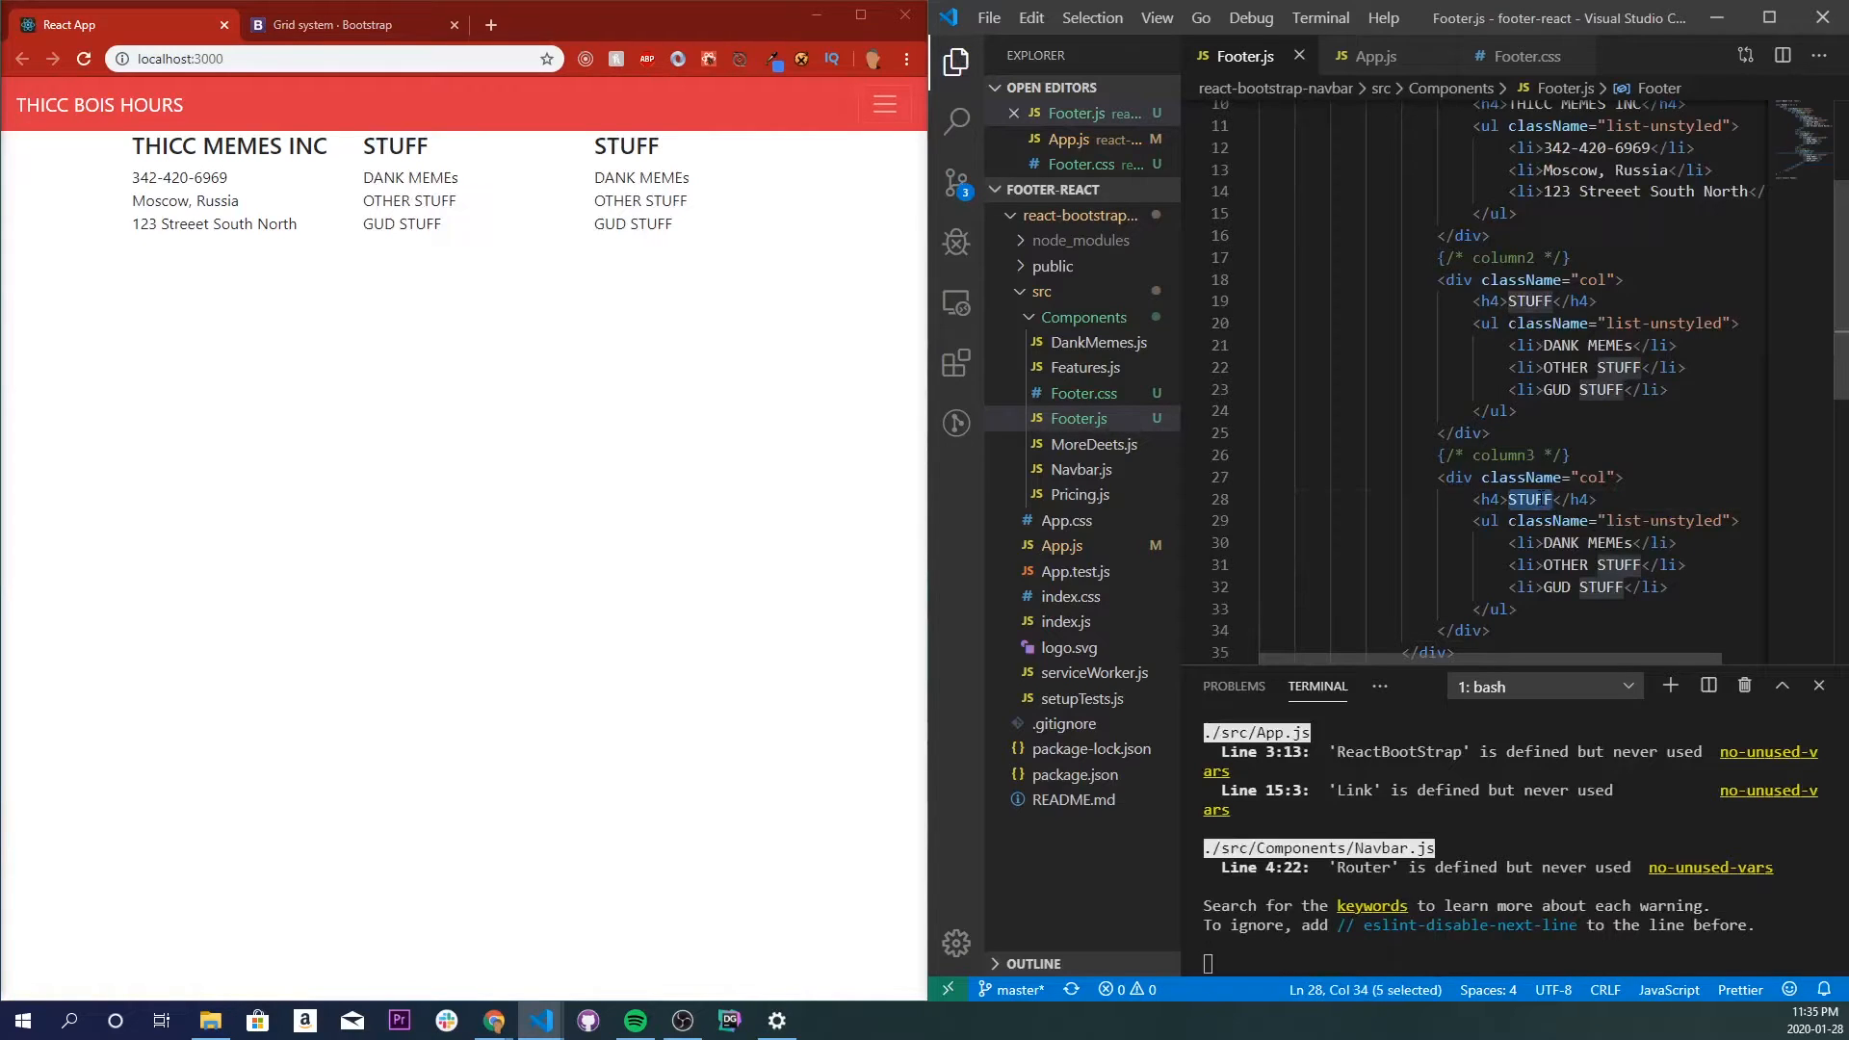
pyautogui.write('WELL A')
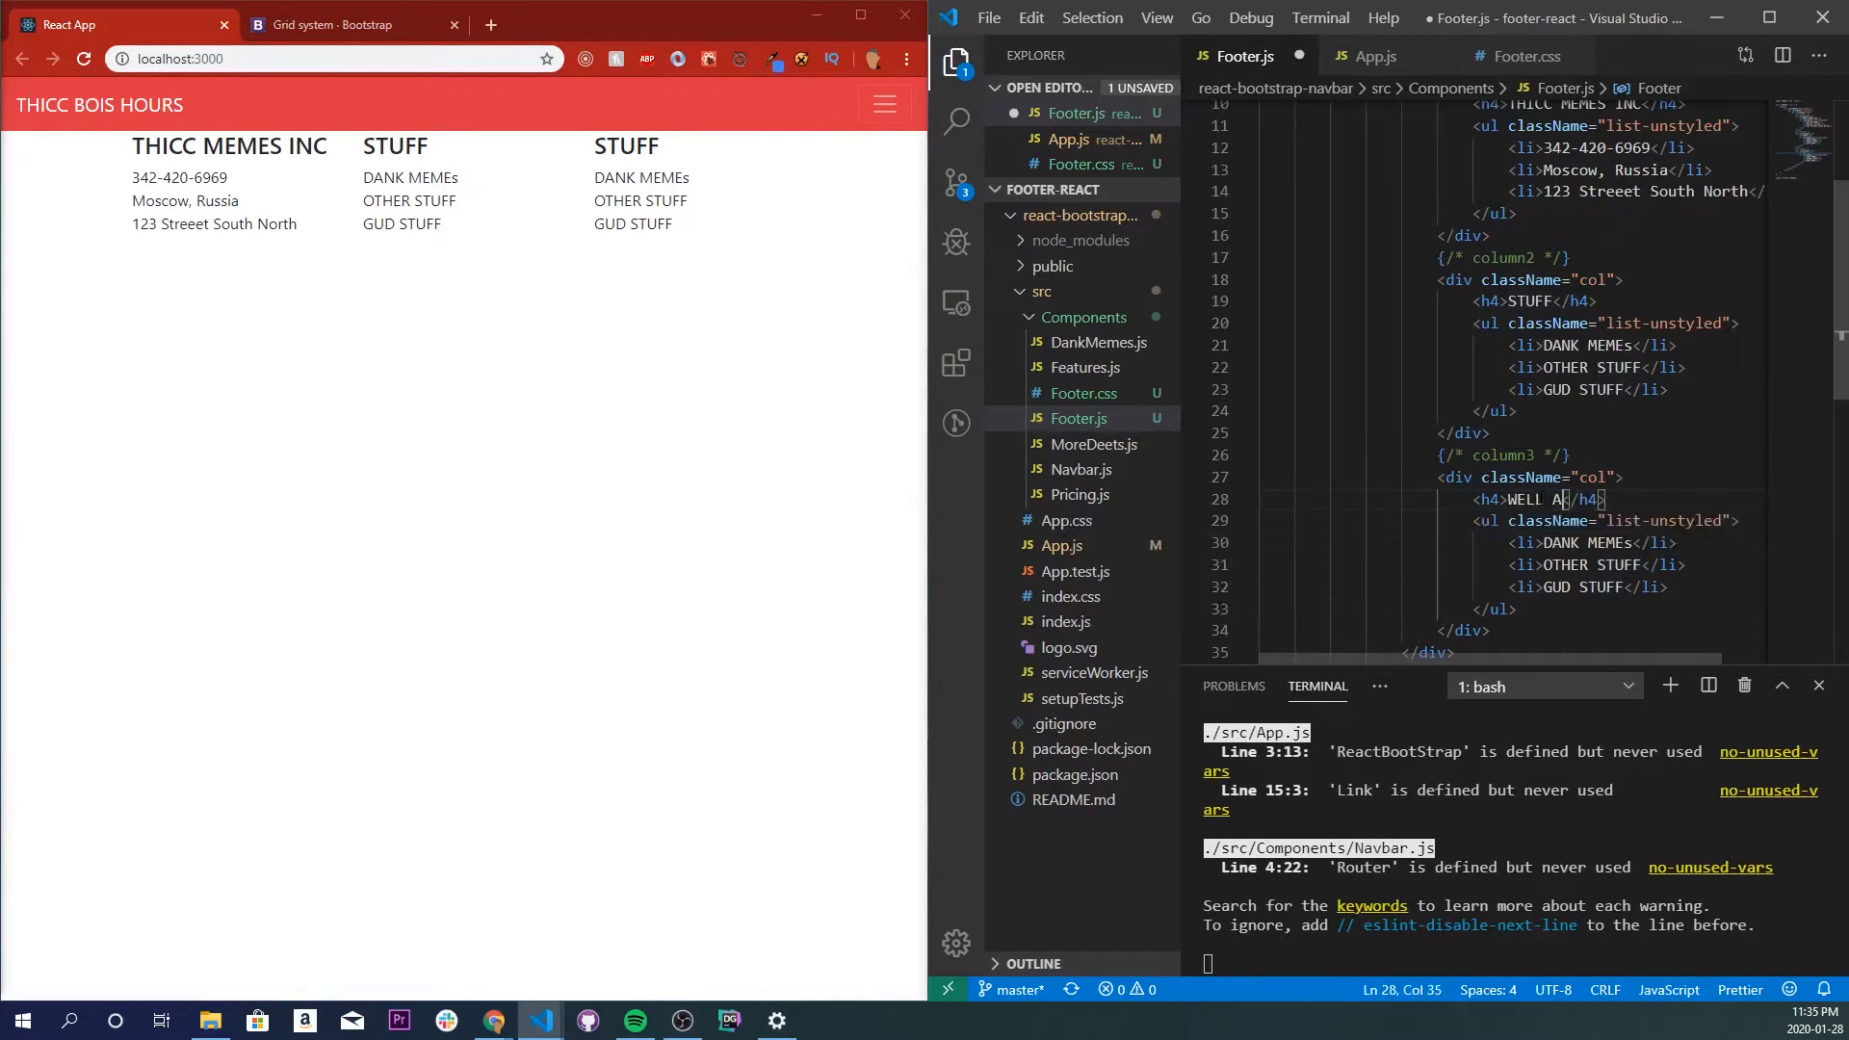
pyautogui.write('NOTHER COLUMN')
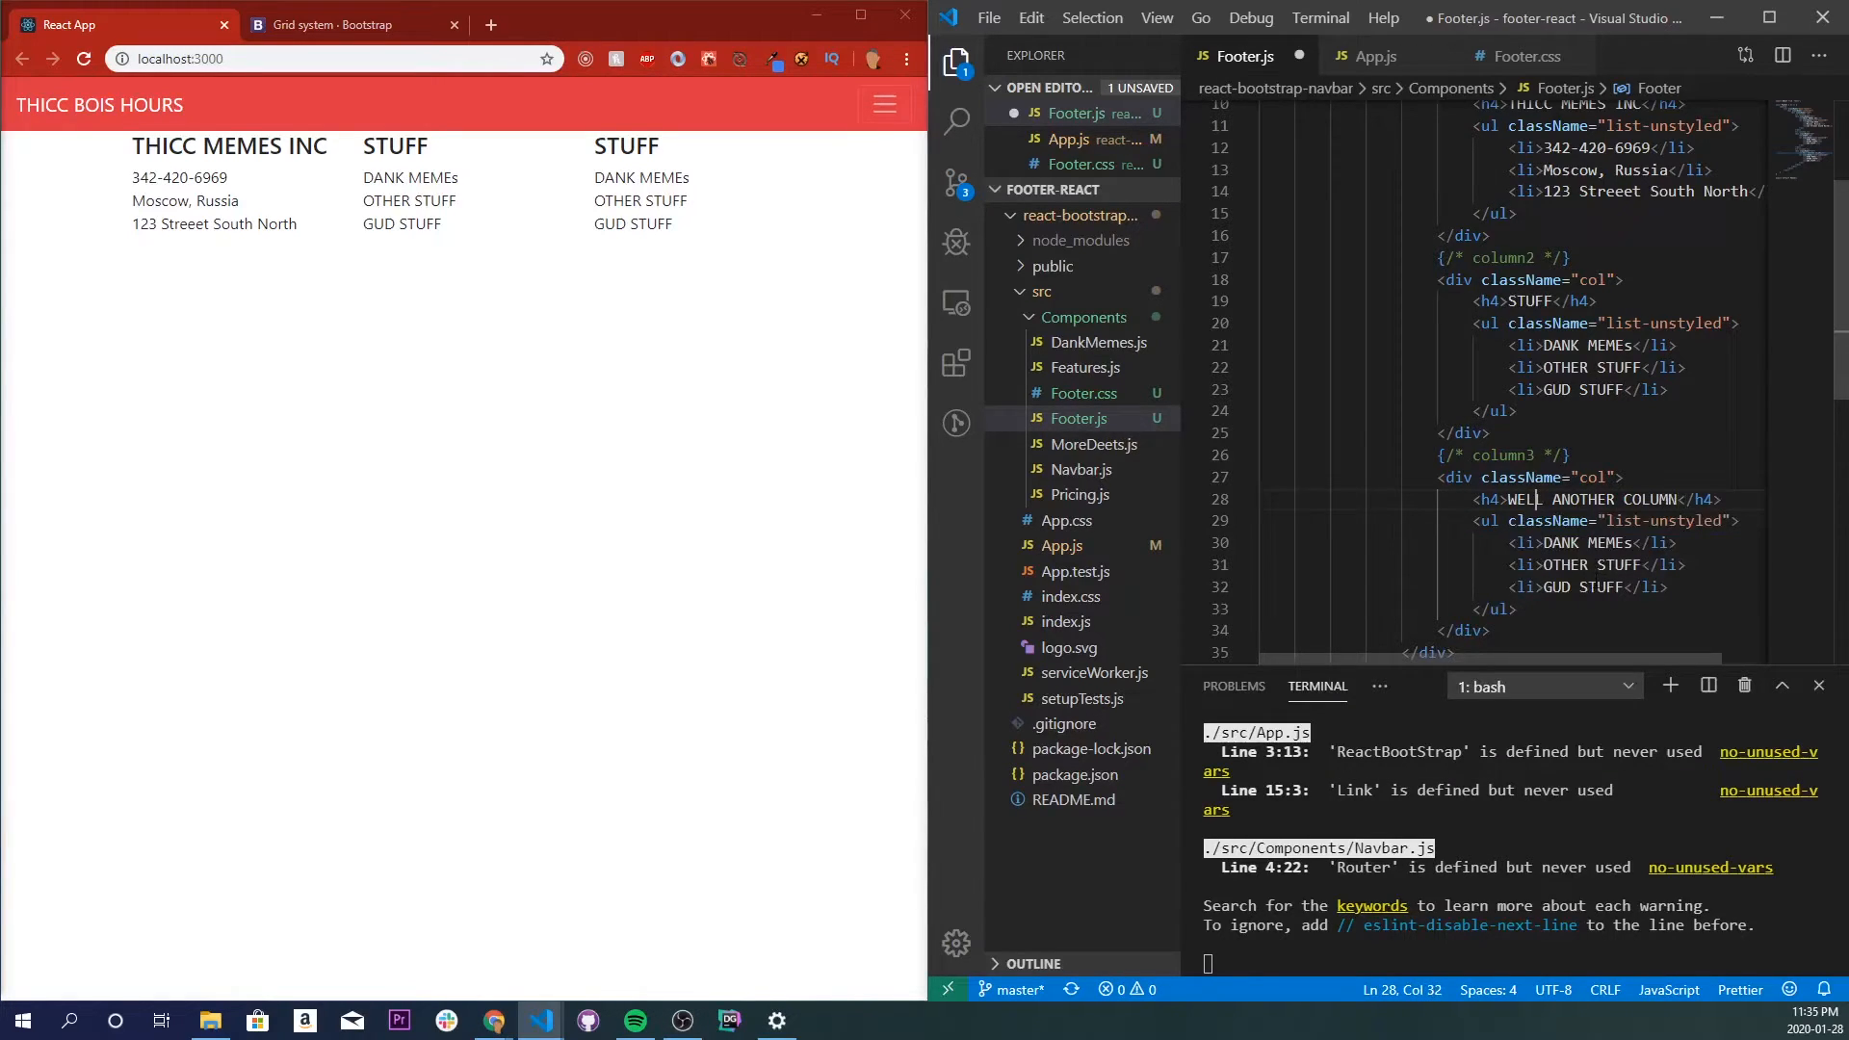
pyautogui.write('Co')
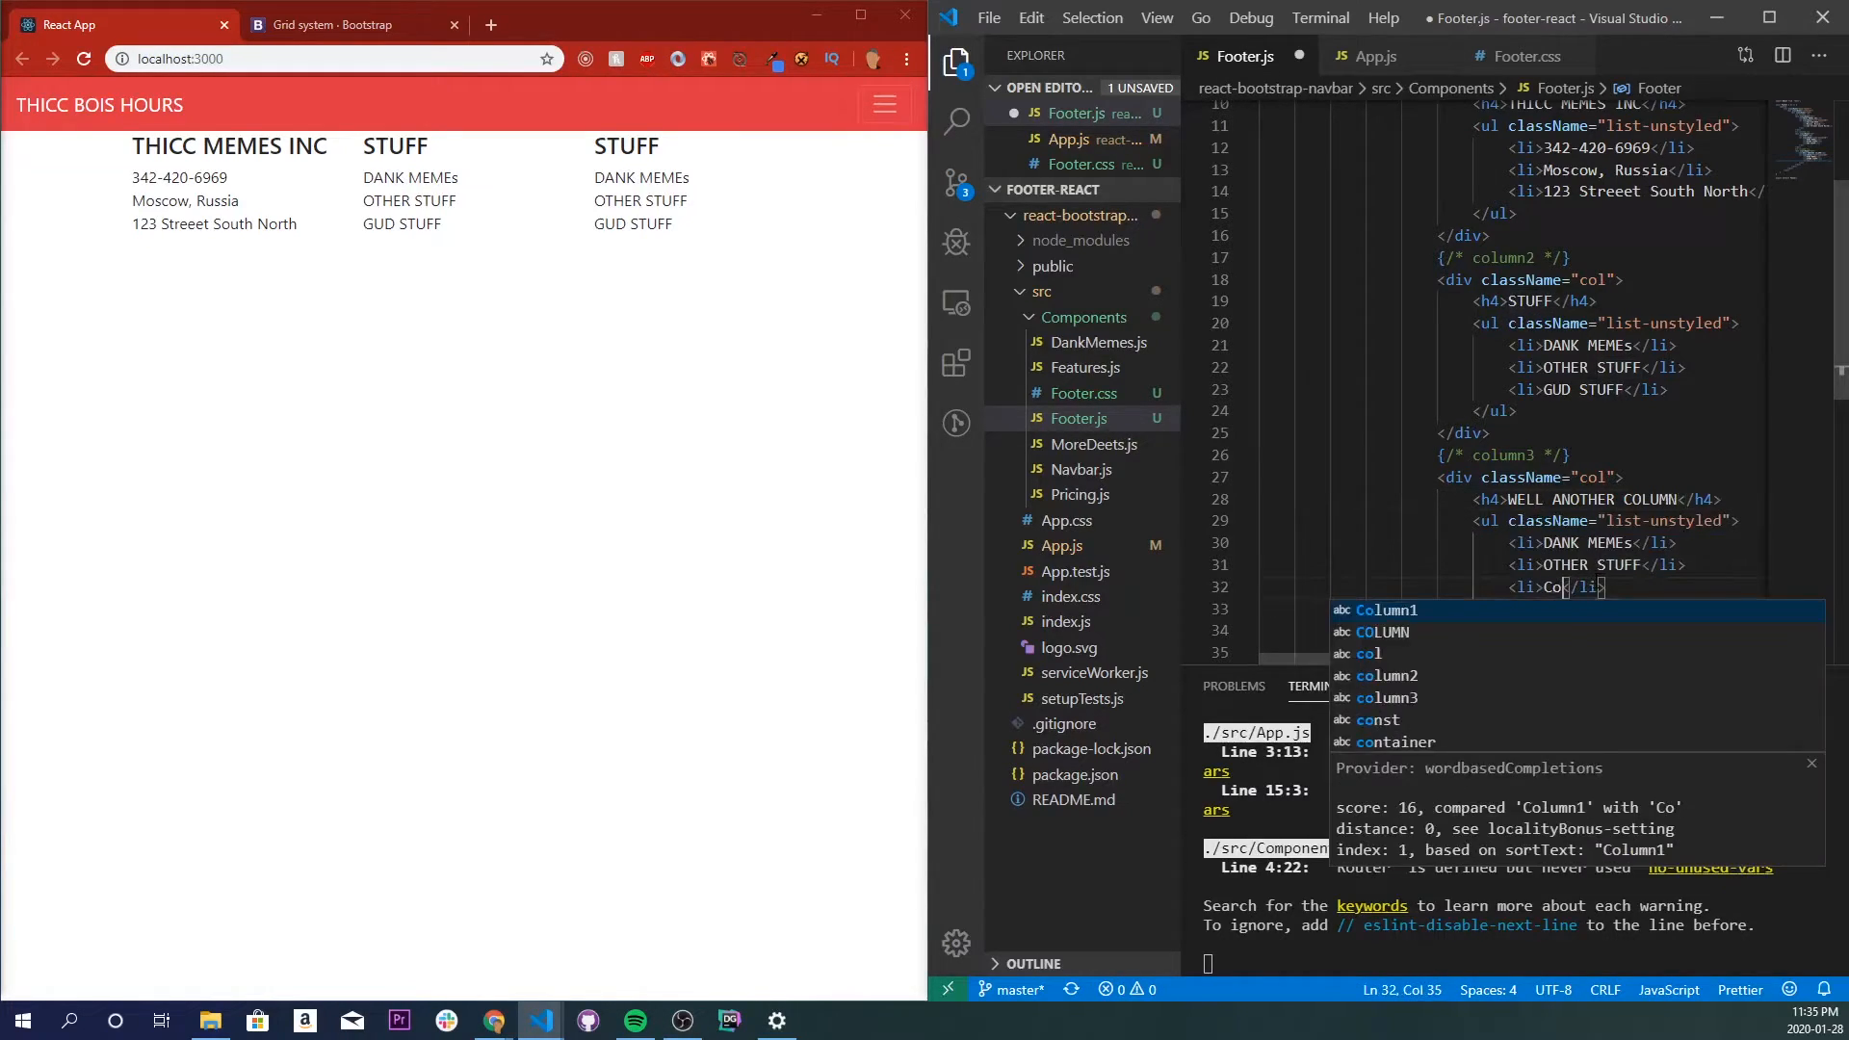
pyautogui.write('llgdfasfdsa')
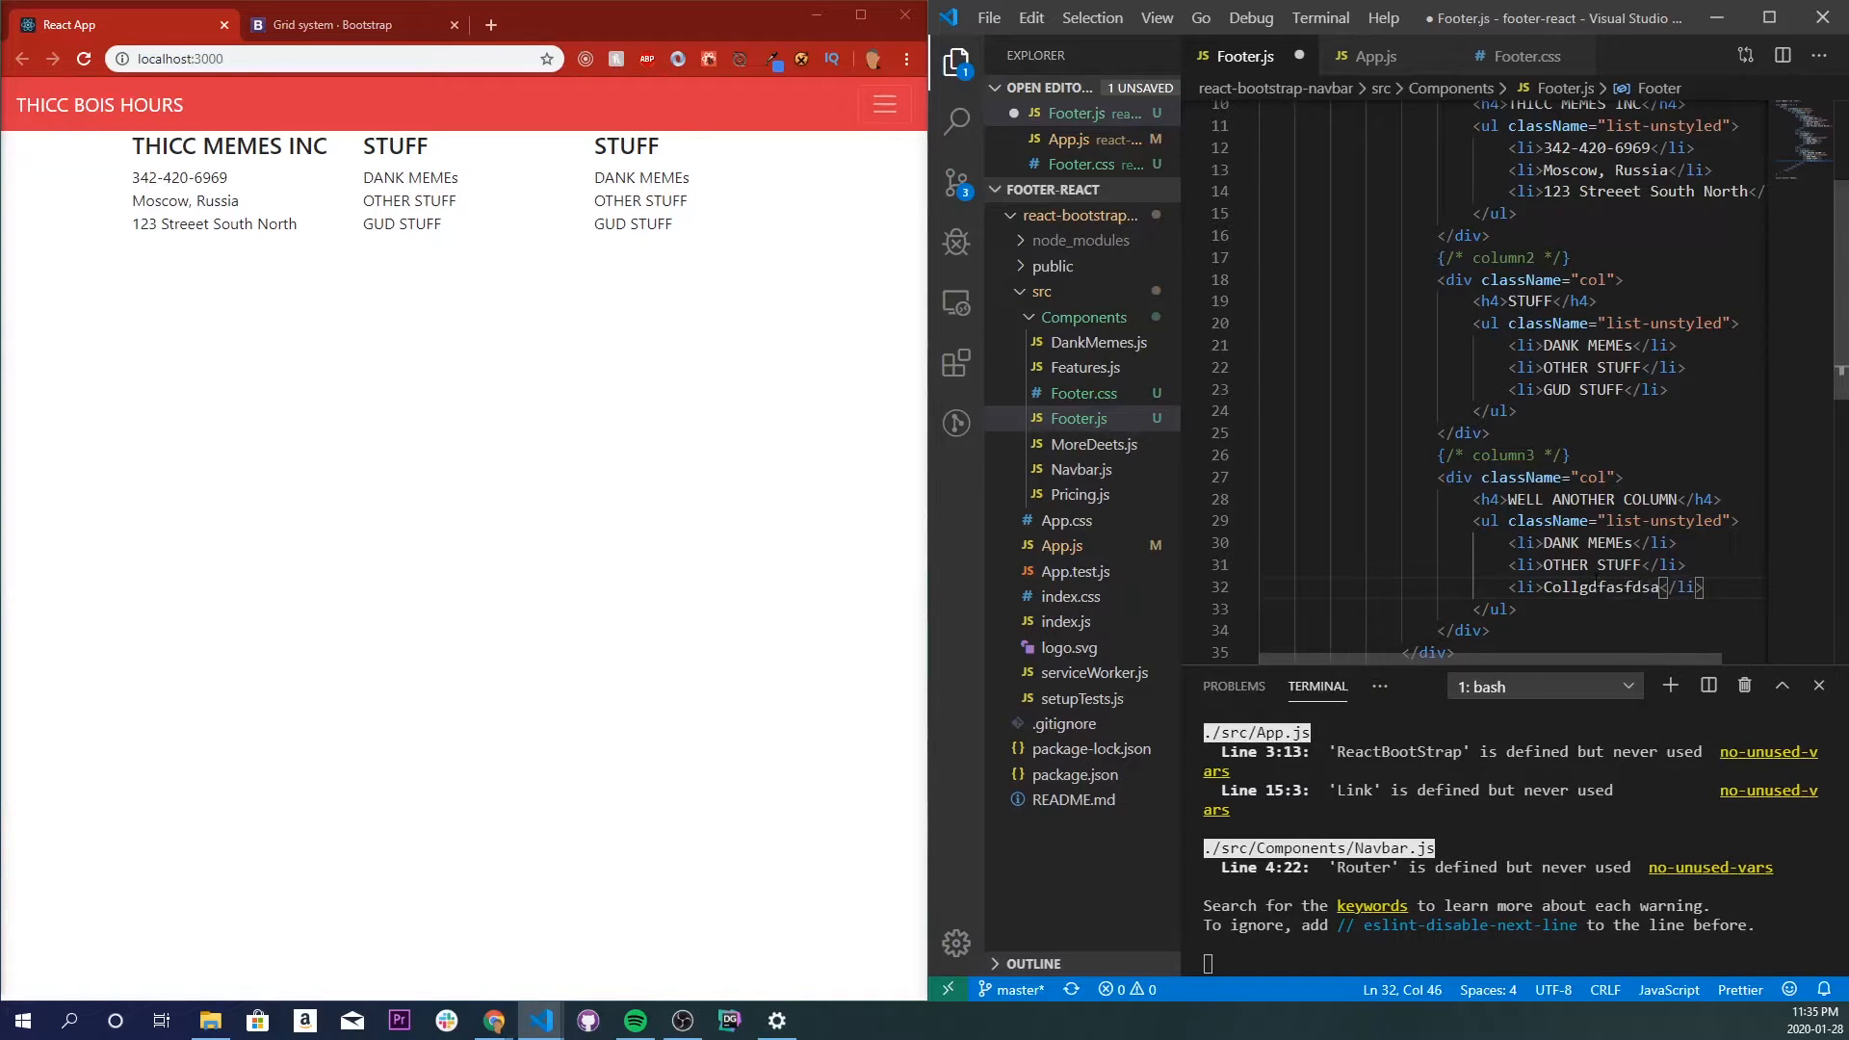
pyautogui.press('ctrl+s')
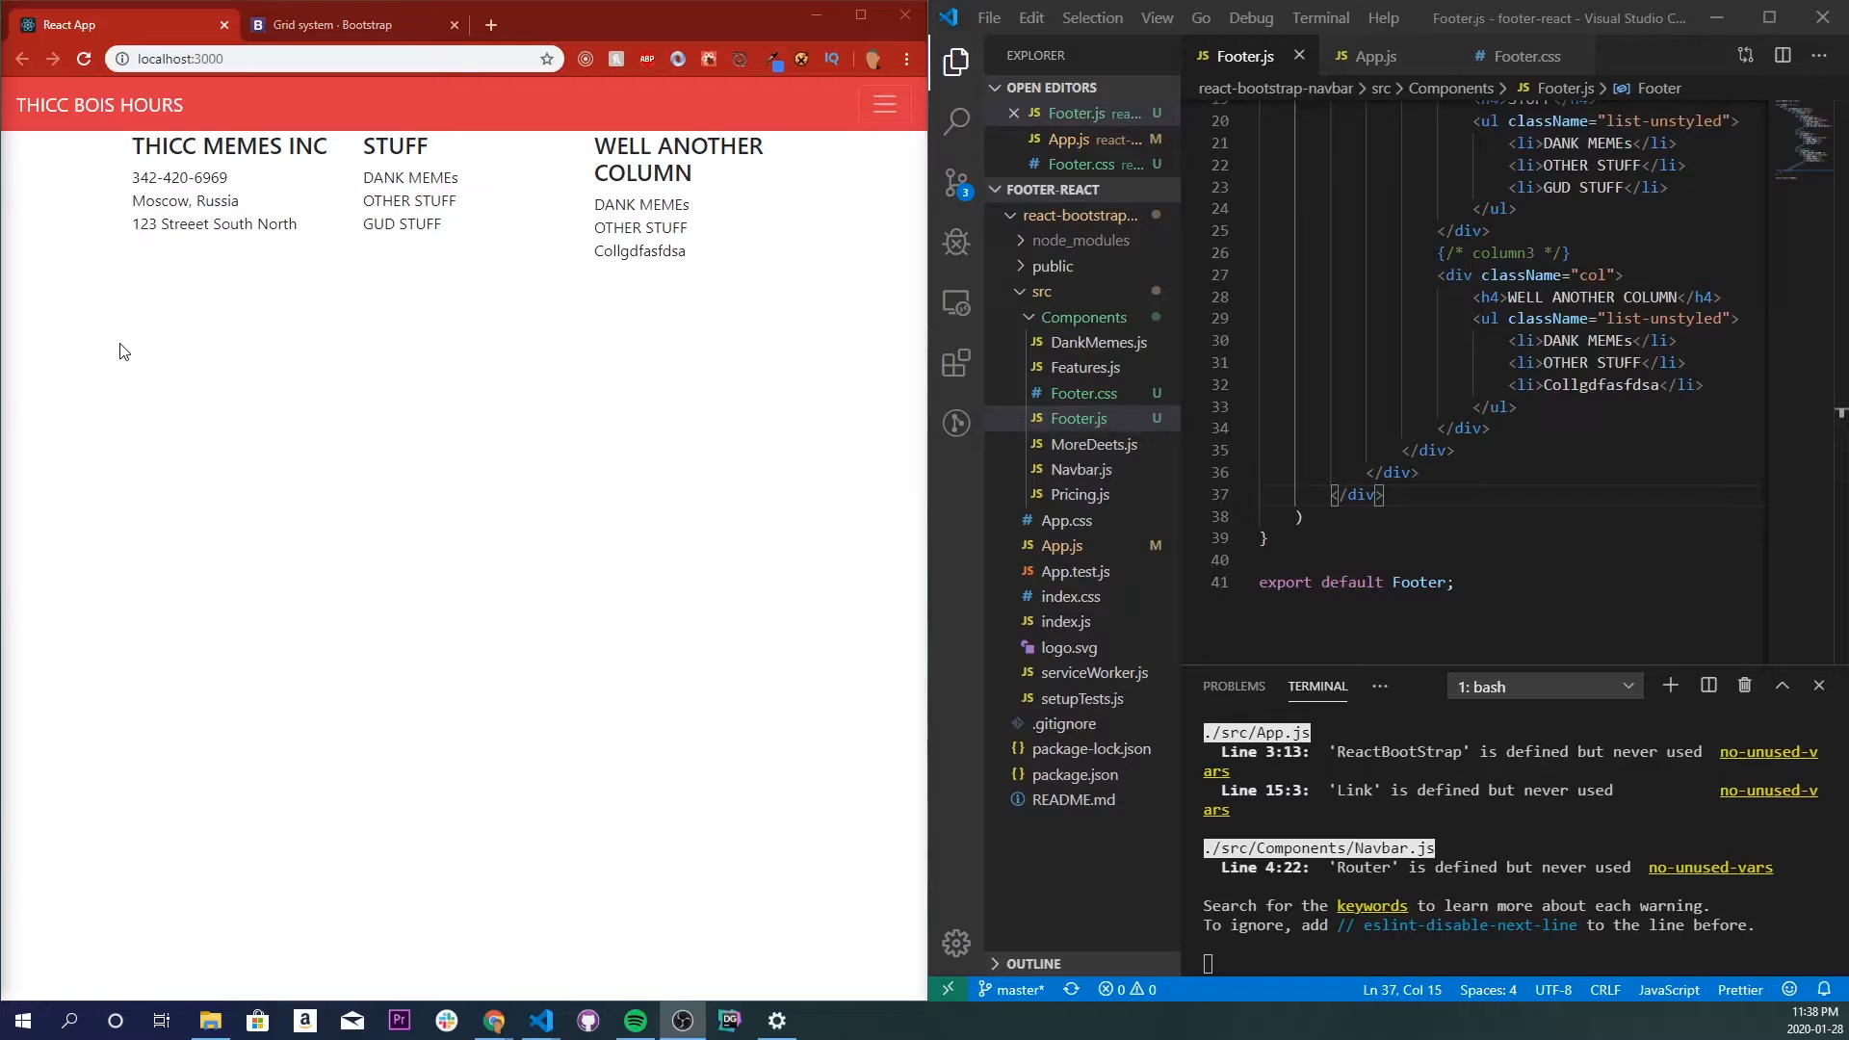
pyautogui.moveTo(314, 357)
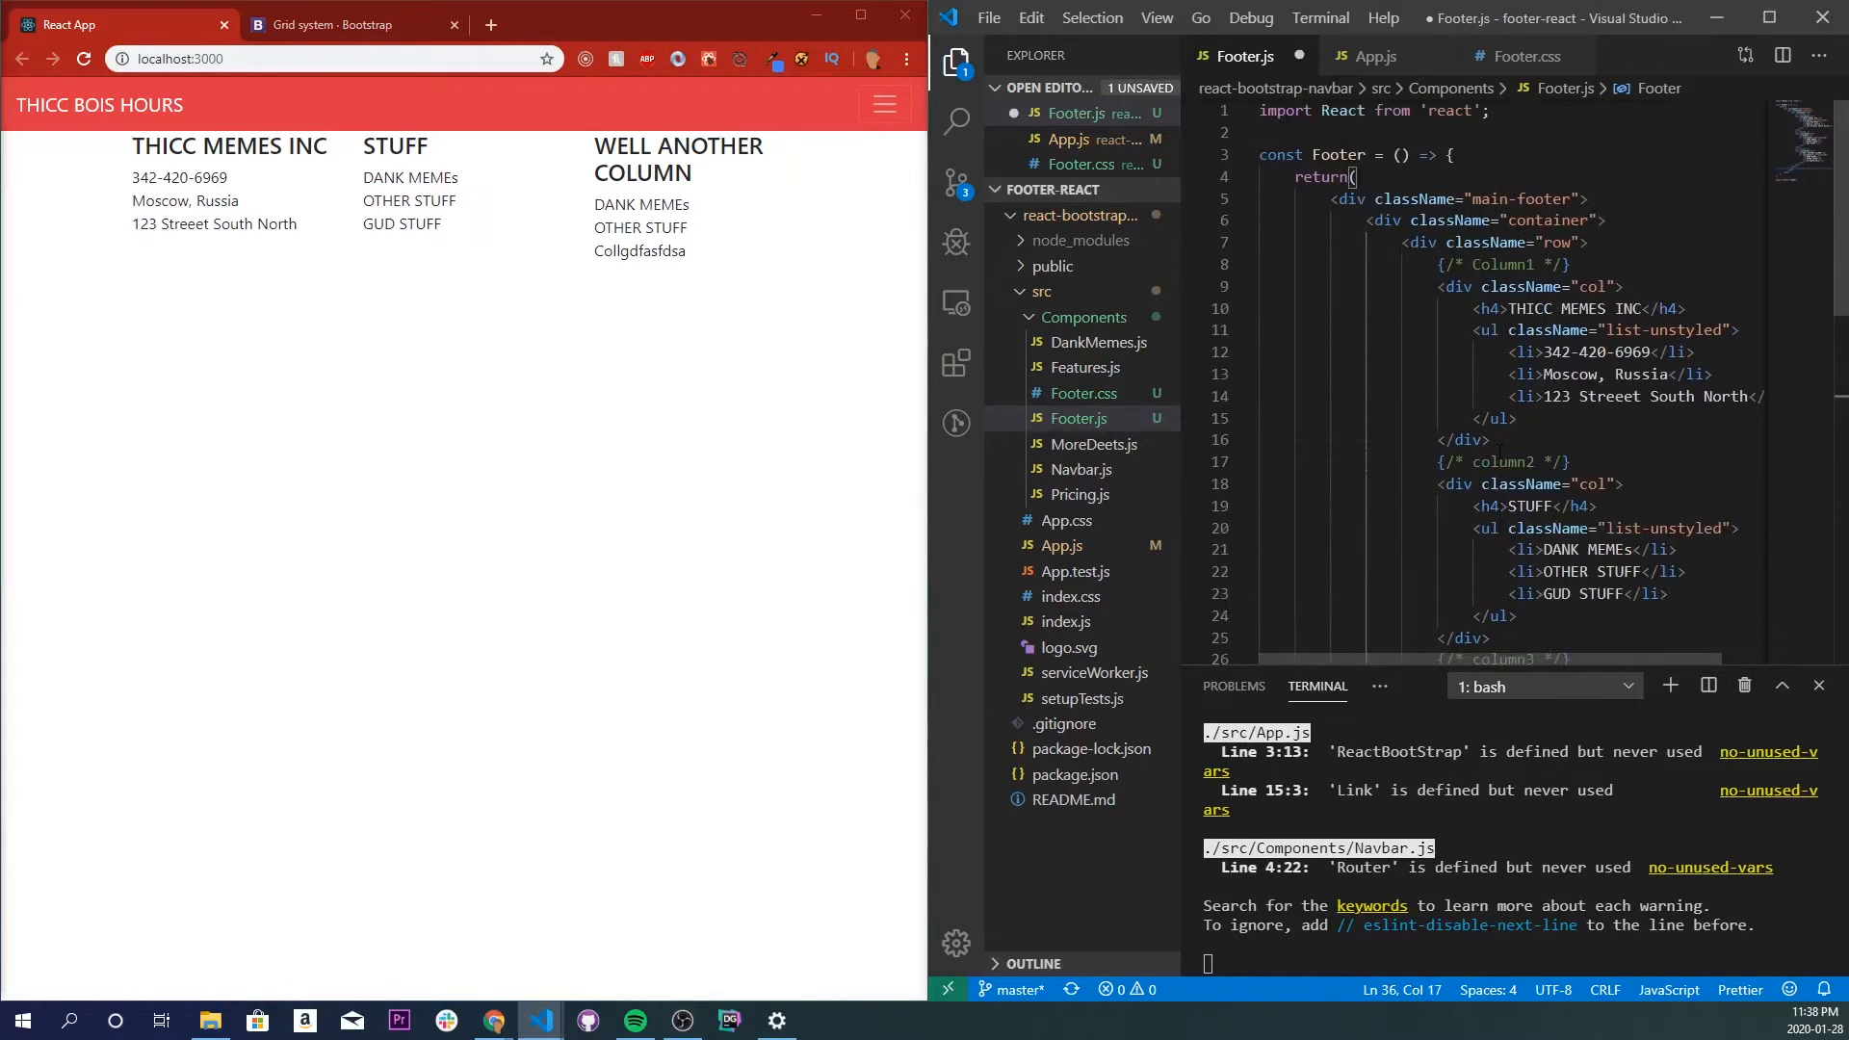
# Add a row div with a col-sm paragraph below the footer columns.
pyautogui.scroll(-3)
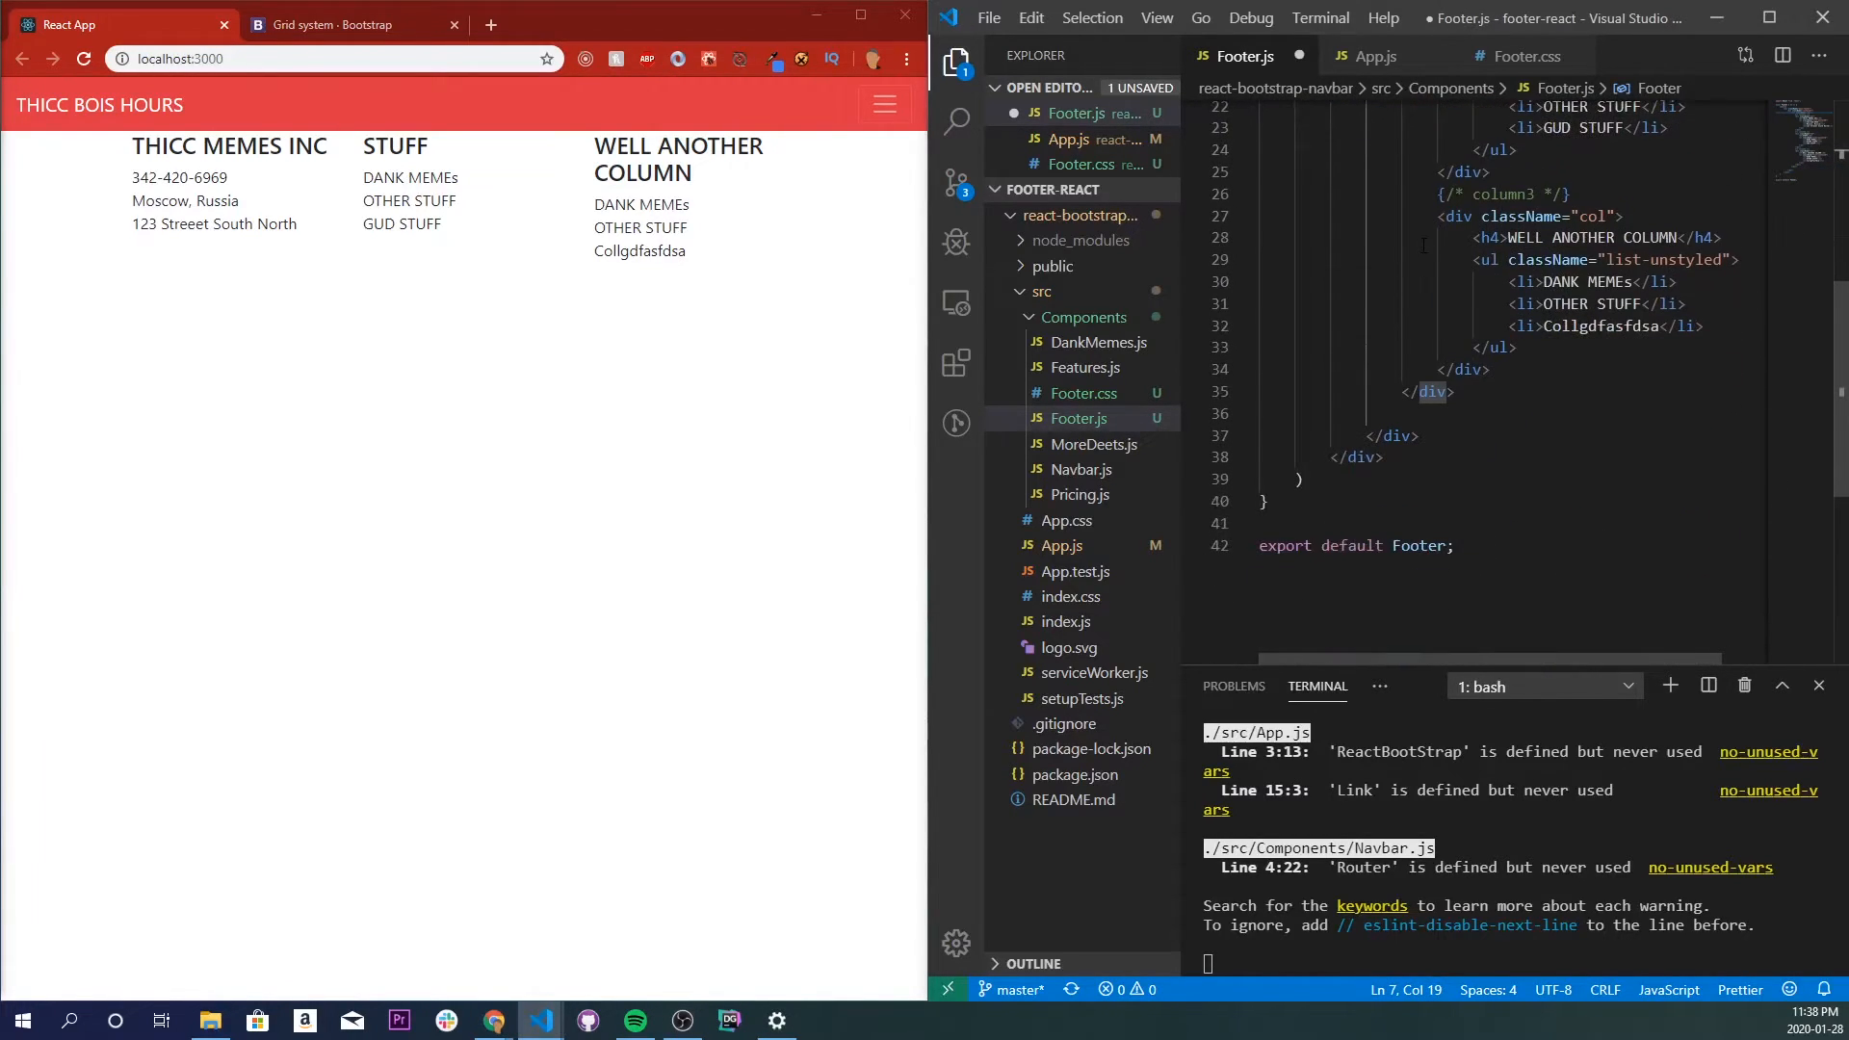
pyautogui.write('<div className="row">')
pyautogui.write('<p> c')
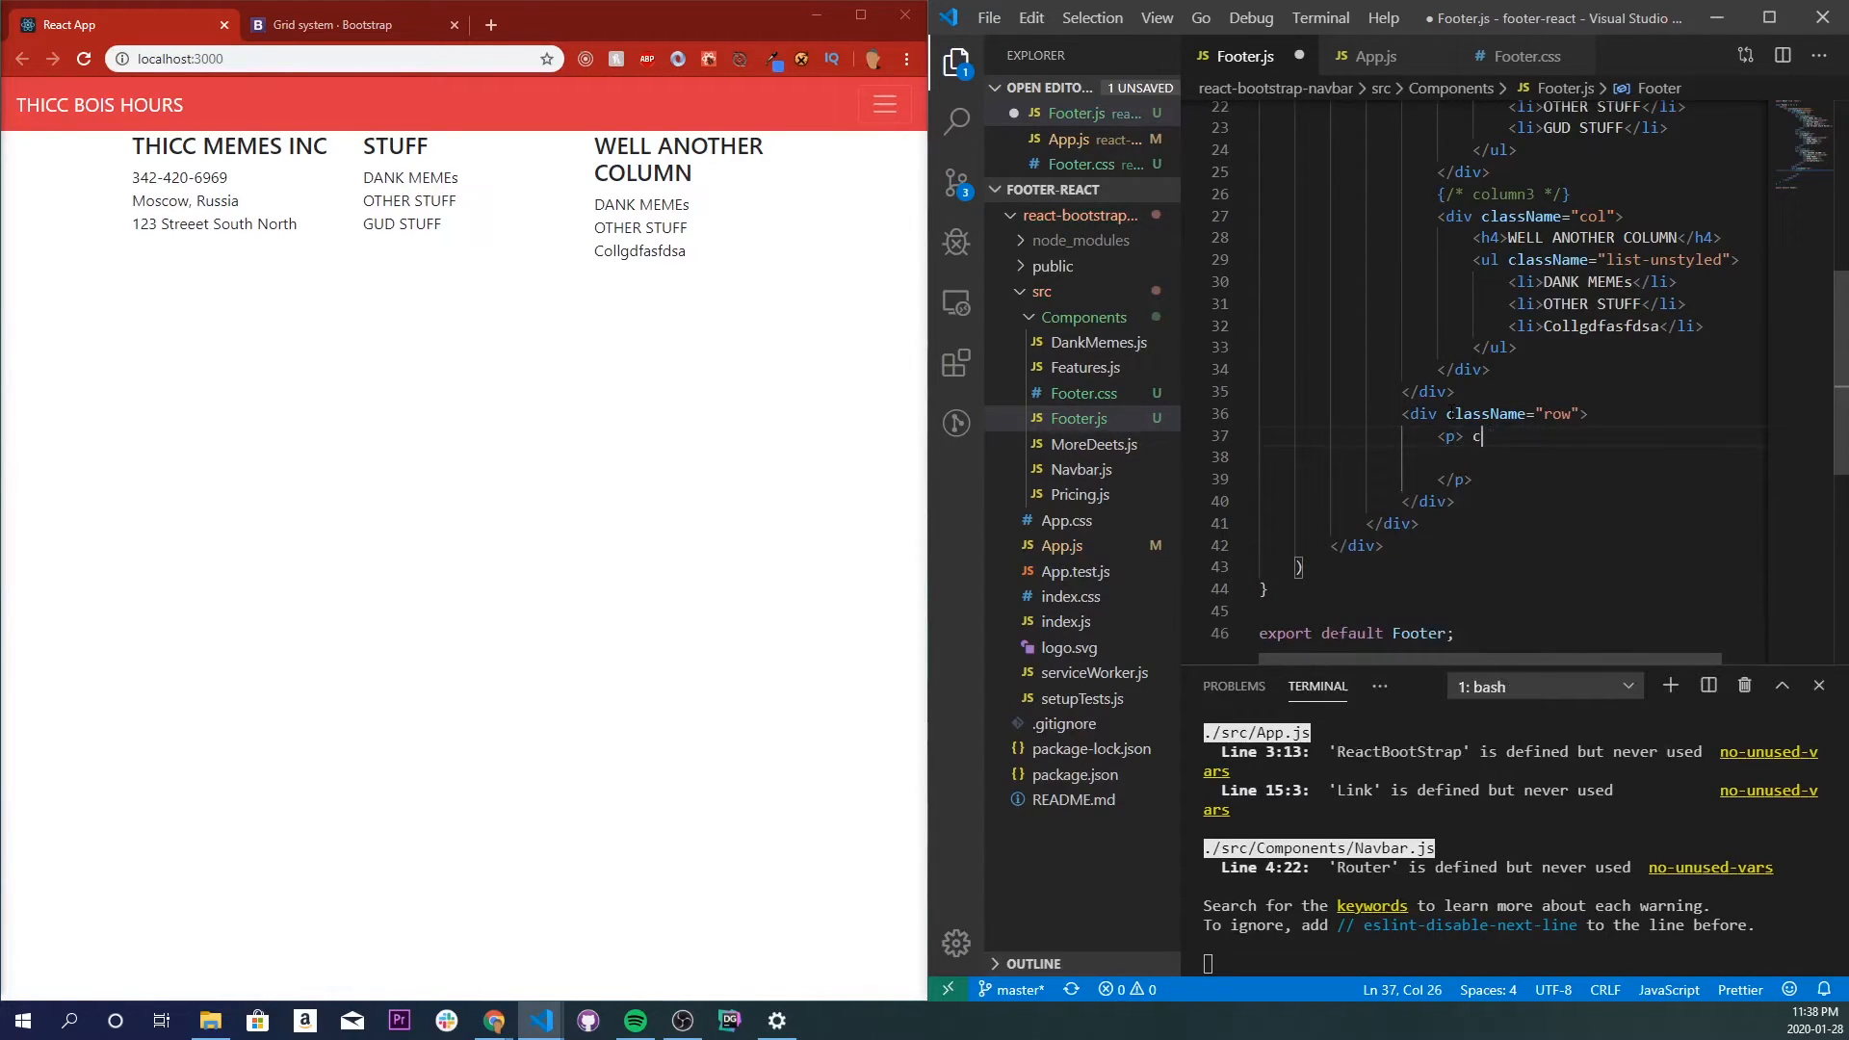
pyautogui.press('Backspace')
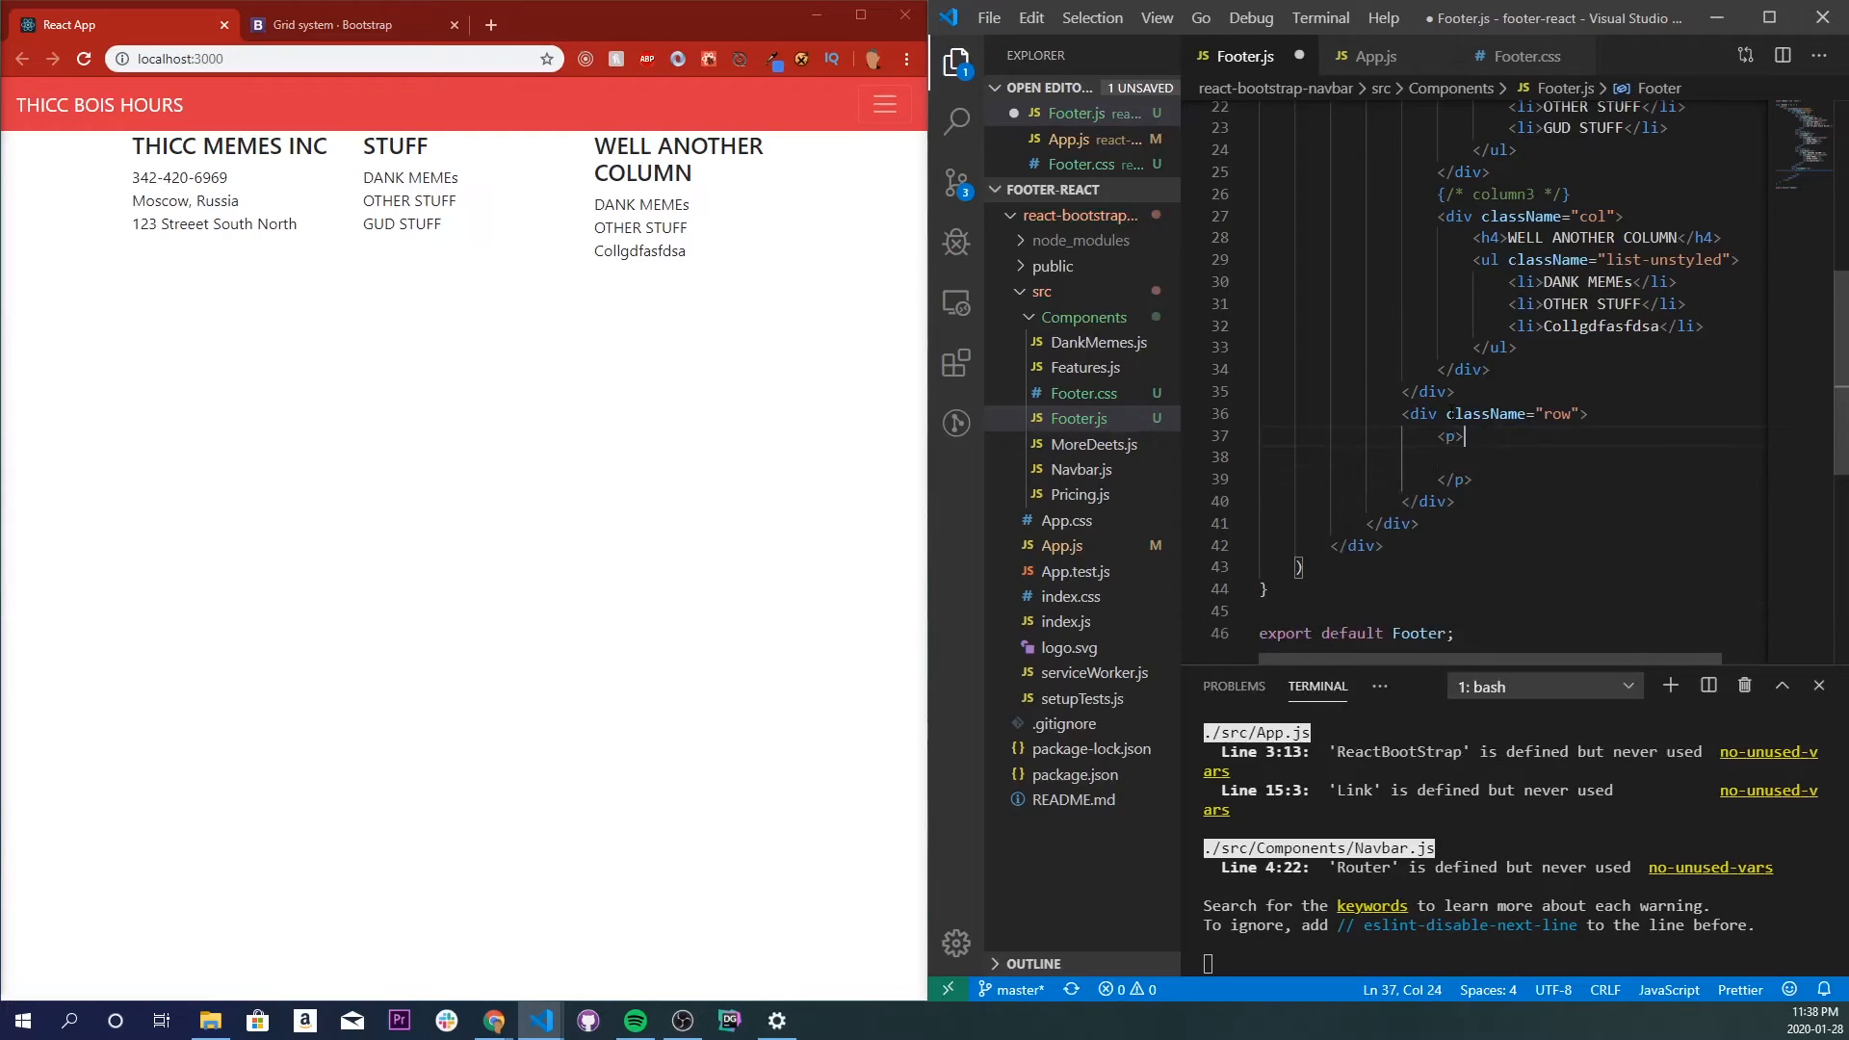
pyautogui.write('className="col-sm')
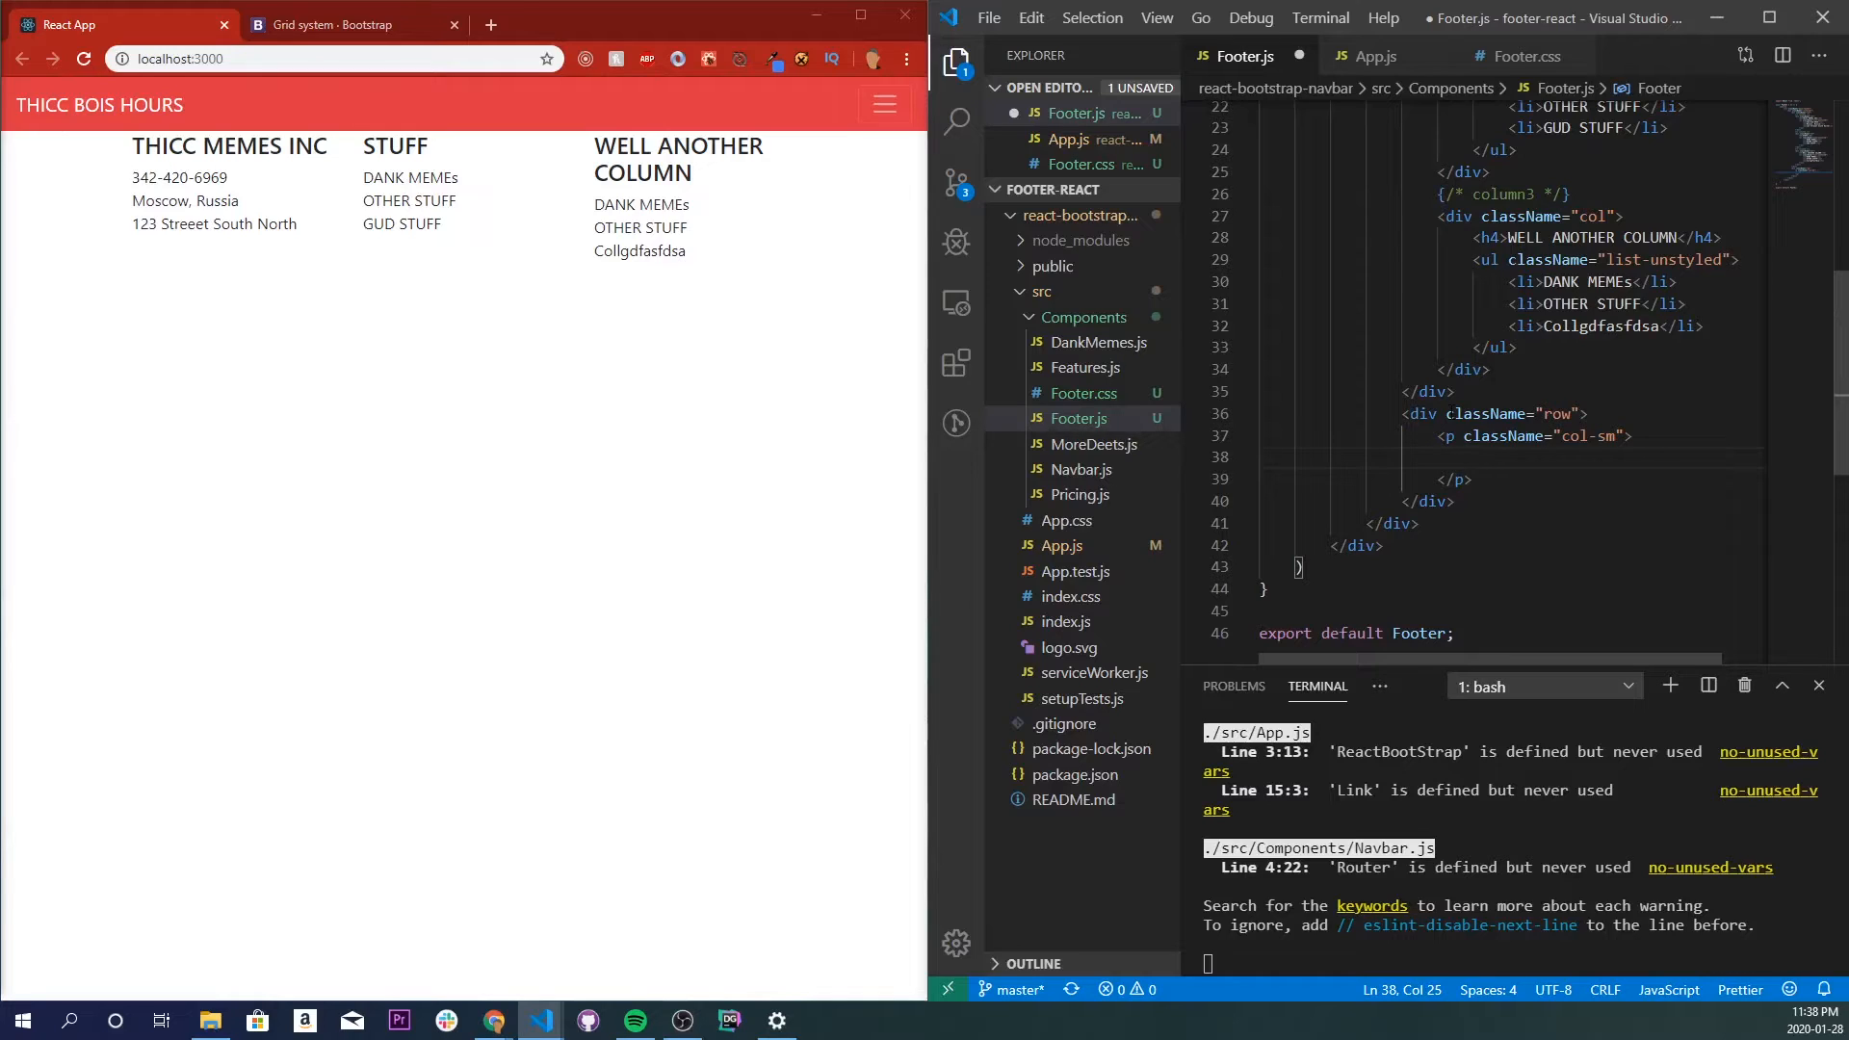
# Fill it with ©{current year} THICC MEMES INC | All right reserved | Terms Of Service, plus <hr />.
pyautogui.write('&copy')
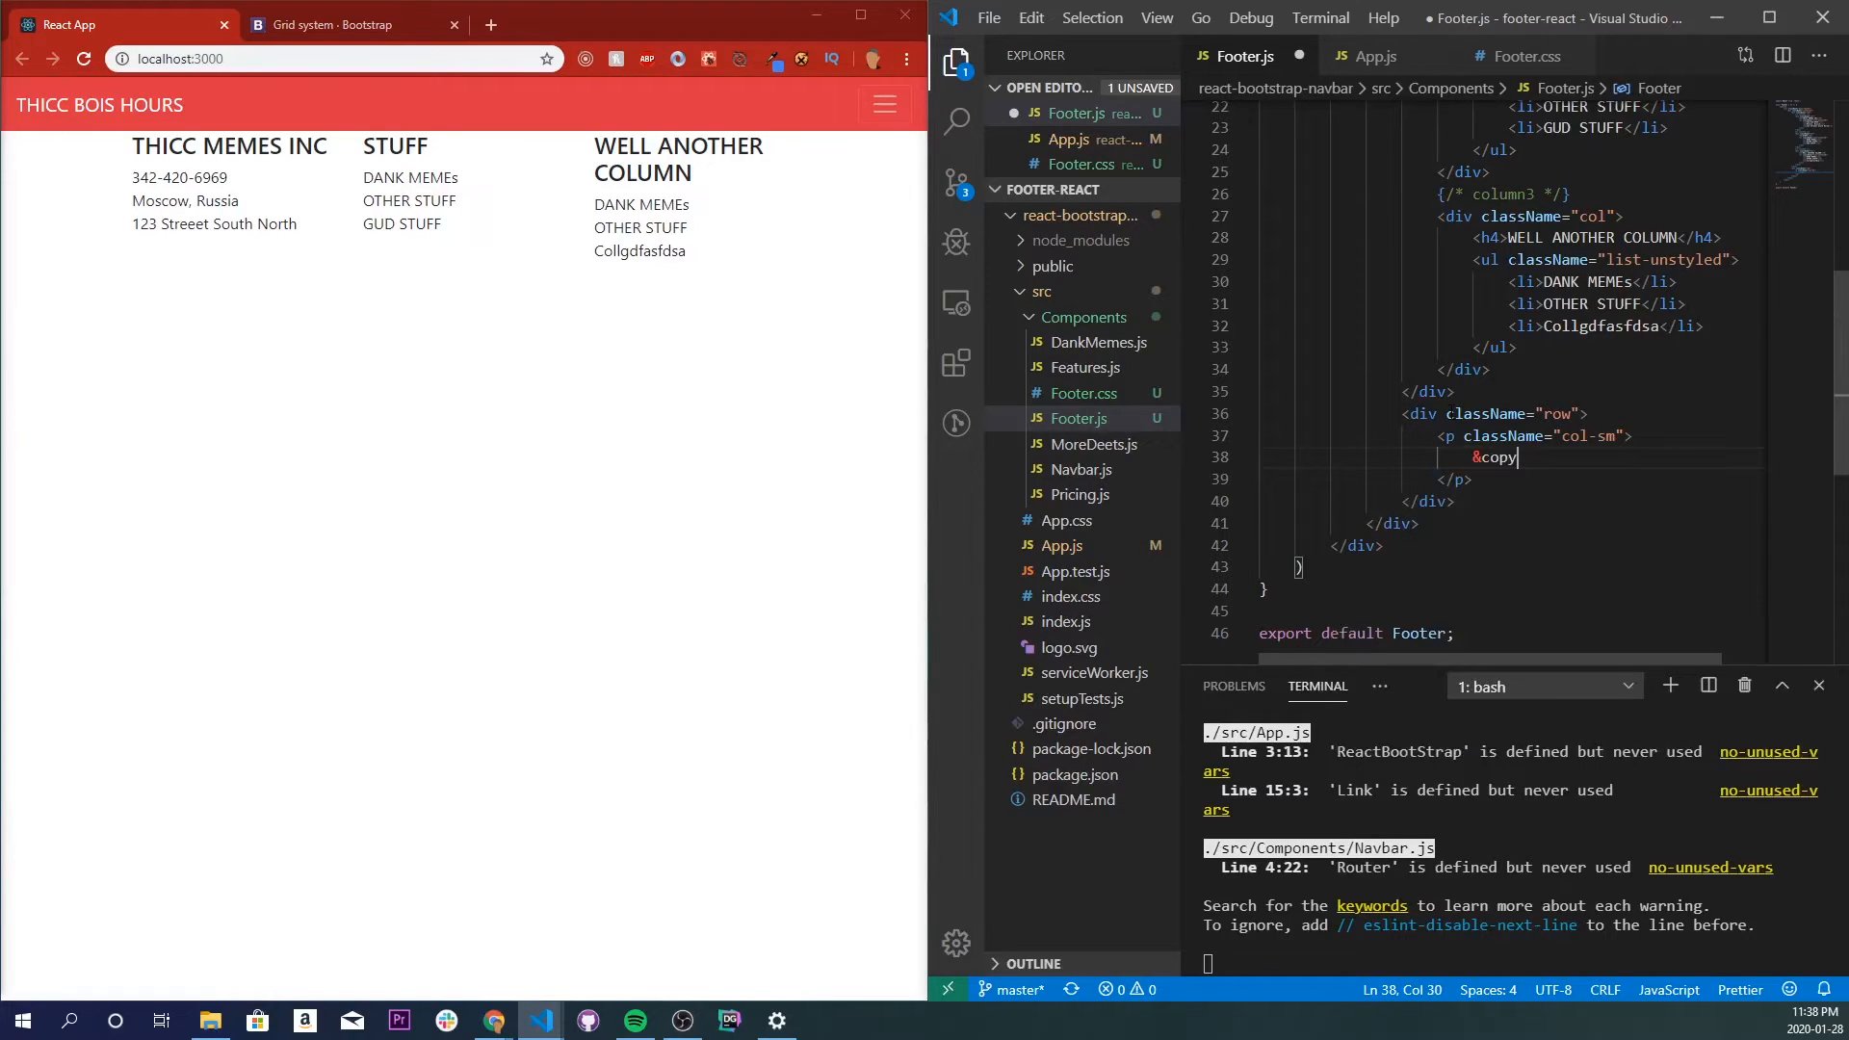
pyautogui.write(';')
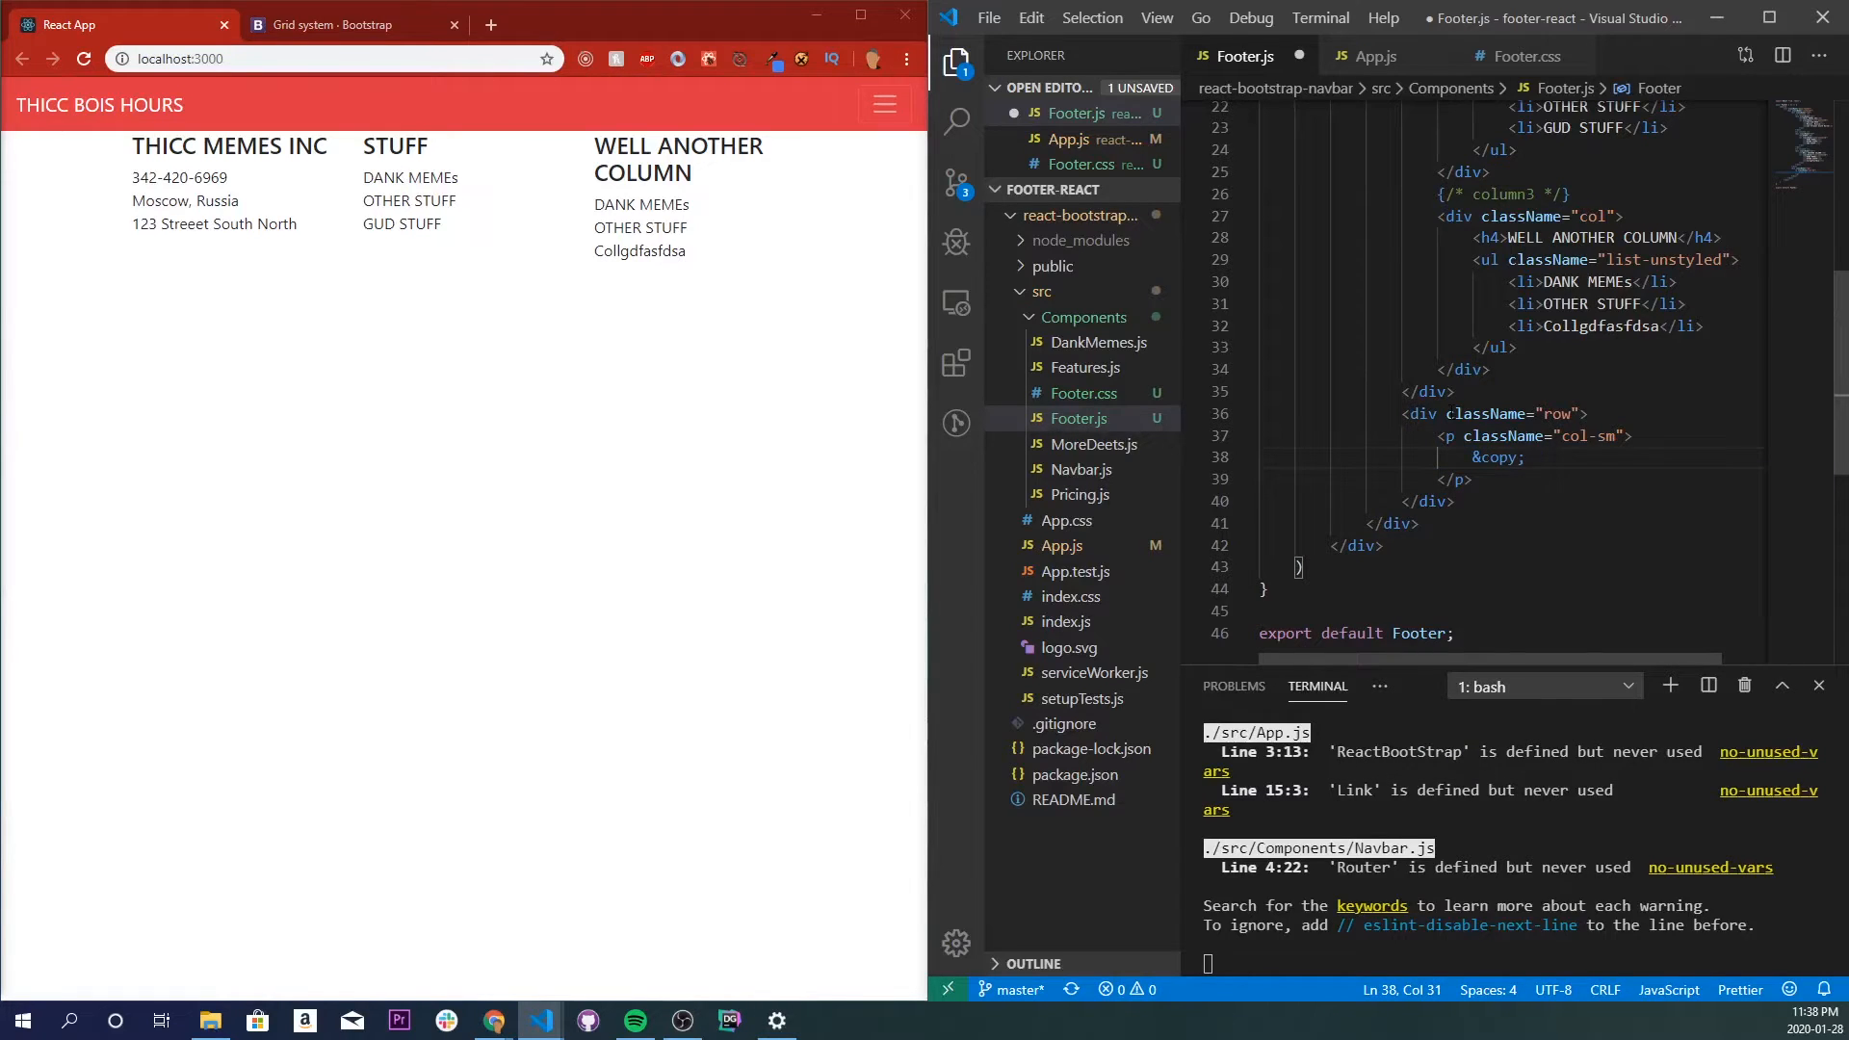
pyautogui.write('{new Date}')
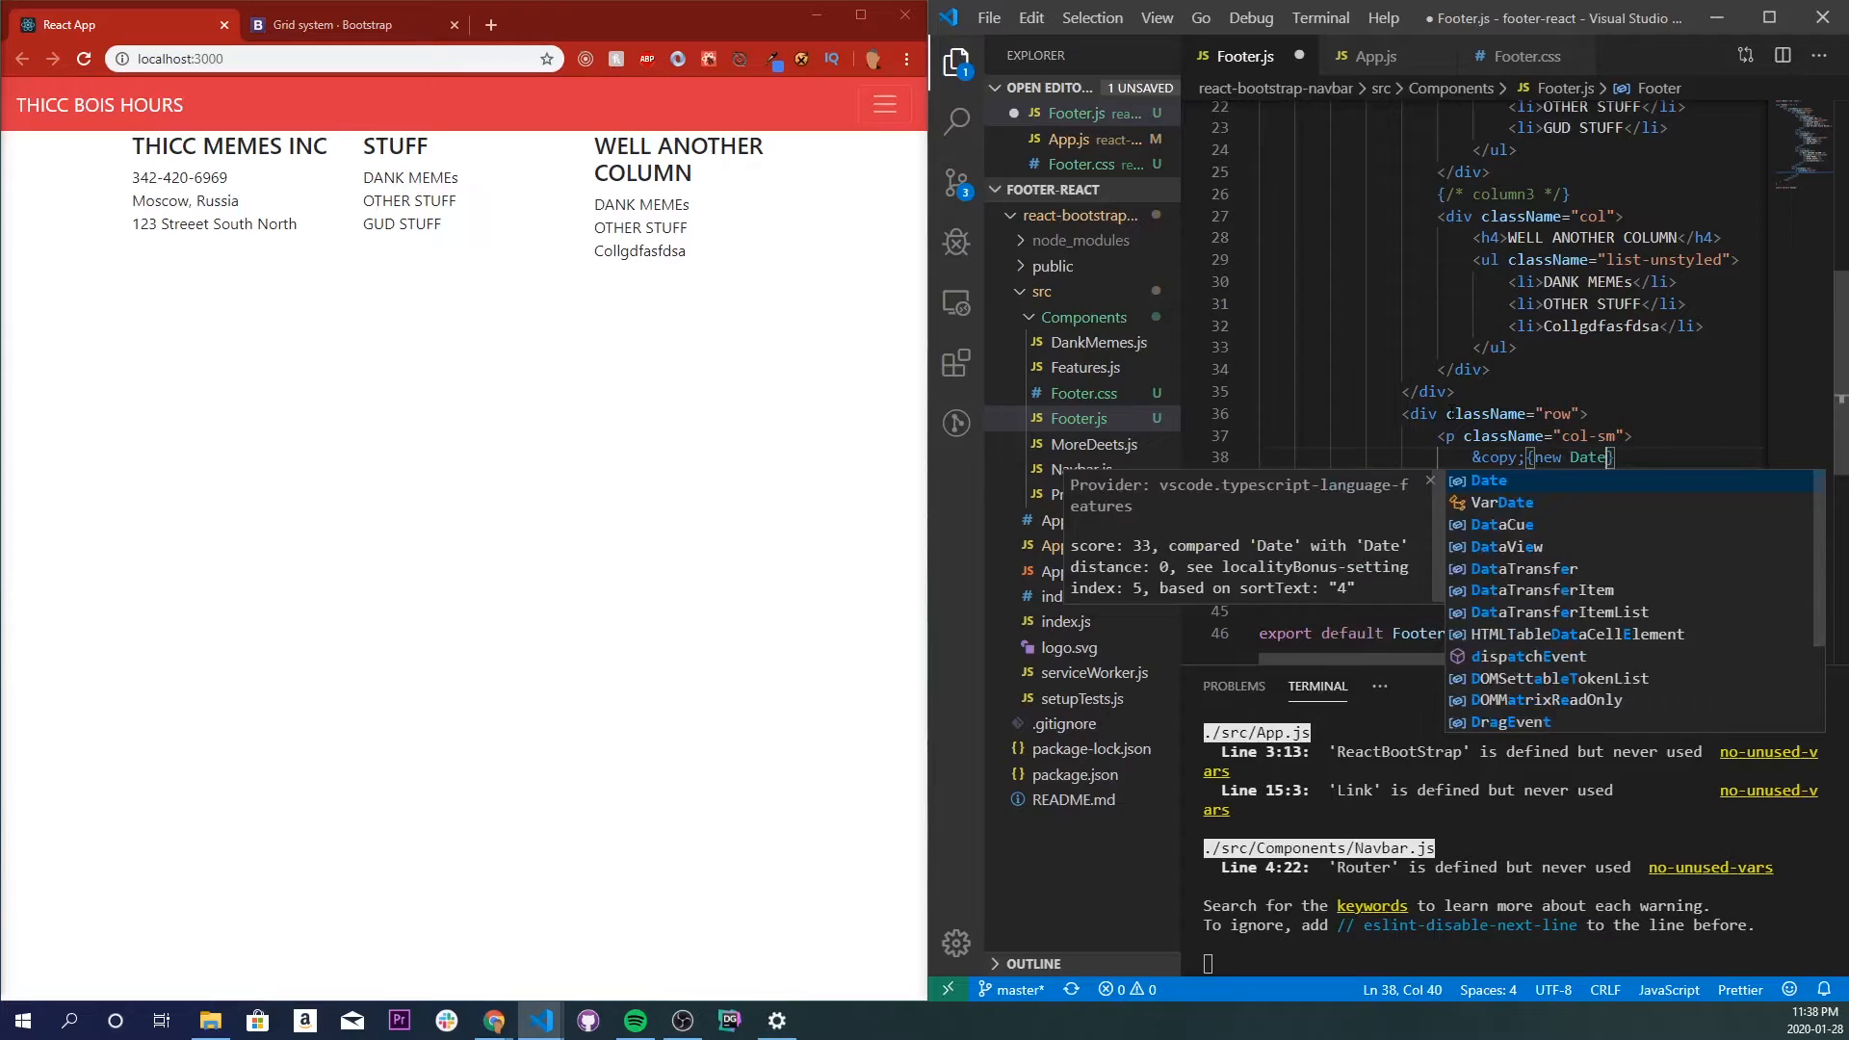
pyautogui.write('().getFullYear')
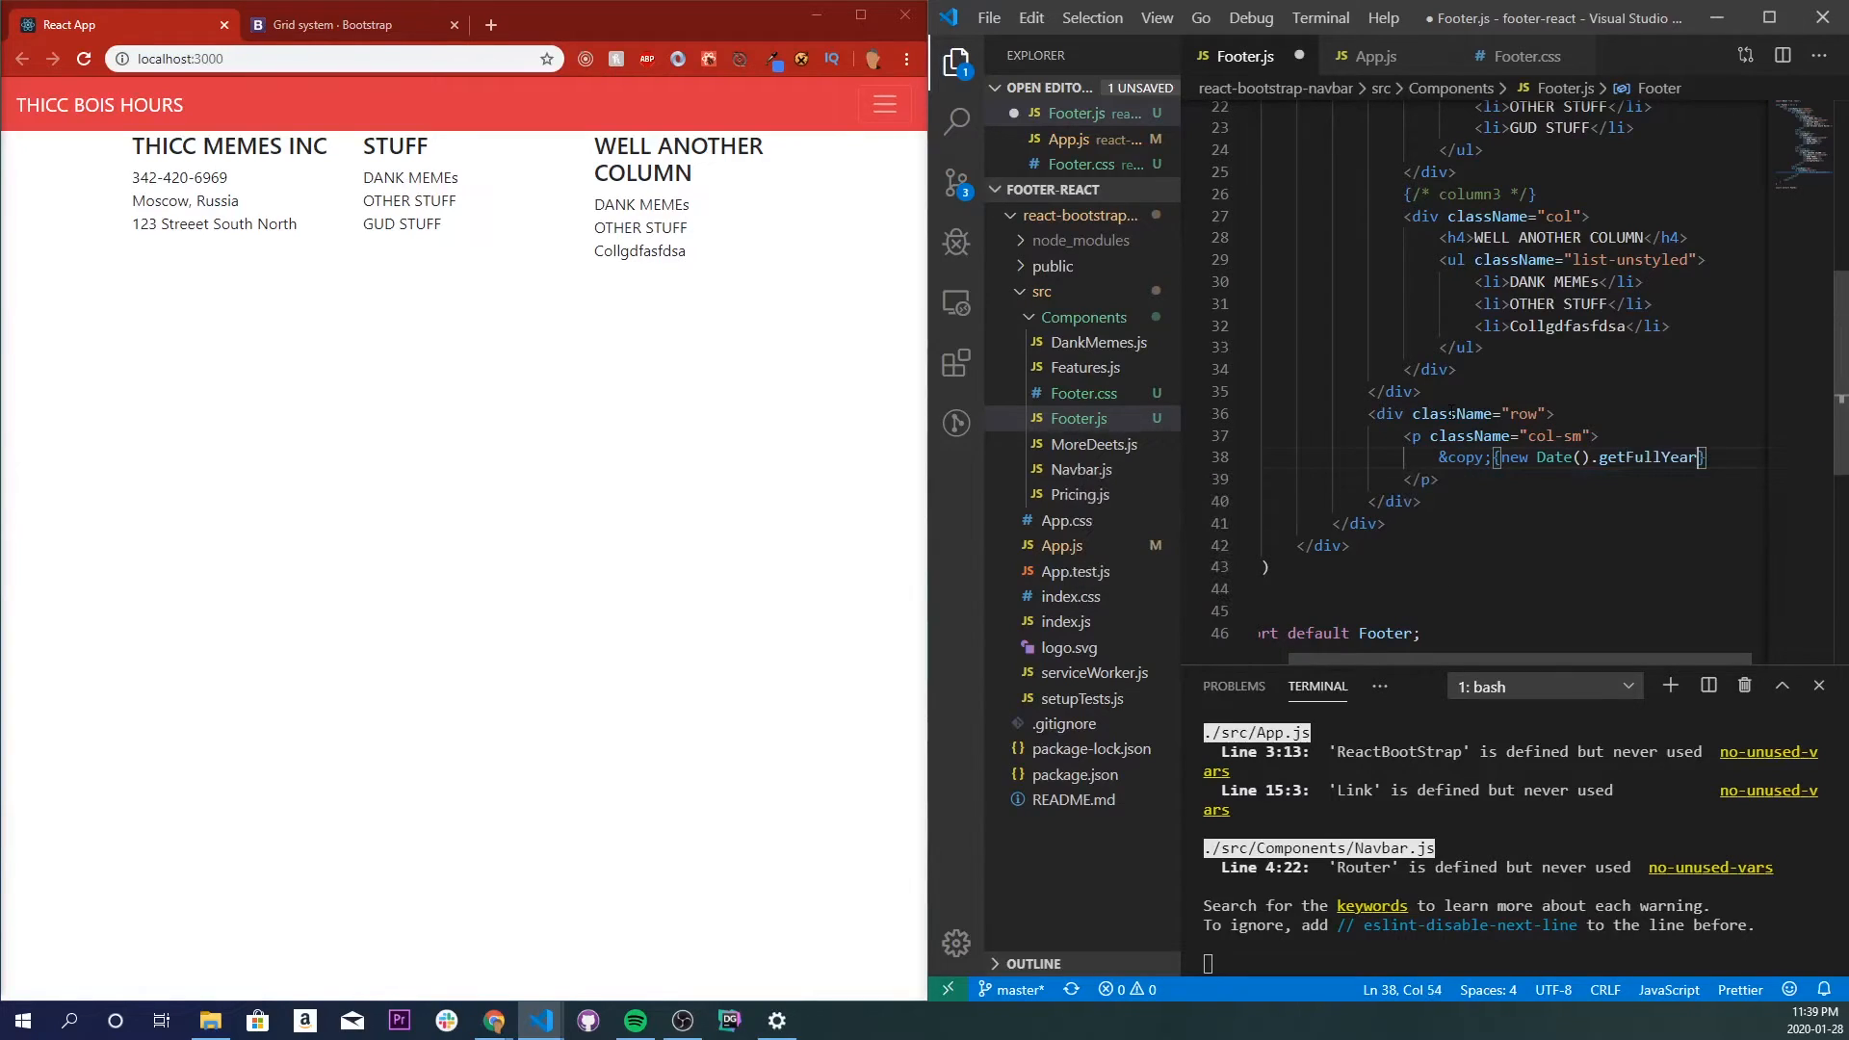
pyautogui.write('(')
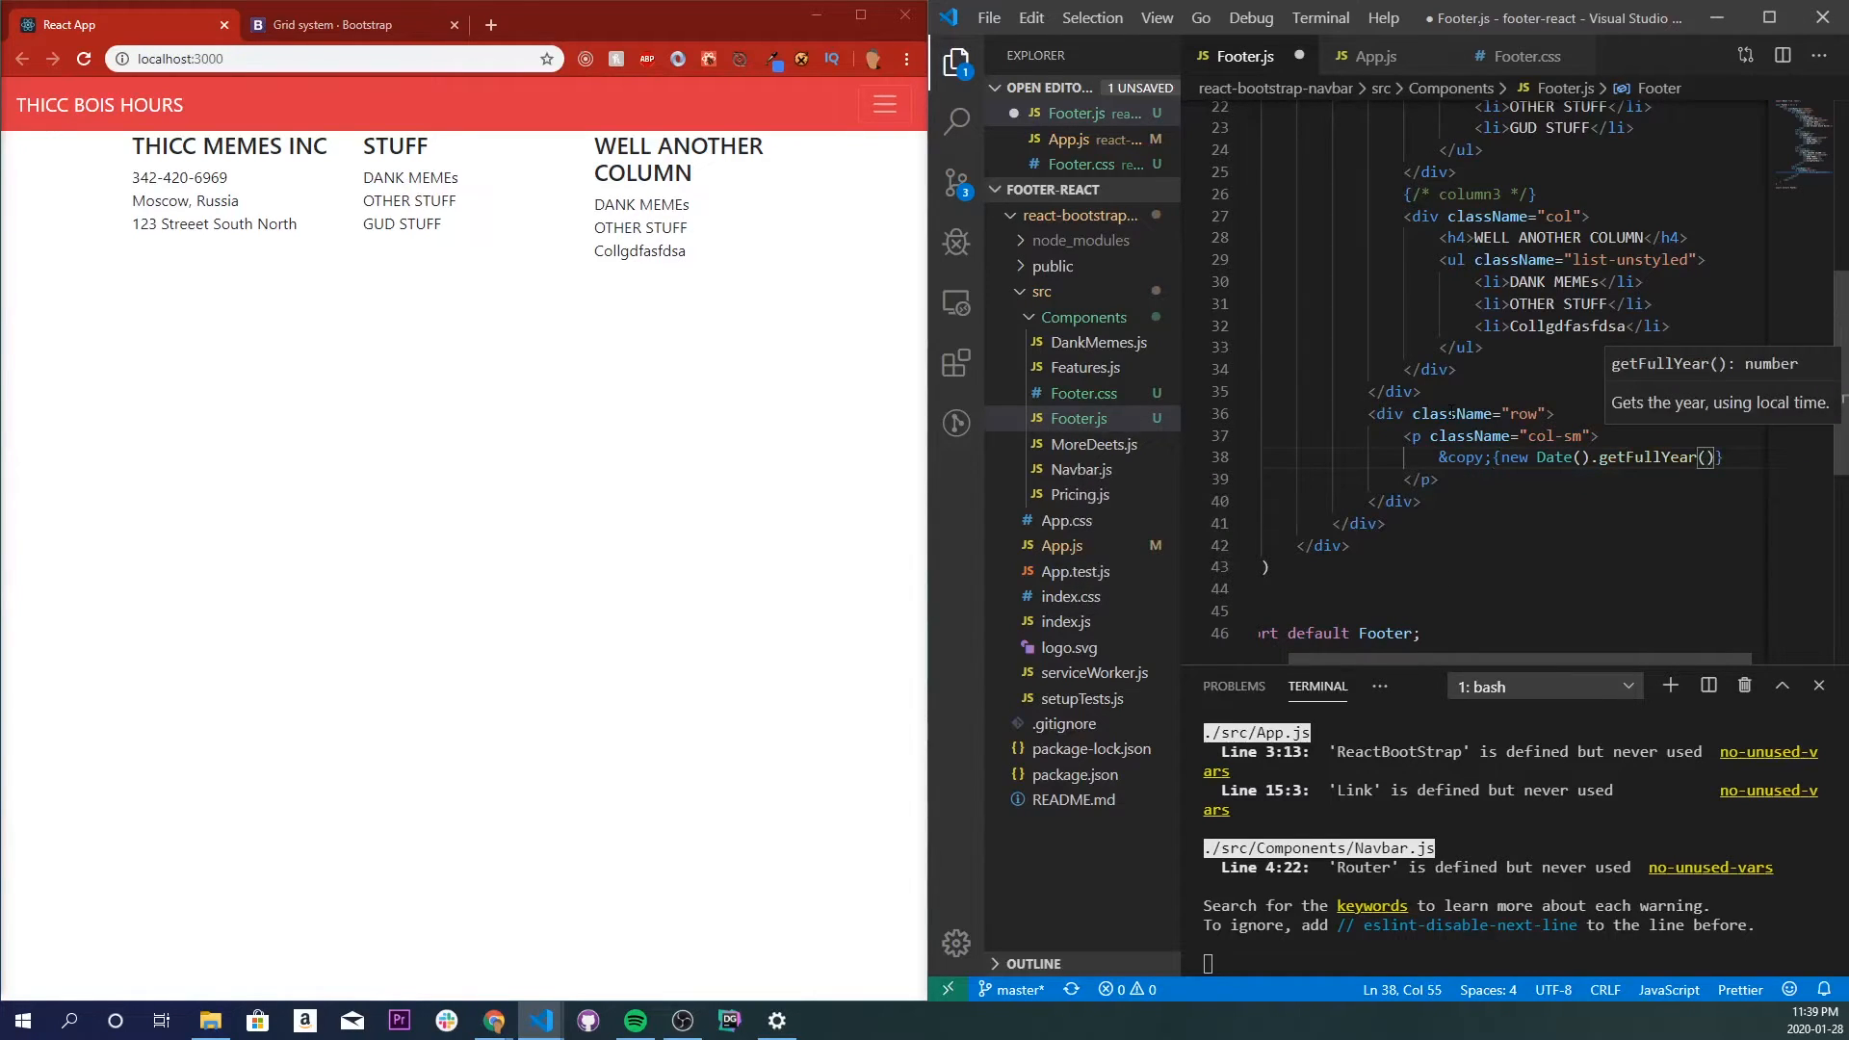
pyautogui.write('T')
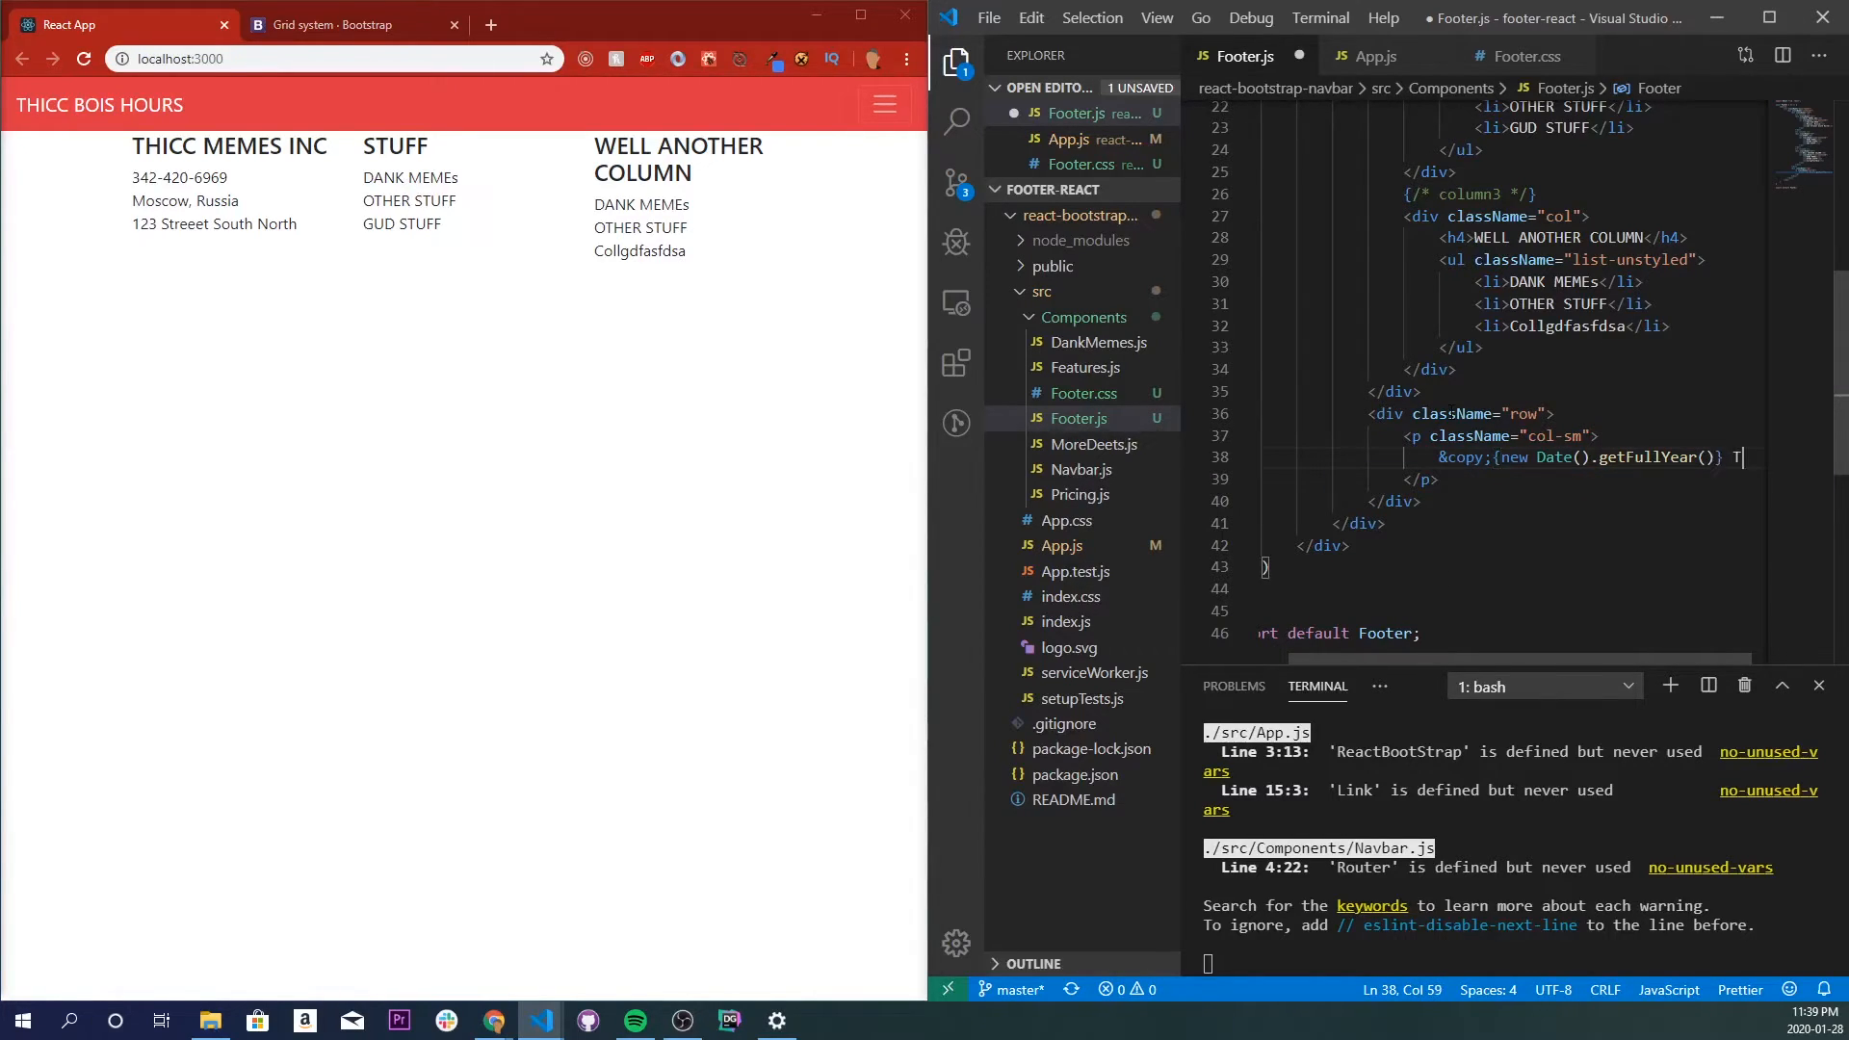
pyautogui.write('HICC MEMES INC | All right')
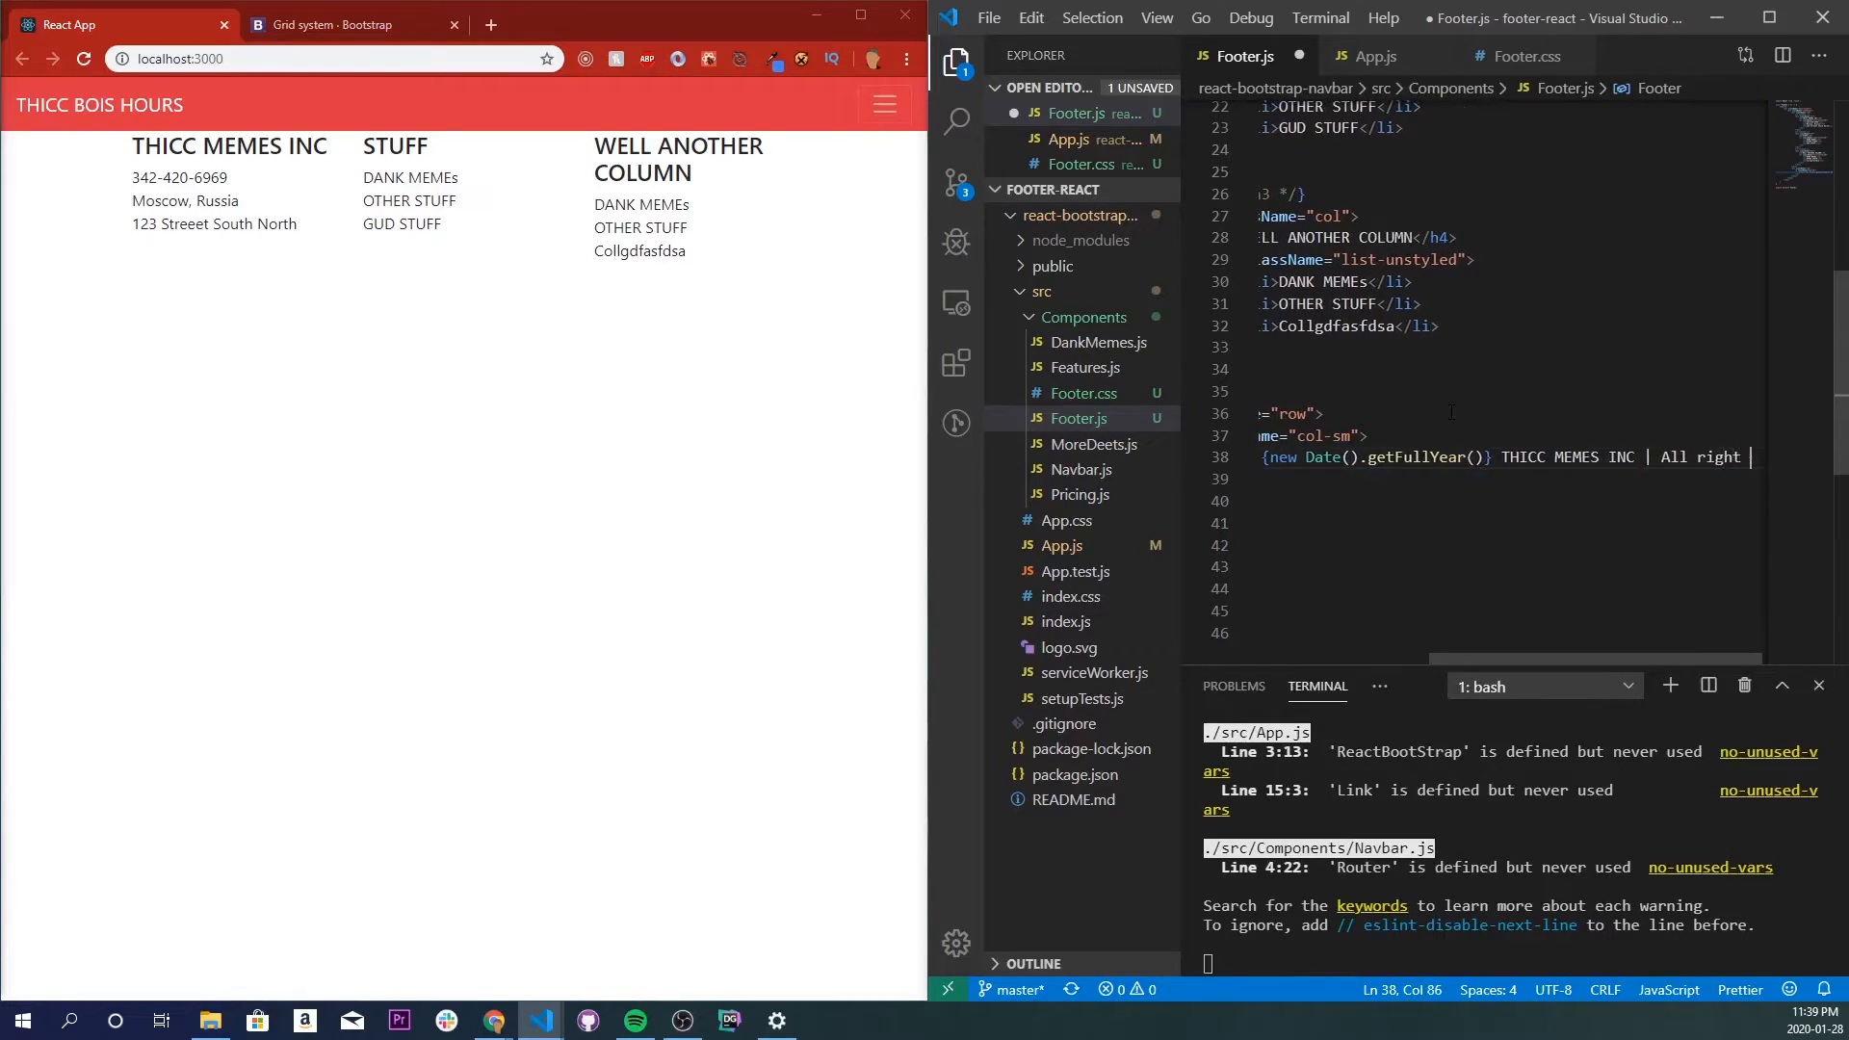
pyautogui.write('reserved |')
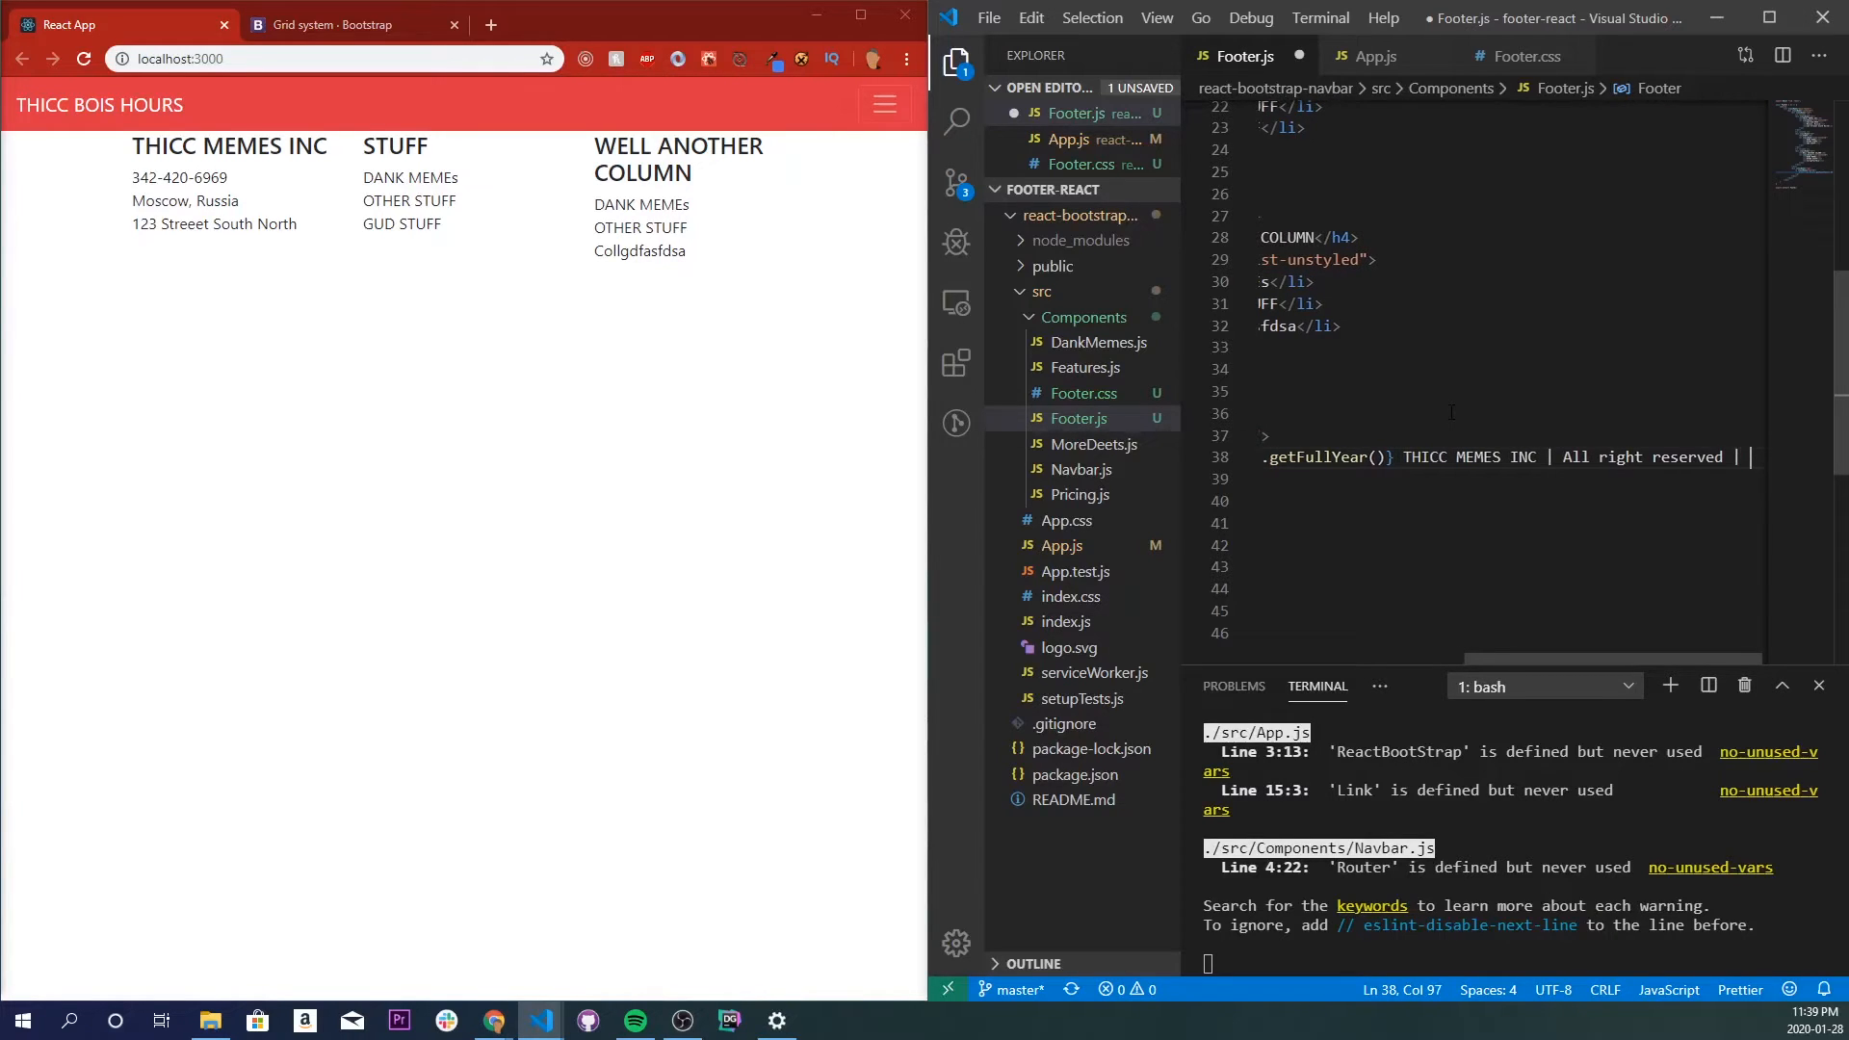
pyautogui.write('Terms OI')
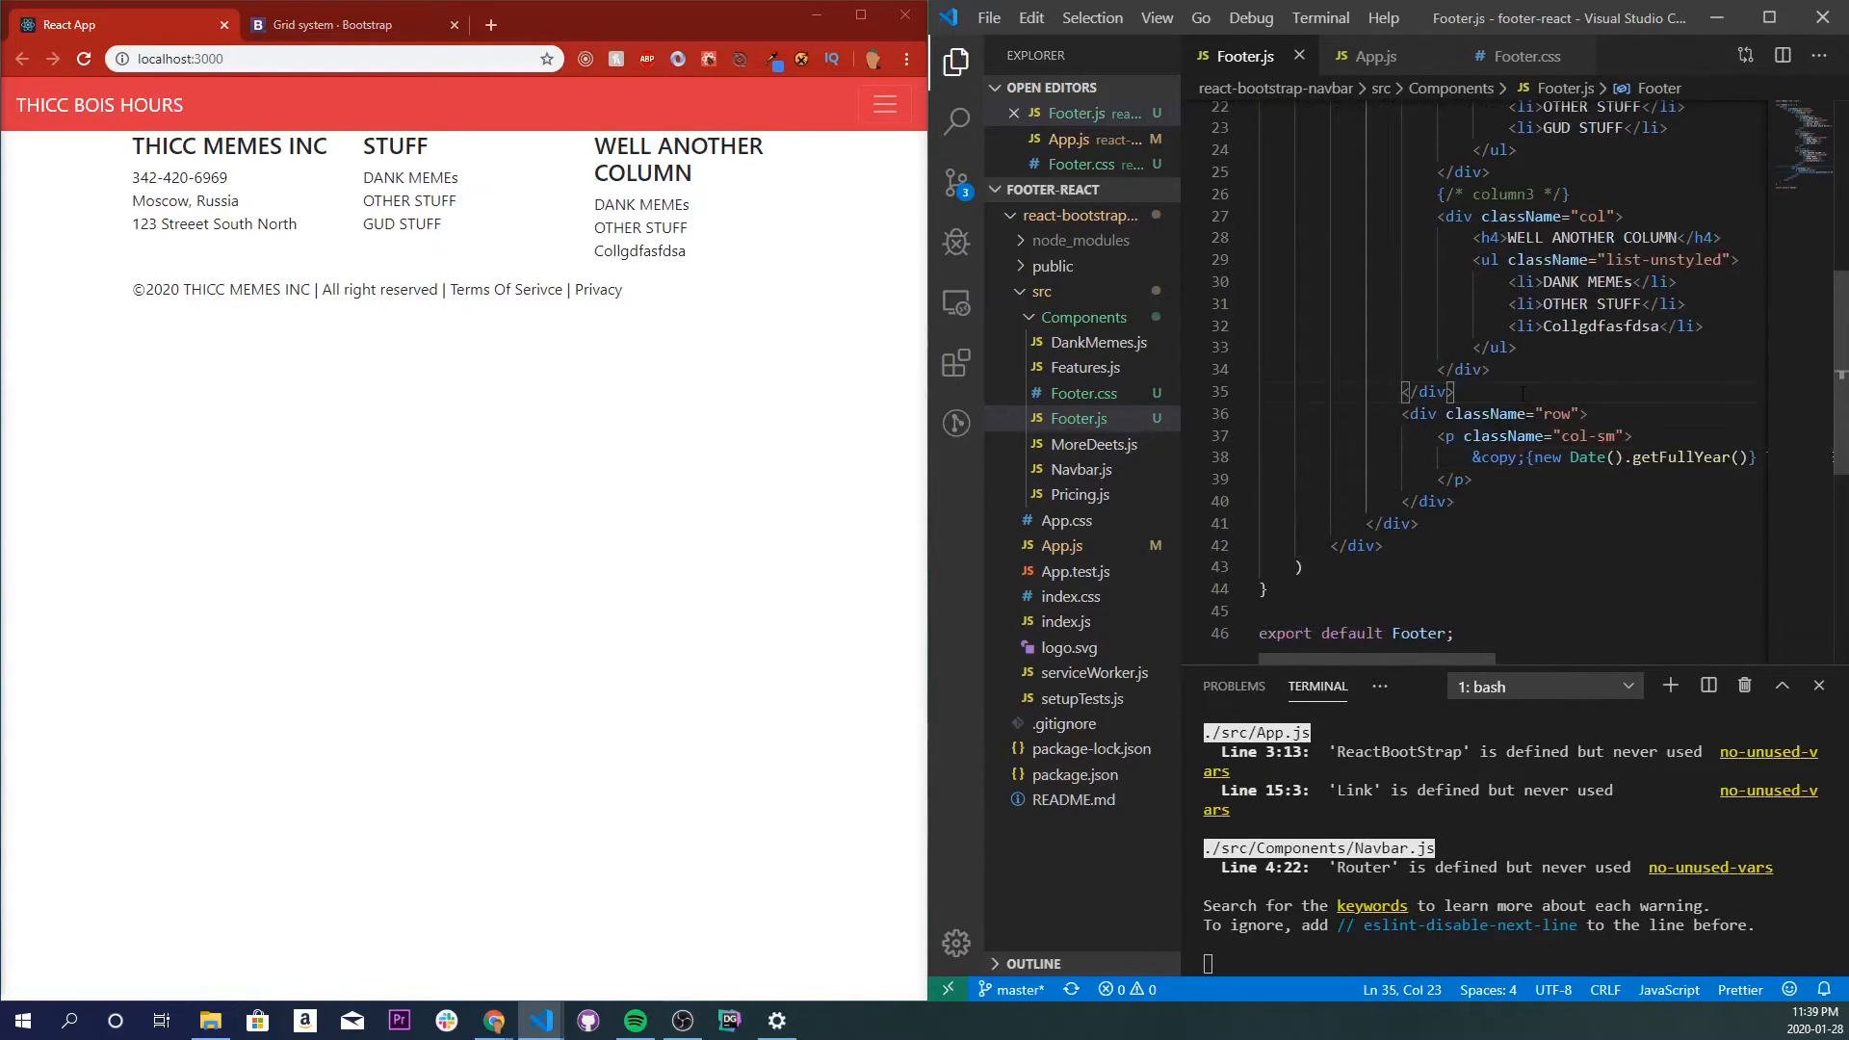
pyautogui.write('<hr />')
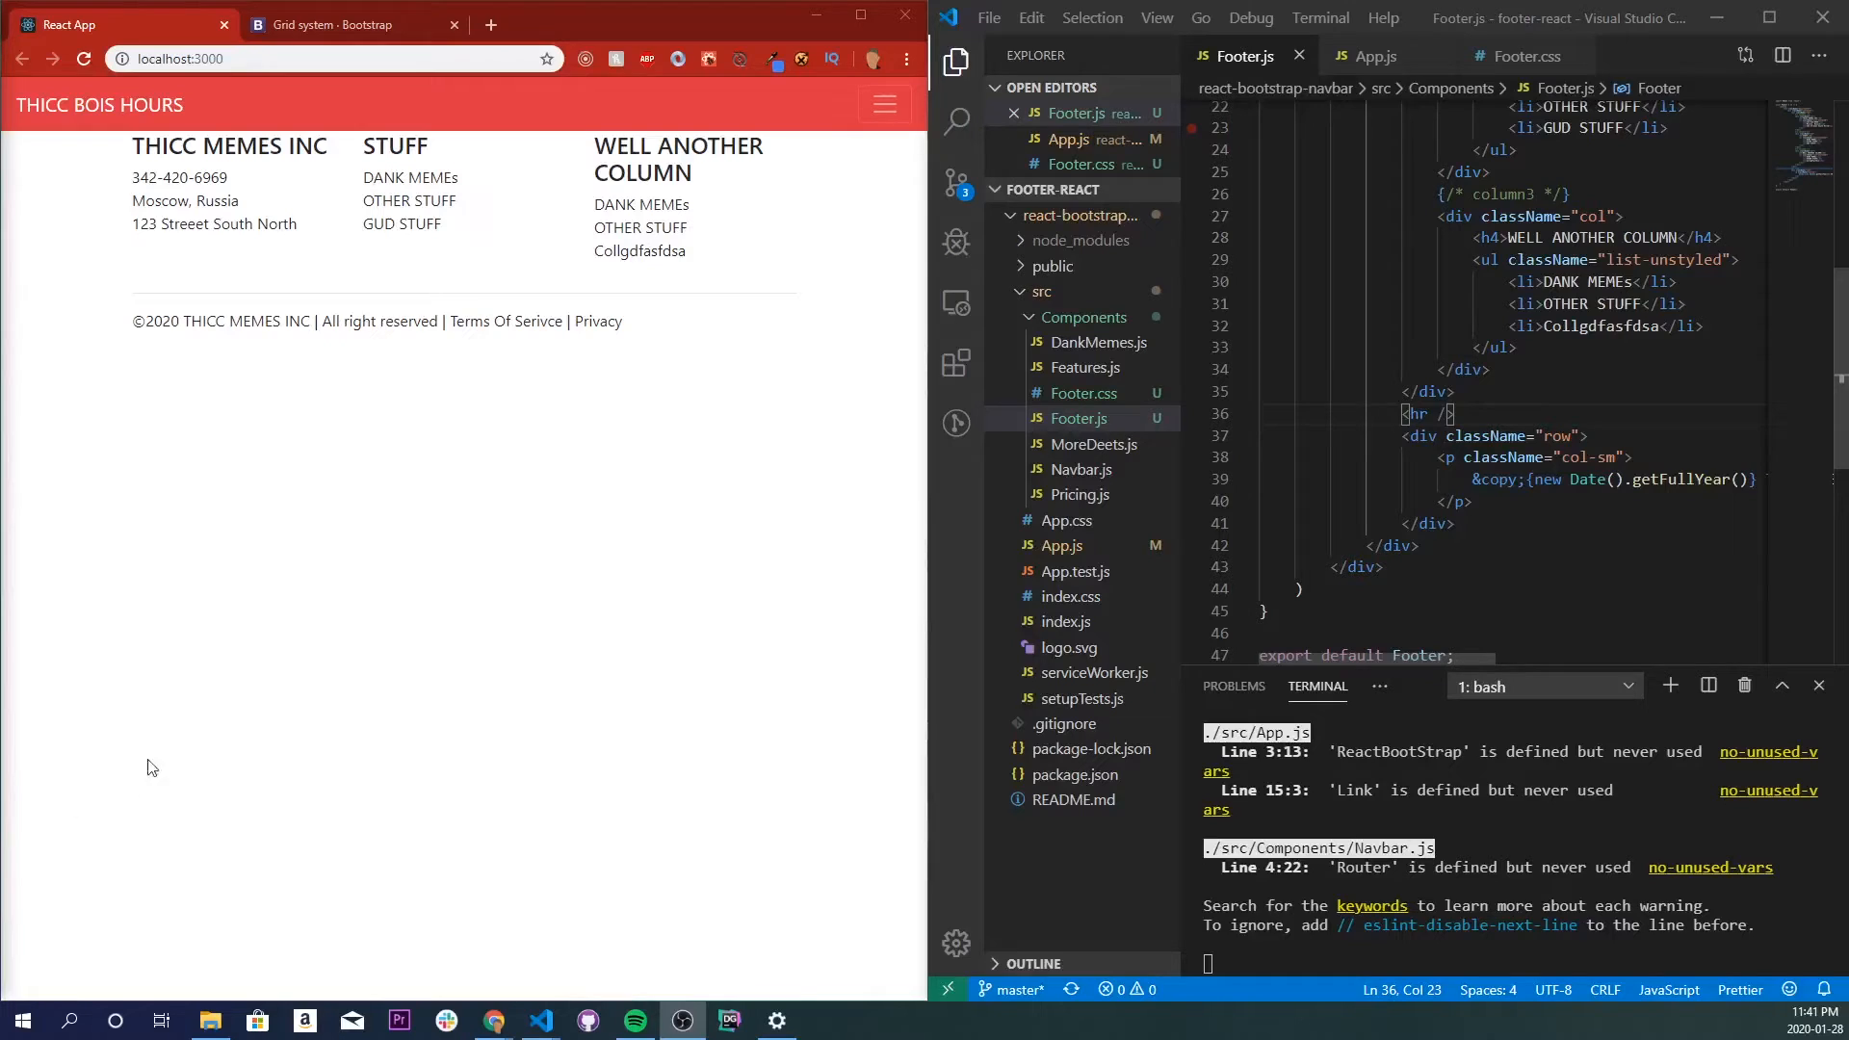
pyautogui.moveTo(526, 576)
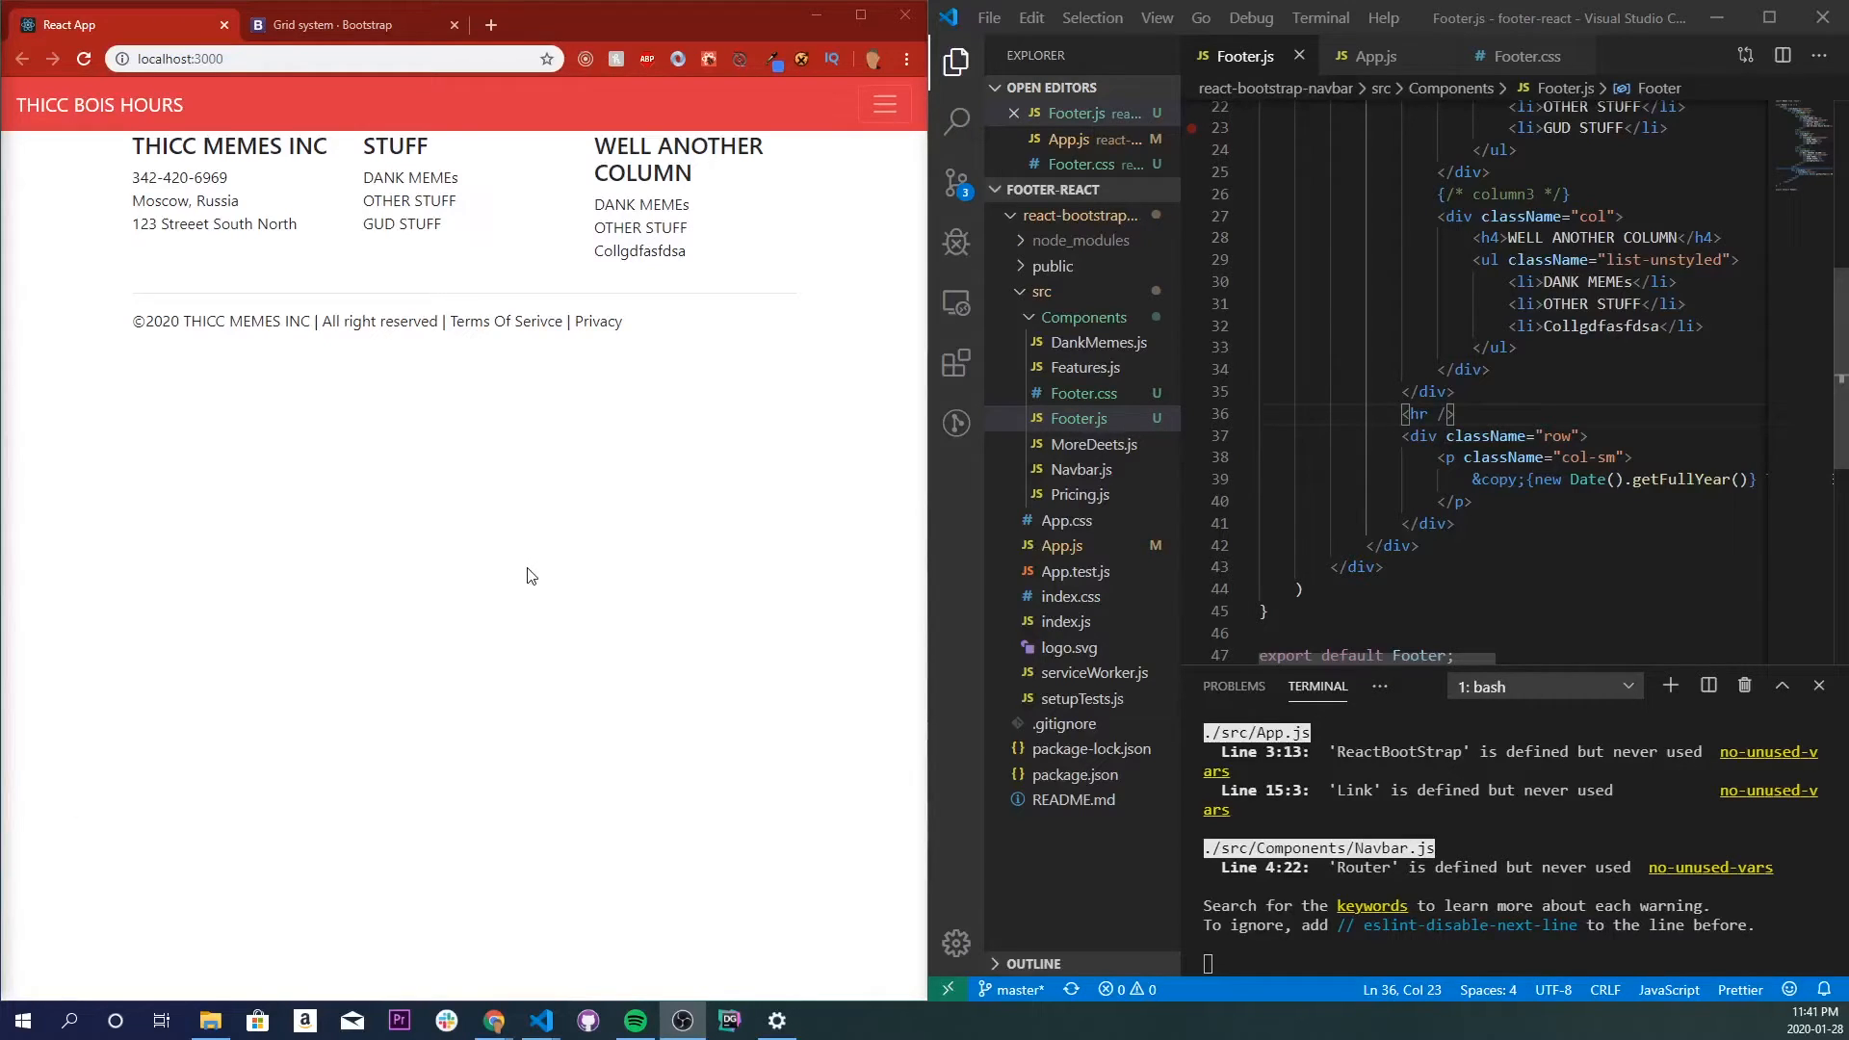
pyautogui.moveTo(924, 296)
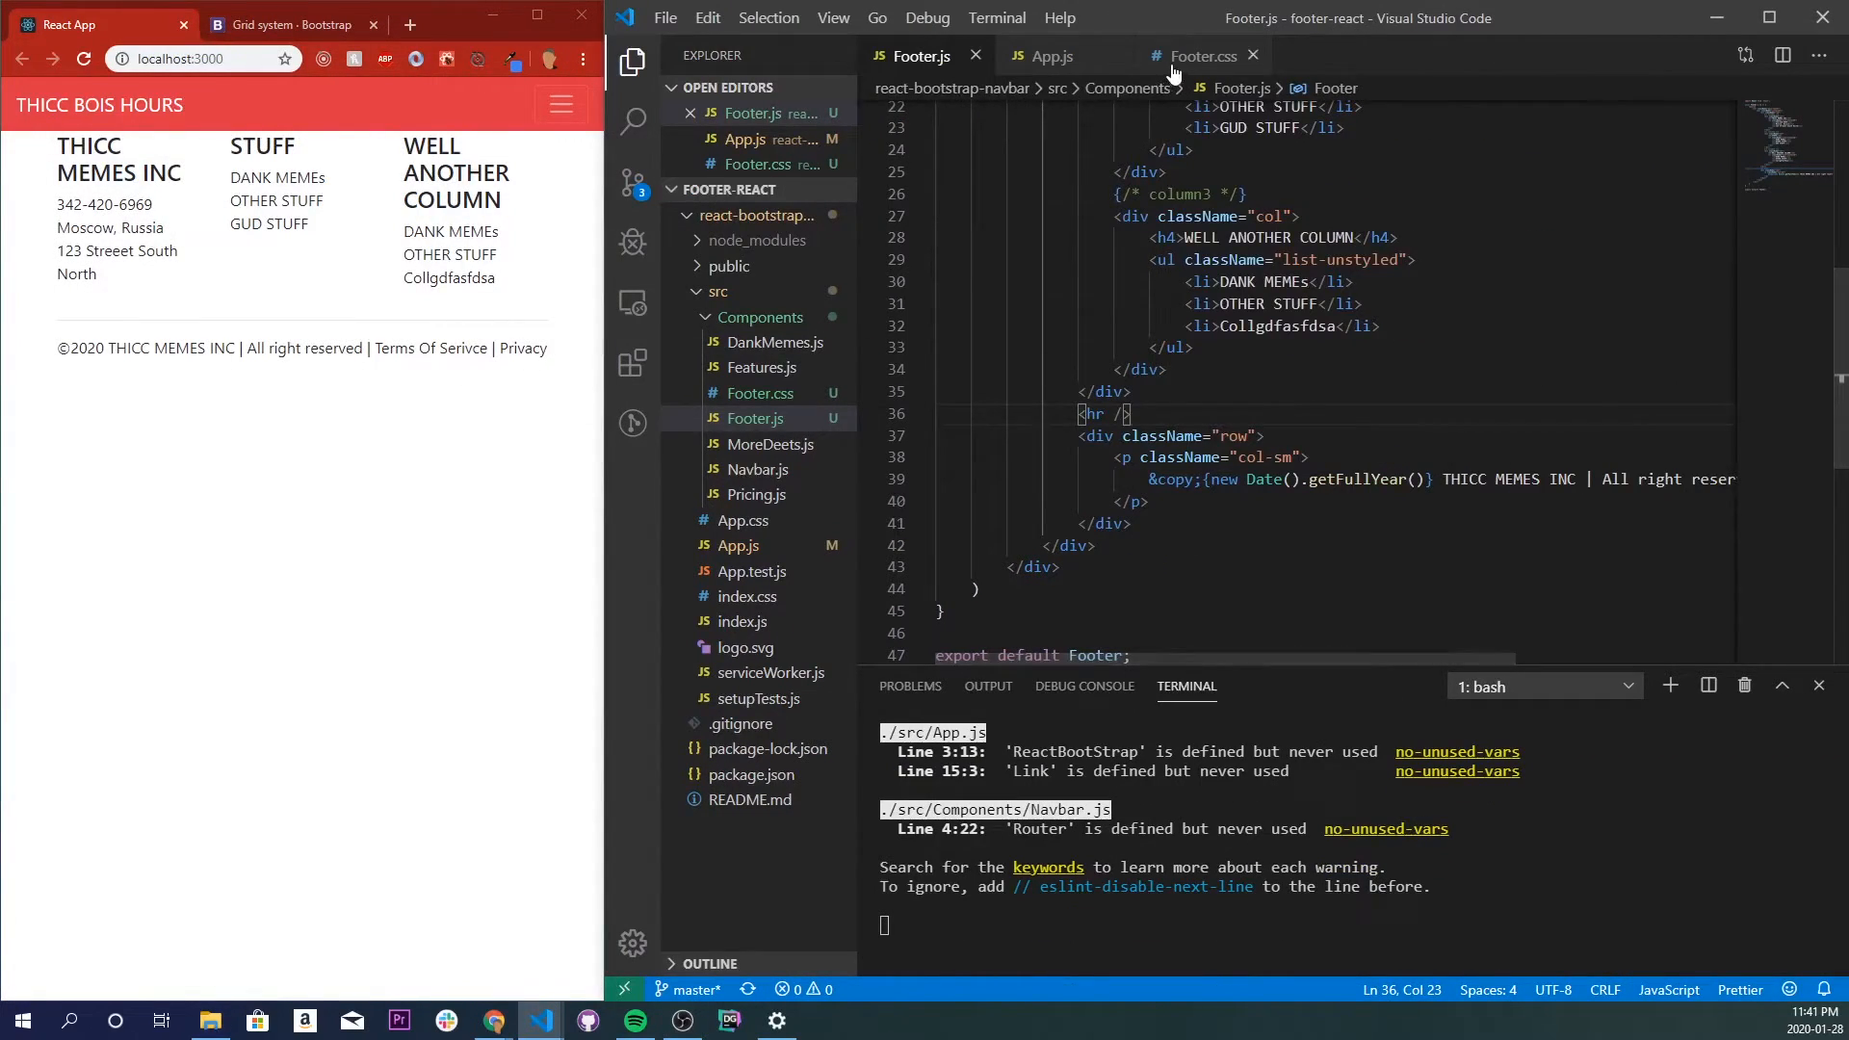
# Add a .main-footer rule in Footer.css with white text and a red background.
pyautogui.click(1197, 56)
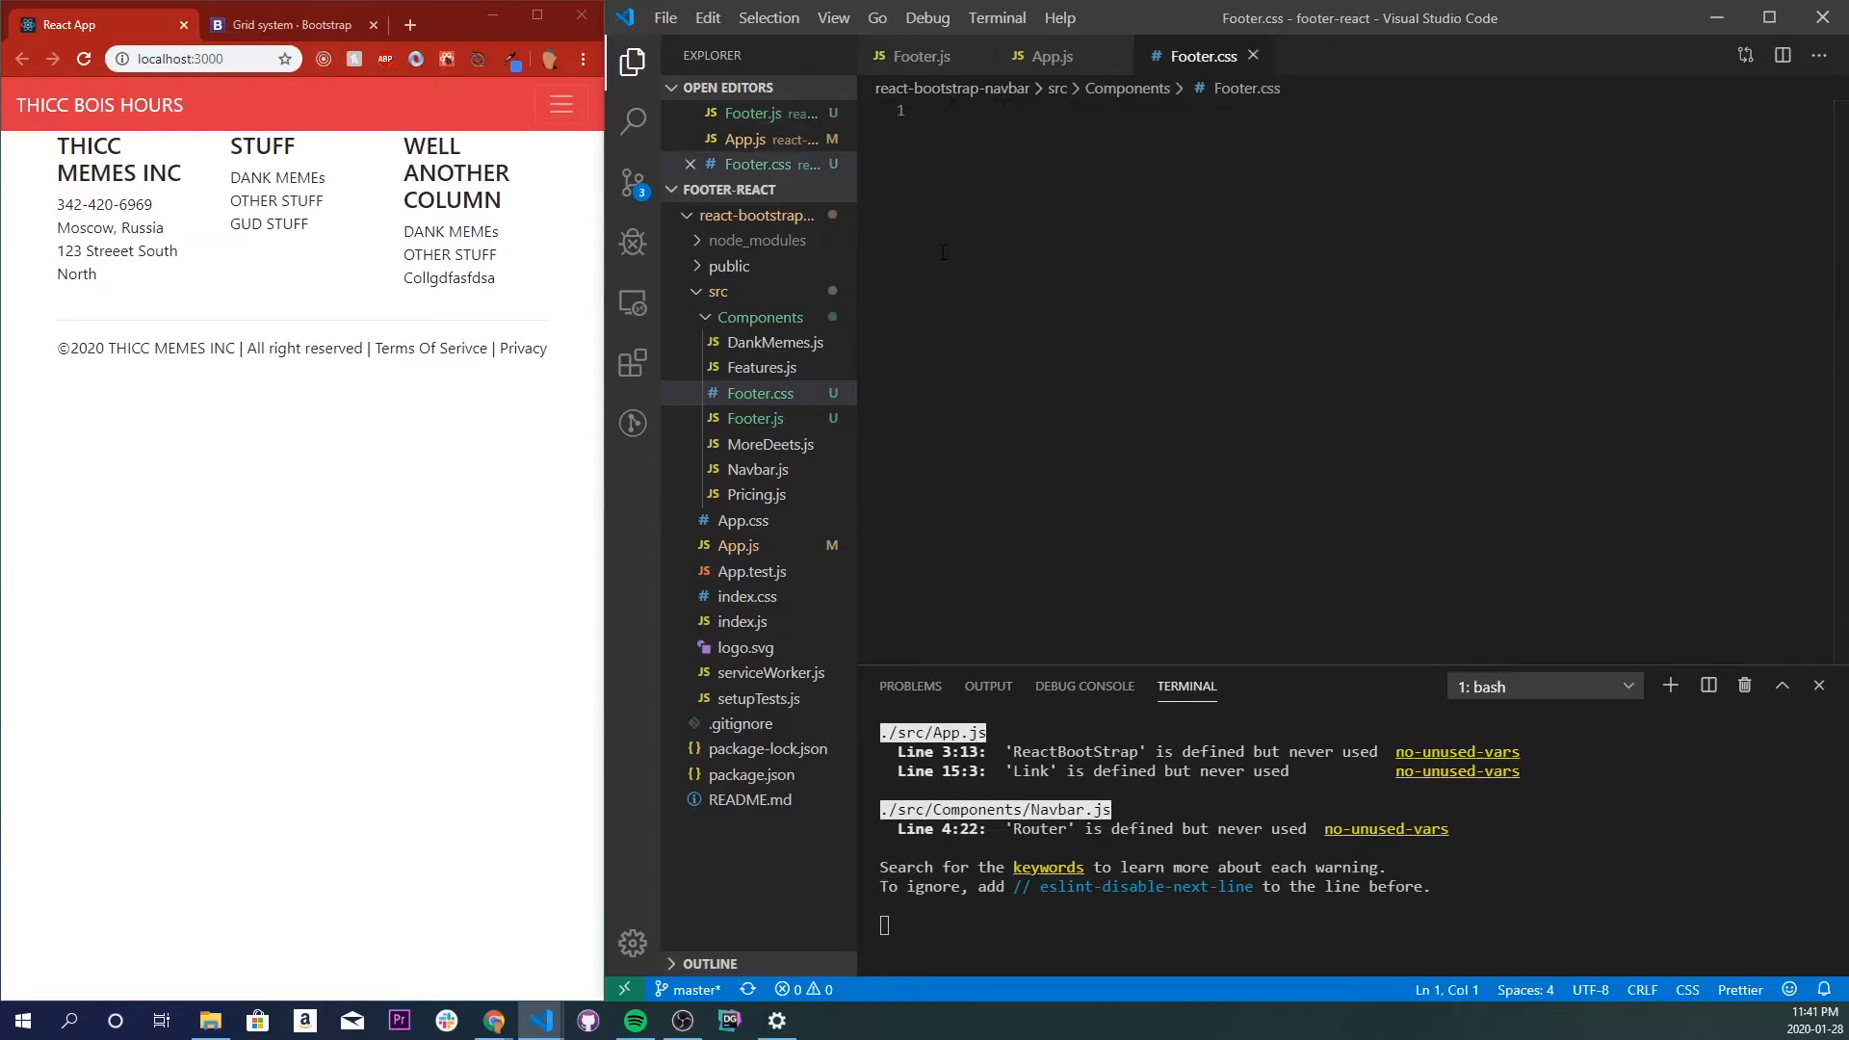
pyautogui.write('.main-footer{')
pyautogui.write('color: white')
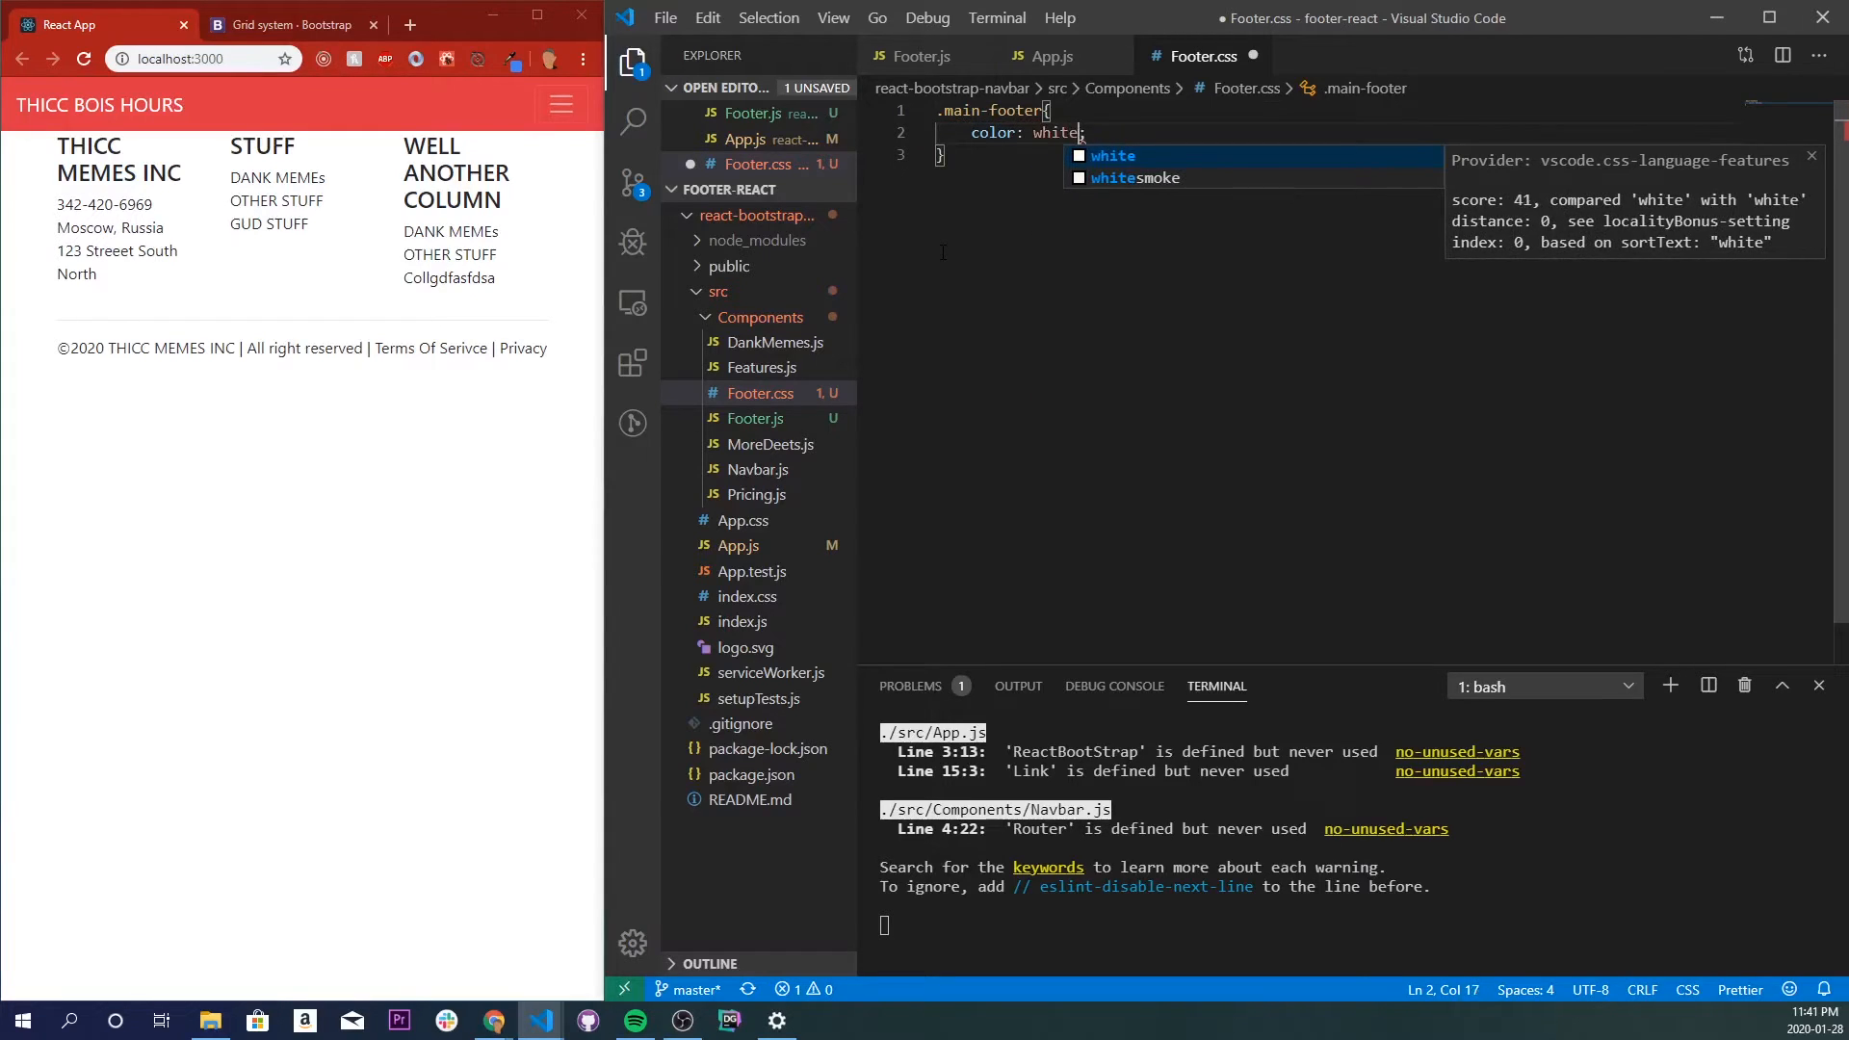
pyautogui.write('bacj')
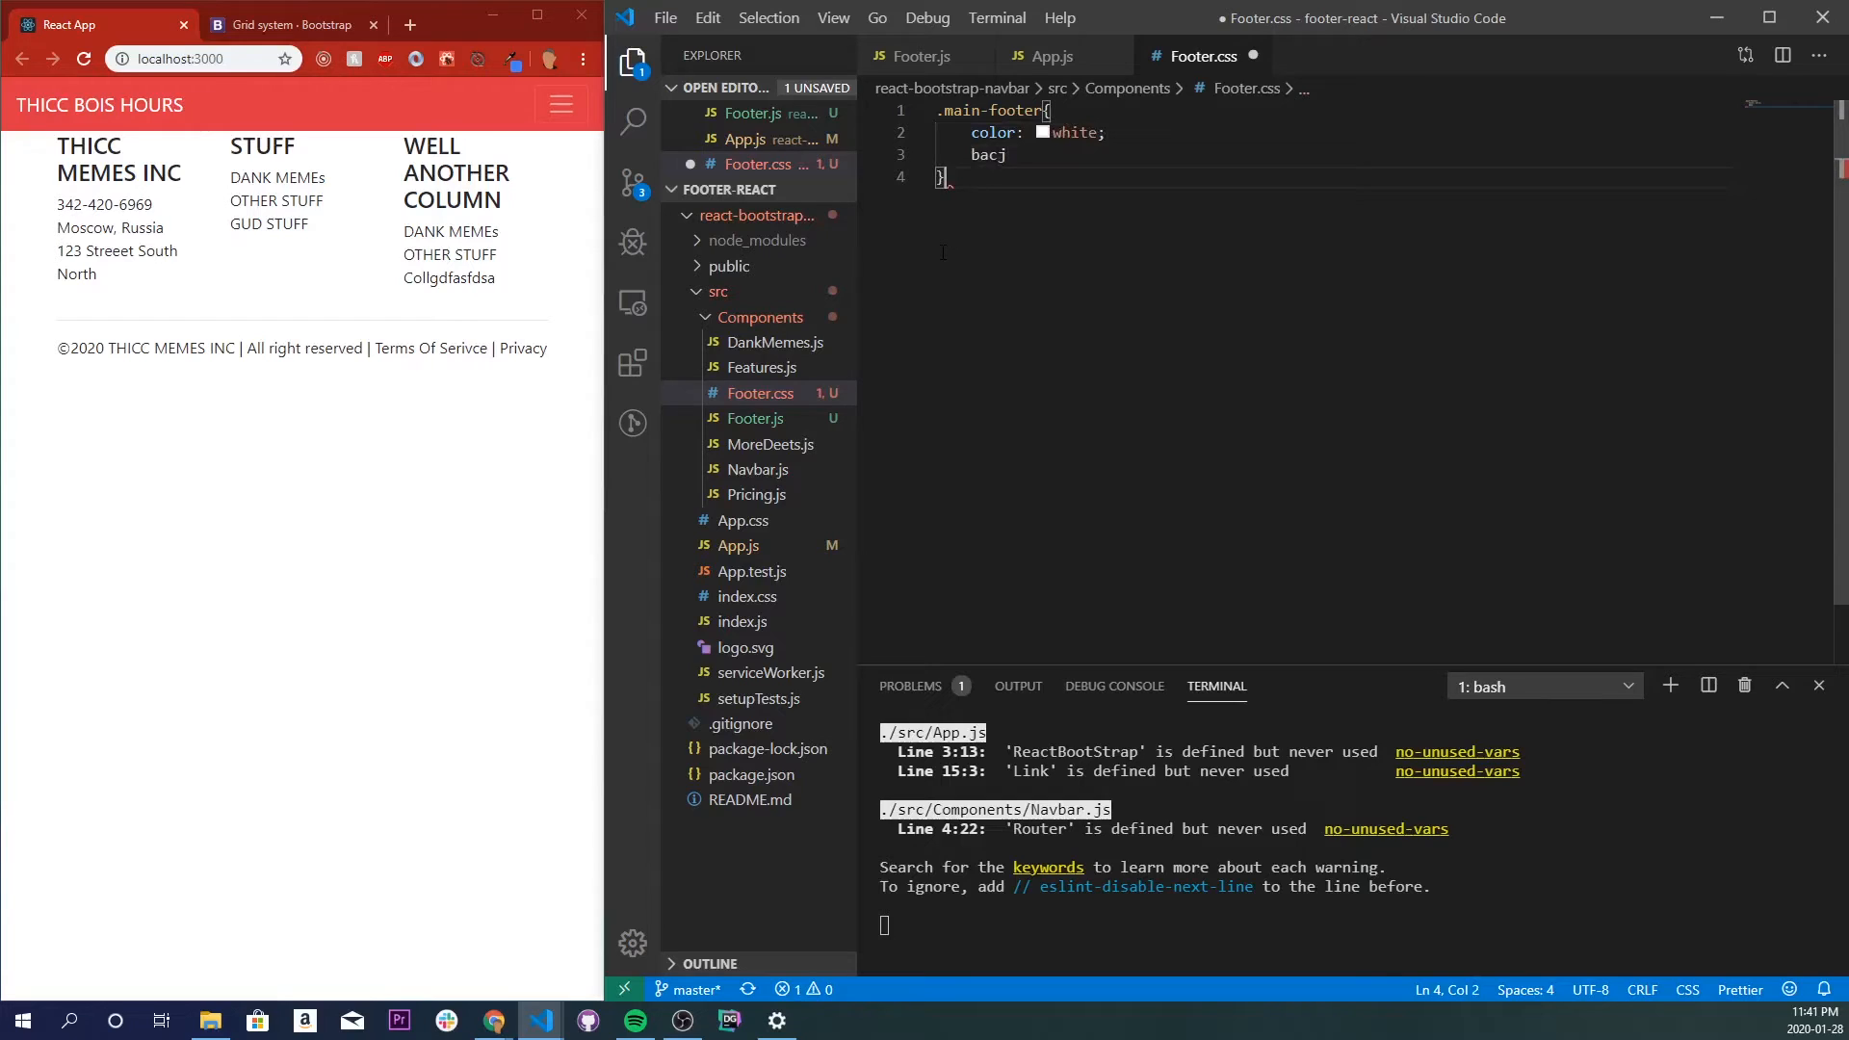
pyautogui.write('background-color: ;')
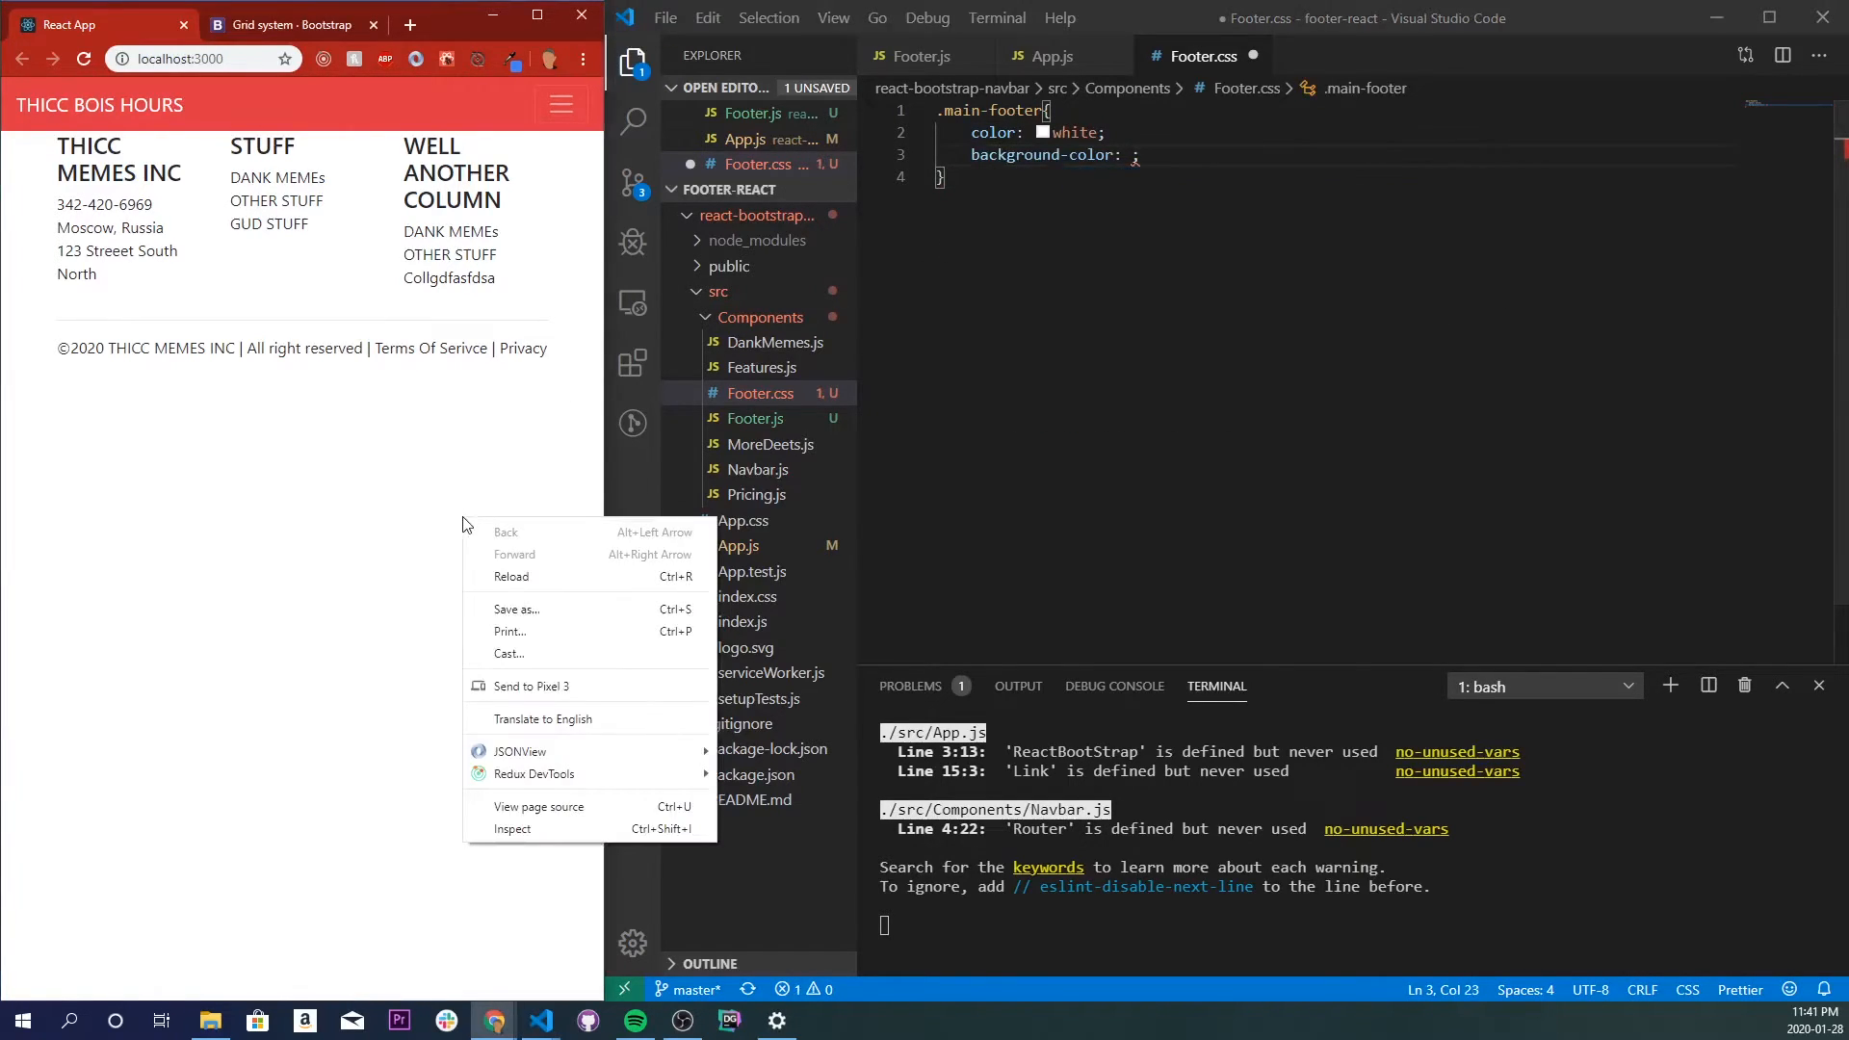
pyautogui.click(512, 807)
pyautogui.write('#dc3545')
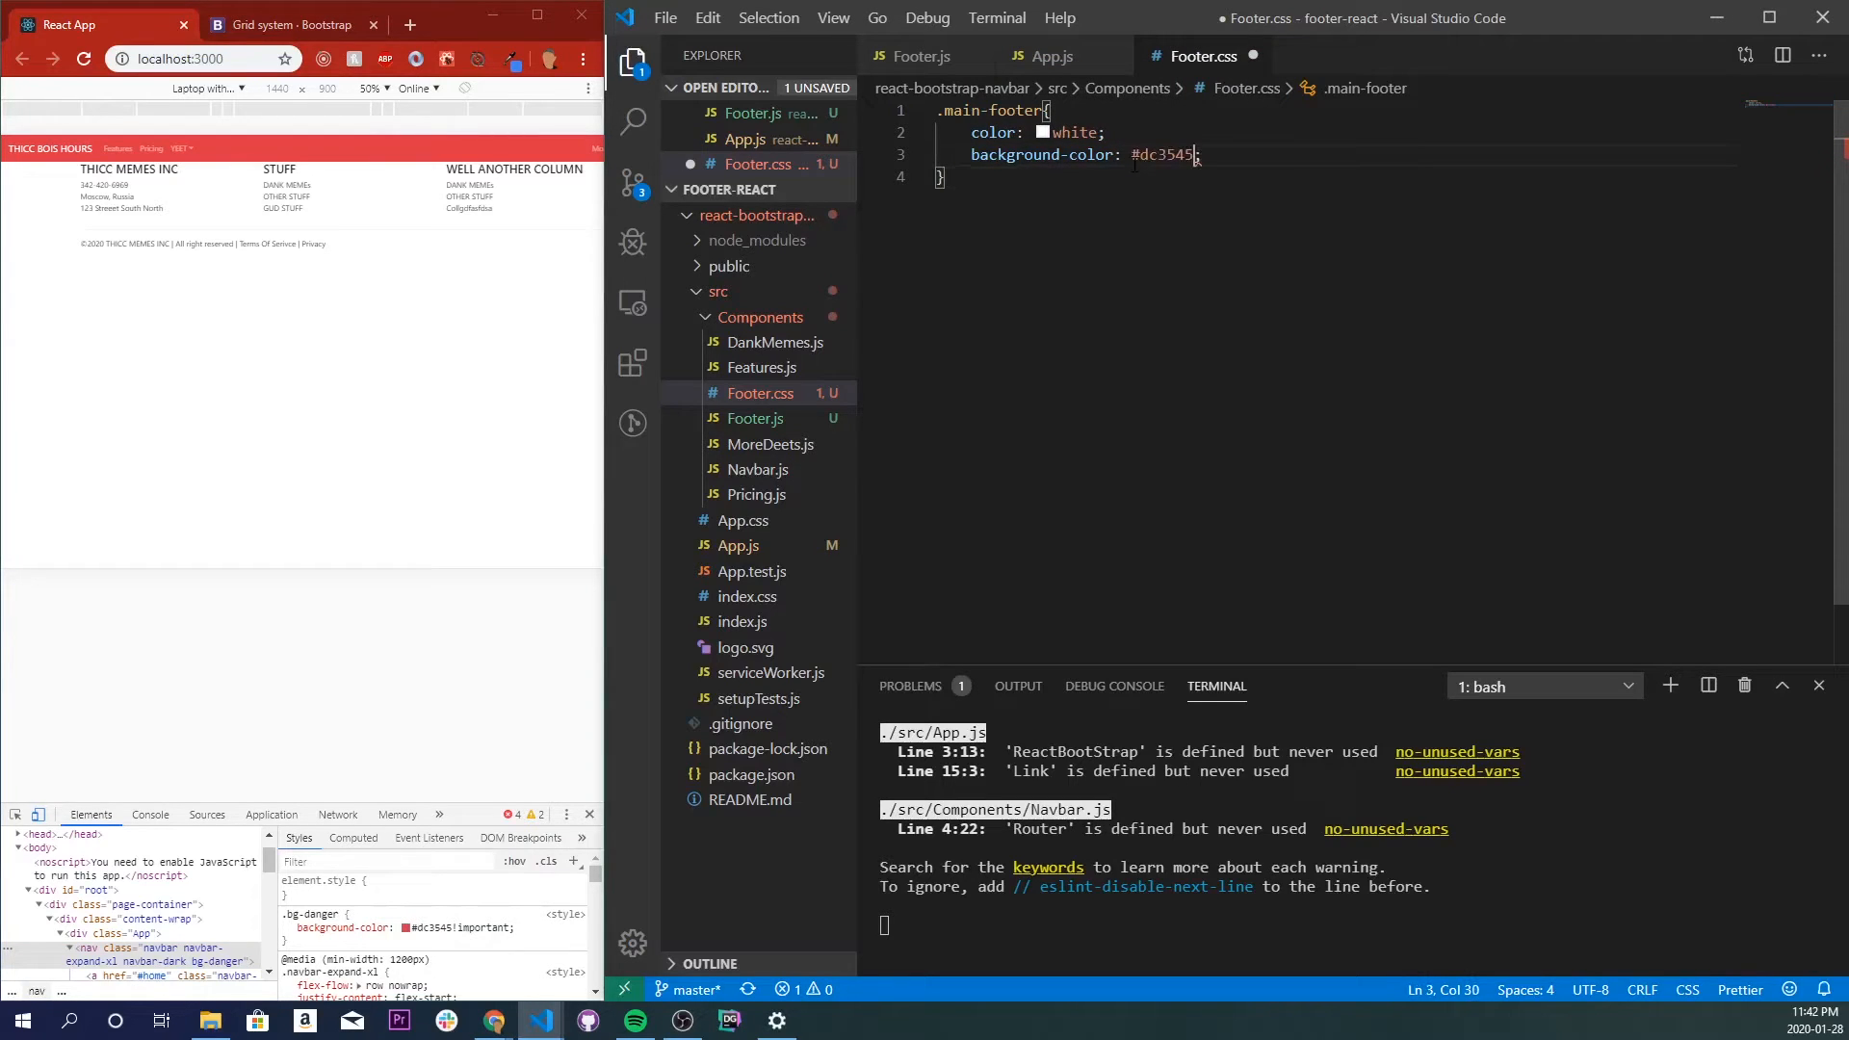
# Add padding-top 3em, position relative, bottom 0 and width 100% to .main-footer.
pyautogui.press('enter')
pyautogui.write('padding-top: ;')
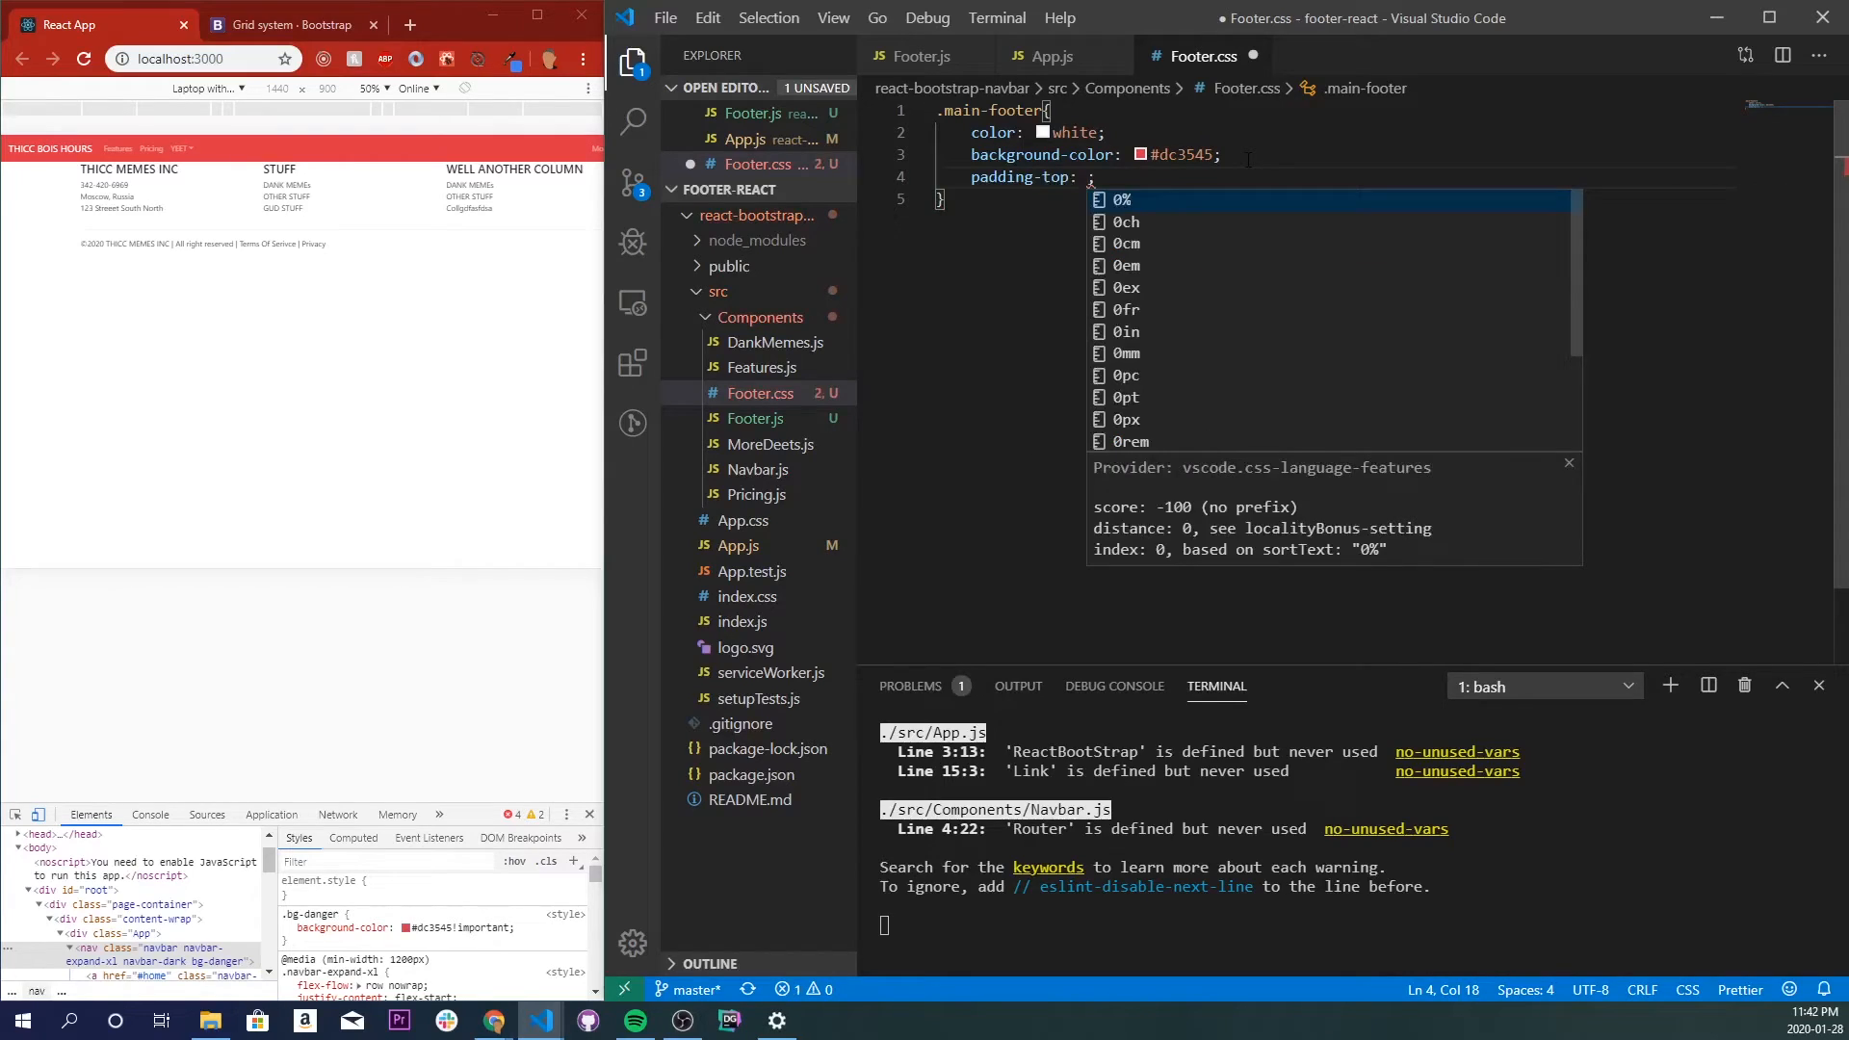
pyautogui.write('3em;')
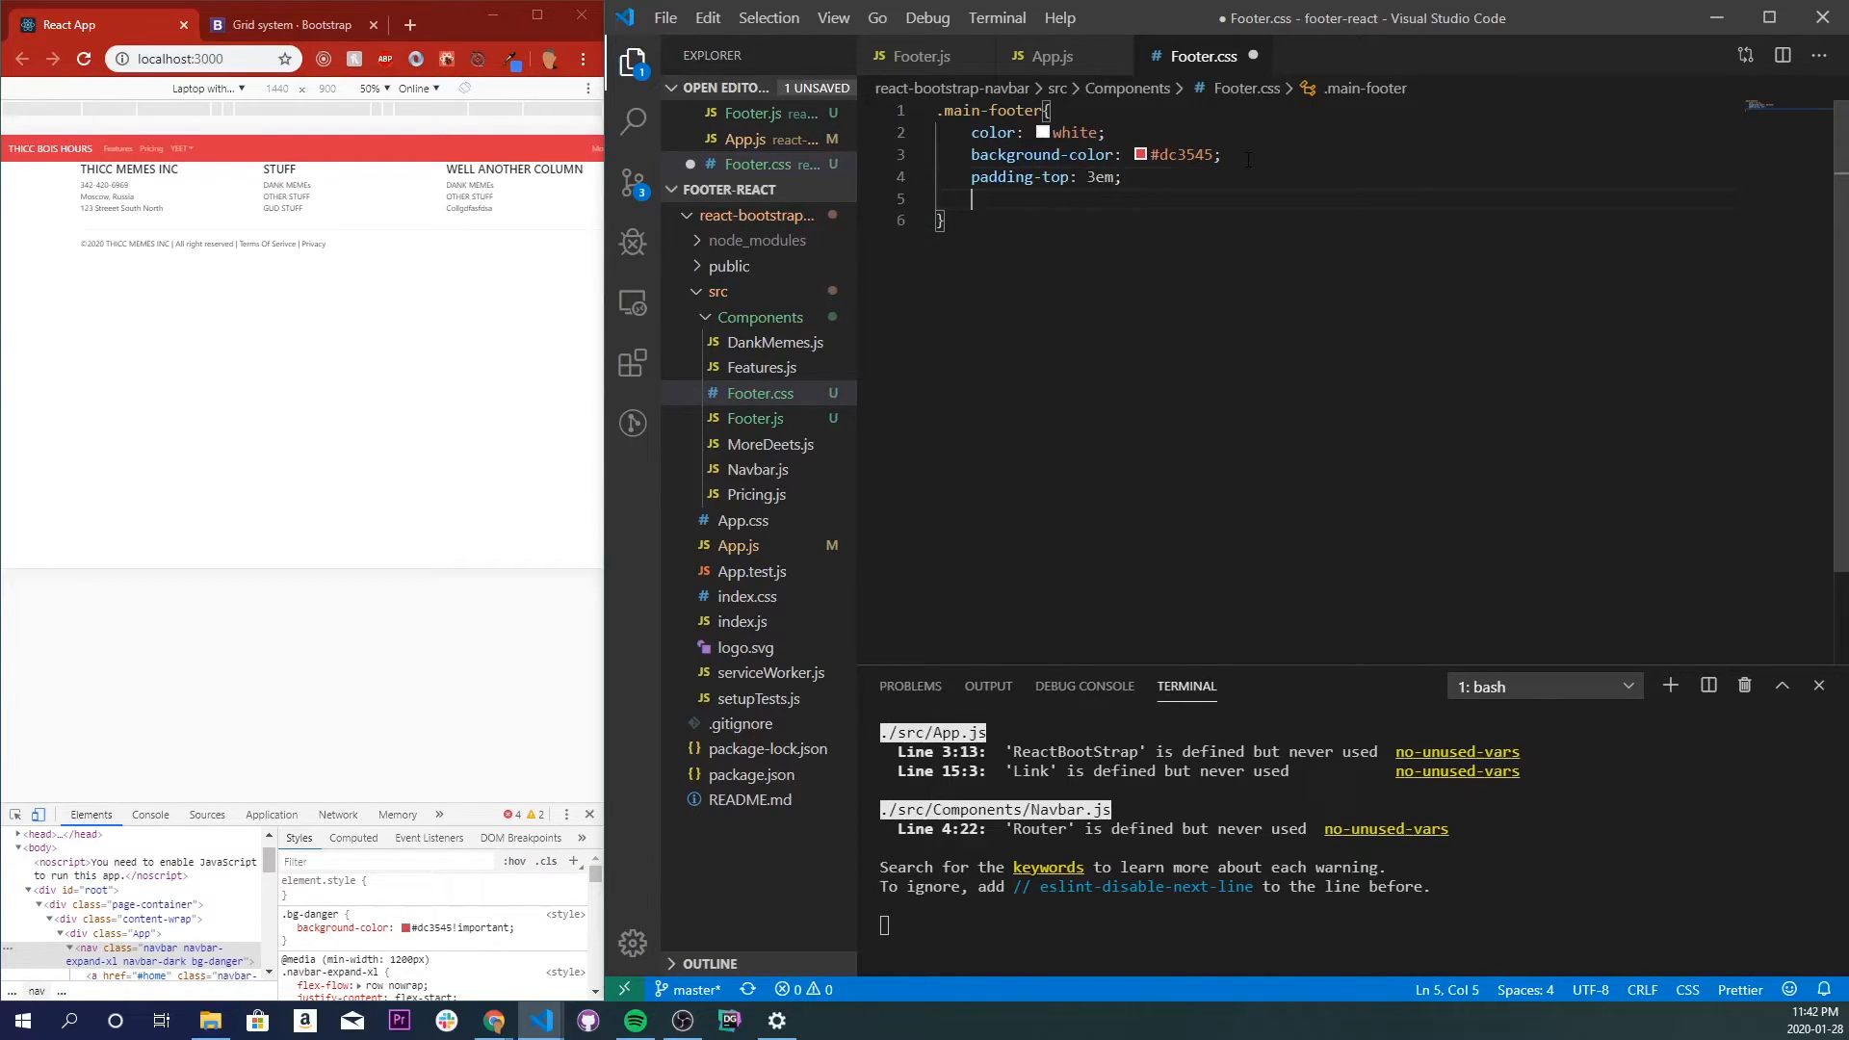
pyautogui.write('position: relative;')
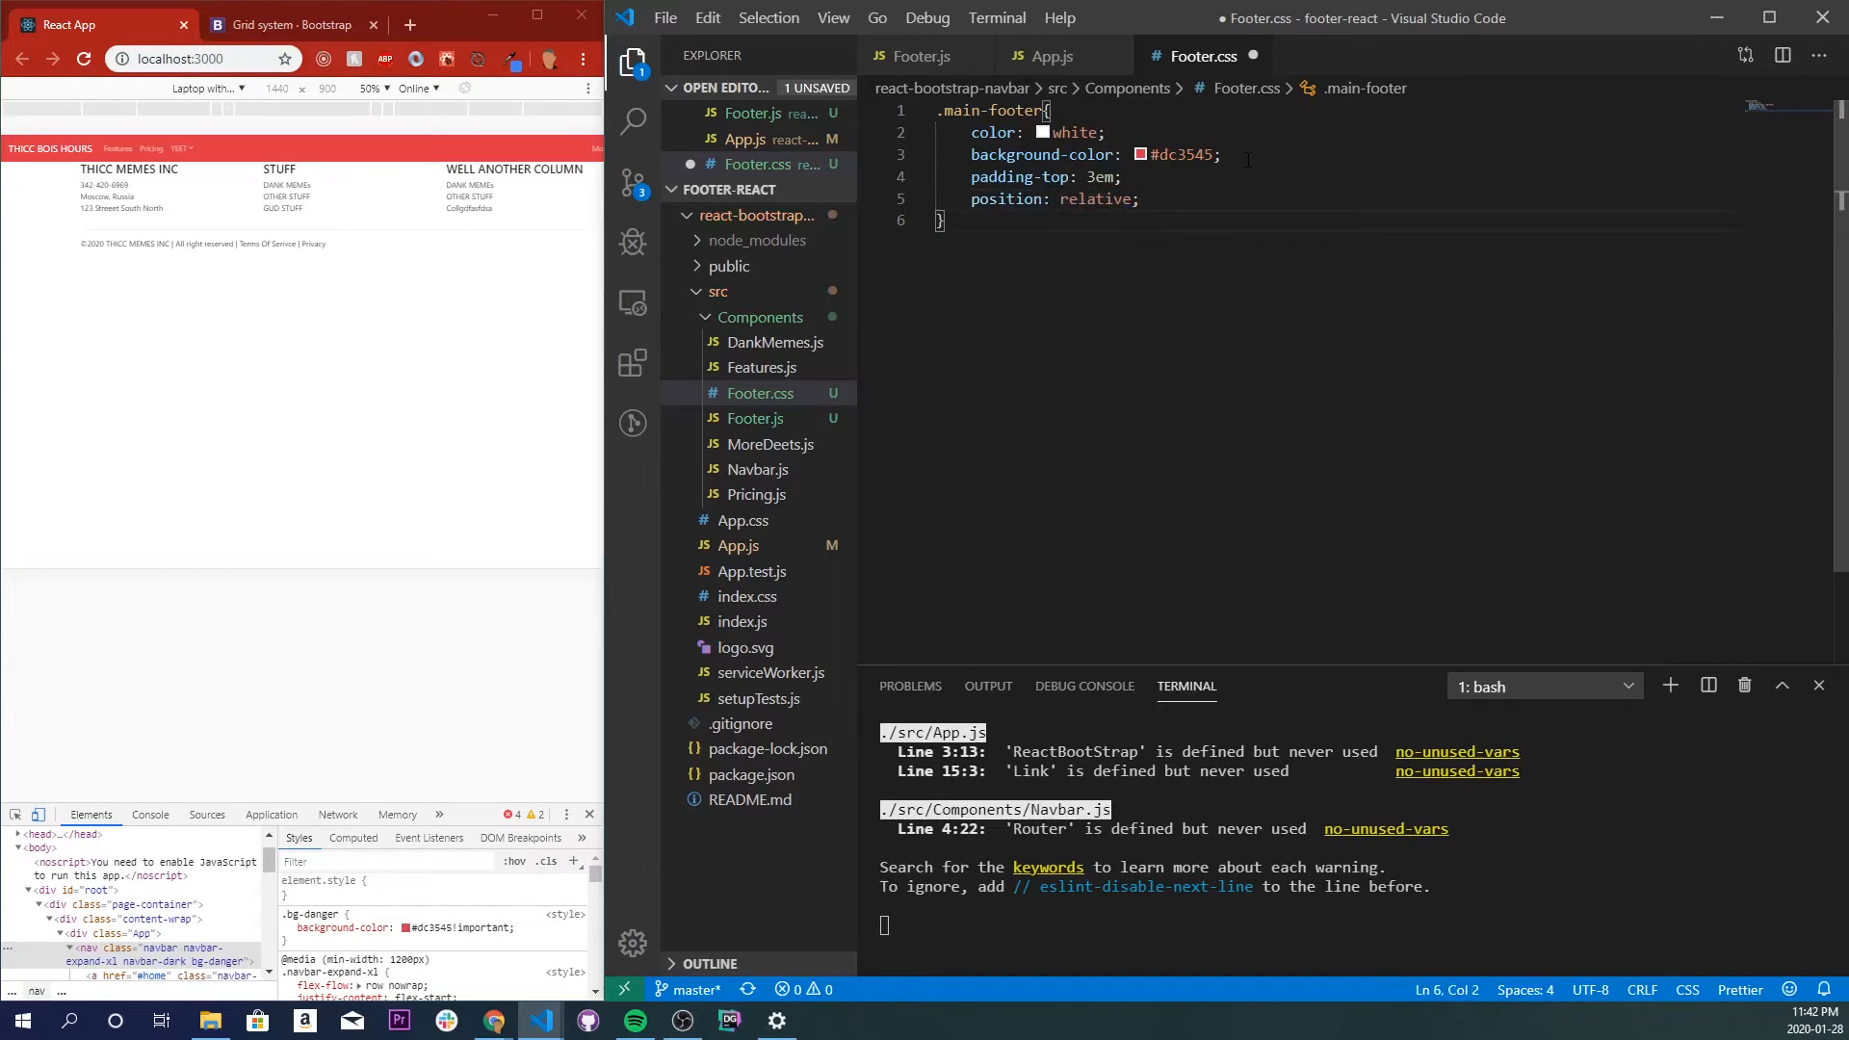
pyautogui.write('bottom: 0;')
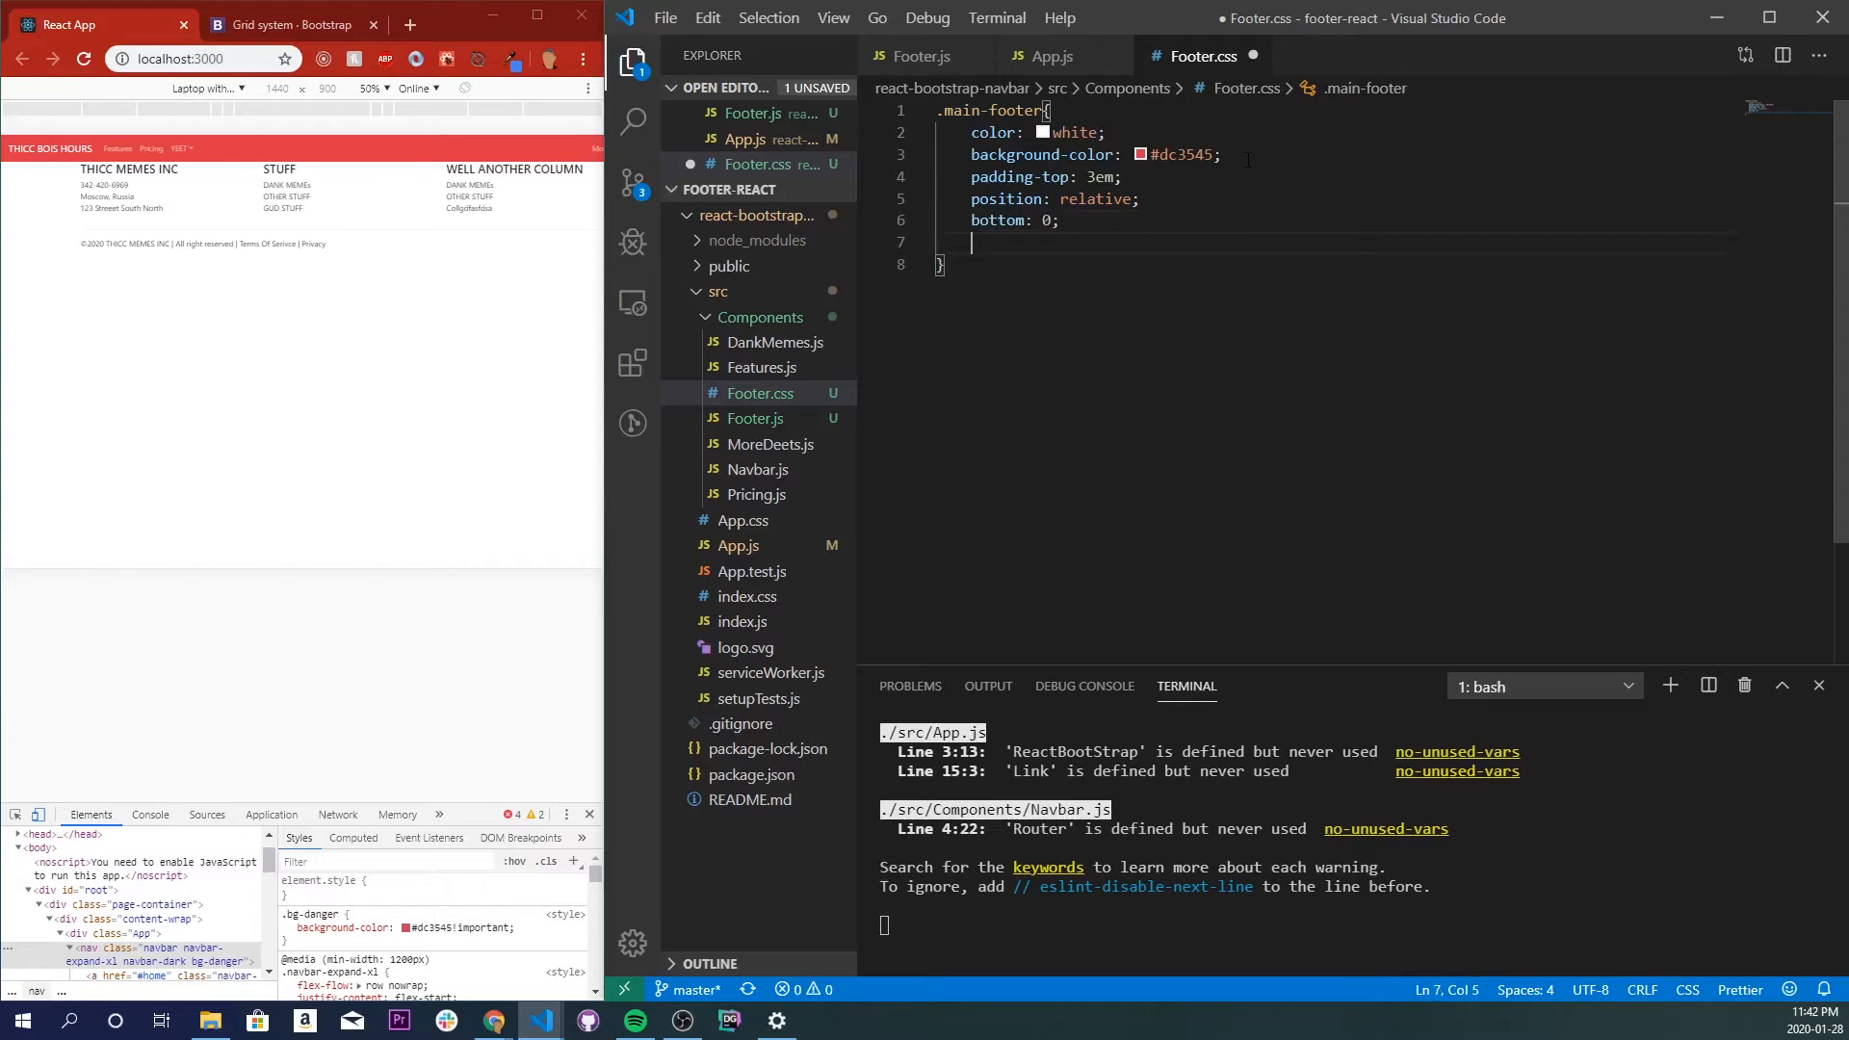
pyautogui.write('width: 100%')
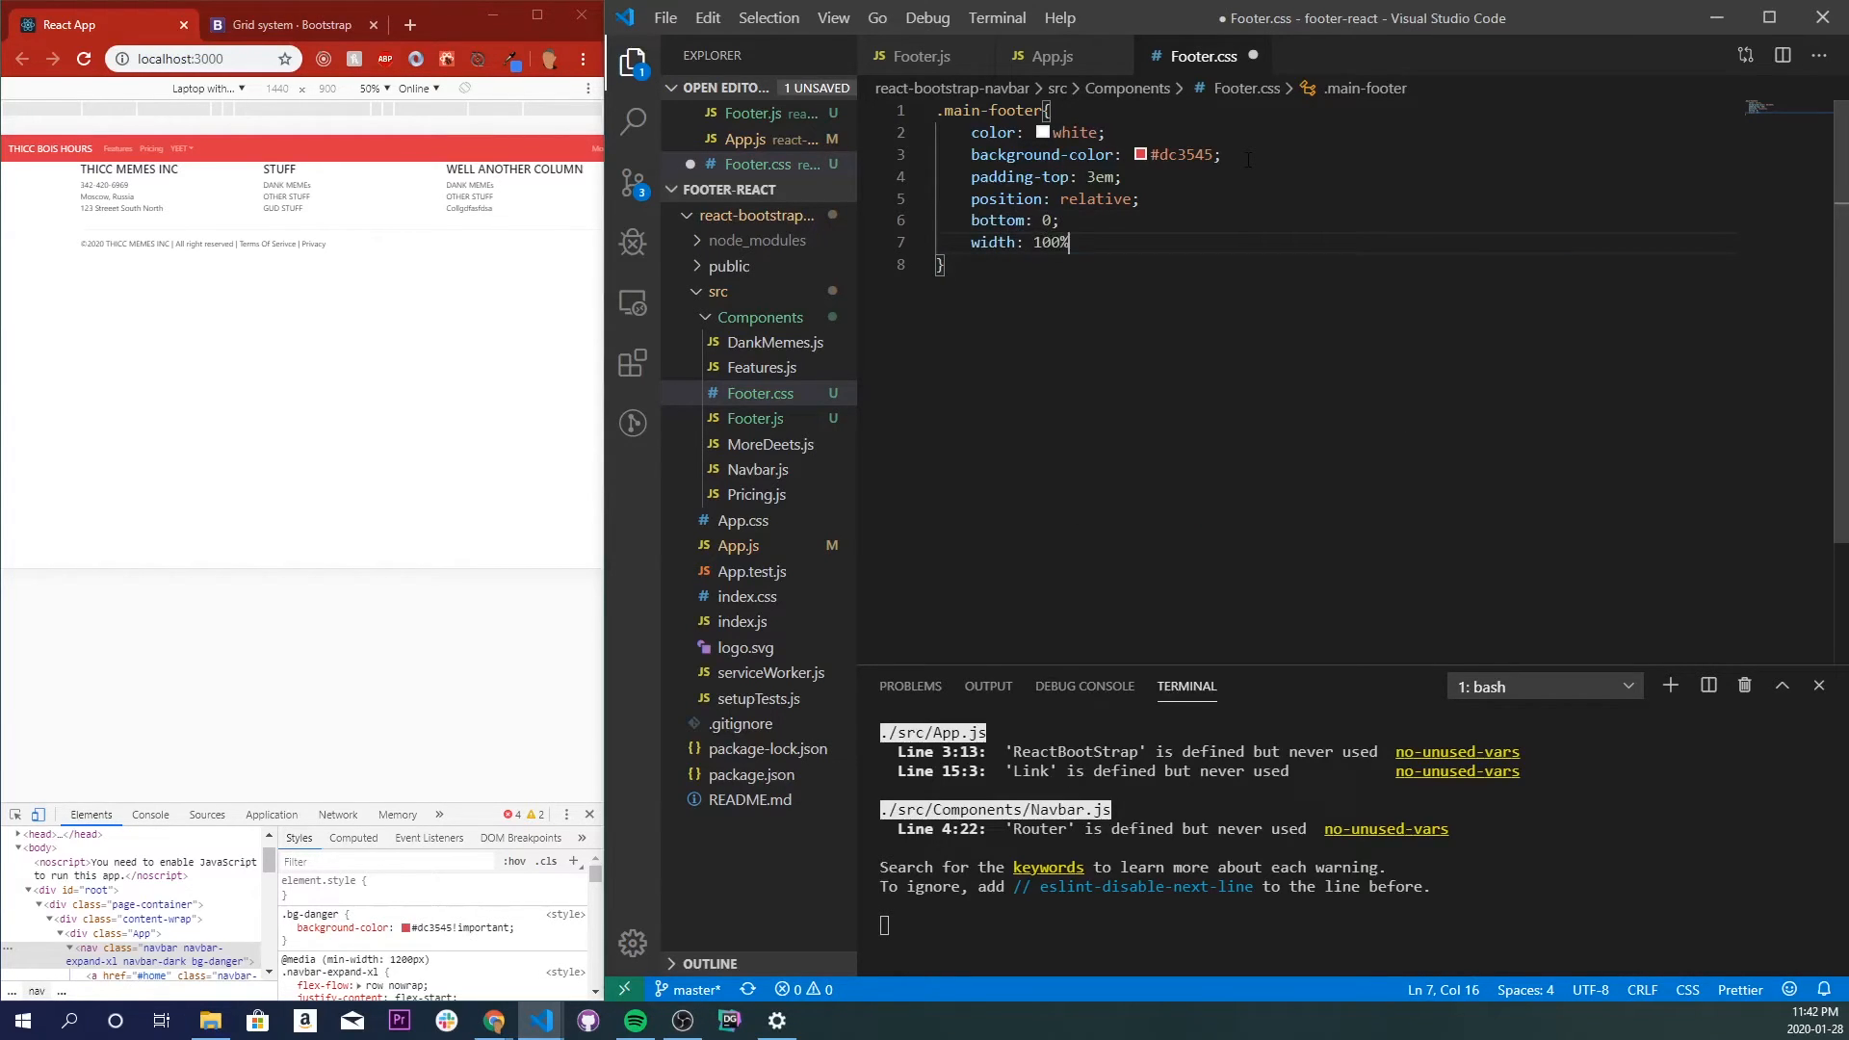
pyautogui.write(';')
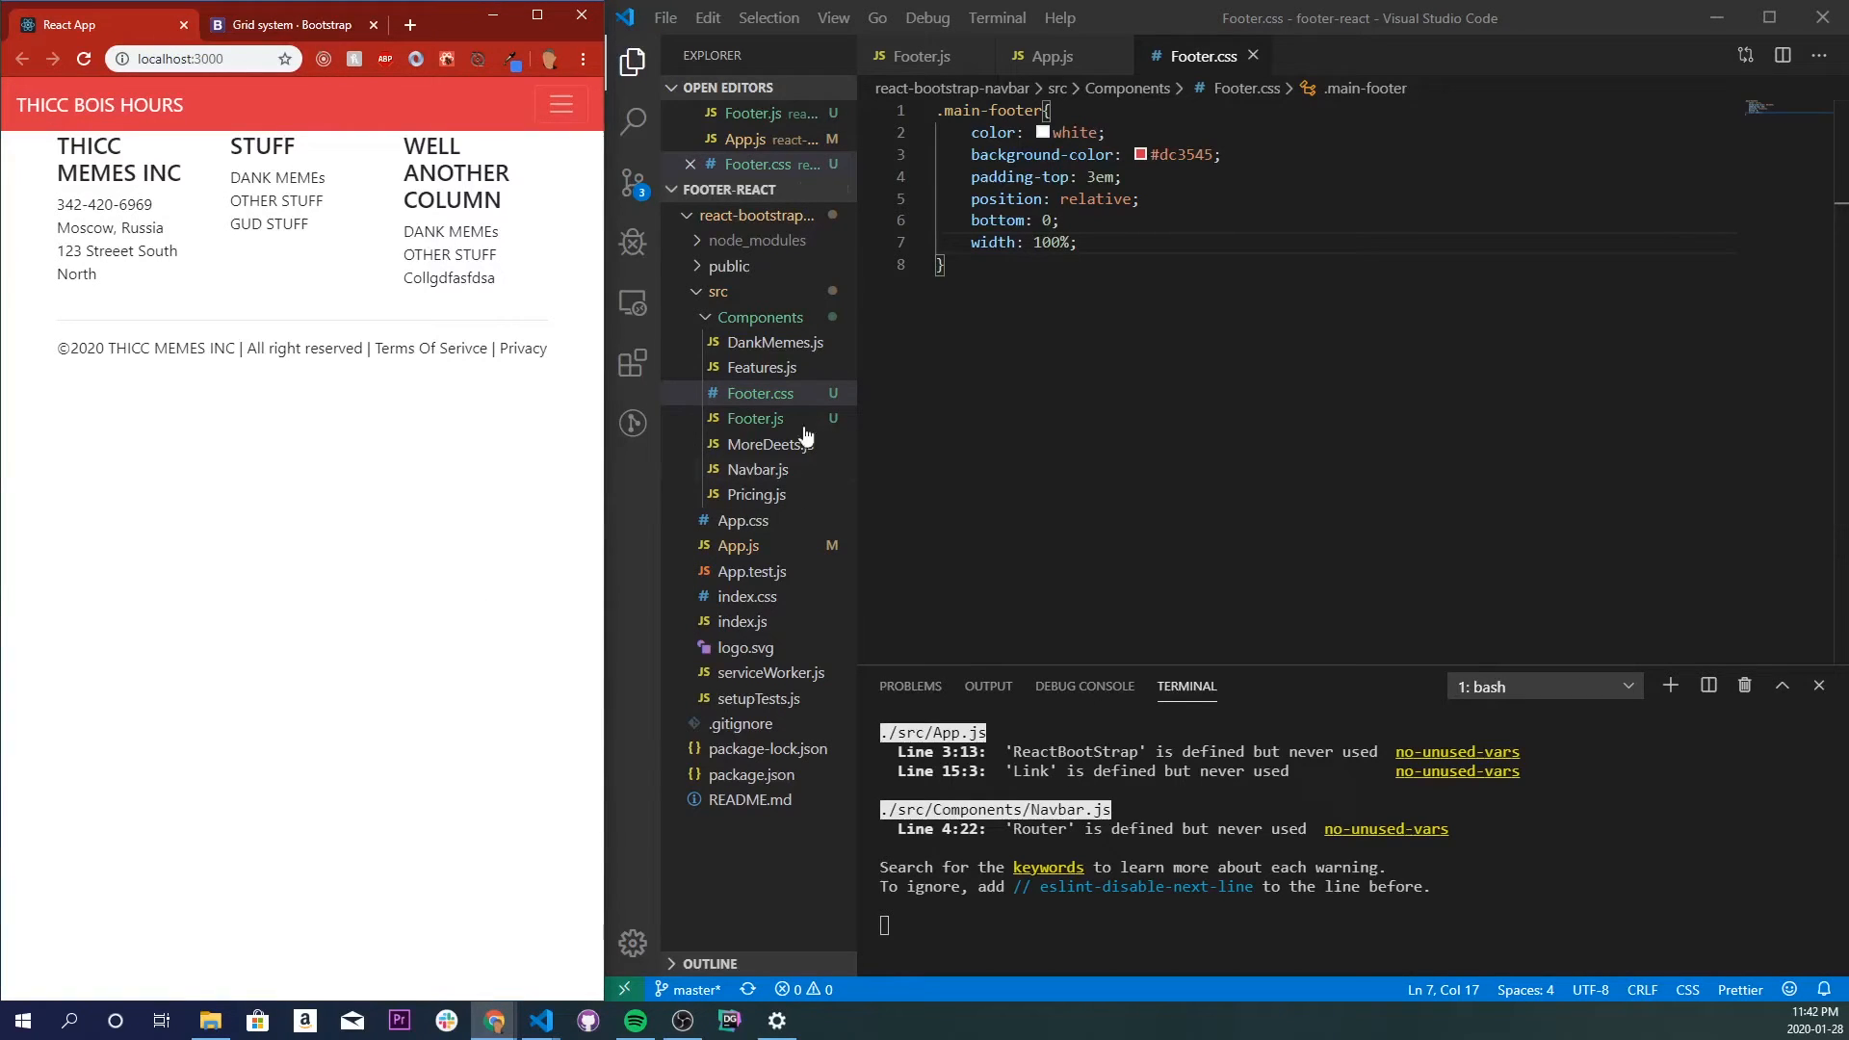
pyautogui.click(737, 545)
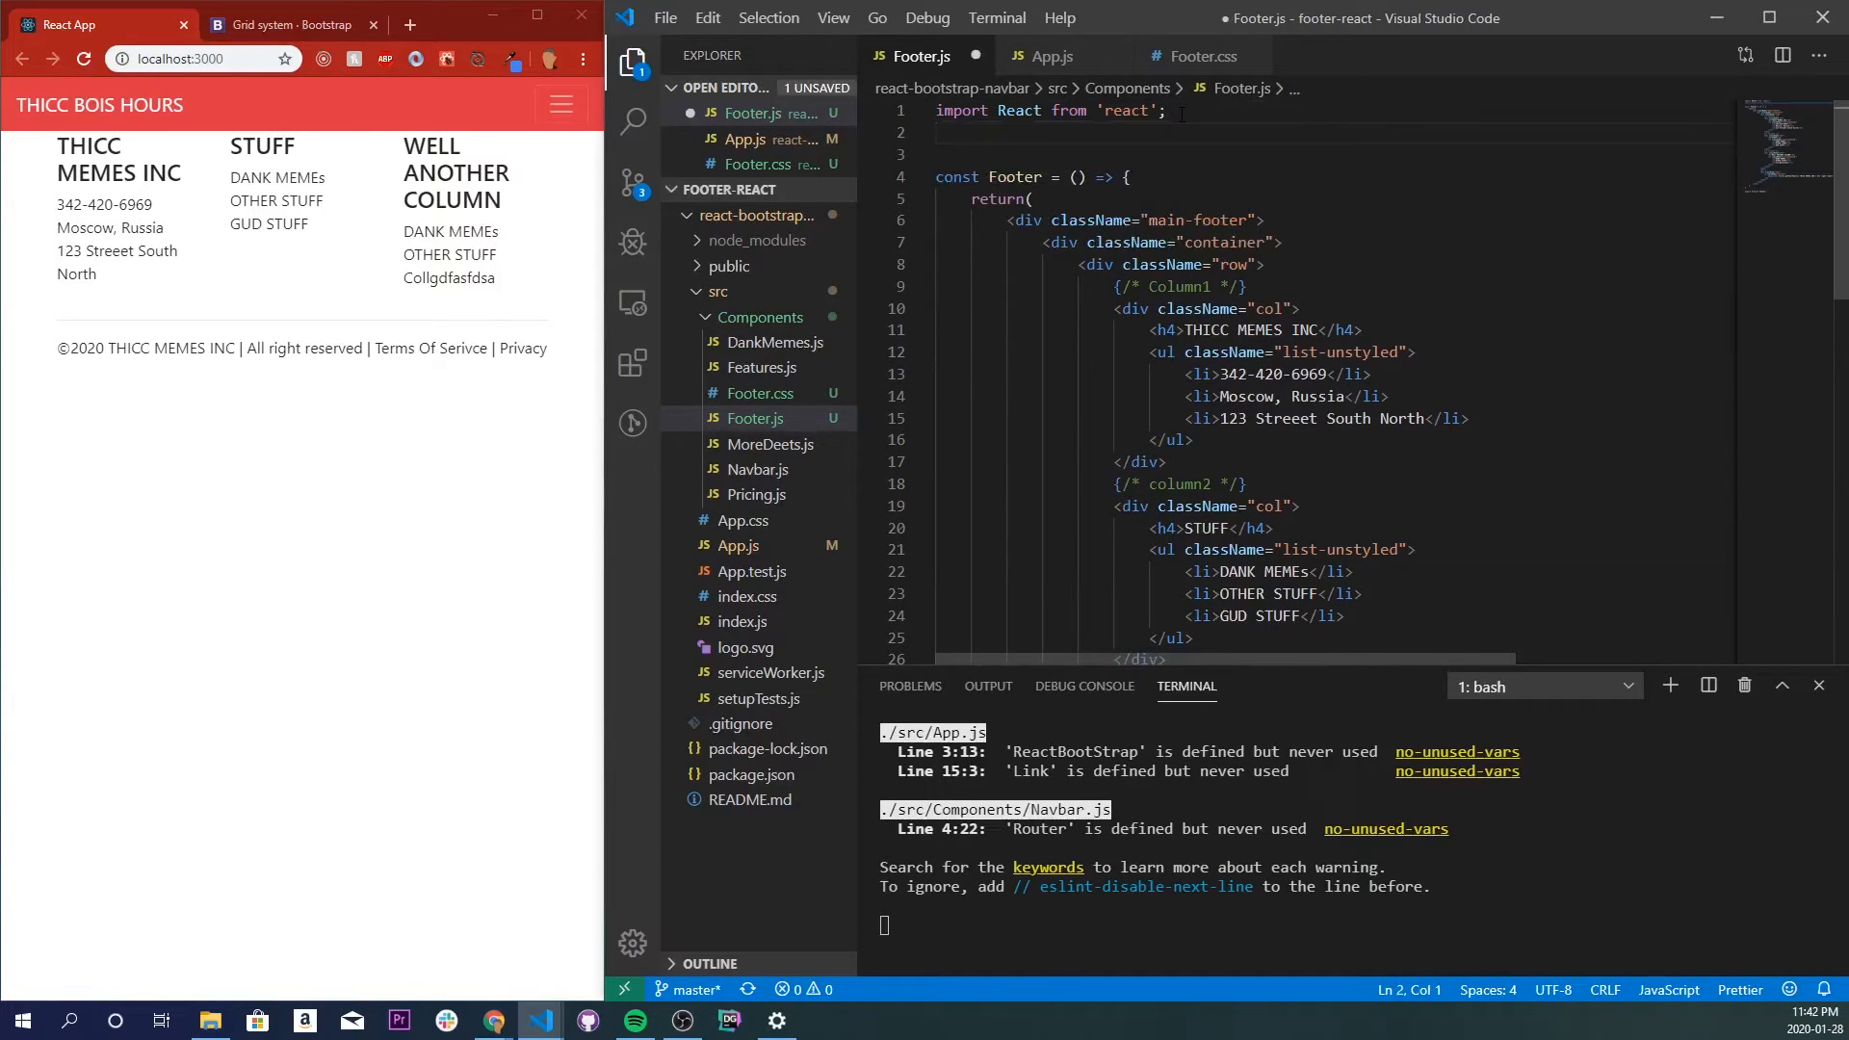
# Add import "./Footer.css" to Footer.js so the footer renders red with white text.
pyautogui.write('import "')
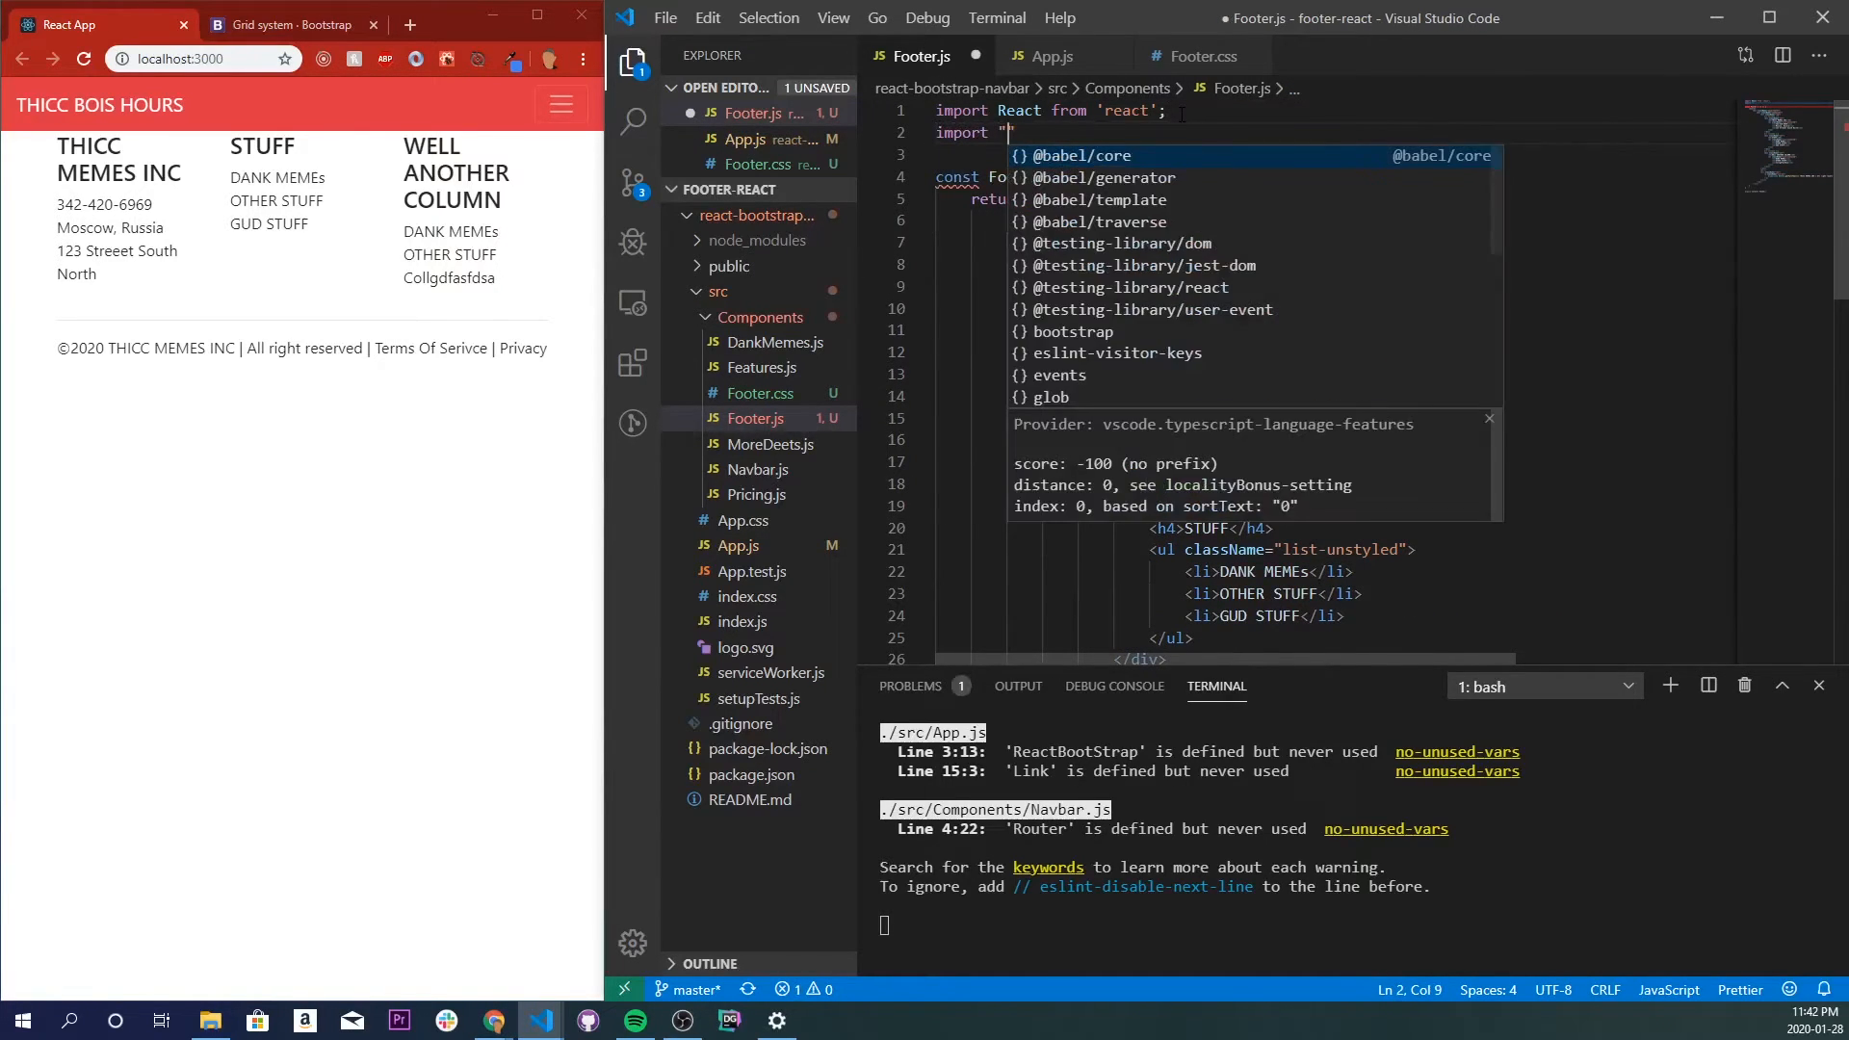
pyautogui.write('./')
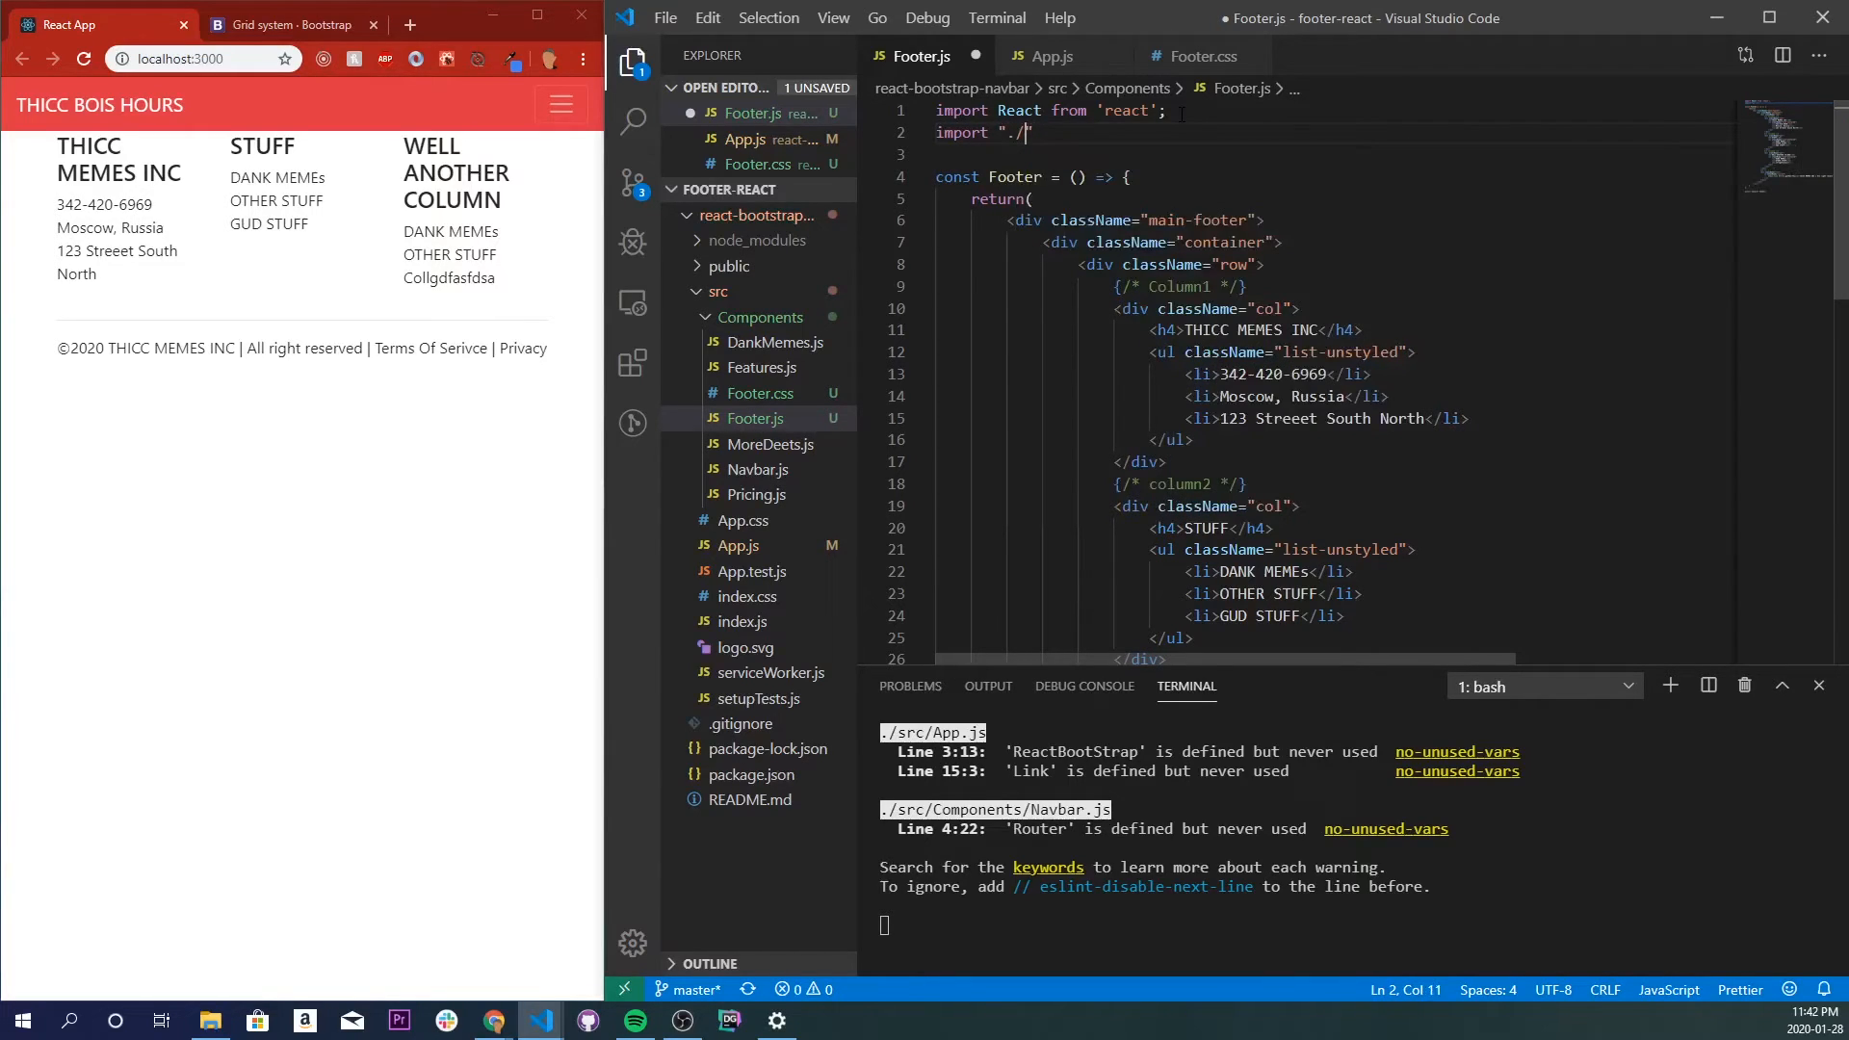
pyautogui.write('Footer')
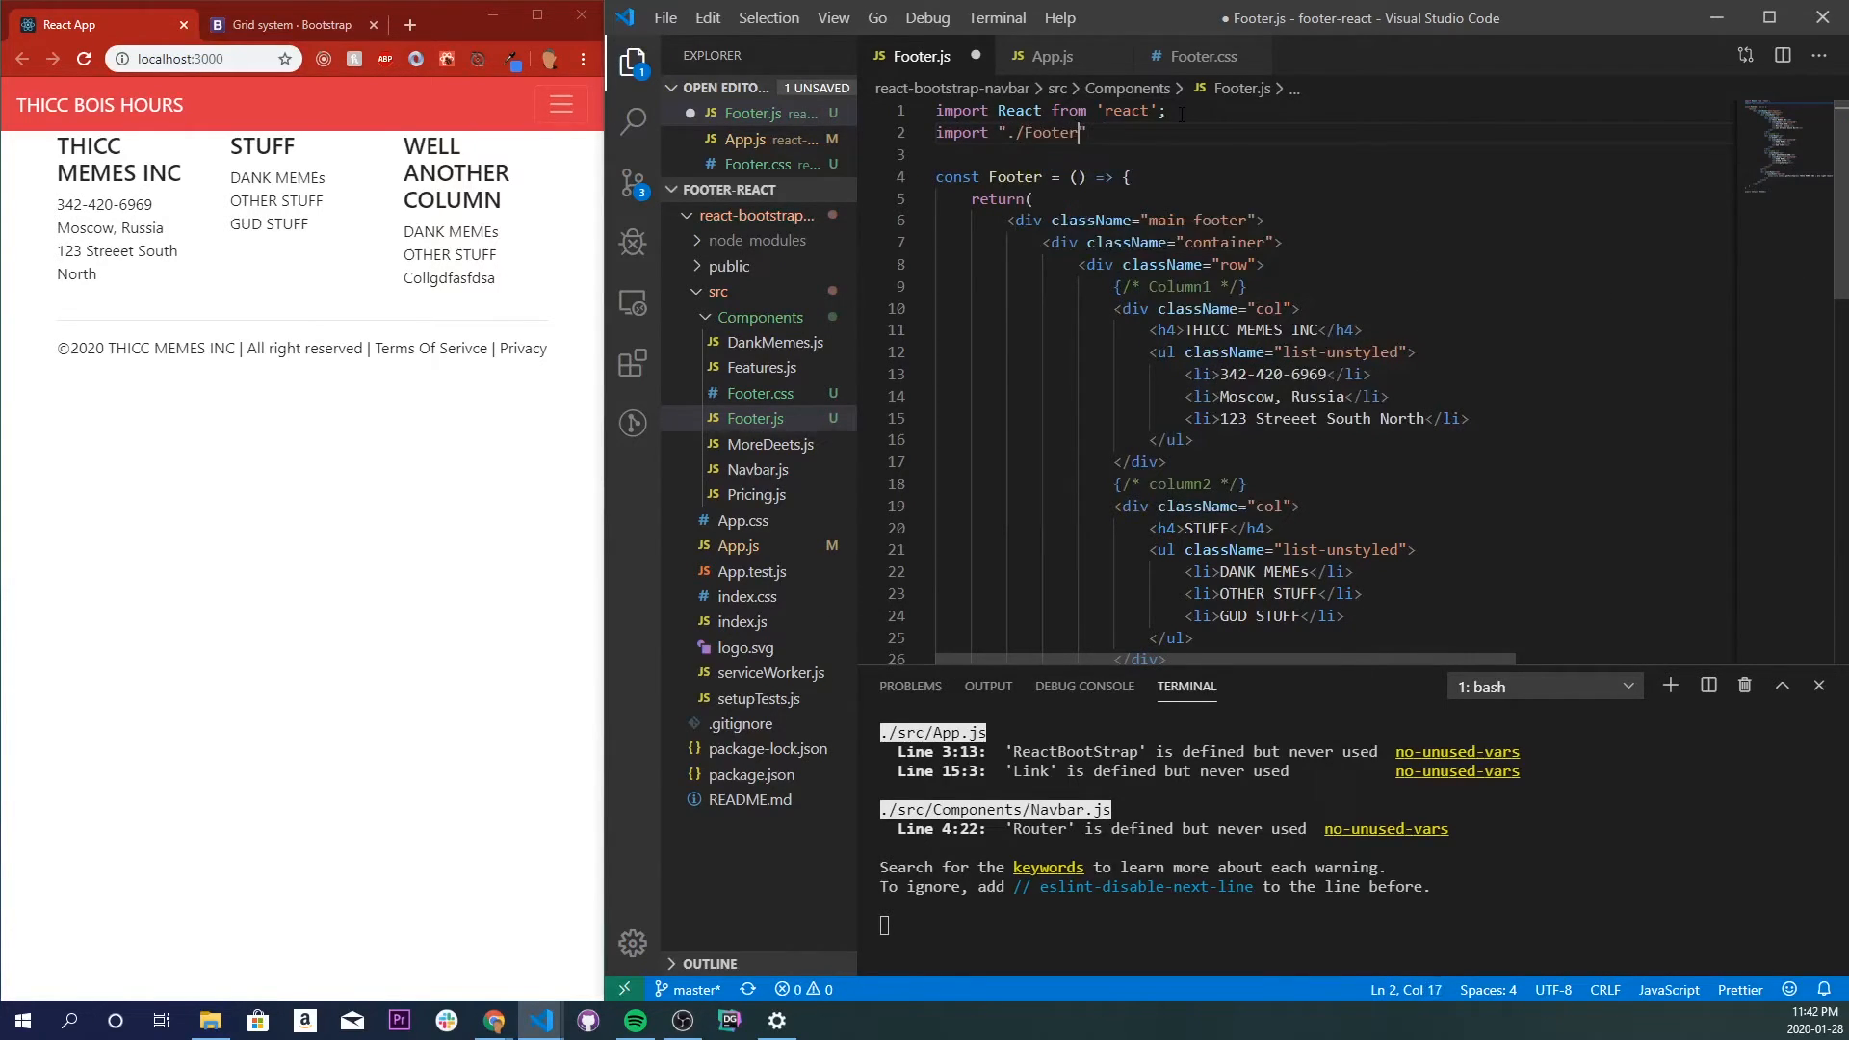
pyautogui.write('.css')
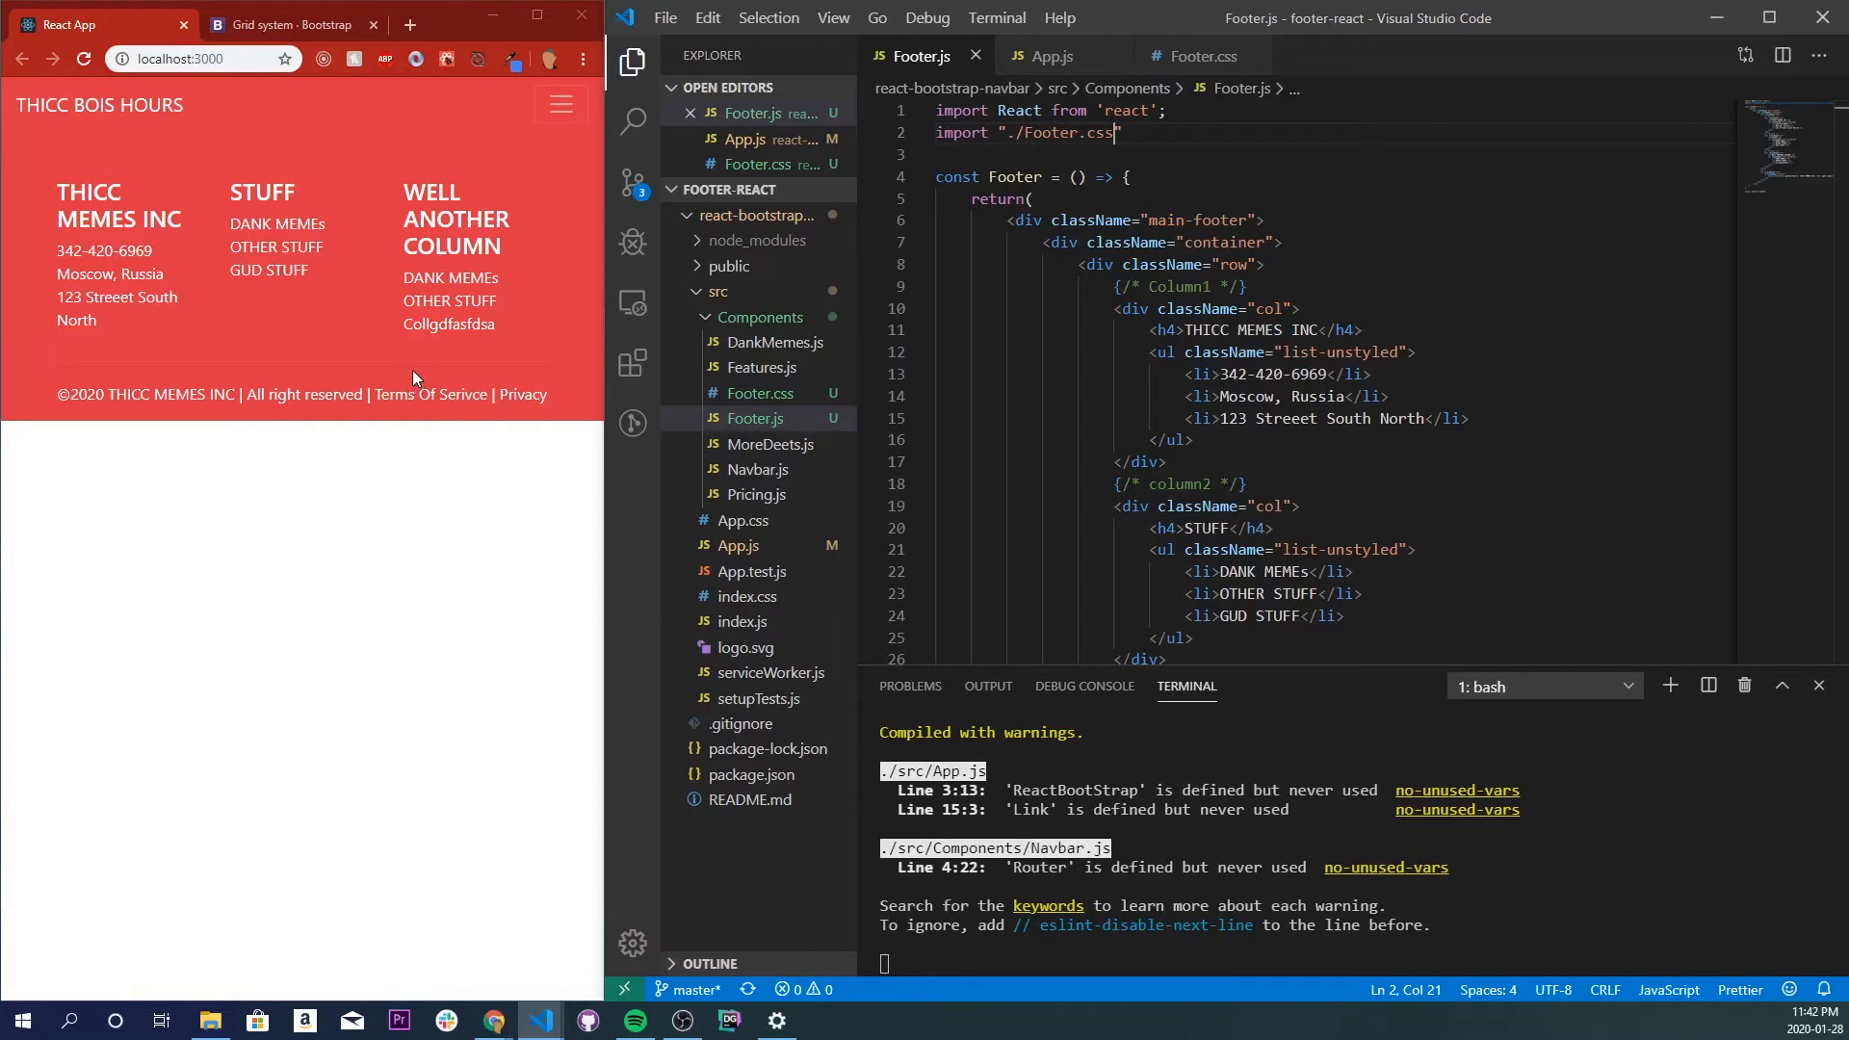
pyautogui.moveTo(93, 756)
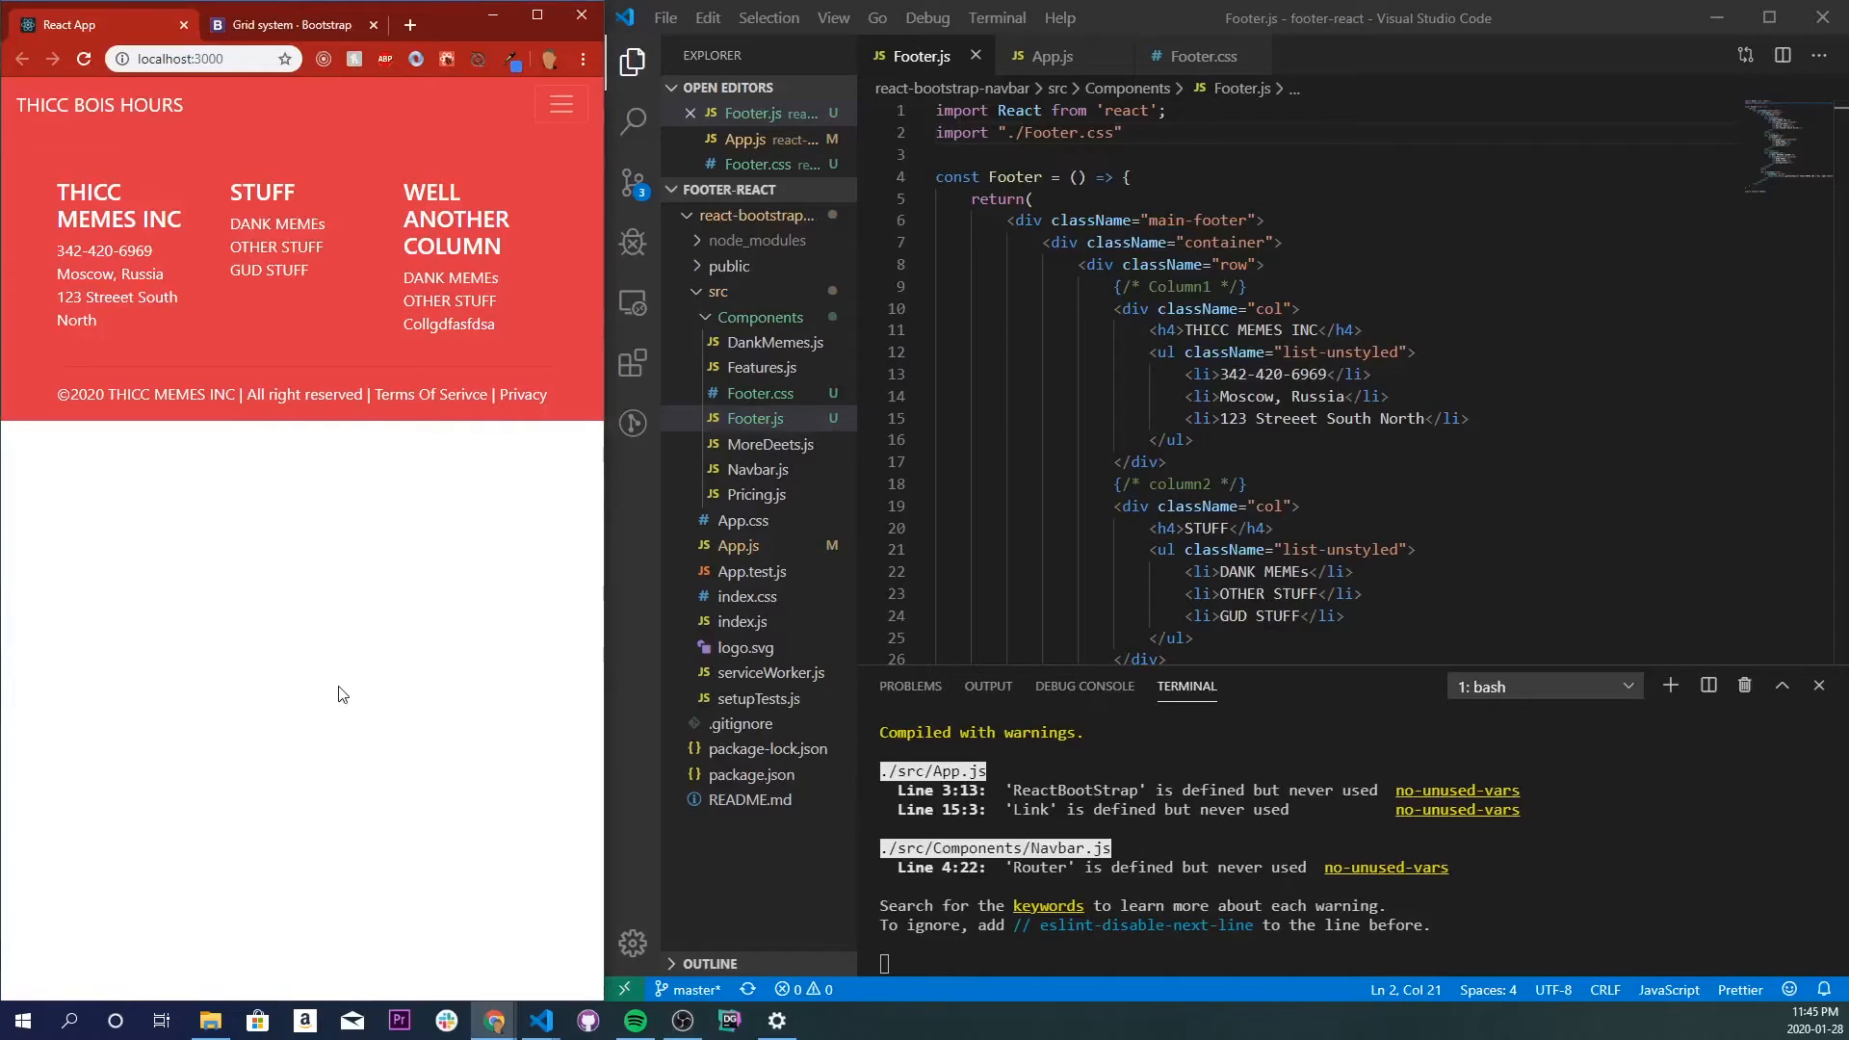
pyautogui.moveTo(450, 786)
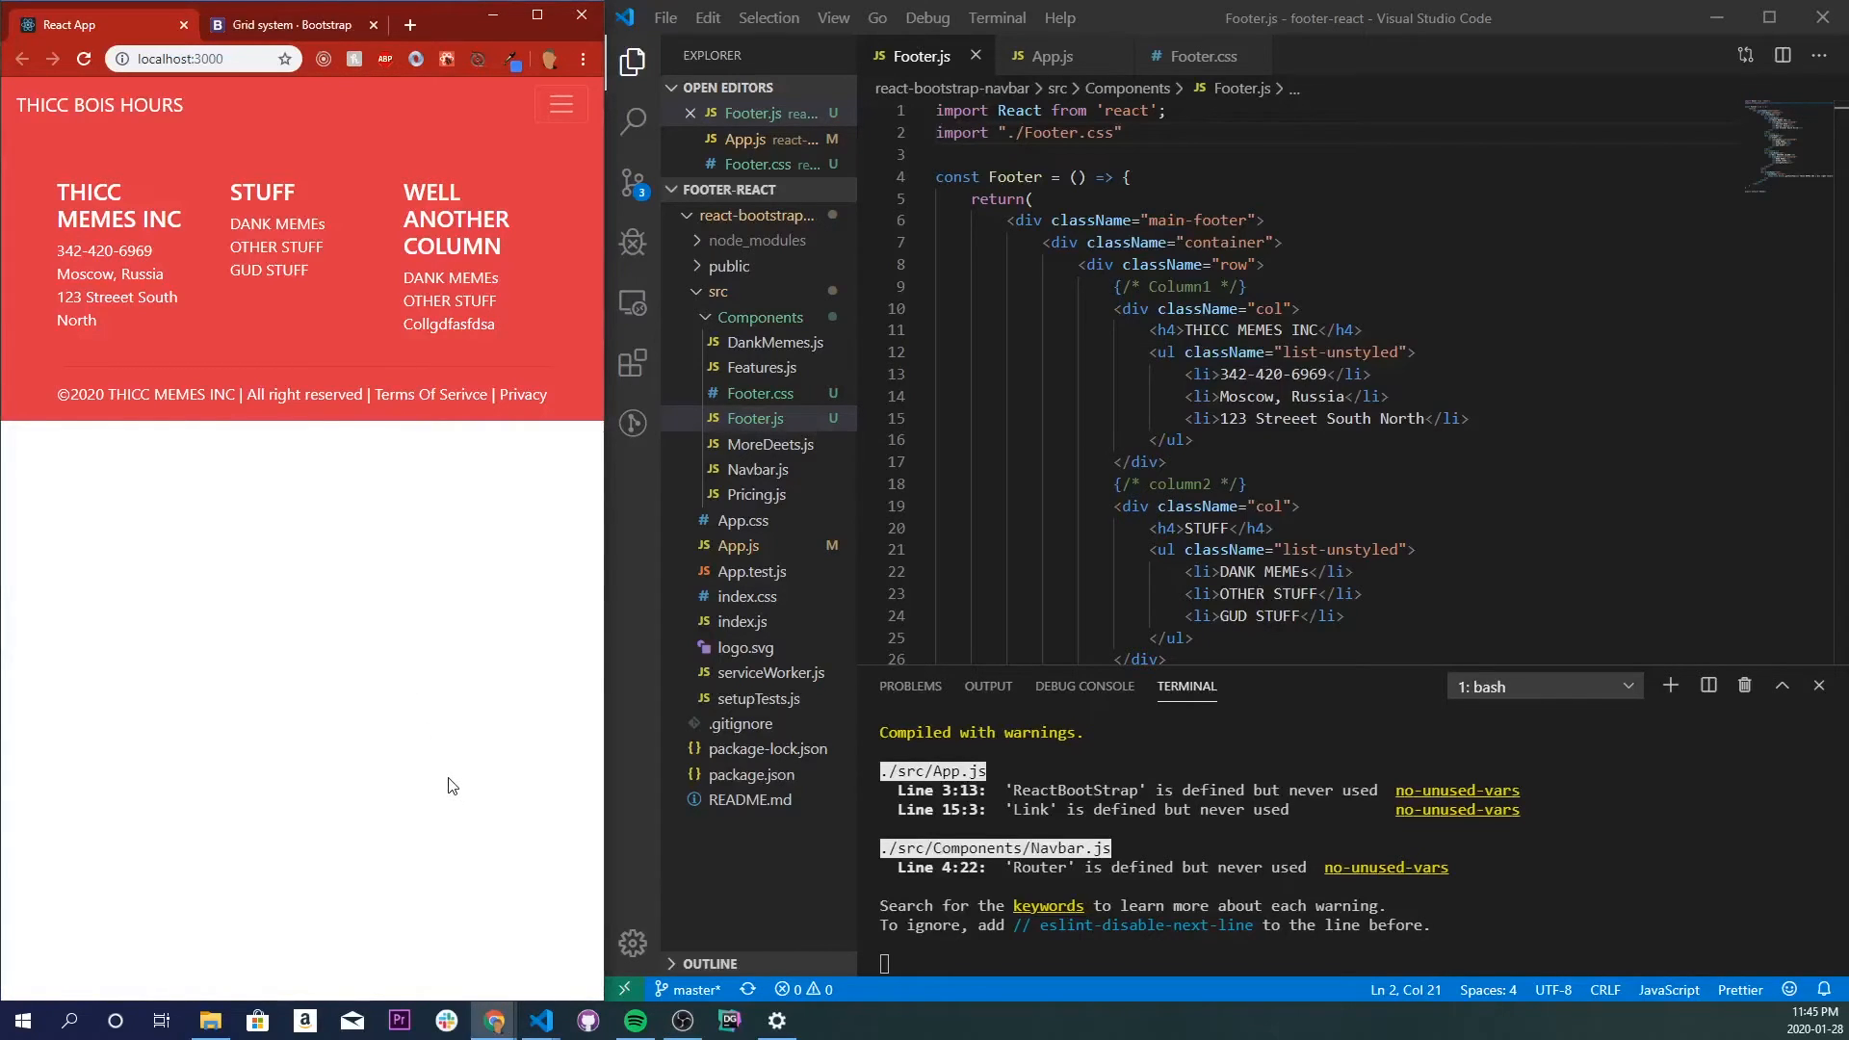
pyautogui.moveTo(495, 715)
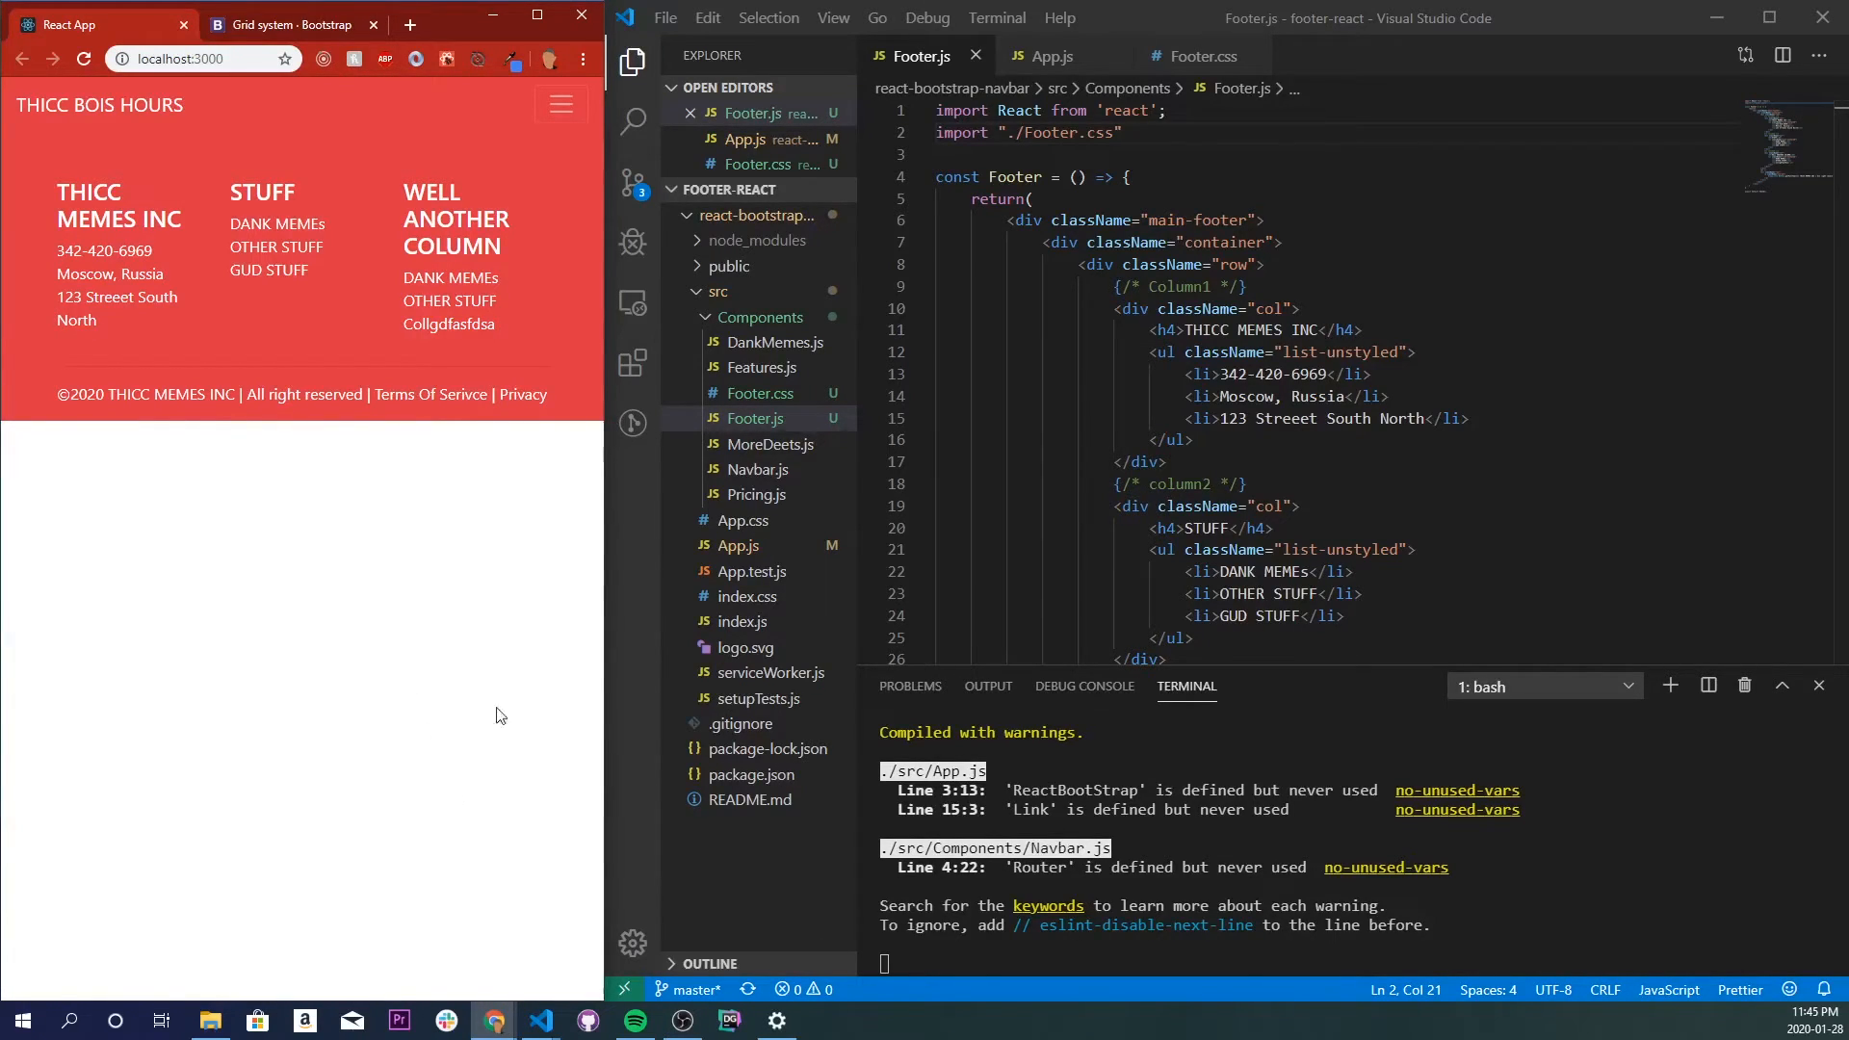
pyautogui.click(1045, 56)
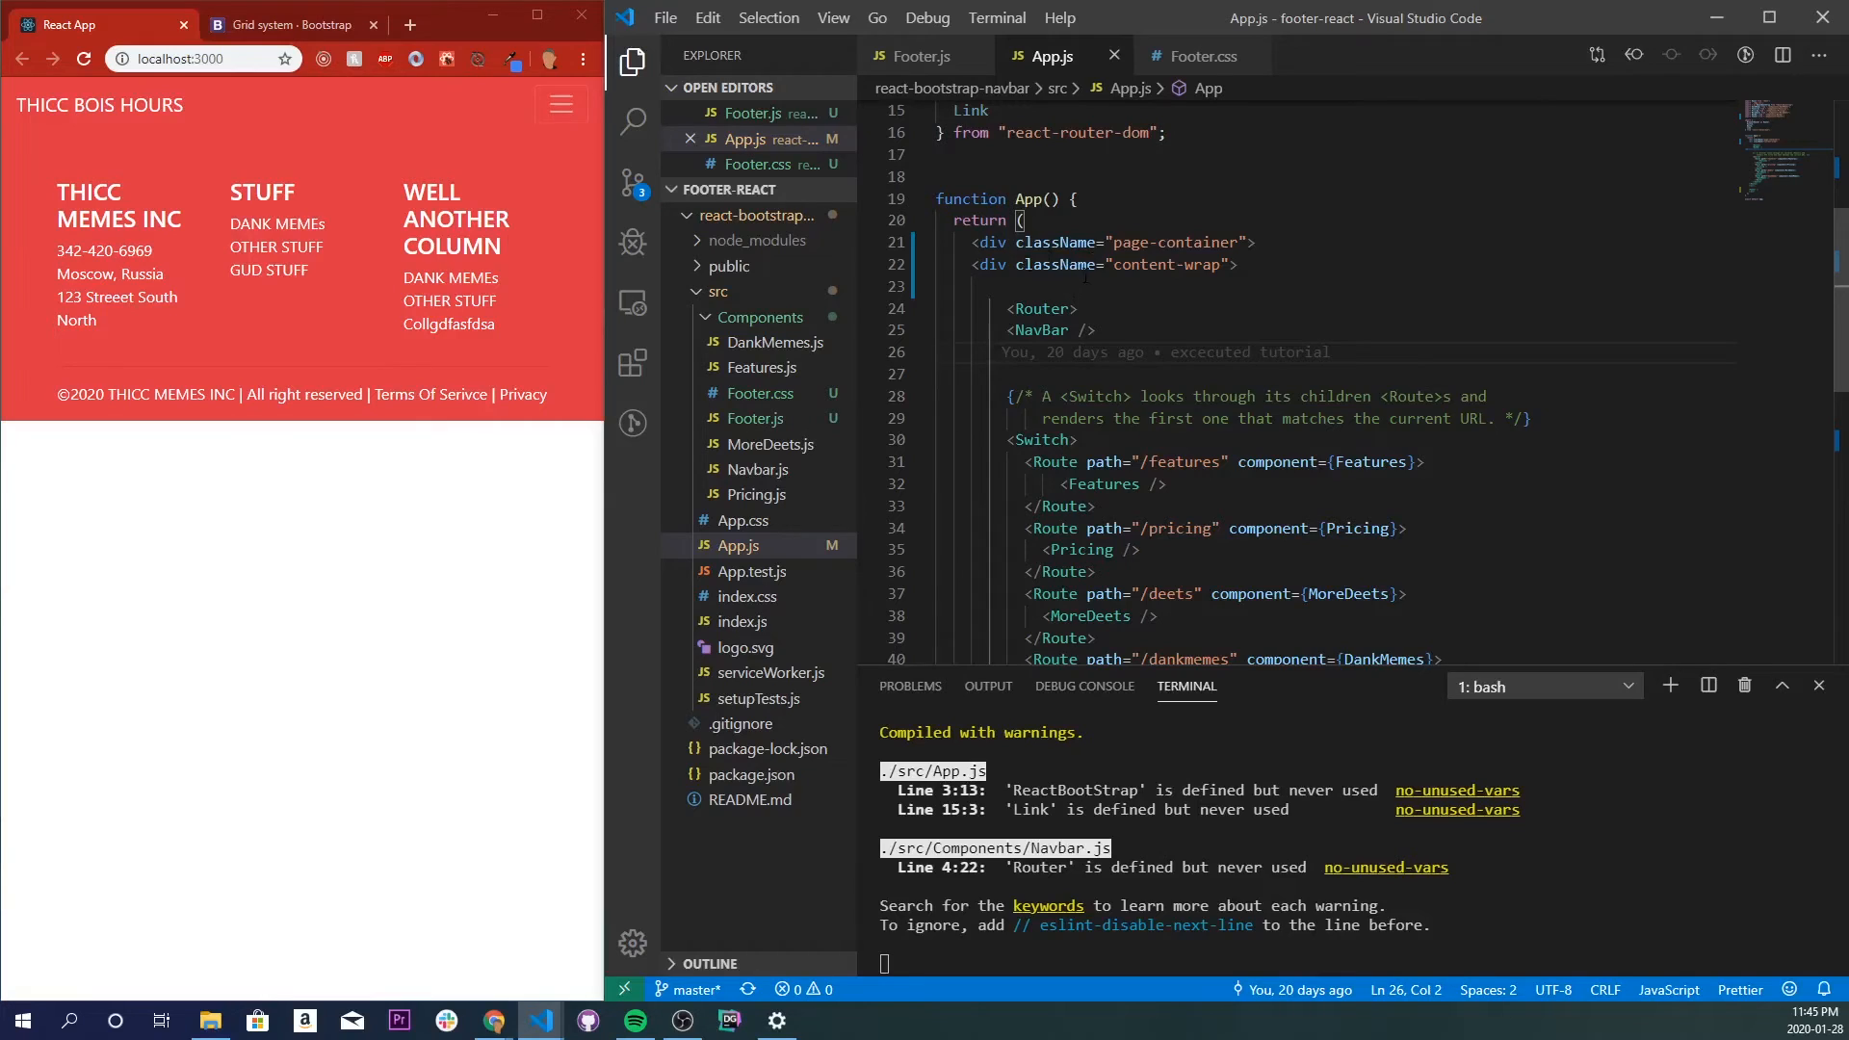
pyautogui.moveTo(742, 520)
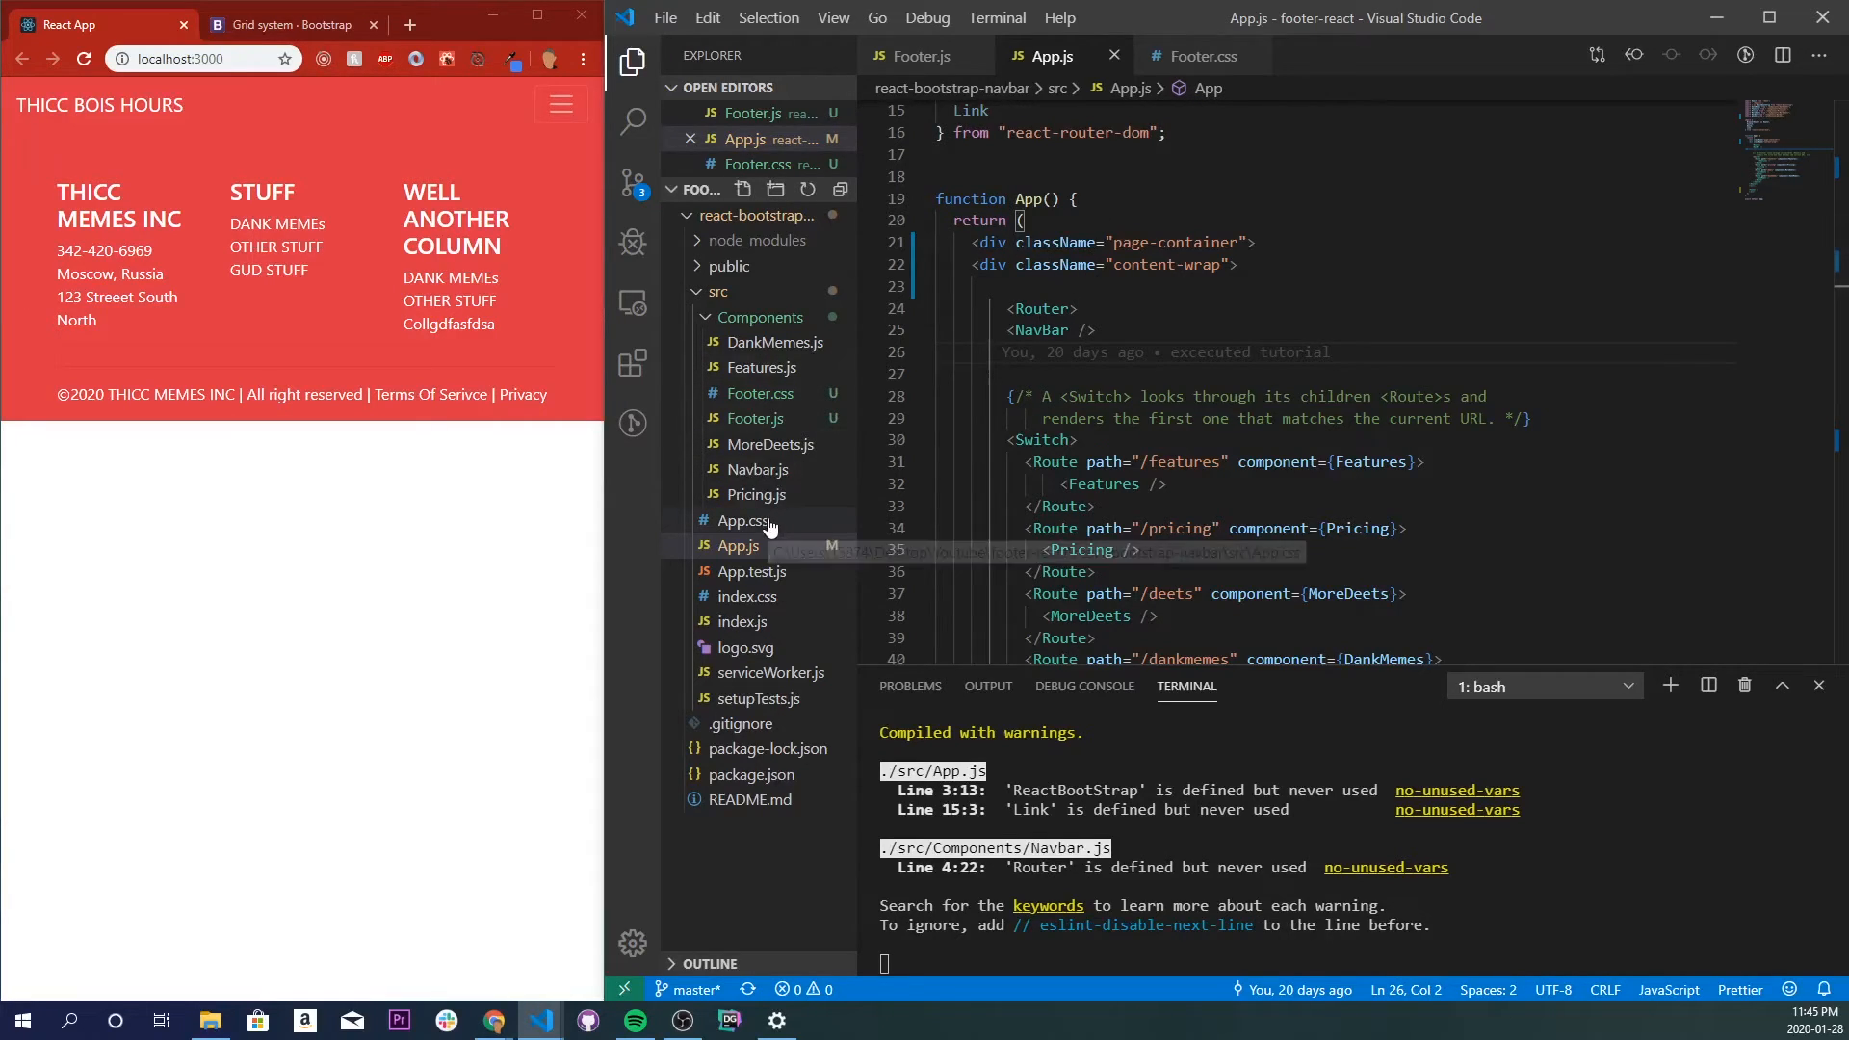
# In App.css, add .page-container as a flex column with min-height 100vh, and .content-wrap with flex:1.
pyautogui.click(742, 521)
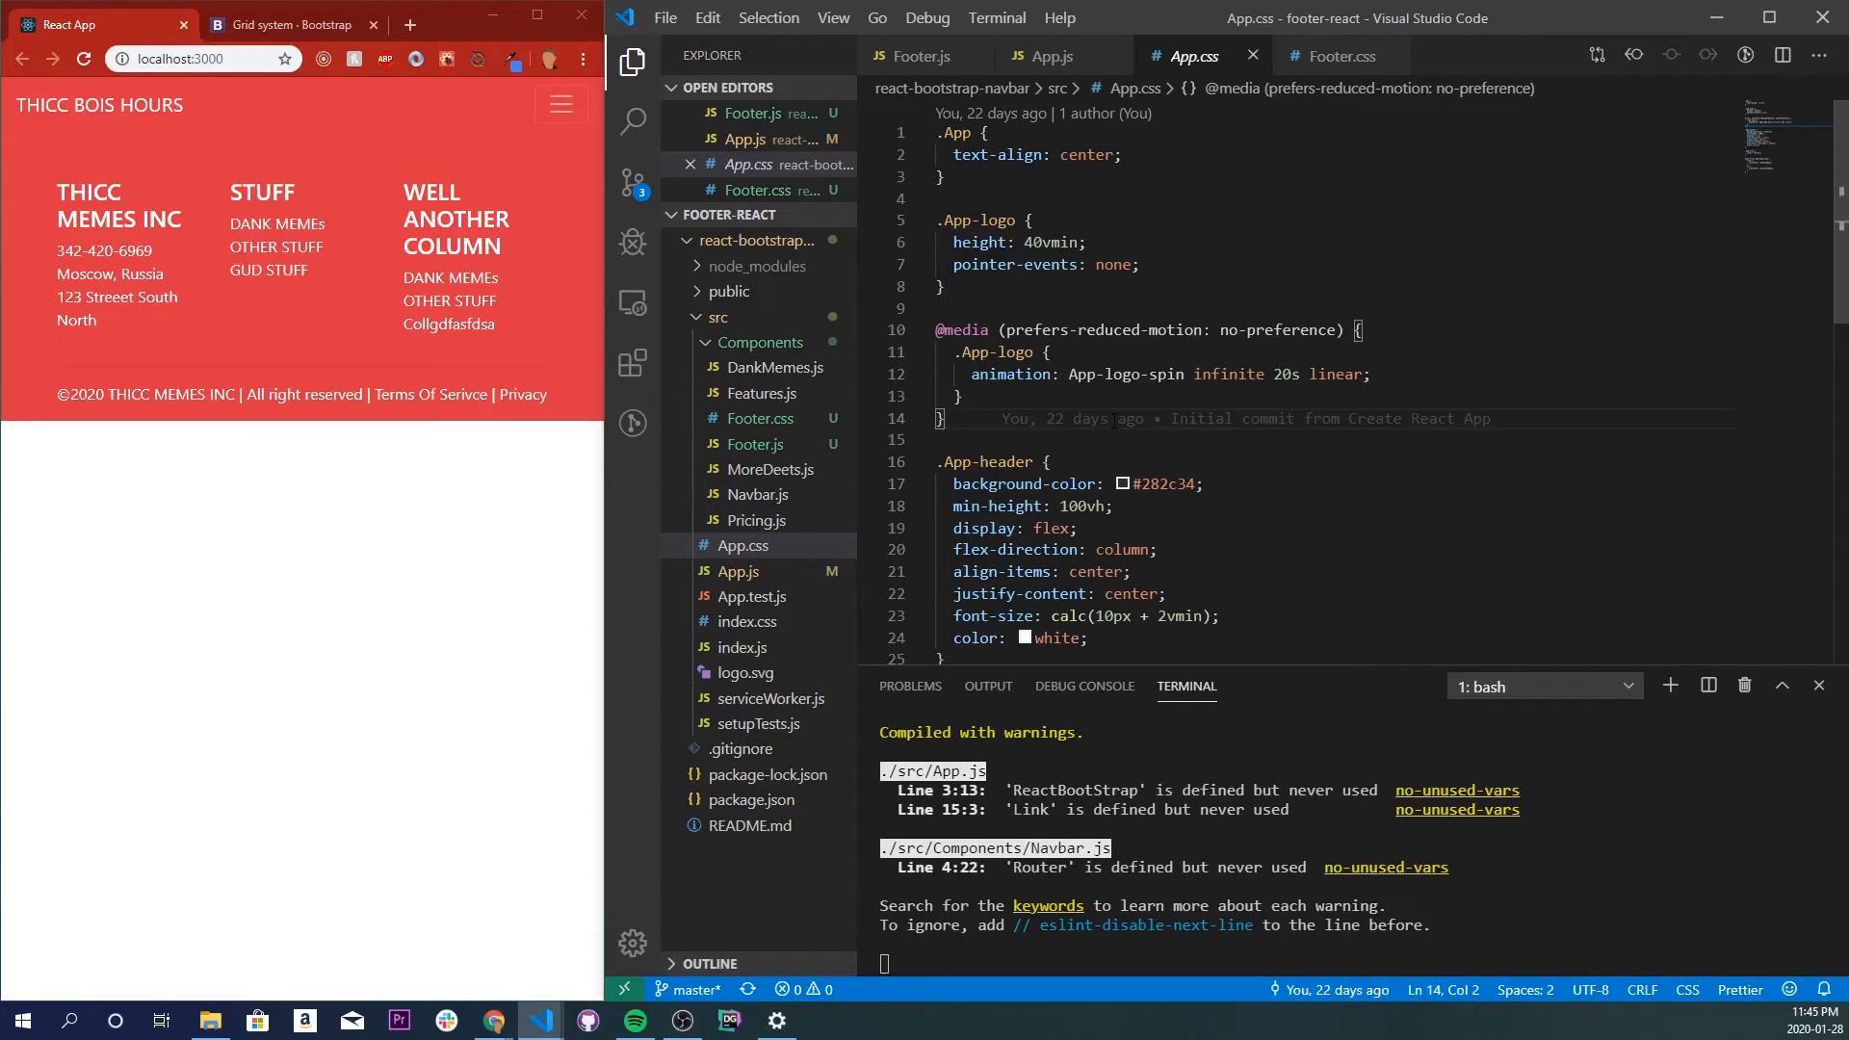
pyautogui.press('Enter')
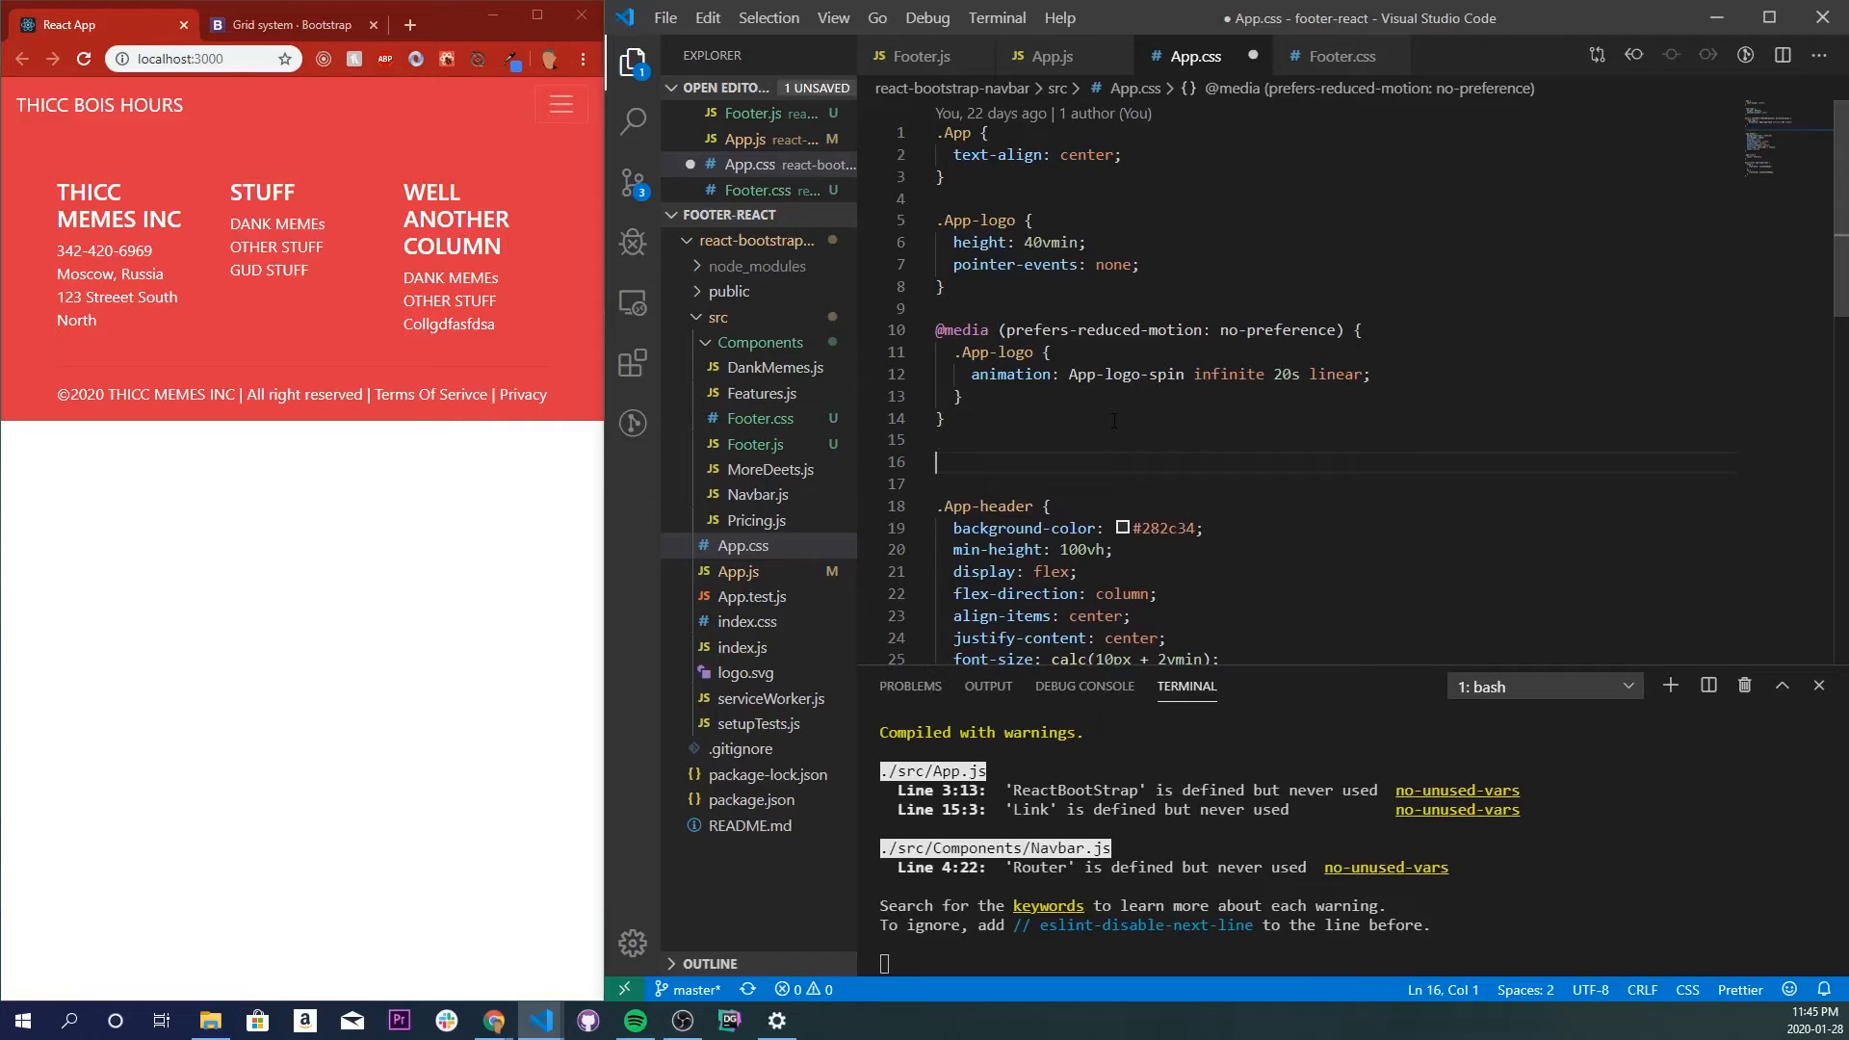
pyautogui.write('.page-')
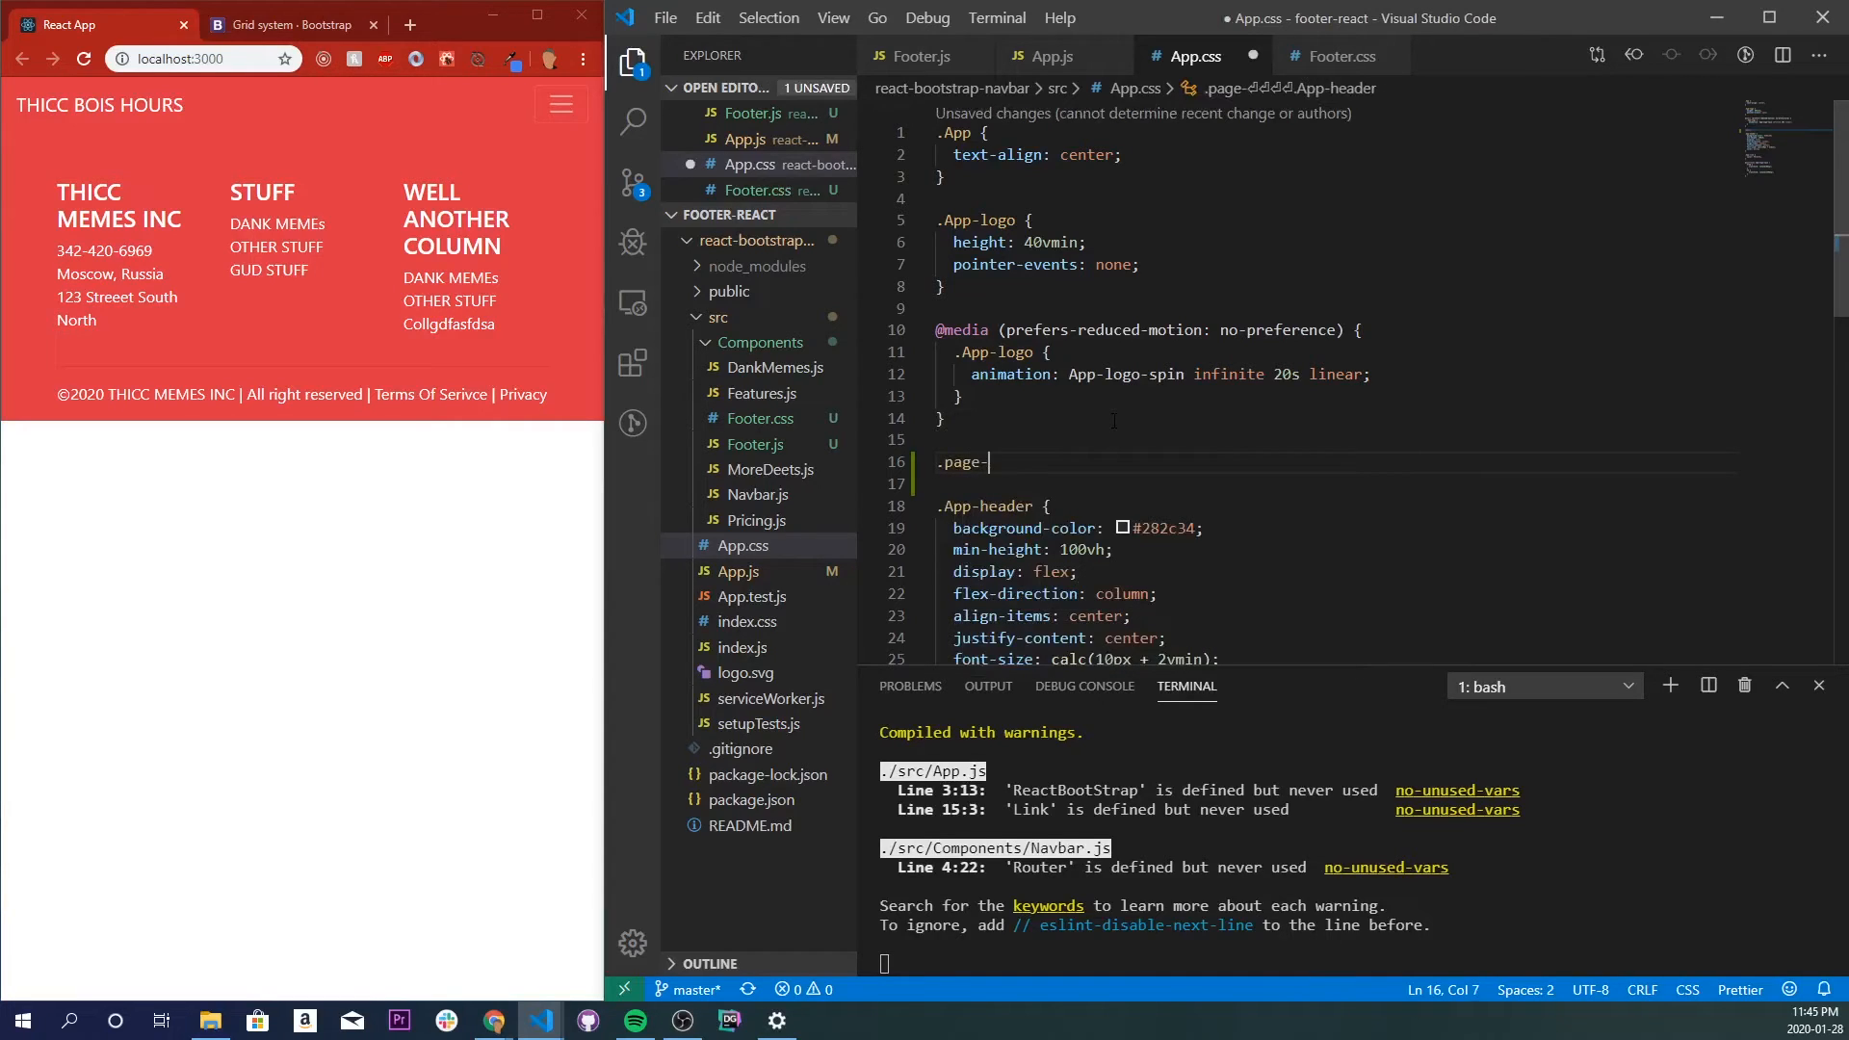
pyautogui.write('container{')
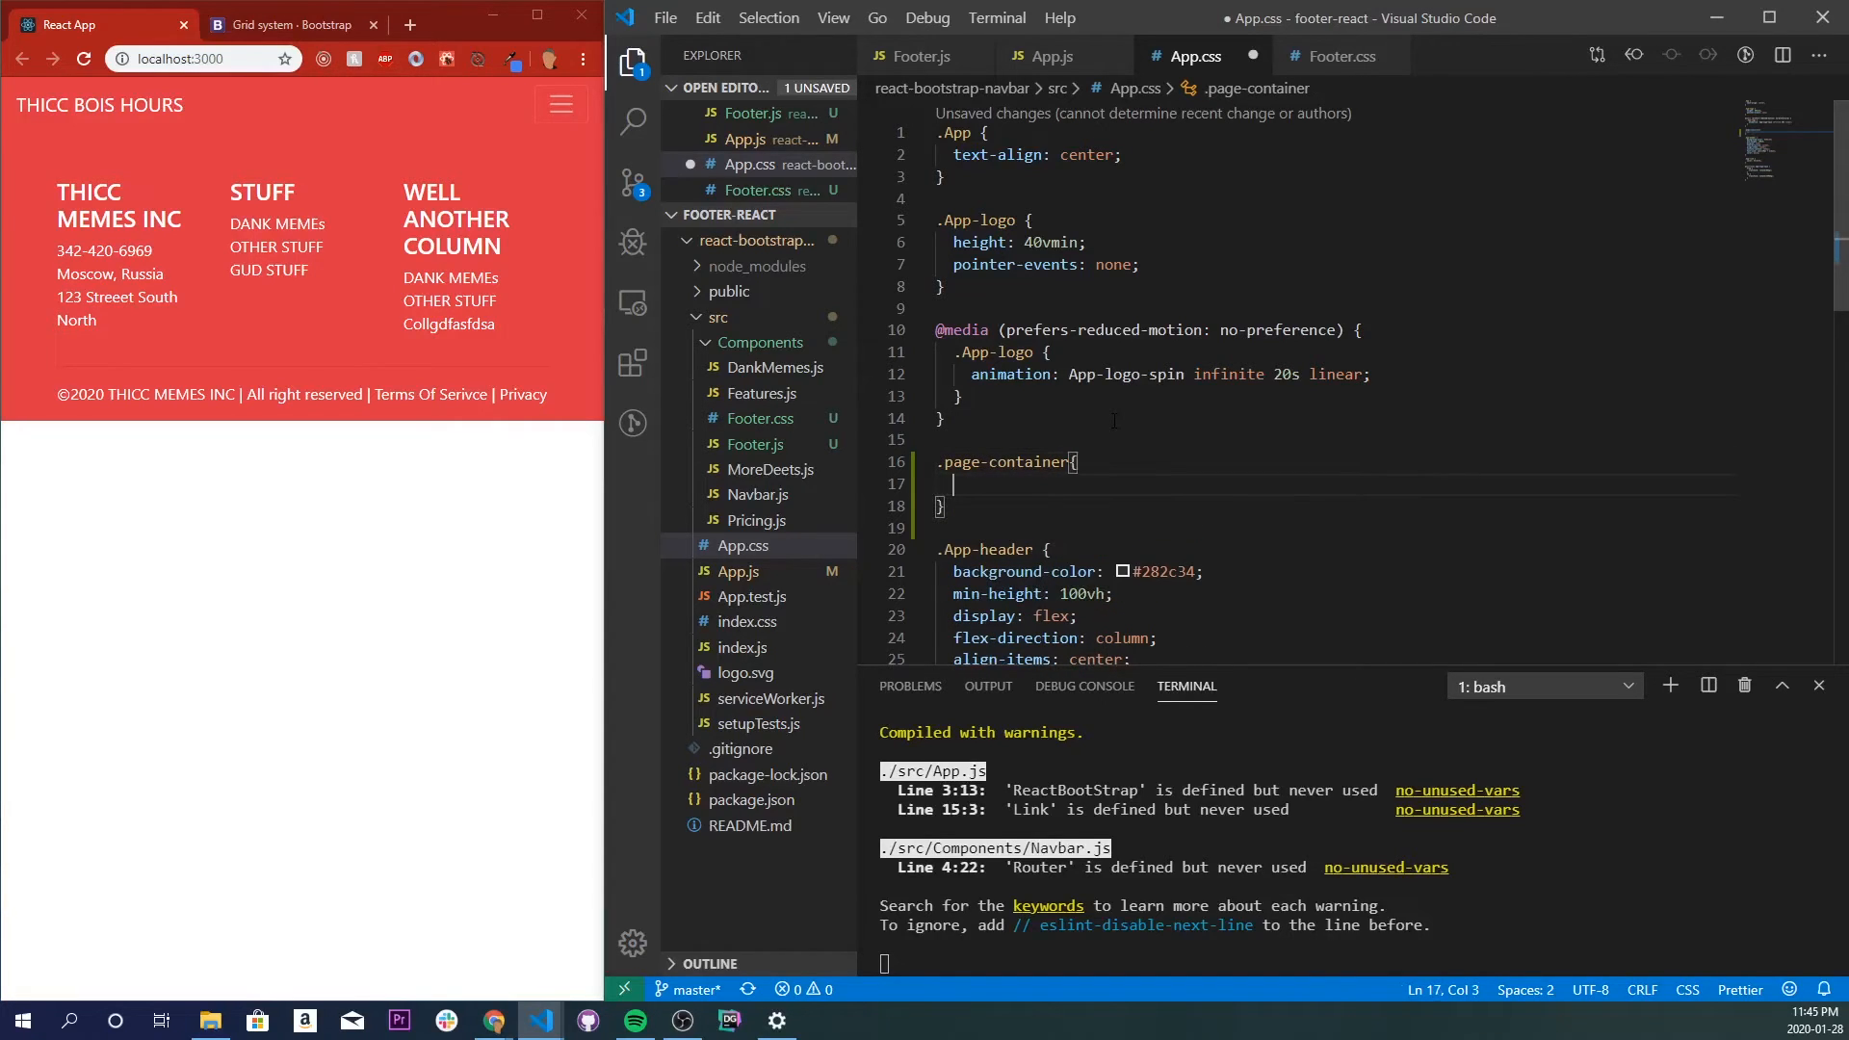
pyautogui.write('display: ;')
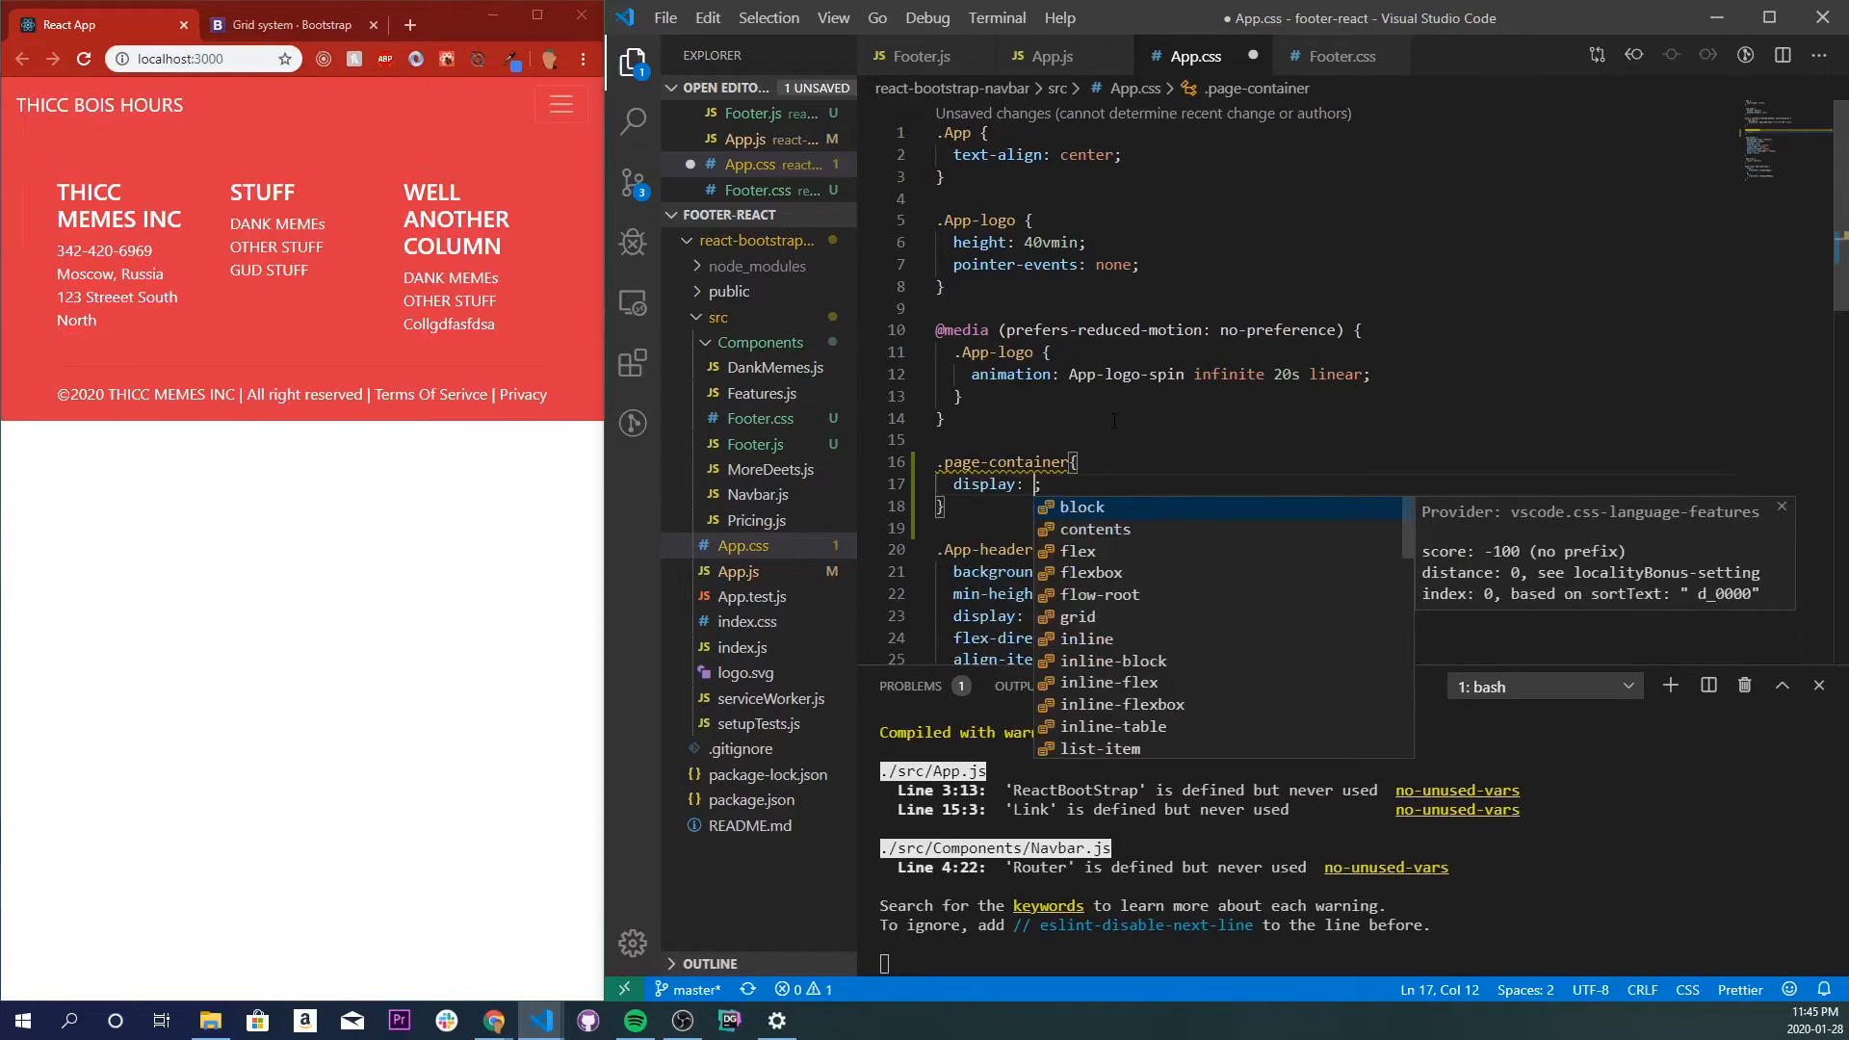
pyautogui.write('flex;')
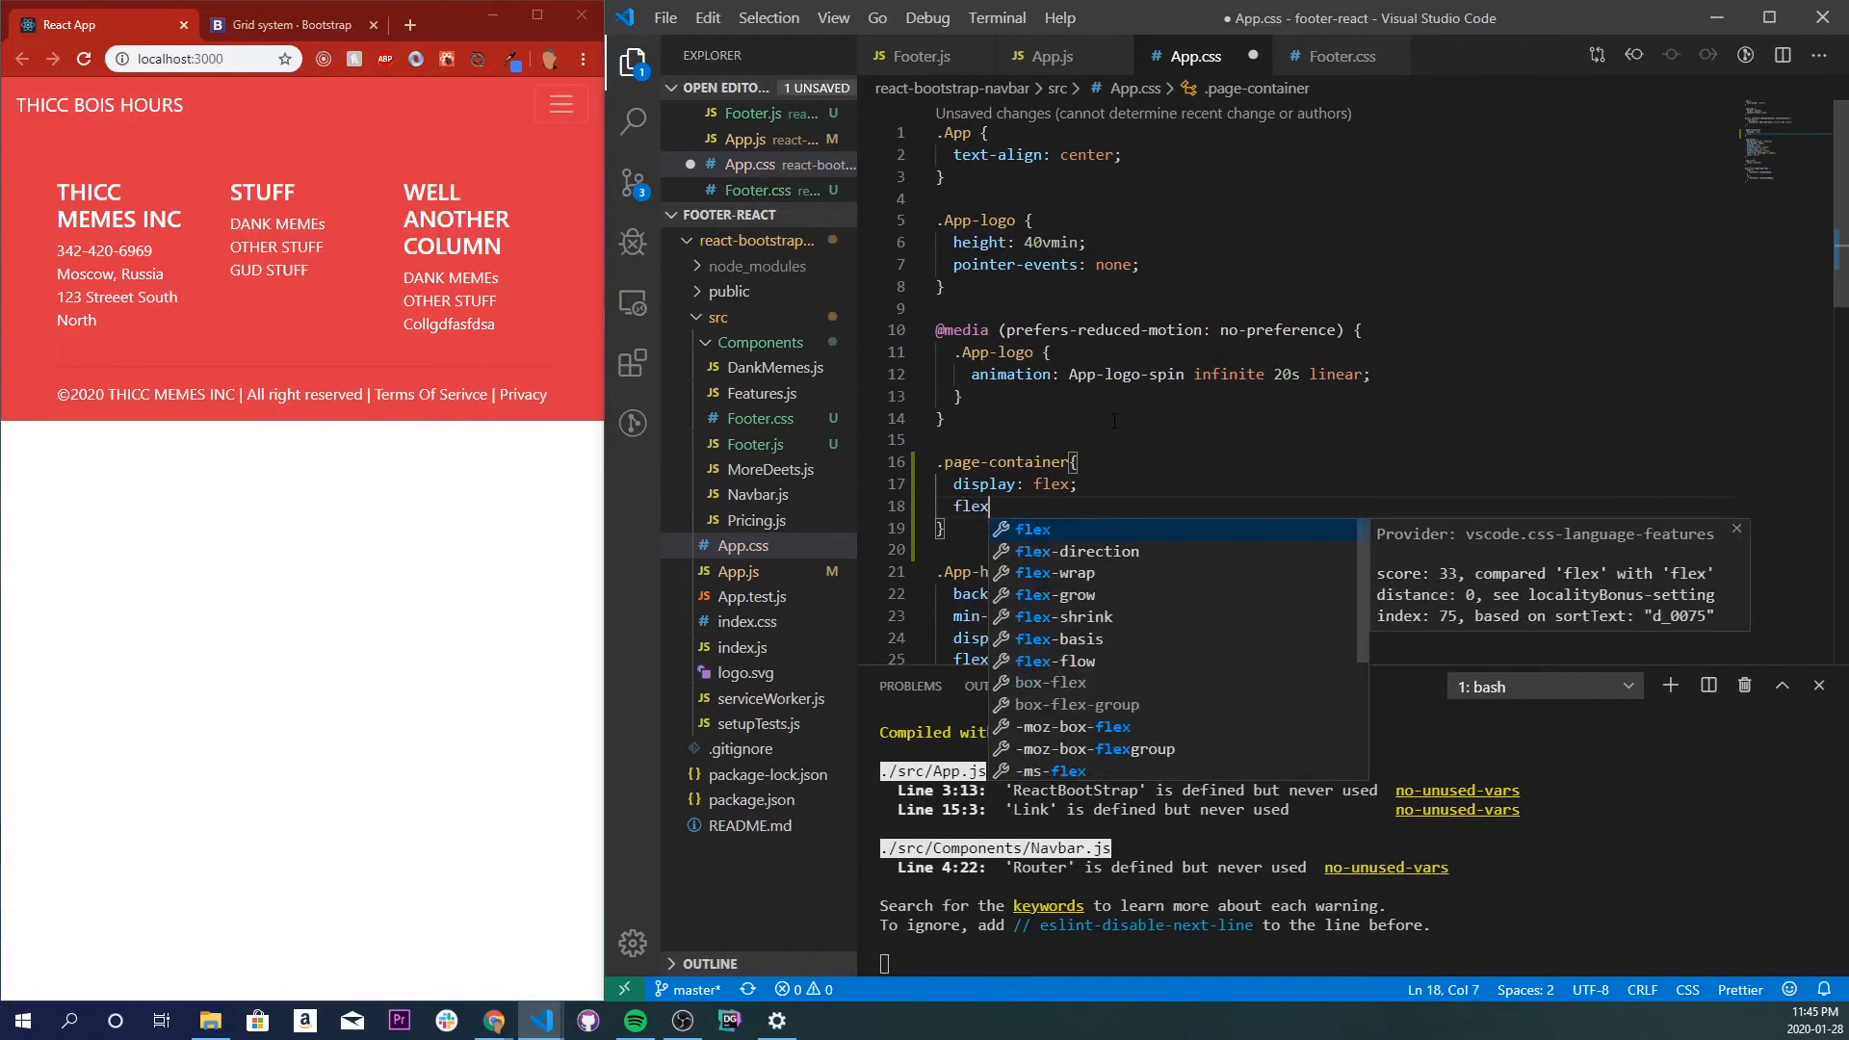
pyautogui.write('-direction: colu;')
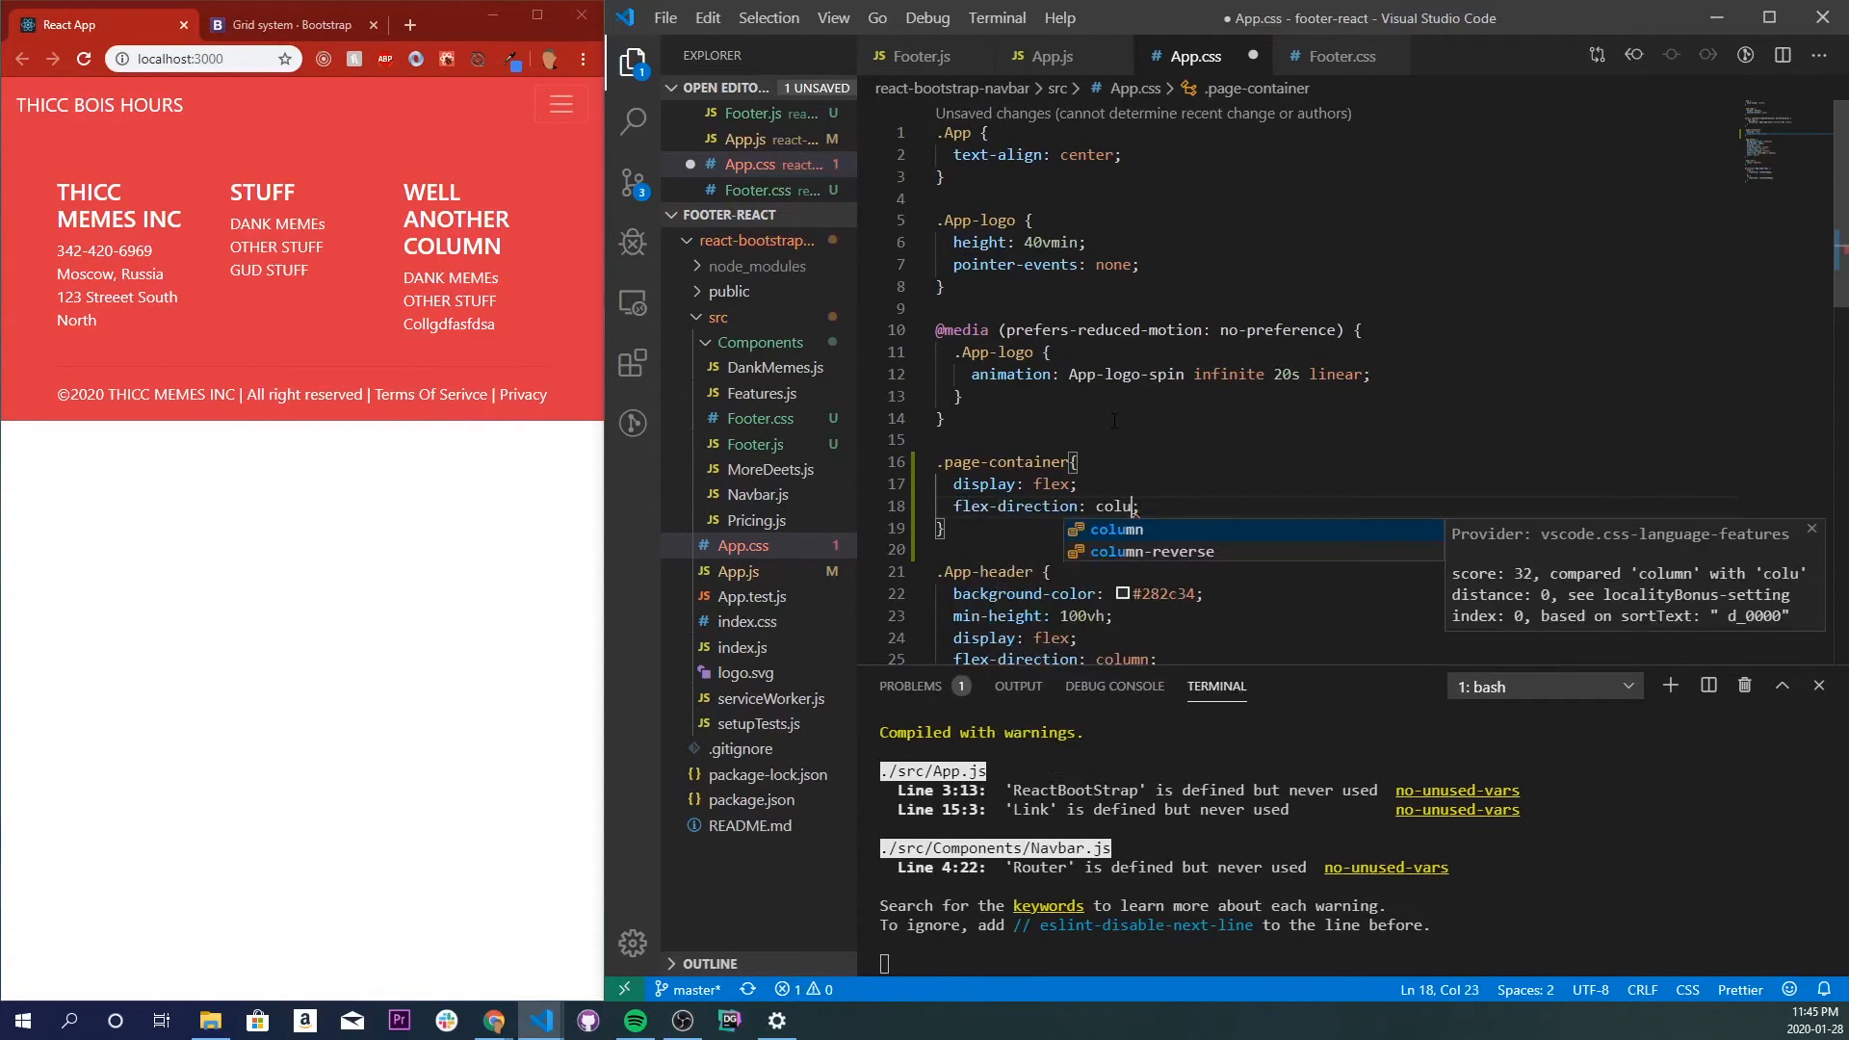
pyautogui.write('mi')
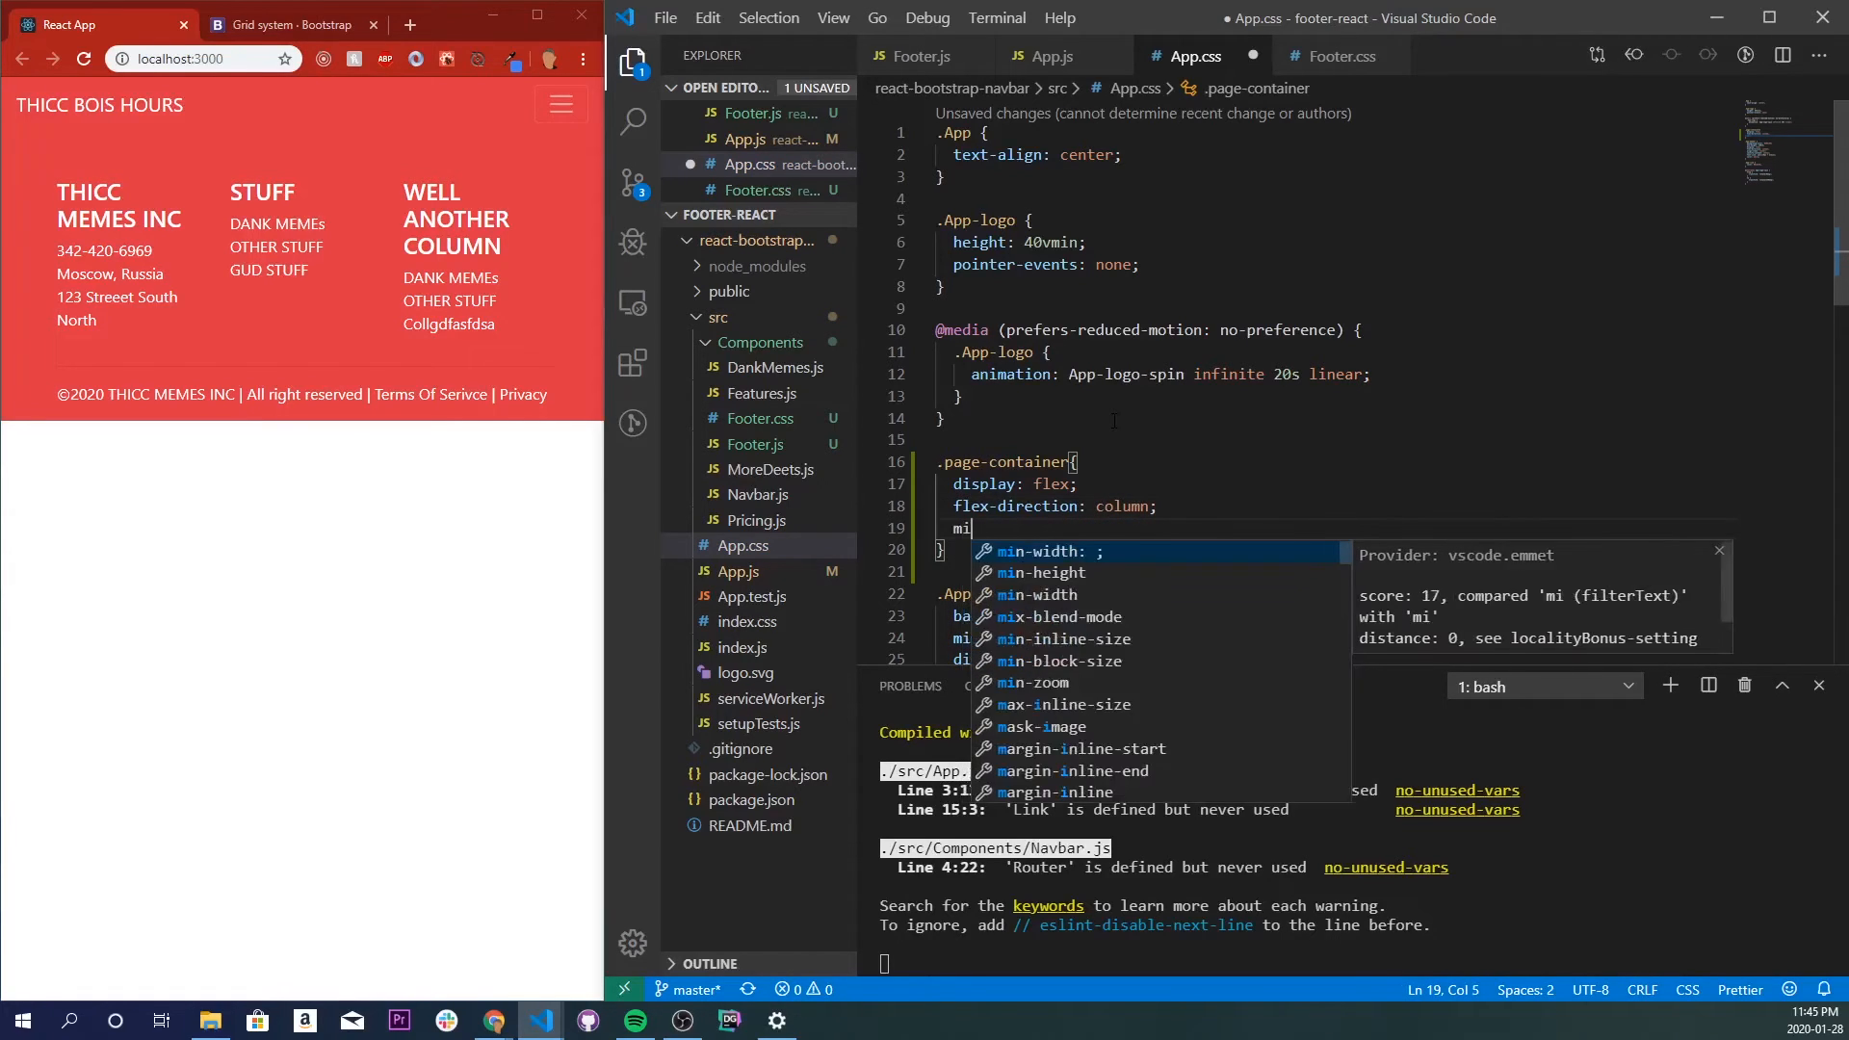
pyautogui.write('n-h;')
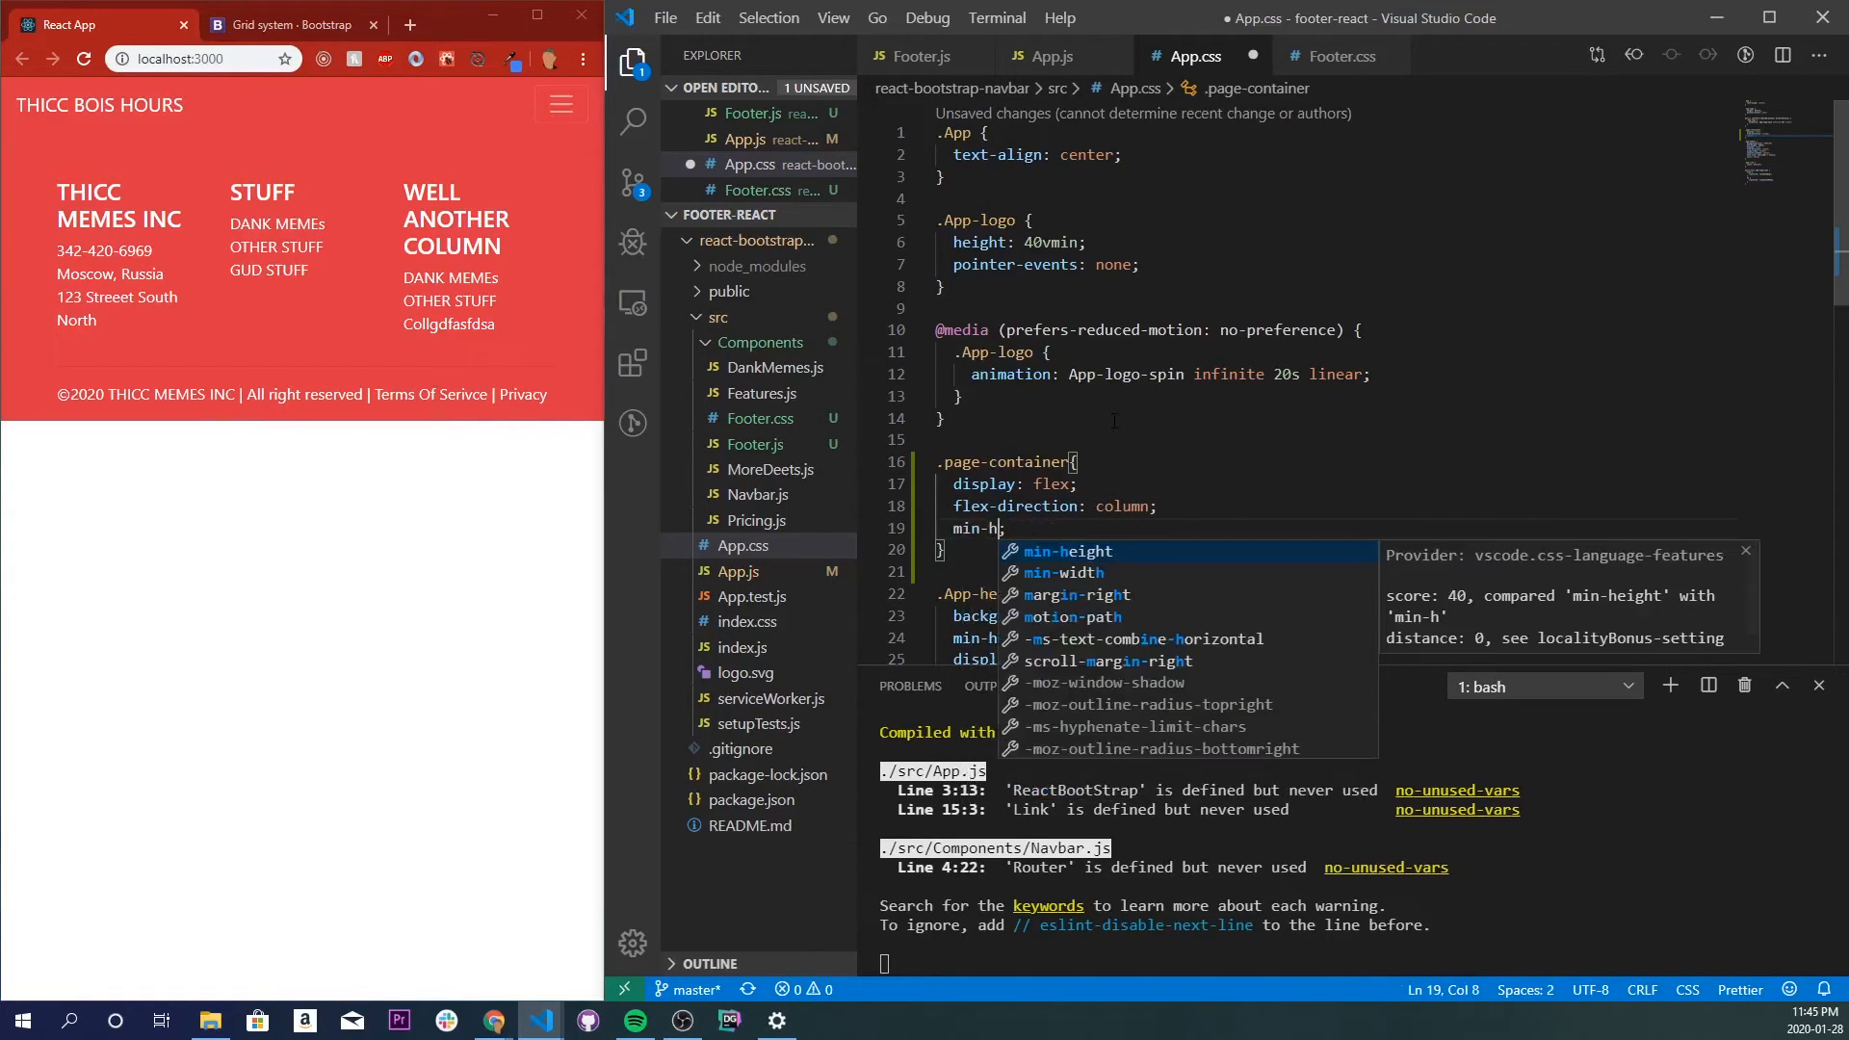
pyautogui.write('eight: 100vh')
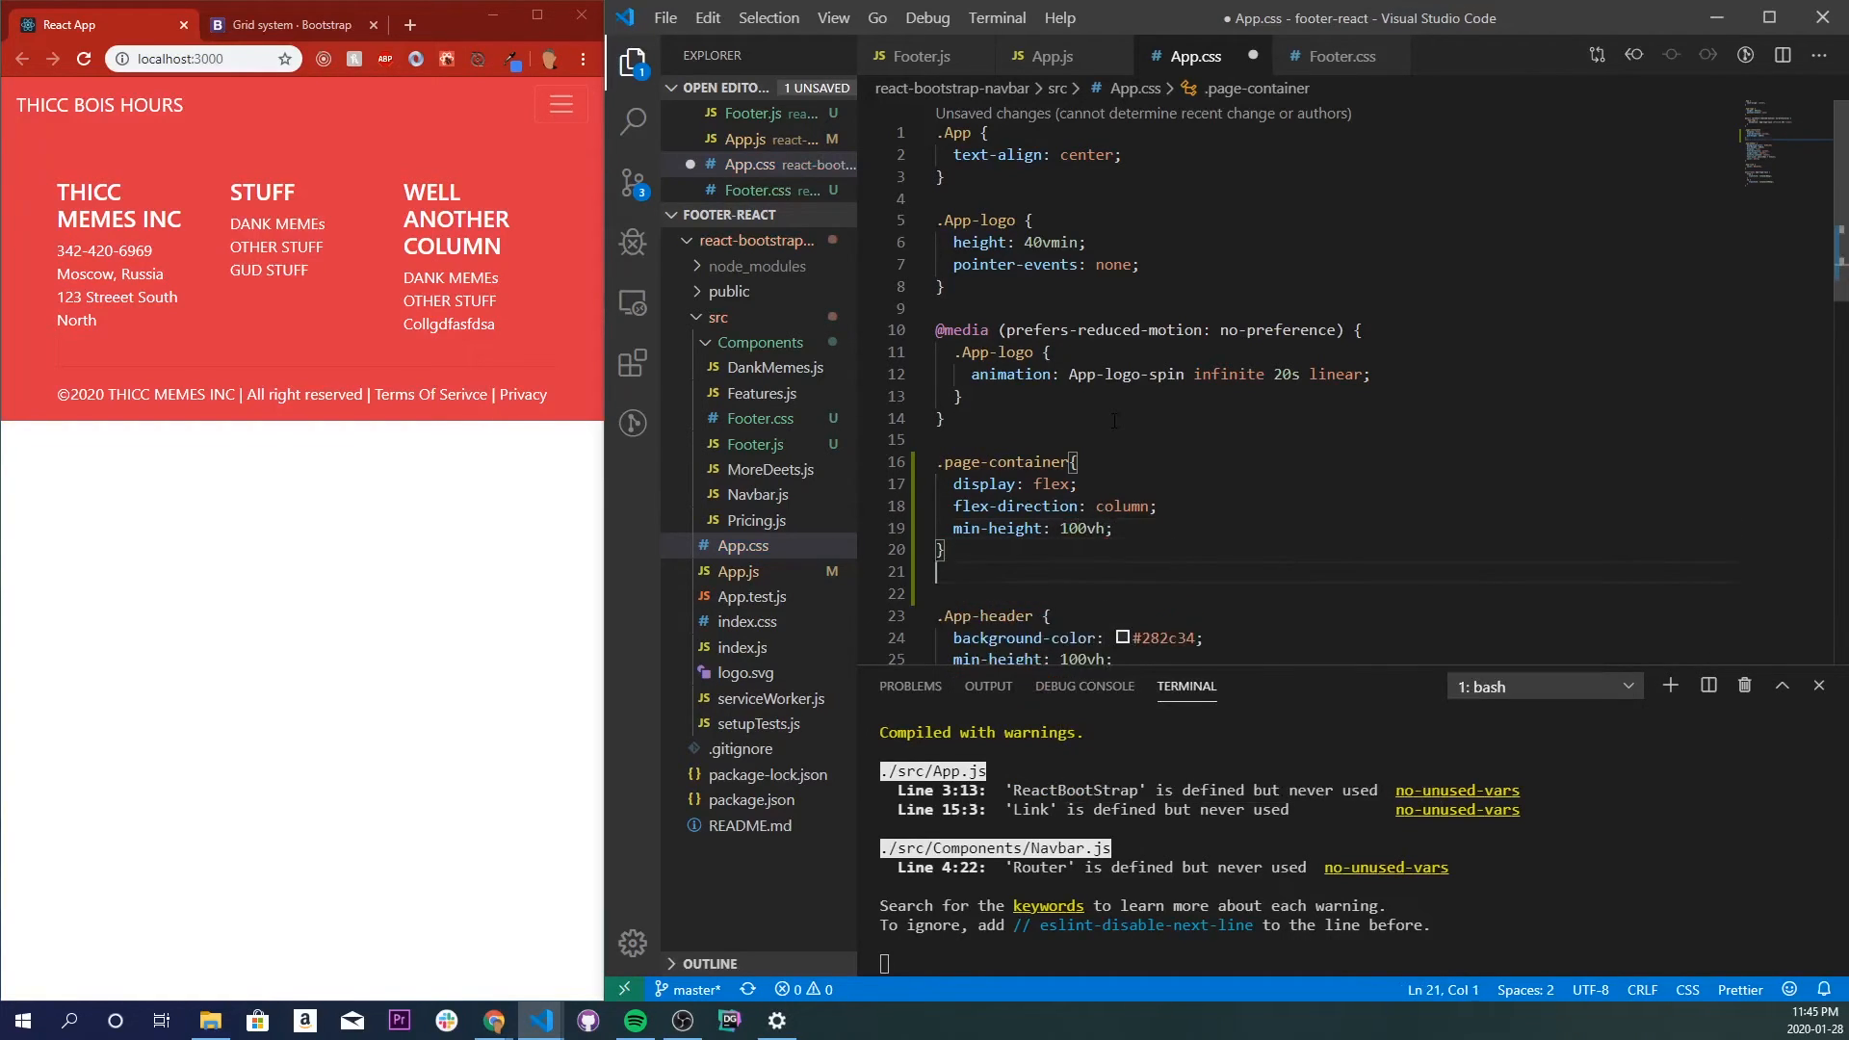
pyautogui.write('.content-wrap{')
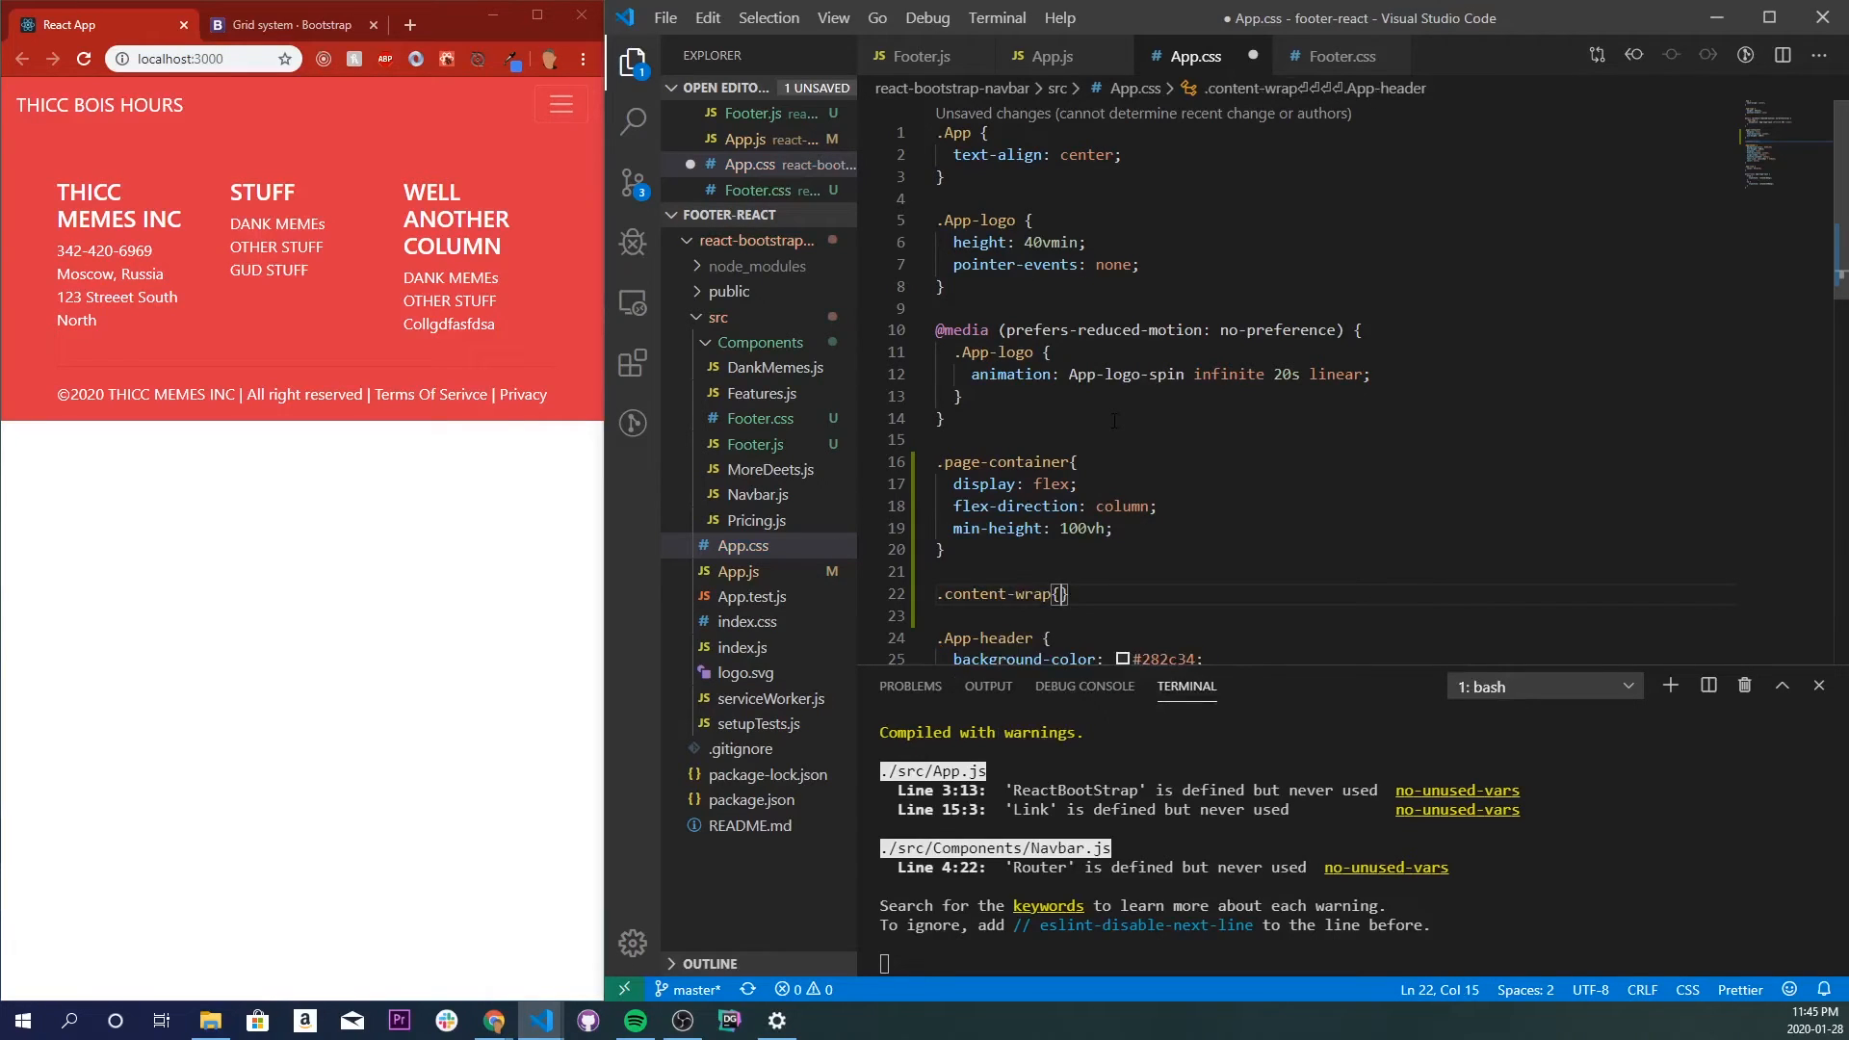
pyautogui.write('flex:1;')
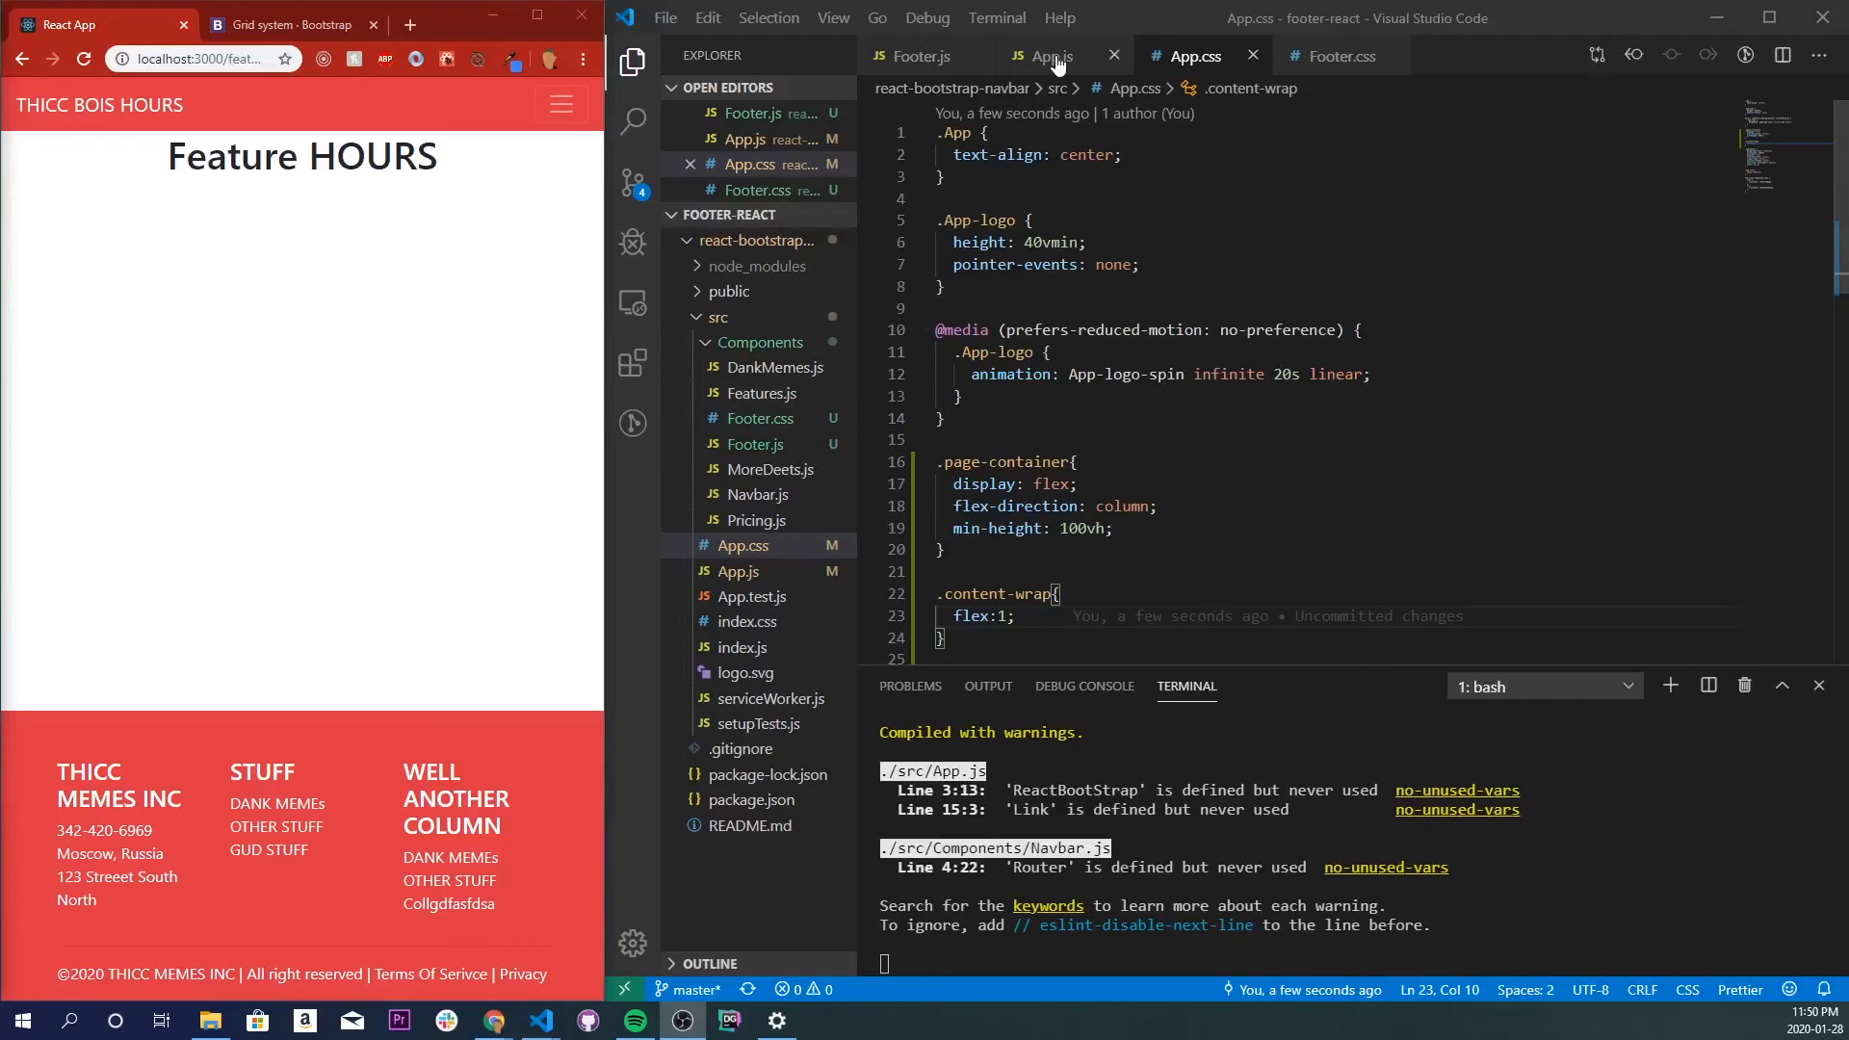
# Open Features.js and scroll down through its repeated Feature HOURS headings.
pyautogui.click(762, 417)
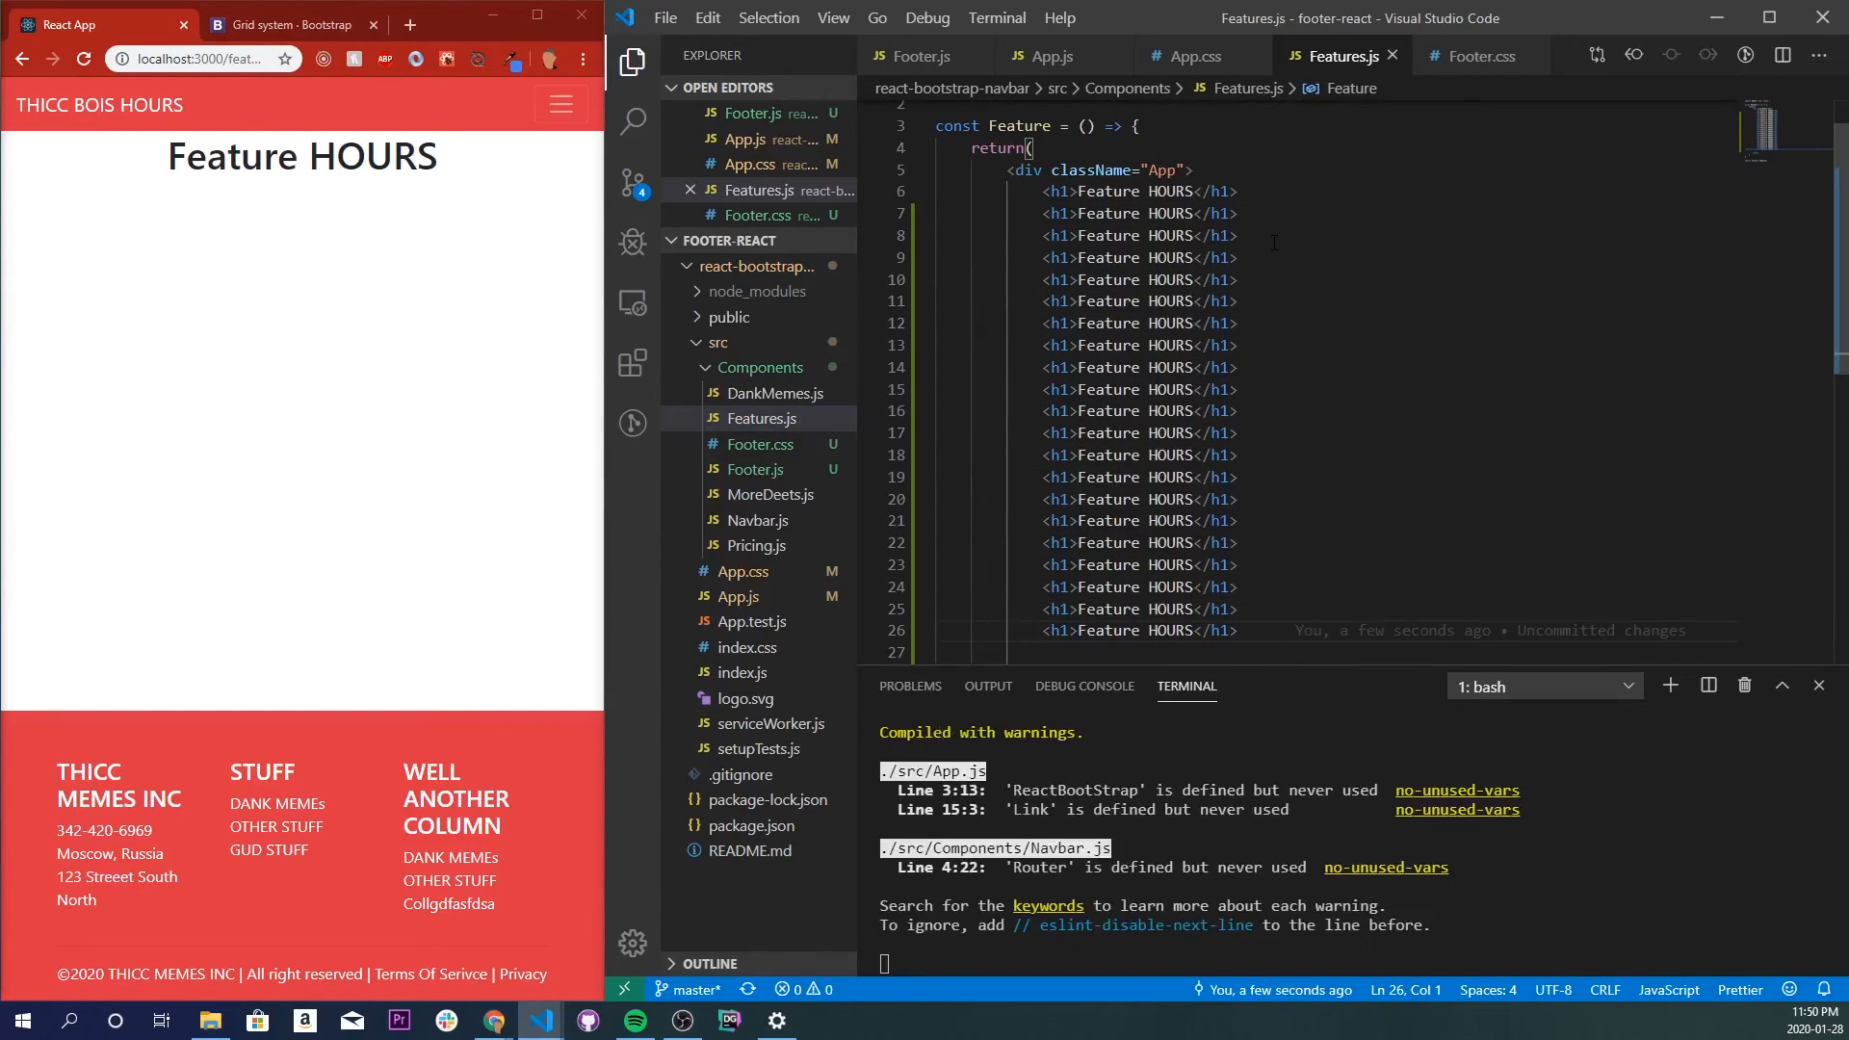
pyautogui.scroll(-3)
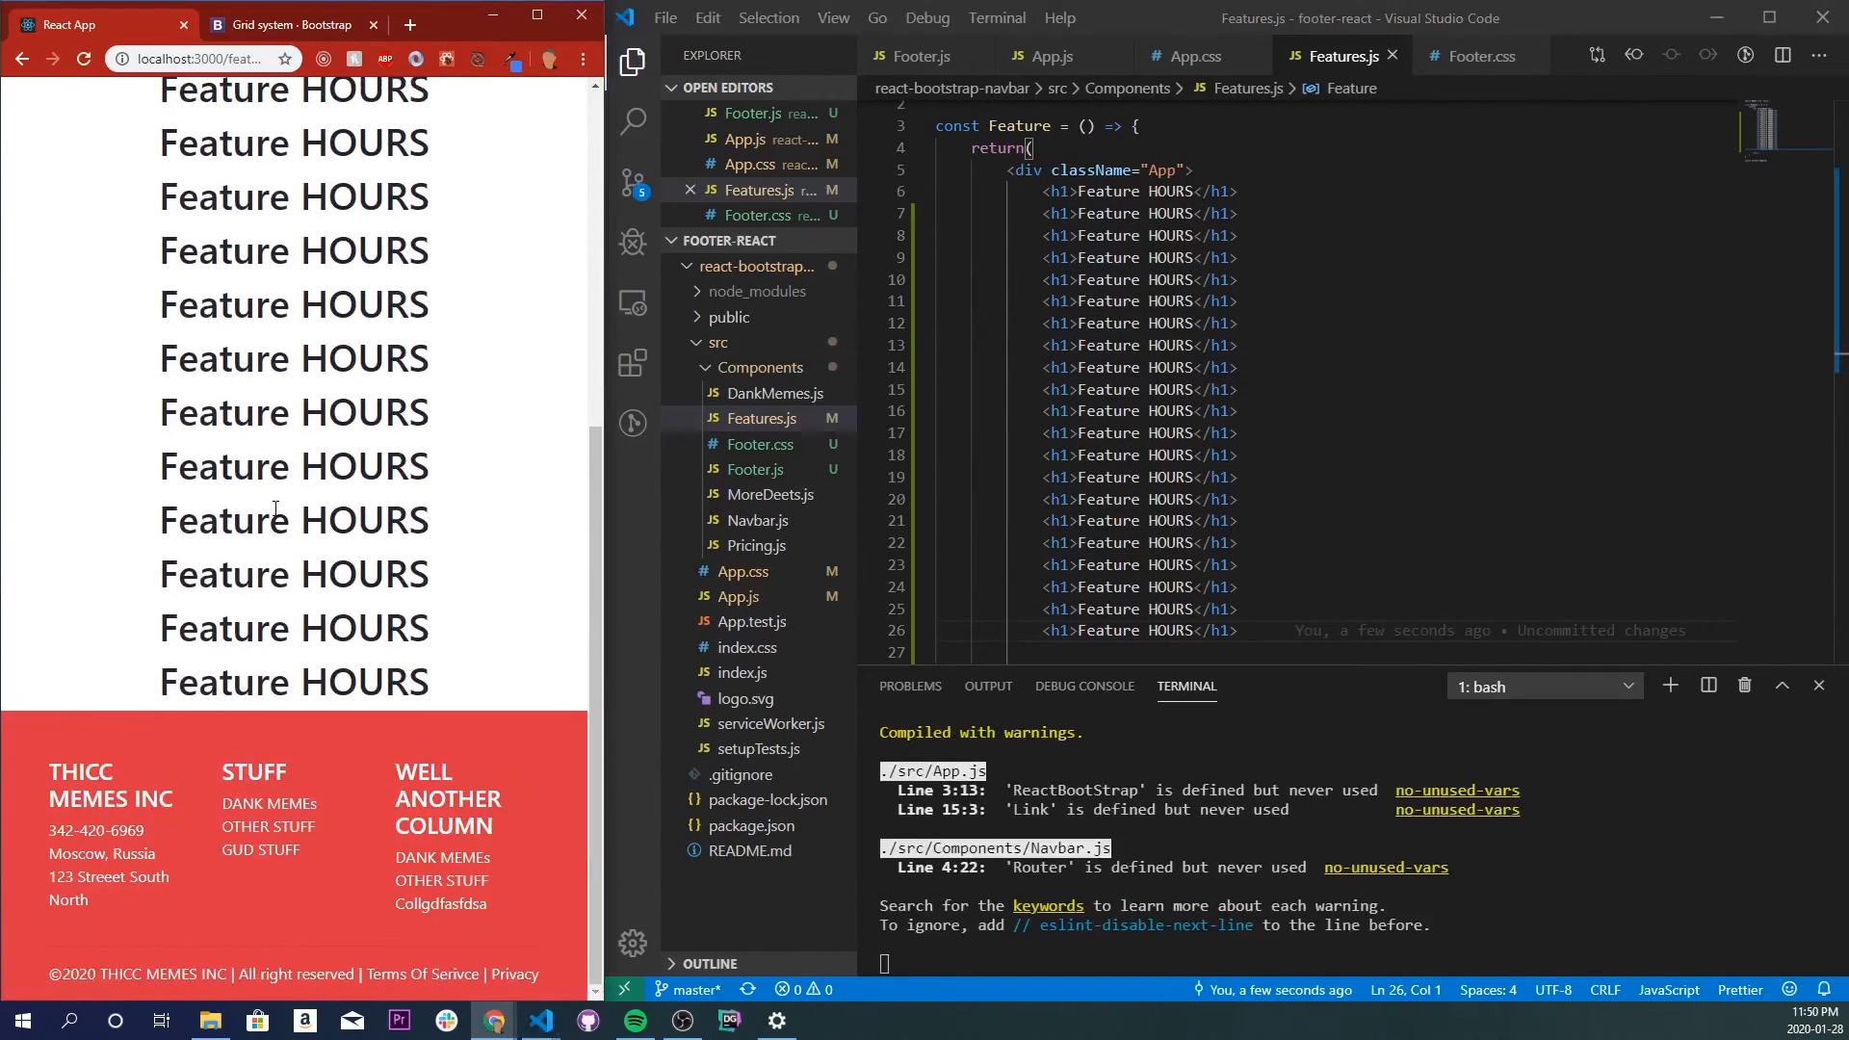